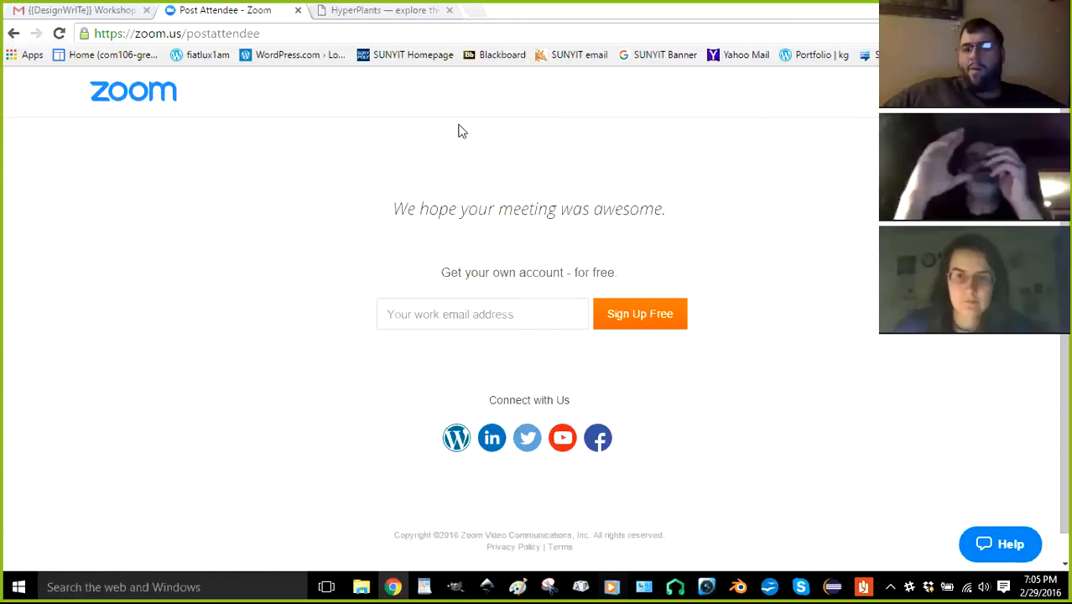
{"action": "mouse_move", "coordinate": [283, 315]}
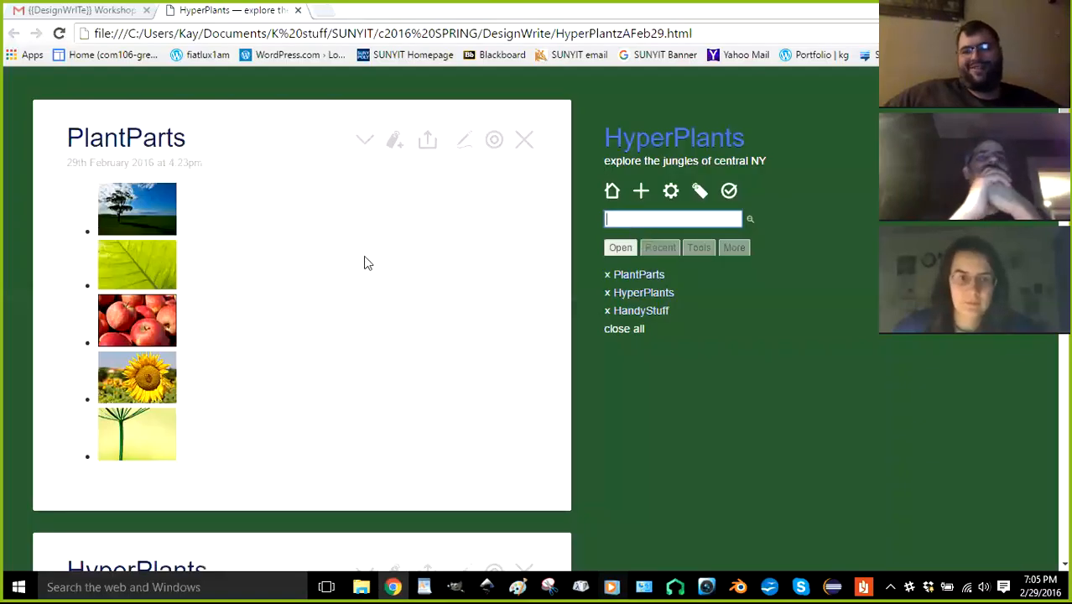
{"action": "scroll", "scroll_direction": "down", "scroll_amount": 3}
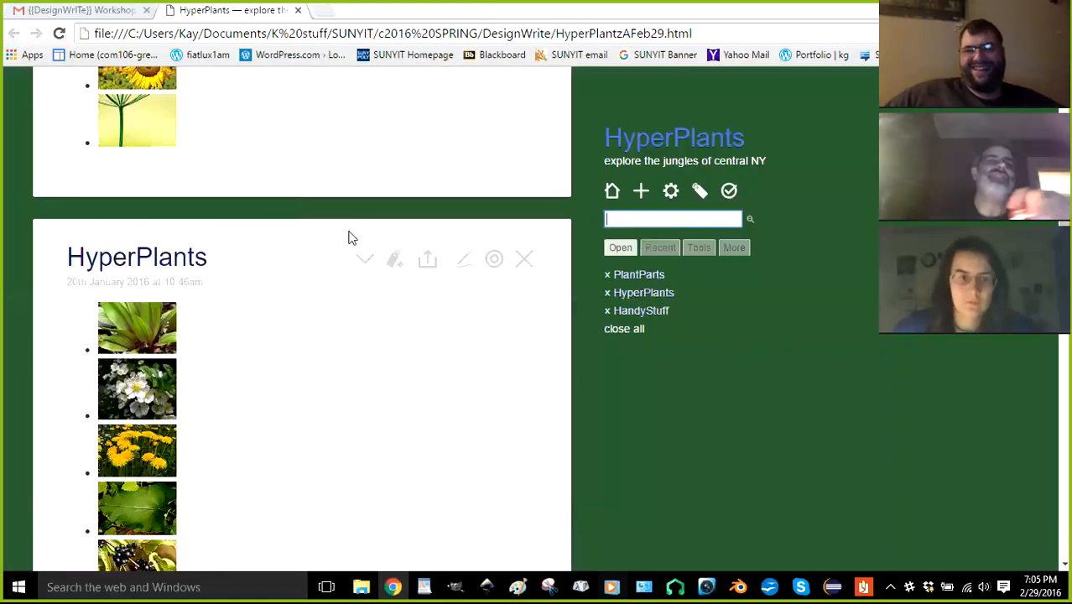
{"action": "scroll", "scroll_direction": "down", "scroll_amount": 3}
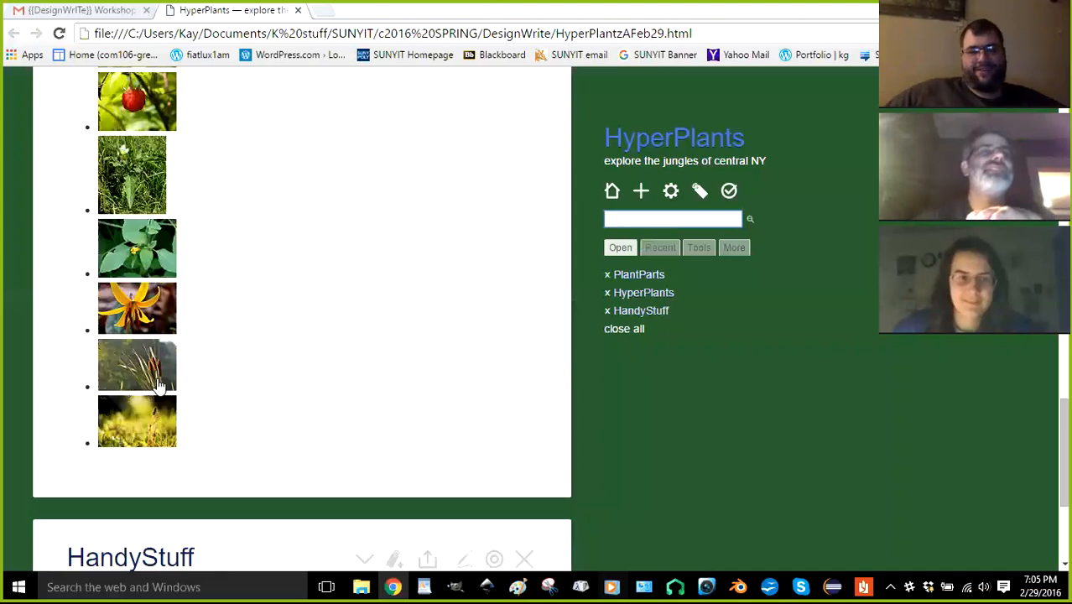
{"action": "scroll", "scroll_direction": "down", "scroll_amount": 3}
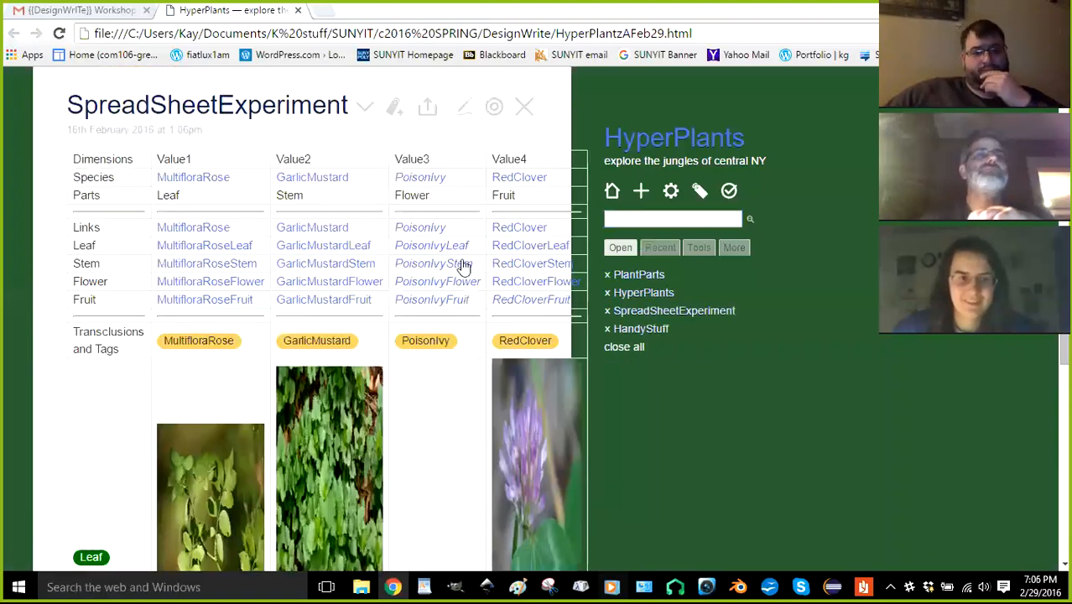
{"action": "mouse_move", "coordinate": [433, 263]}
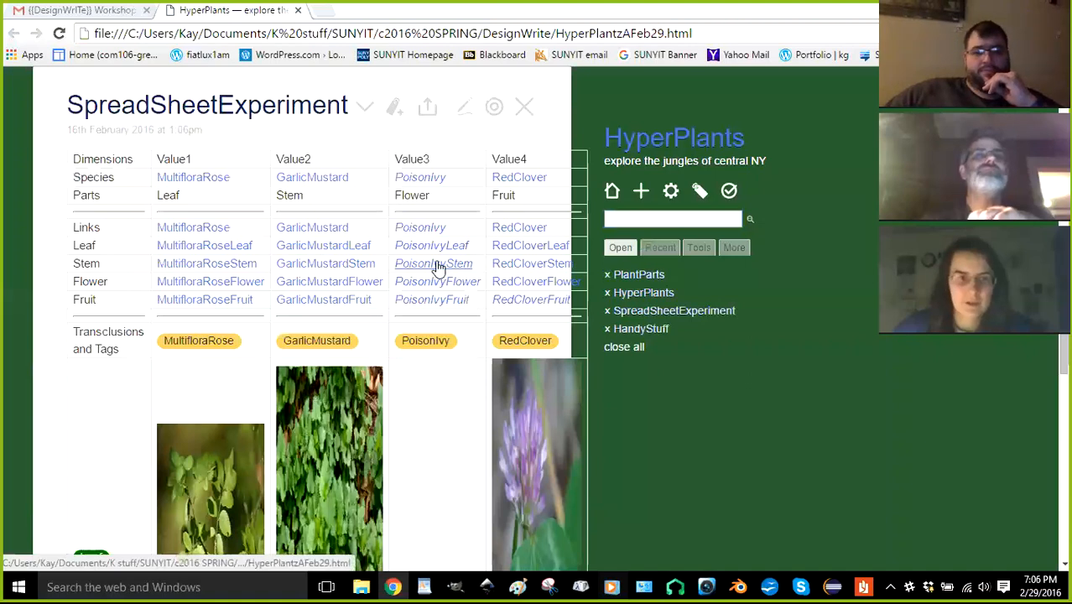
{"action": "mouse_move", "coordinate": [437, 265]}
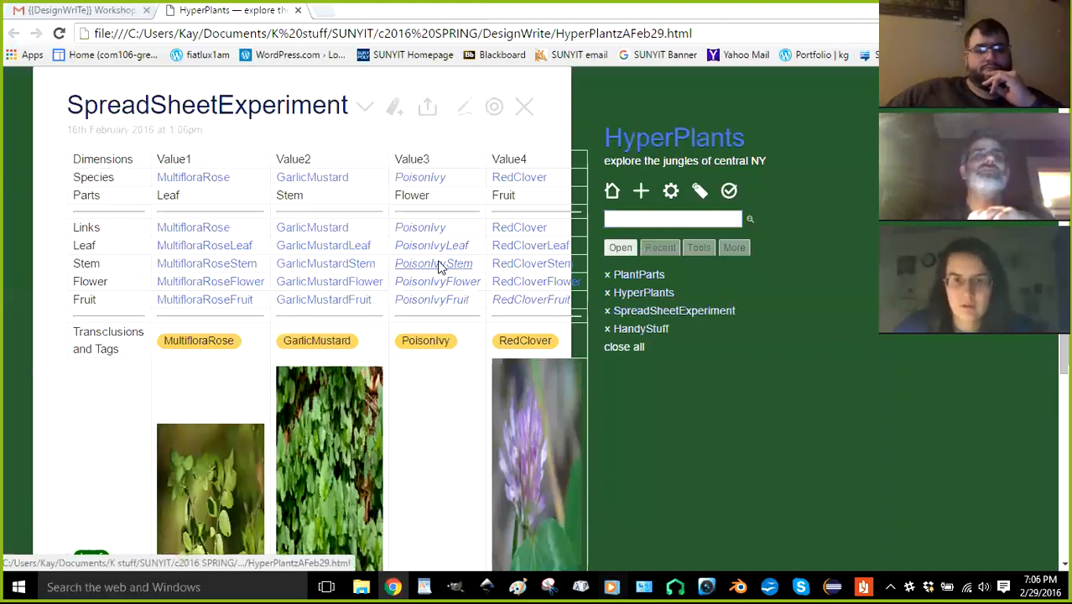
{"action": "scroll", "scroll_direction": "down", "scroll_amount": 3}
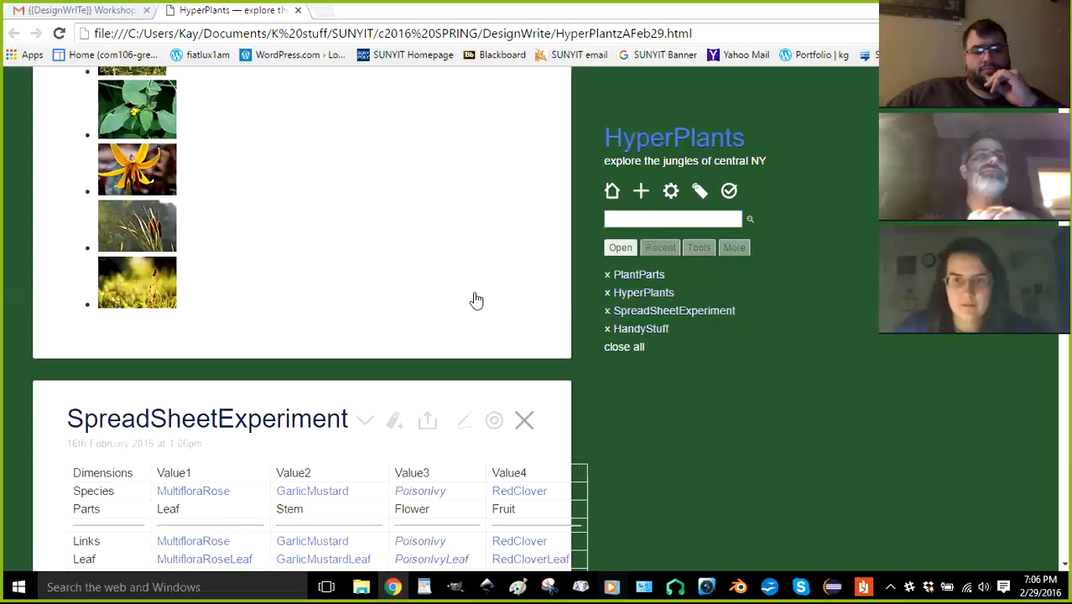
{"action": "mouse_move", "coordinate": [665, 235]}
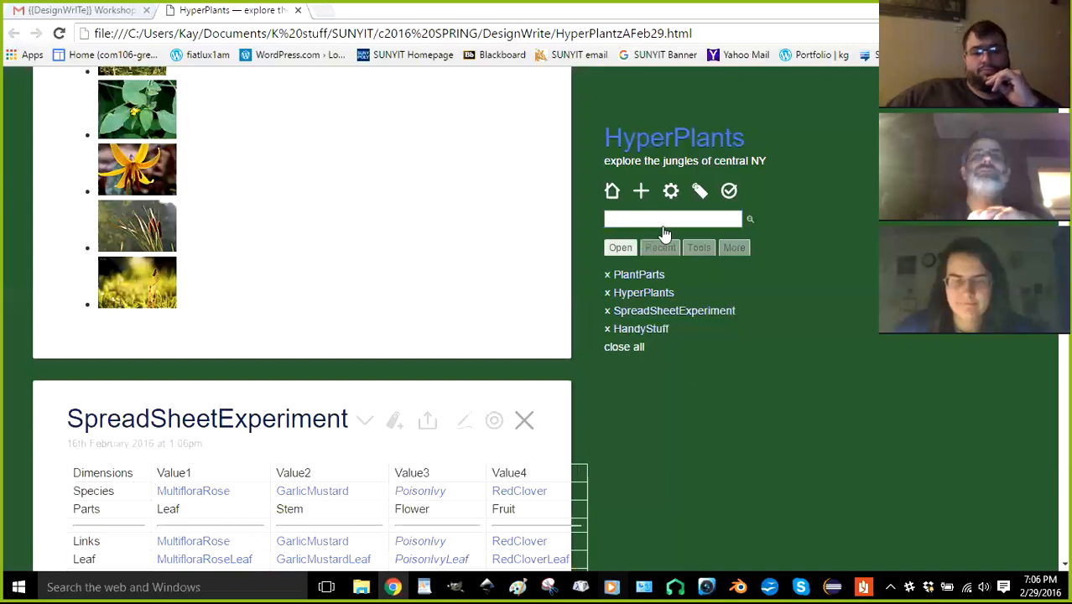
{"action": "left_click", "coordinate": [608, 310]}
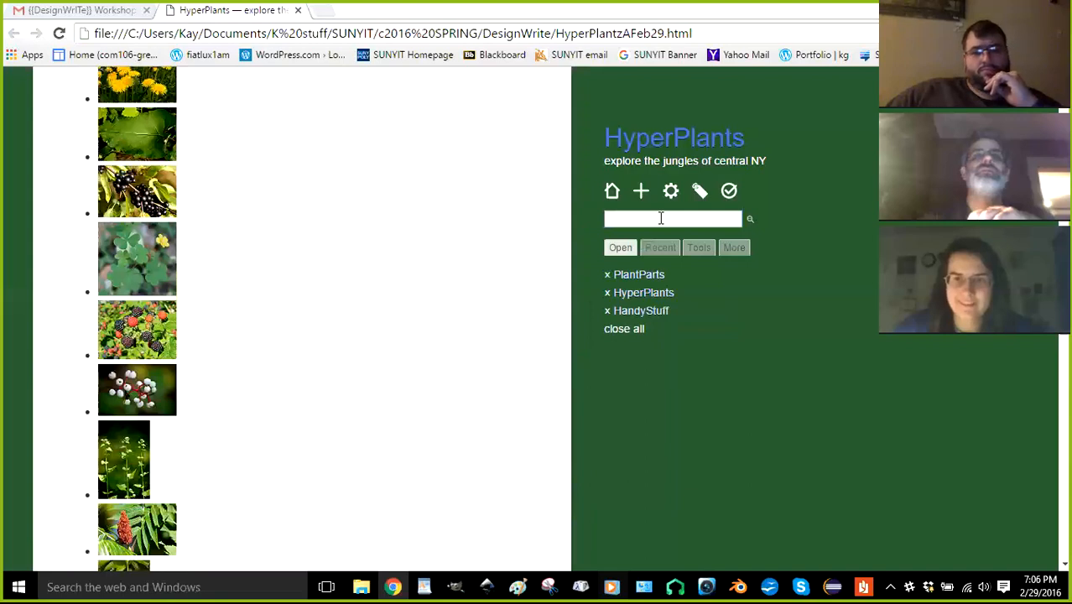
Search for 'young' and open it in Advanced Search's Filter tab, showing one match
{"action": "type", "text": "young"}
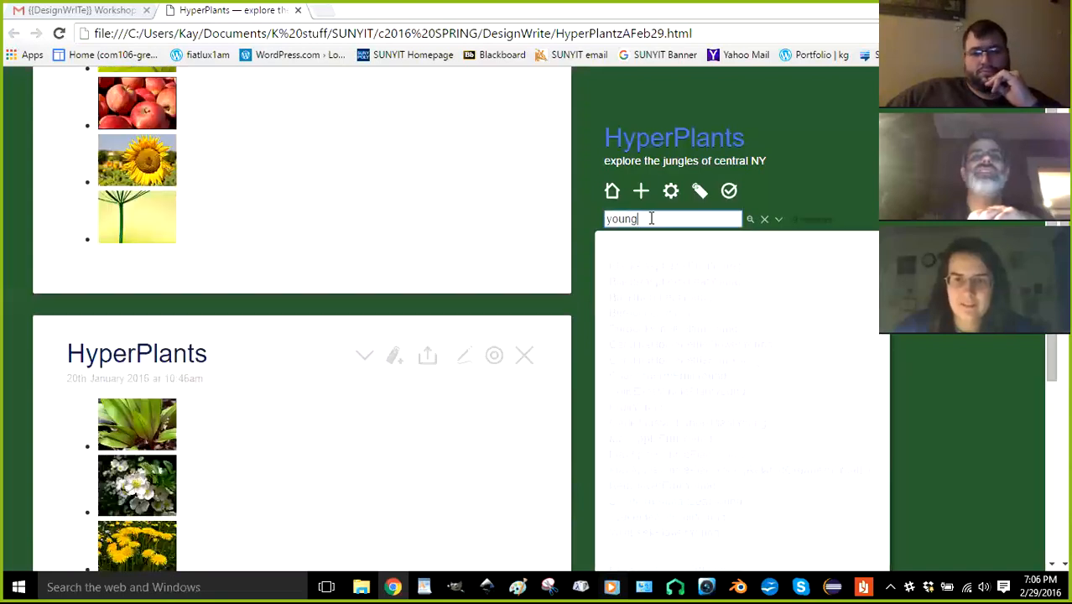
{"action": "mouse_move", "coordinate": [358, 276]}
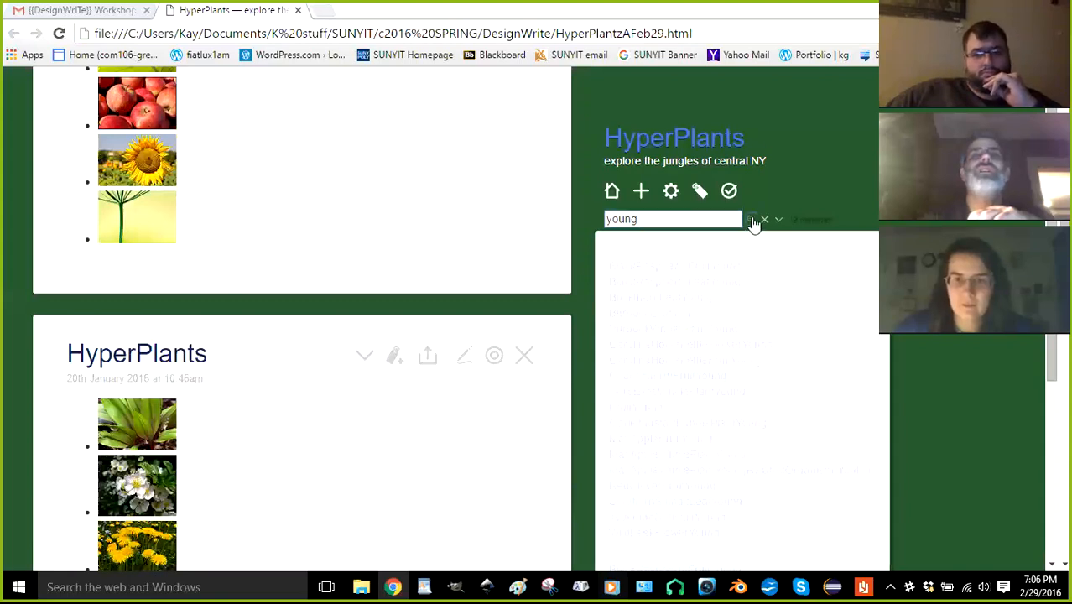
{"action": "left_click", "coordinate": [777, 218]}
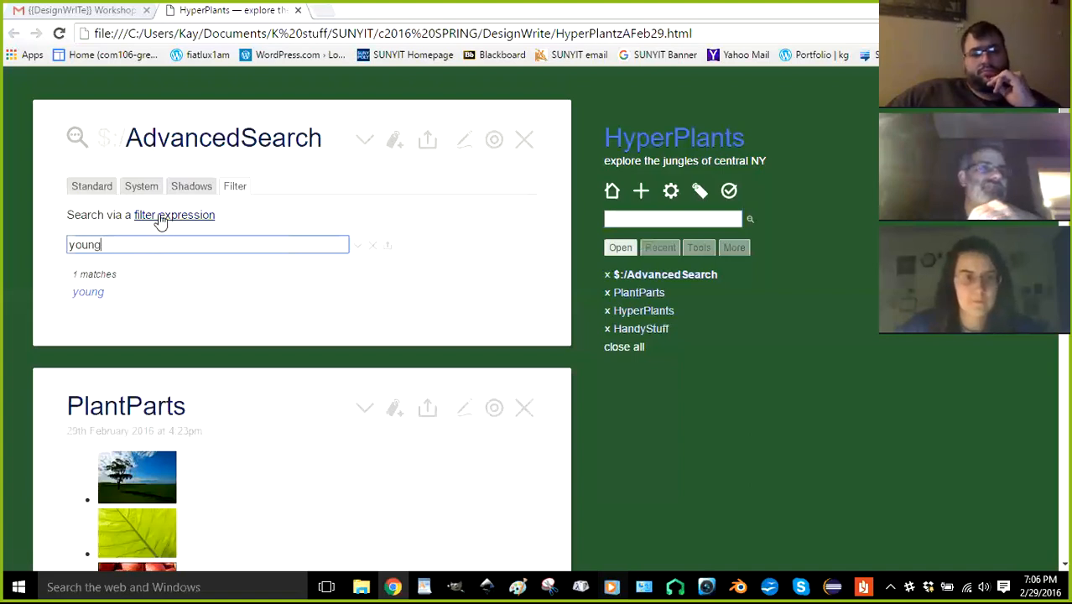
{"action": "mouse_move", "coordinate": [175, 214]}
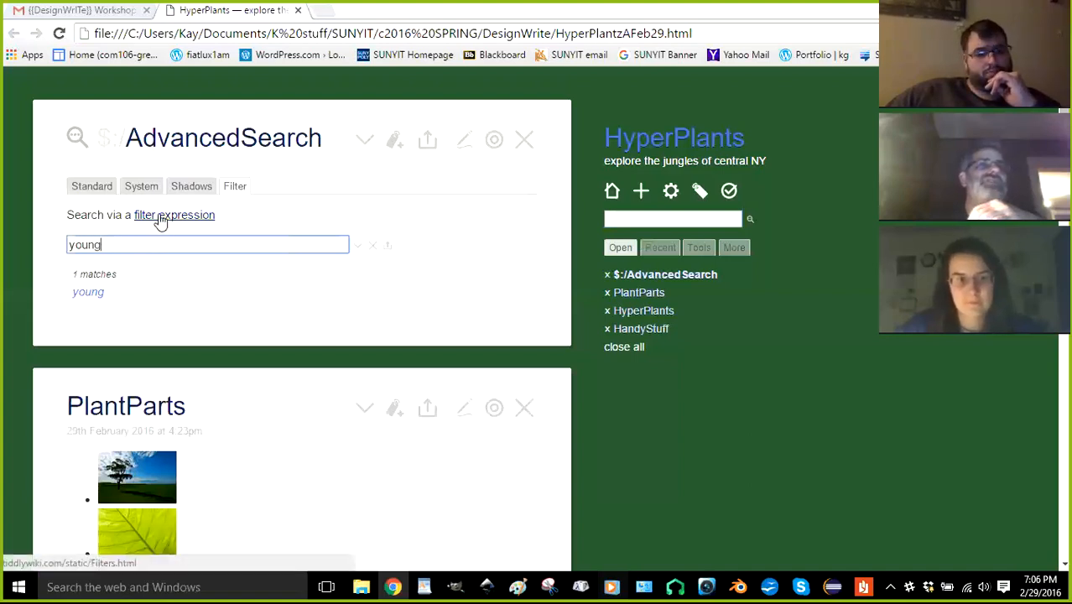
Read the tiddlywiki.com Filters documentation in a new tab, then return to HyperPlants
{"action": "left_click", "coordinate": [173, 215]}
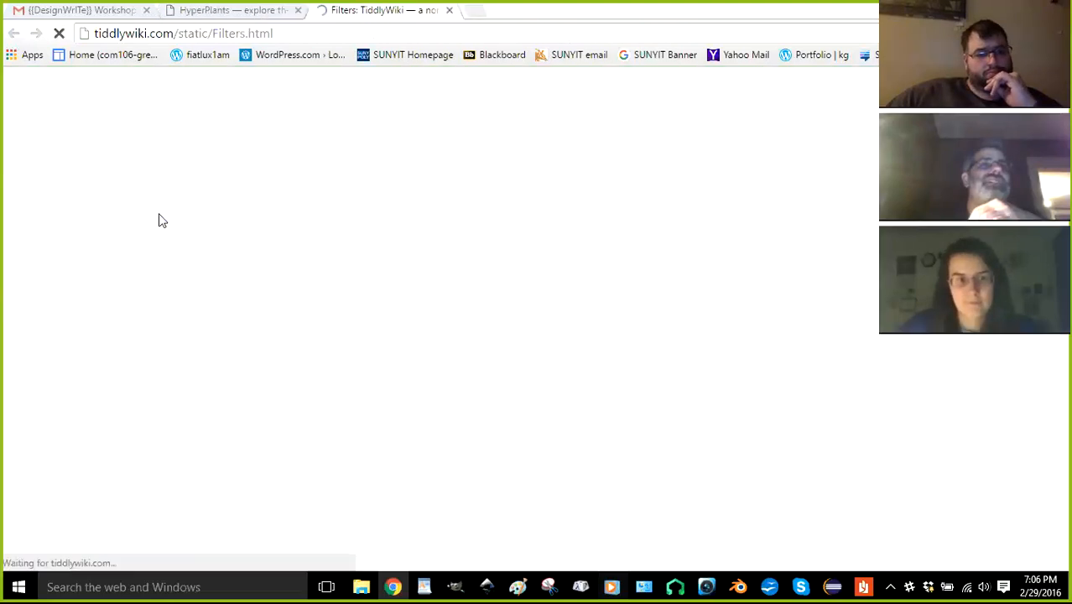
{"action": "mouse_move", "coordinate": [544, 230]}
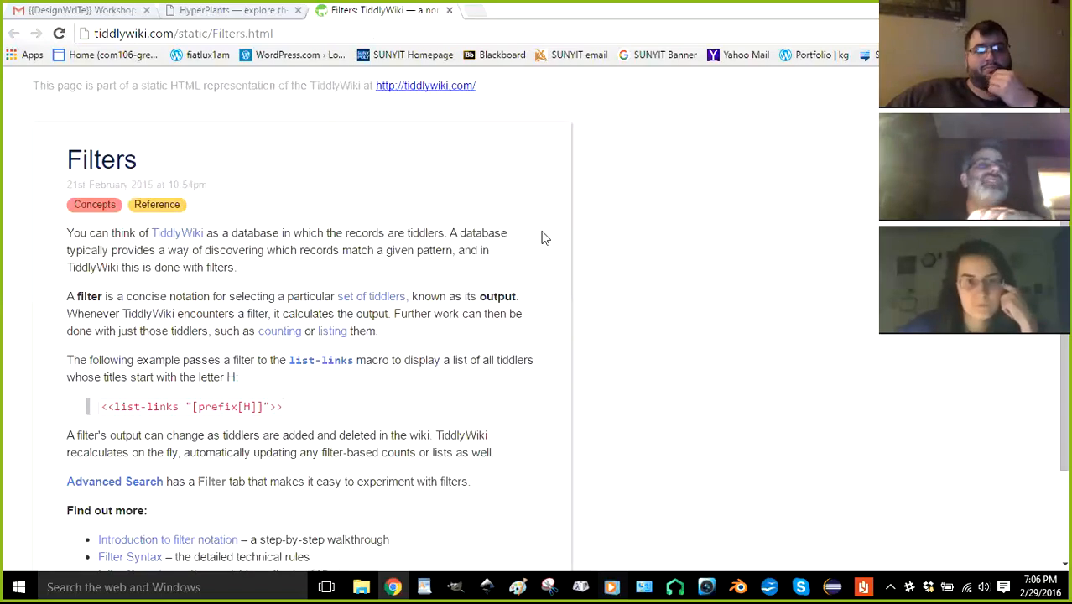
{"action": "mouse_move", "coordinate": [538, 233]}
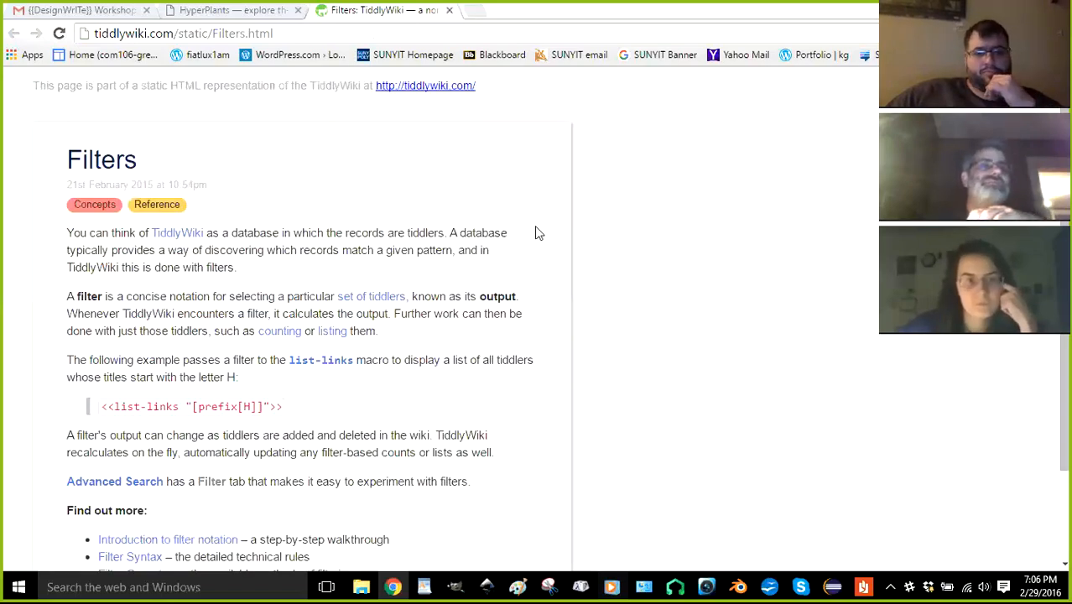
{"action": "scroll", "scroll_direction": "down", "scroll_amount": 3}
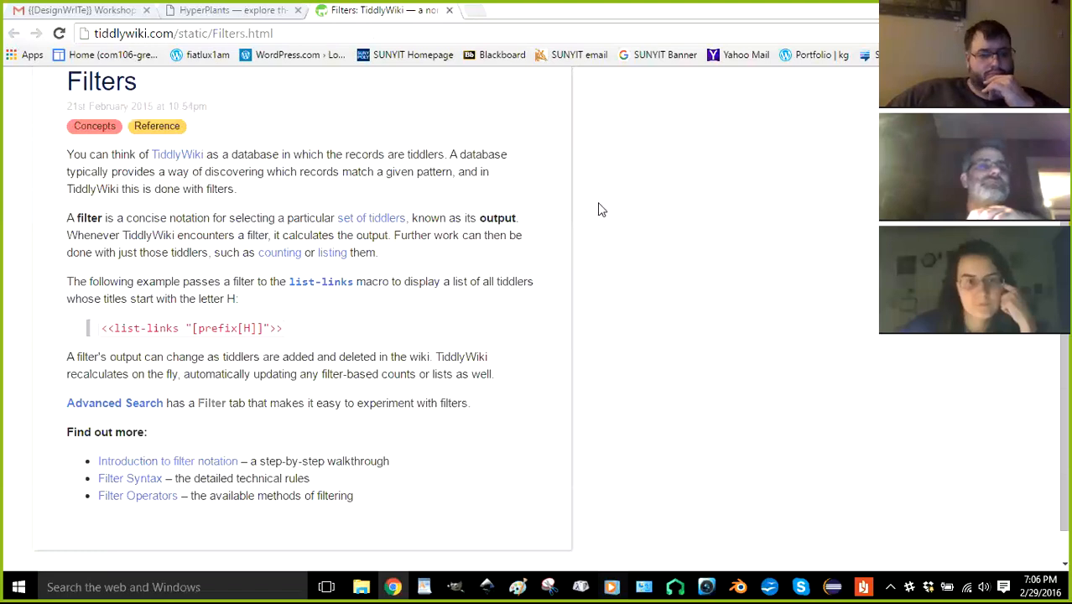
{"action": "mouse_move", "coordinate": [577, 214]}
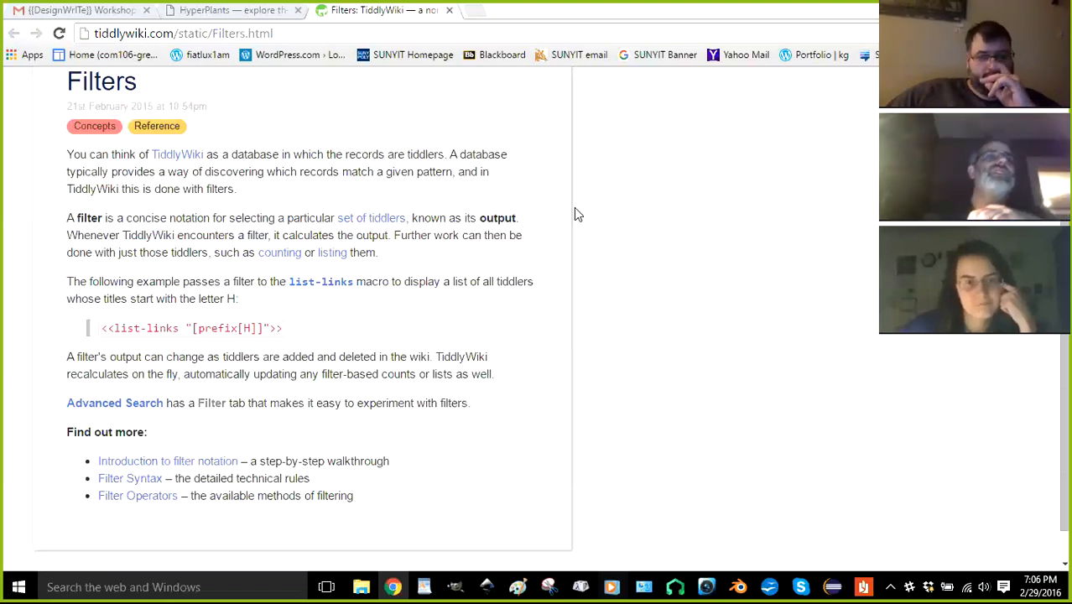
{"action": "scroll", "scroll_direction": "down", "scroll_amount": 3}
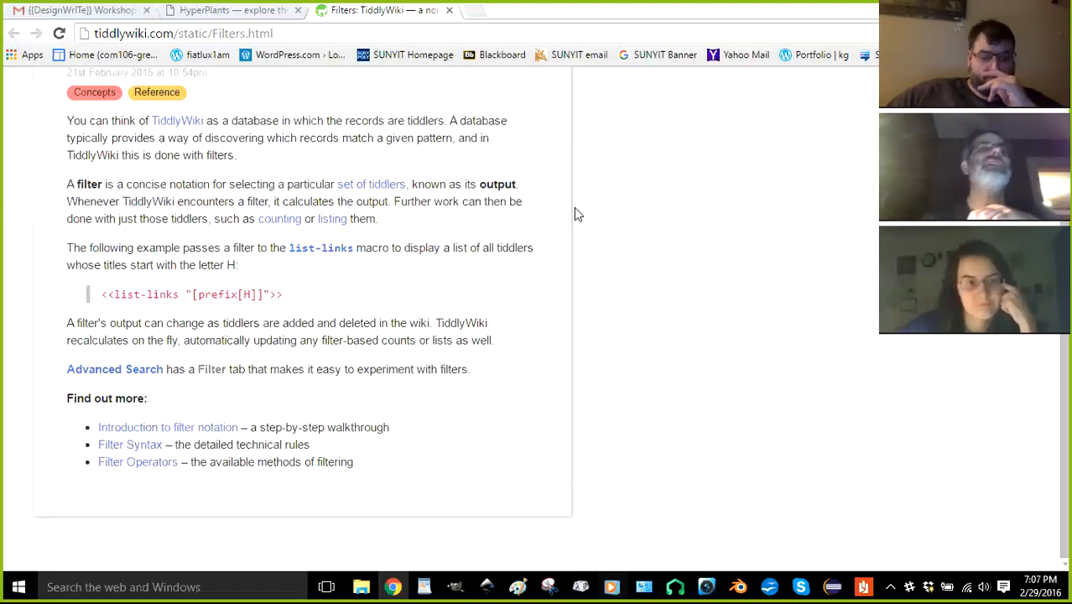
{"action": "left_click", "coordinate": [230, 10]}
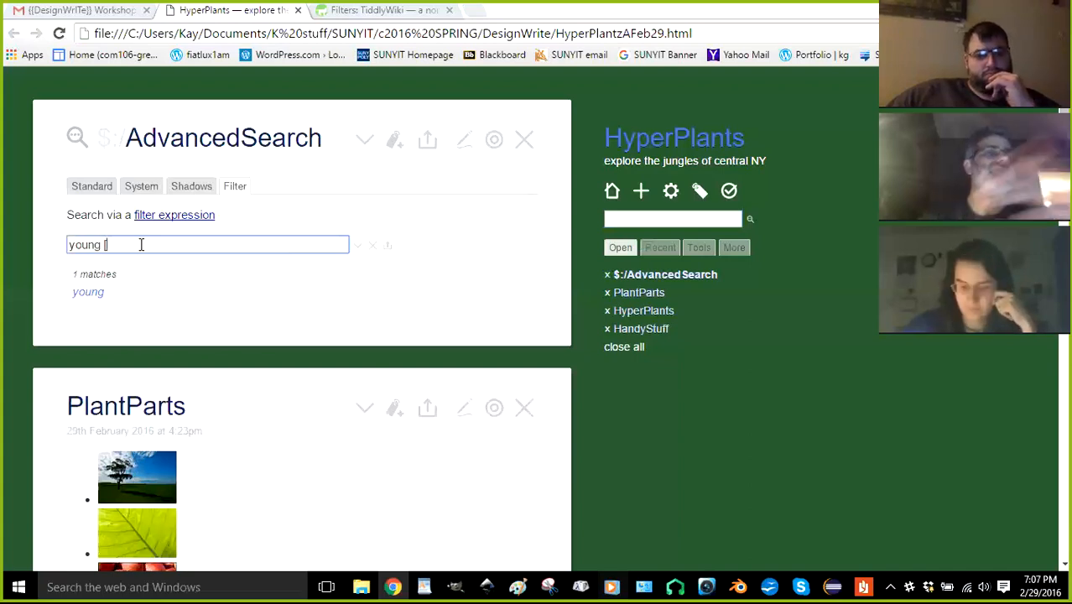
Clear the stray brackets and 'young' from the filter, leaving '[tag]'
{"action": "type", "text": "[["}
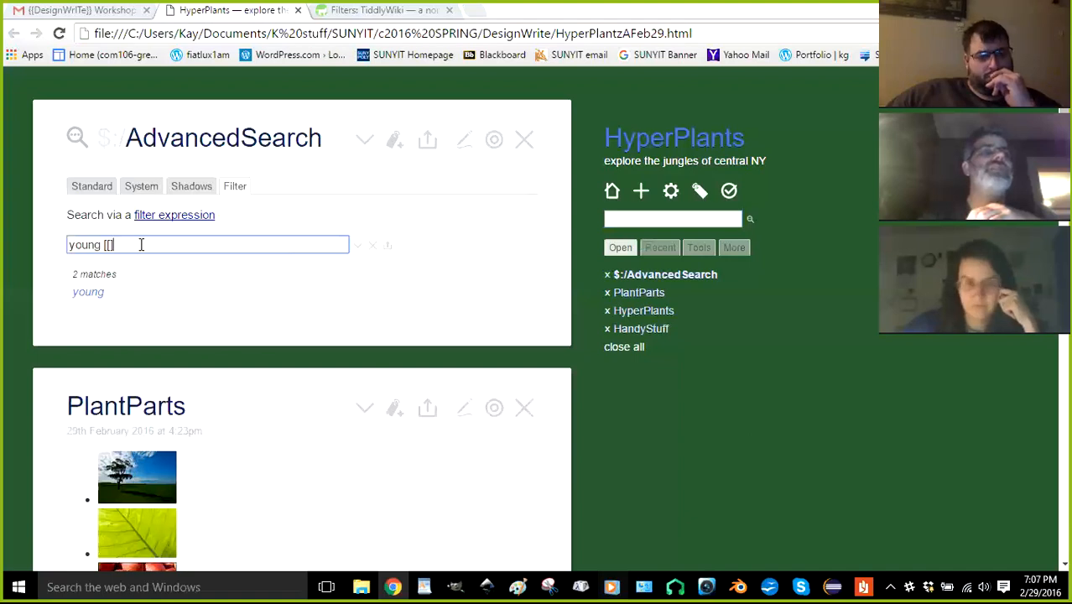
{"action": "key", "text": "backspace"}
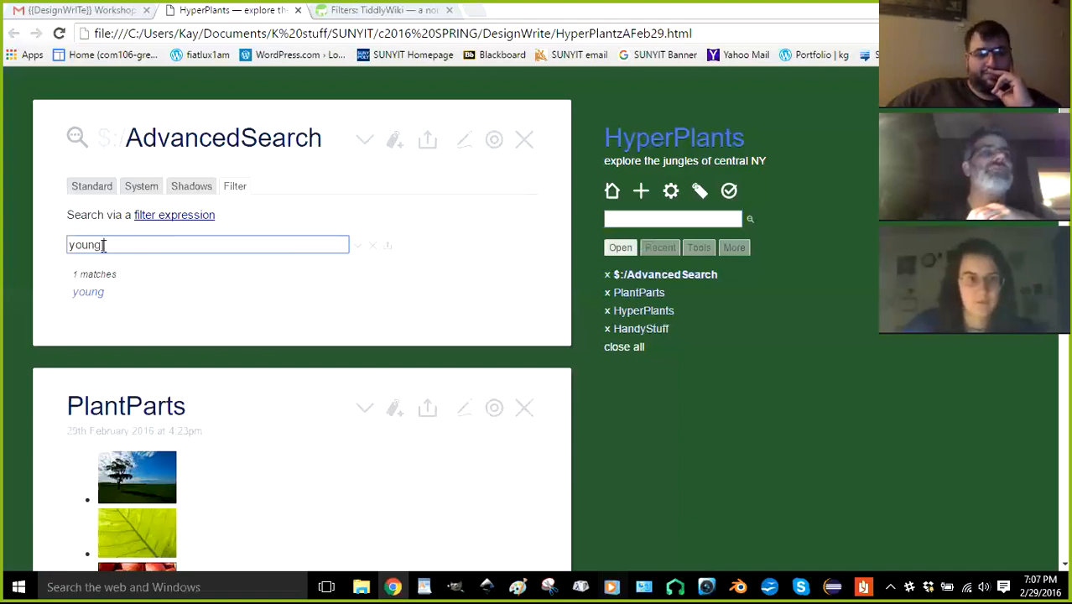
{"action": "type", "text": "[young]"}
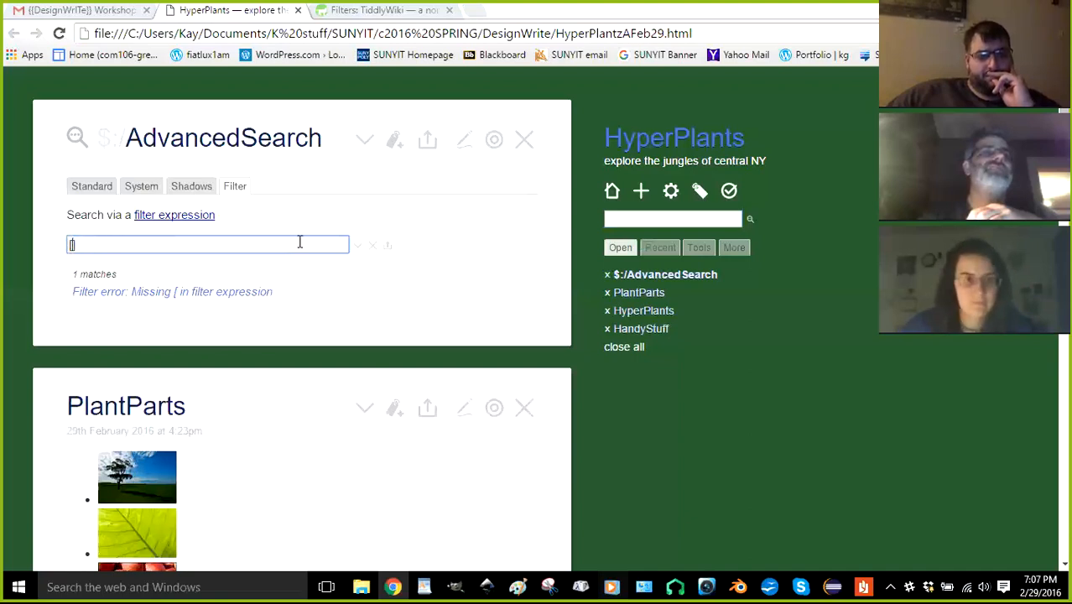
{"action": "mouse_move", "coordinate": [460, 223]}
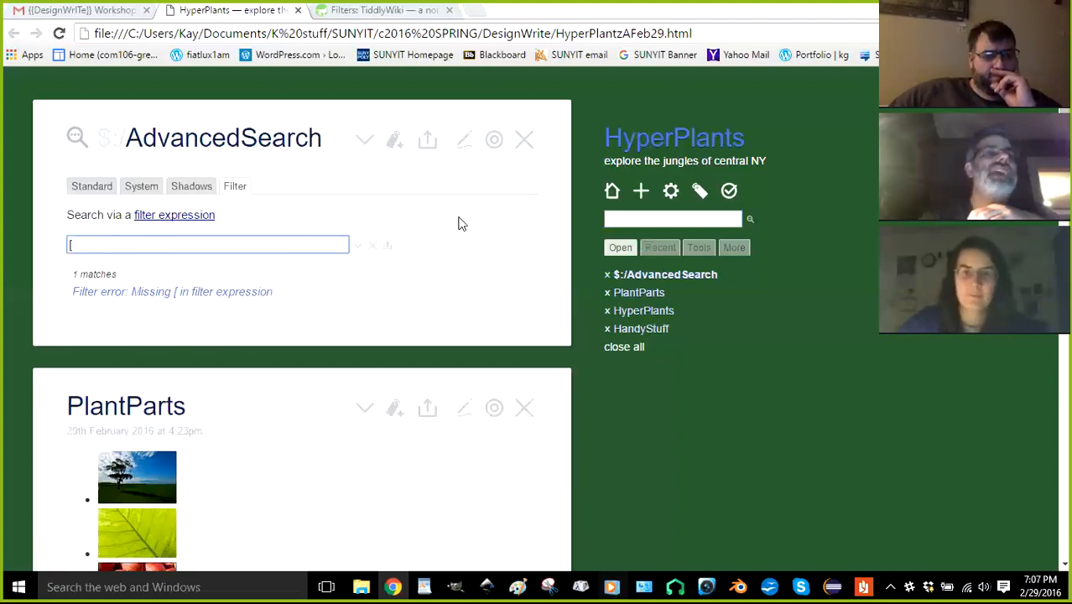
{"action": "type", "text": "tag"}
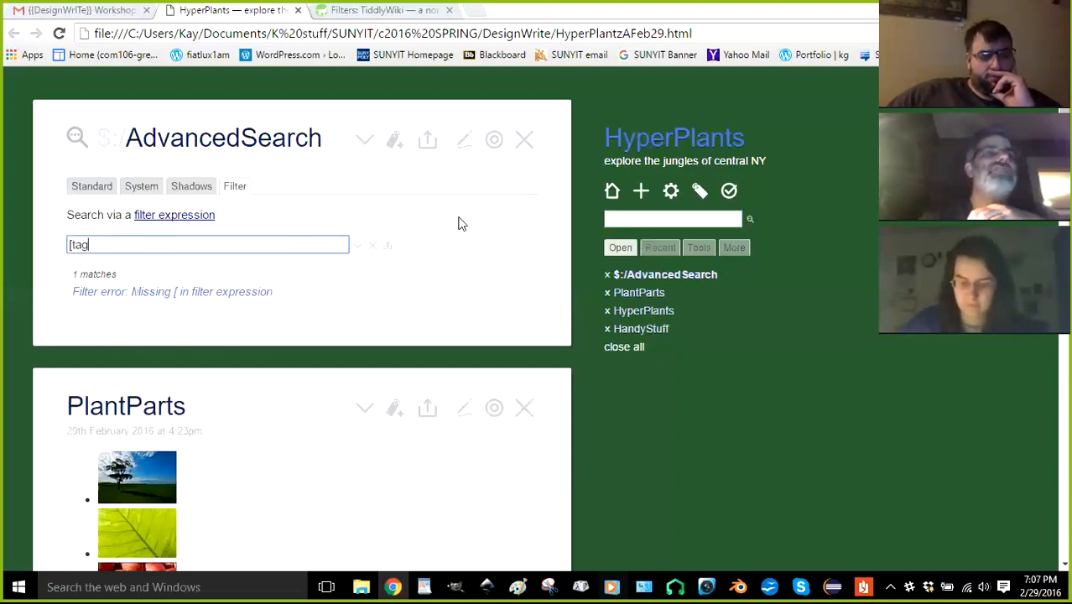
{"action": "type", "text": "]"}
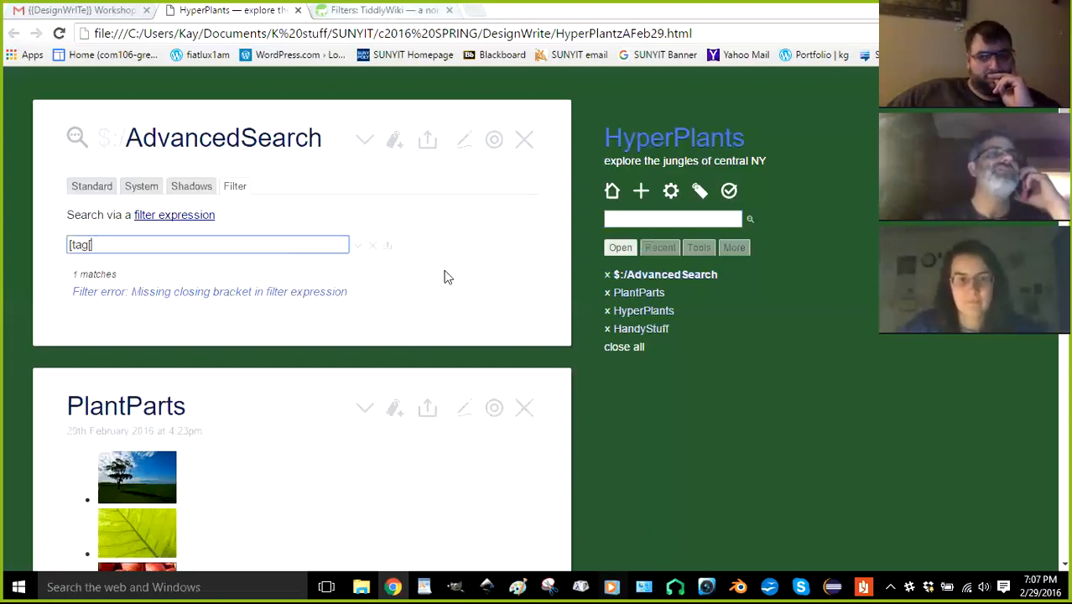
{"action": "mouse_move", "coordinate": [430, 272]}
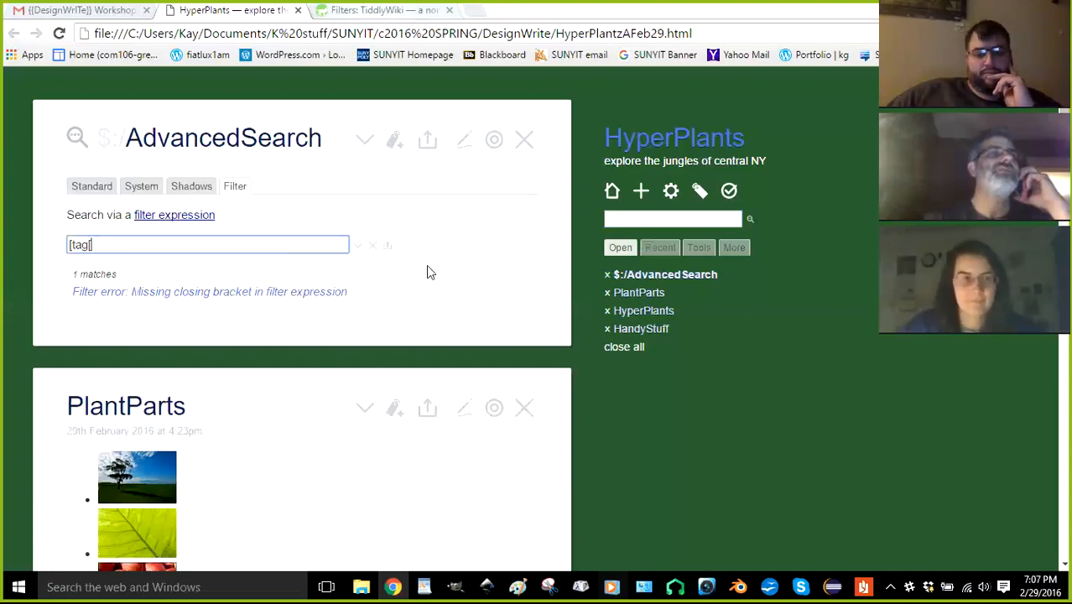
Recheck the Filters docs, then close the filter as [tag[young]], which finds zero matches
{"action": "left_click", "coordinate": [377, 10]}
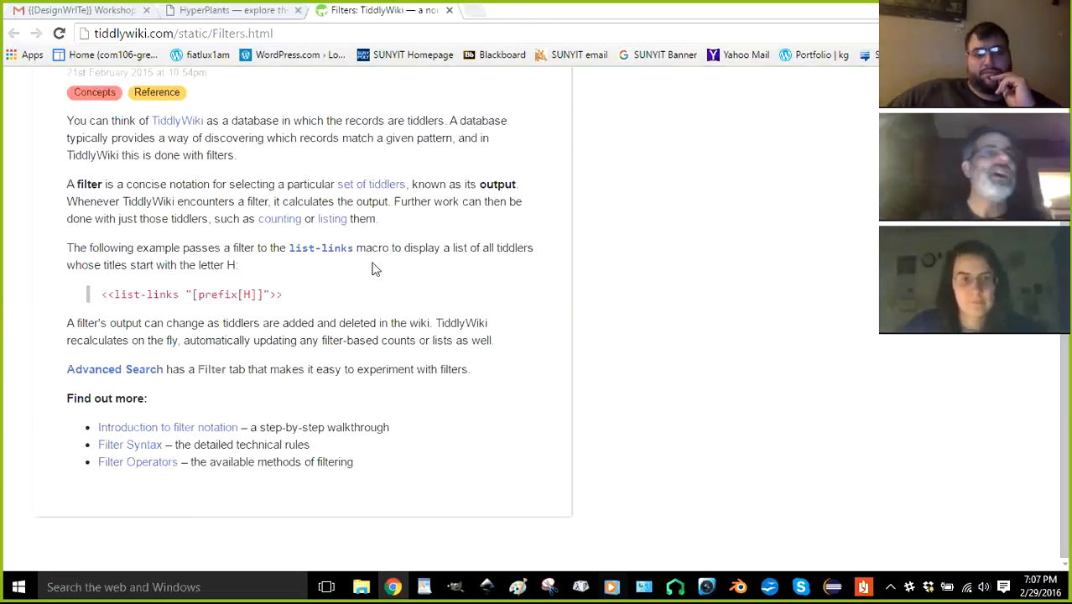
{"action": "scroll", "scroll_direction": "up", "scroll_amount": 3}
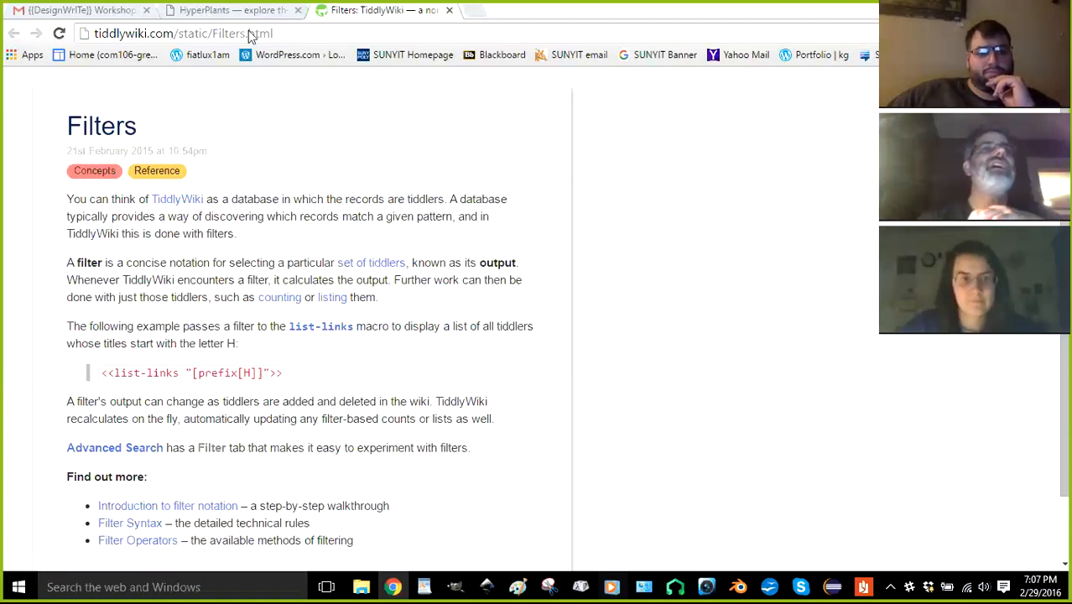
{"action": "left_click", "coordinate": [231, 11]}
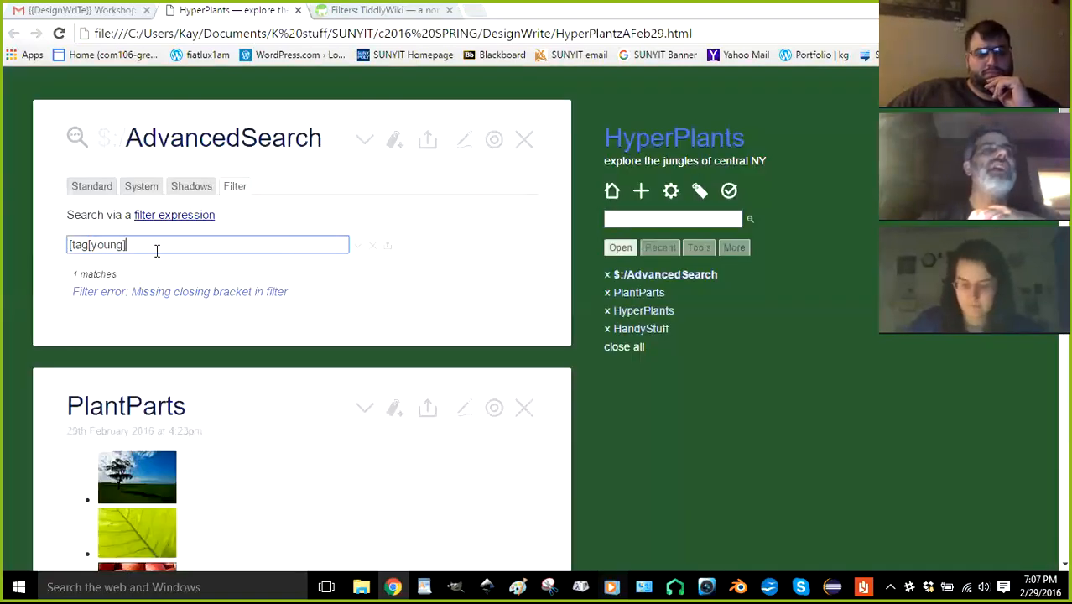
{"action": "type", "text": "]"}
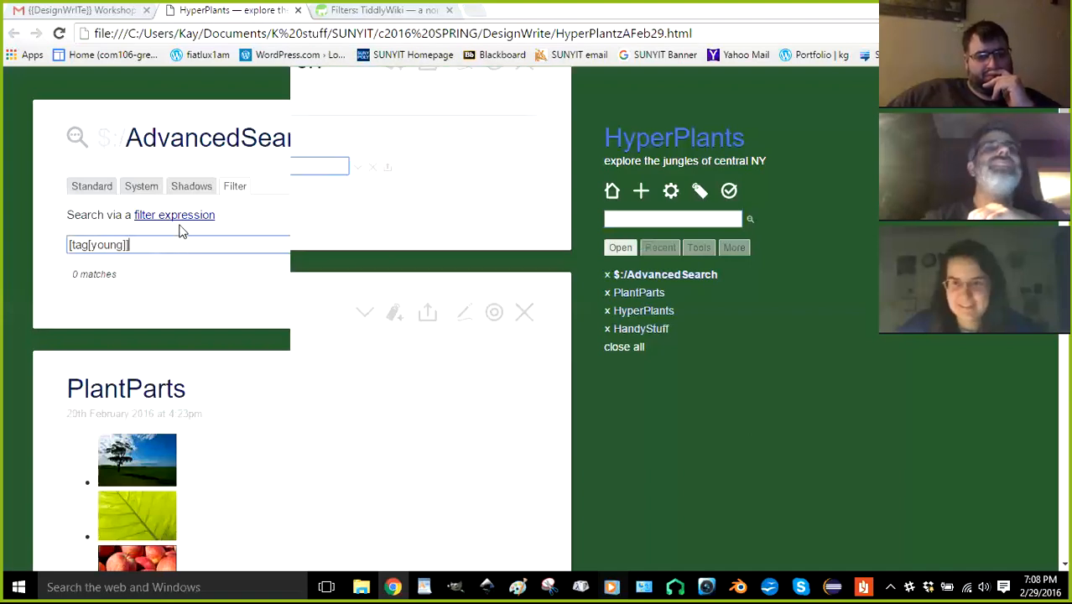
Scroll to HandyStuff and open TagIdeas to check the Young and Native tag spellings
{"action": "scroll", "scroll_direction": "down", "scroll_amount": 3}
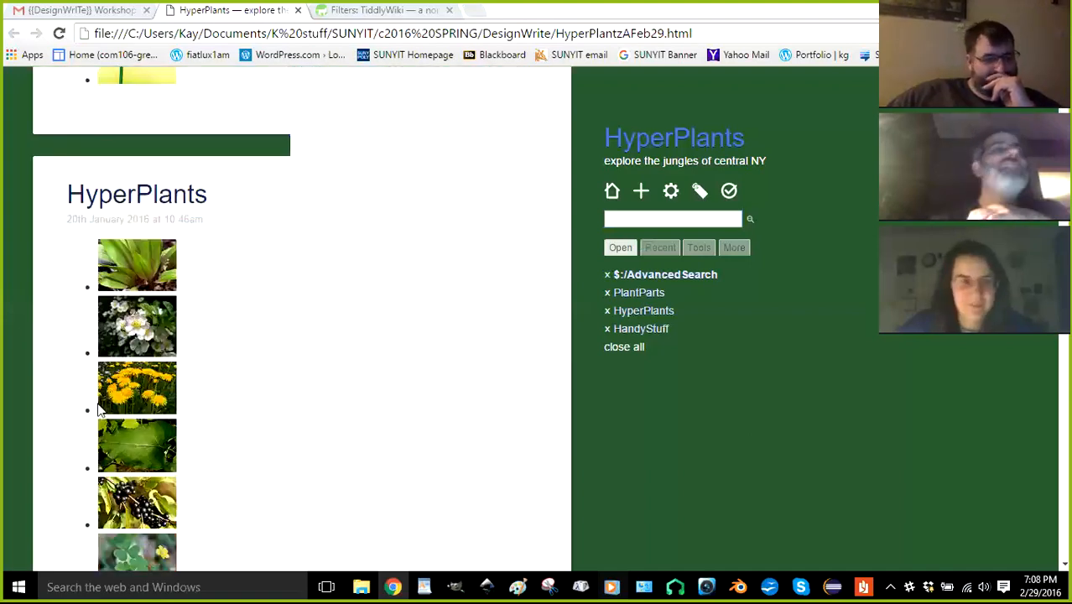
{"action": "scroll", "scroll_direction": "down", "scroll_amount": 3}
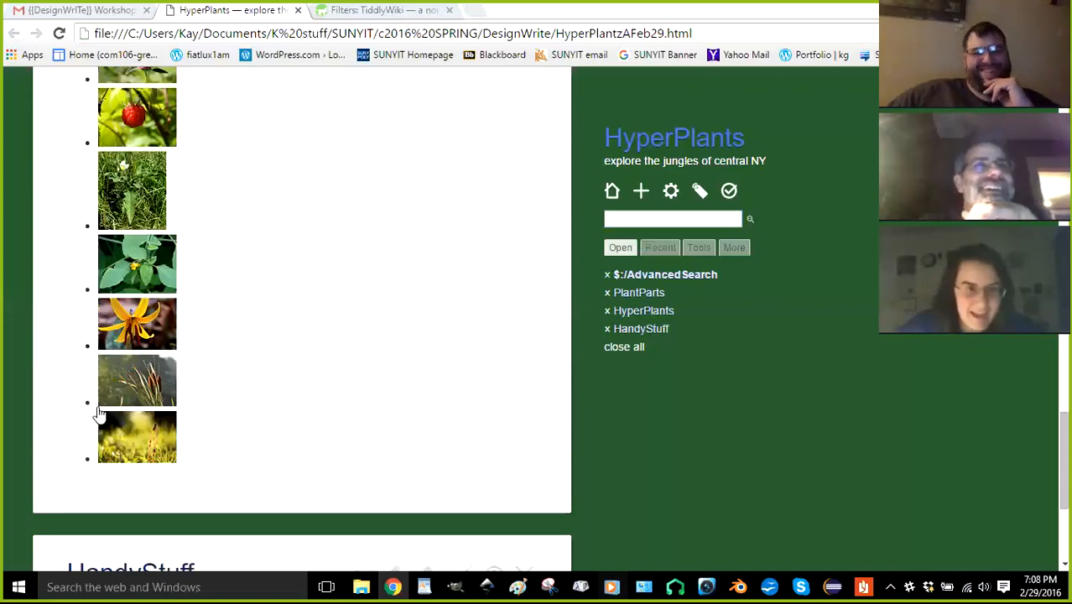
{"action": "scroll", "scroll_direction": "down", "scroll_amount": 3}
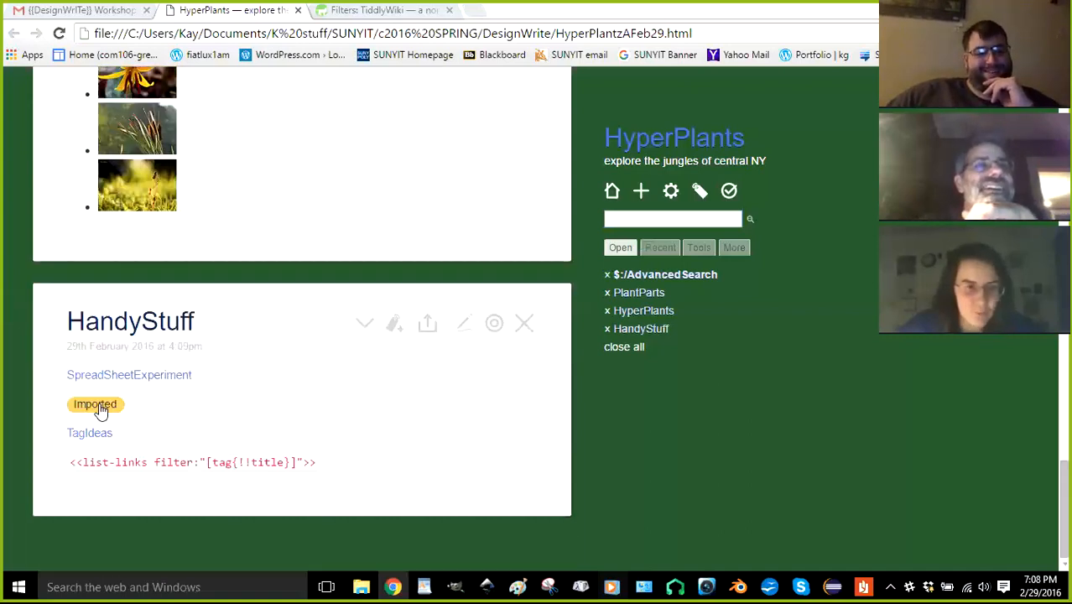
{"action": "mouse_move", "coordinate": [96, 429]}
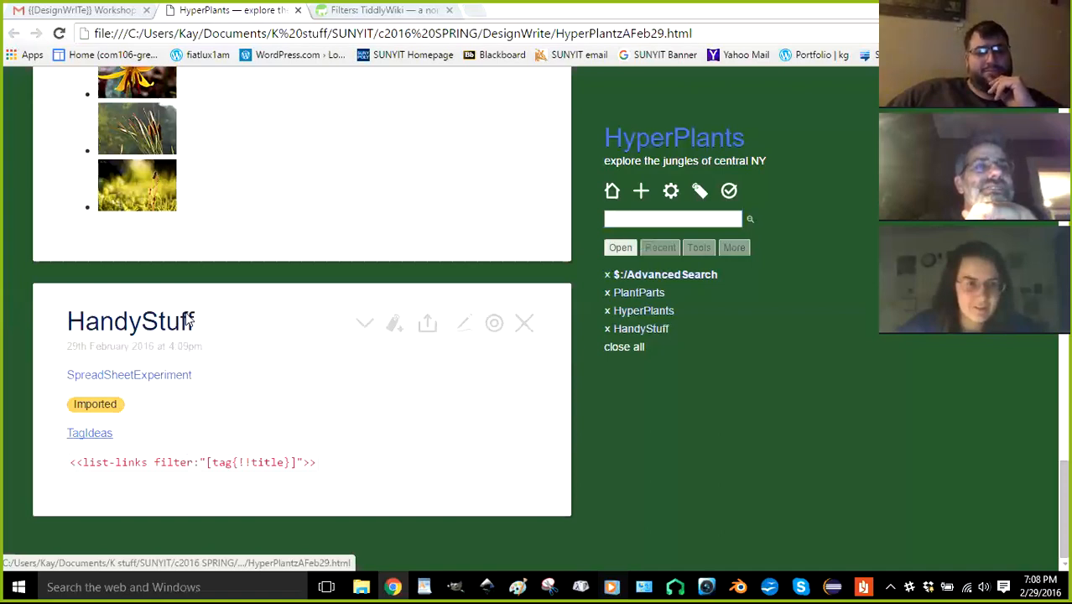
{"action": "left_click", "coordinate": [88, 432]}
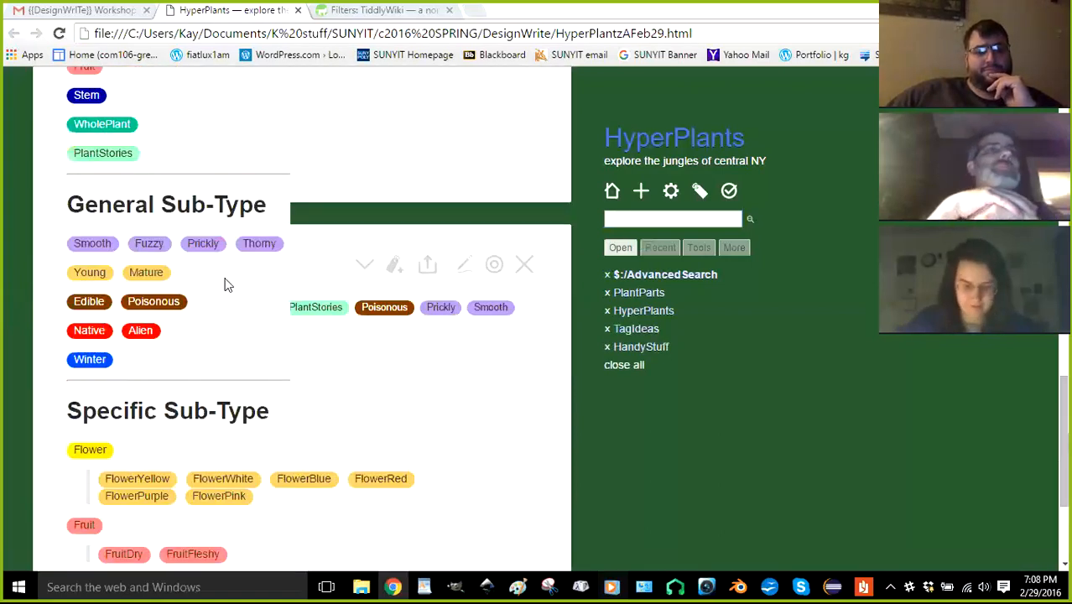
{"action": "left_click", "coordinate": [664, 274]}
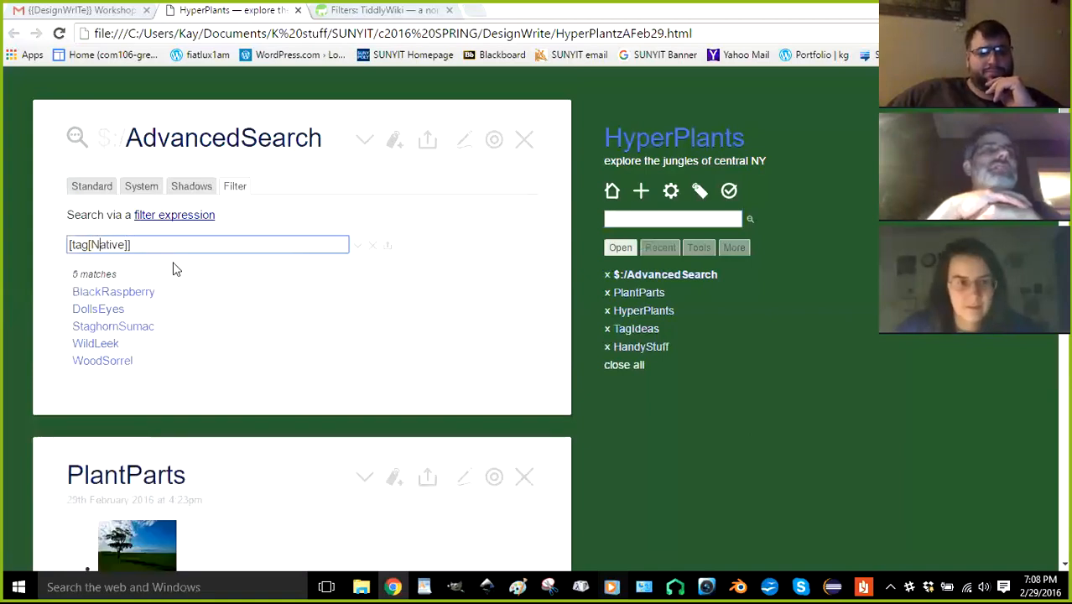
Try the tag Young (zero matches), then replace it with Native, listing five plants
{"action": "type", "text": "Y"}
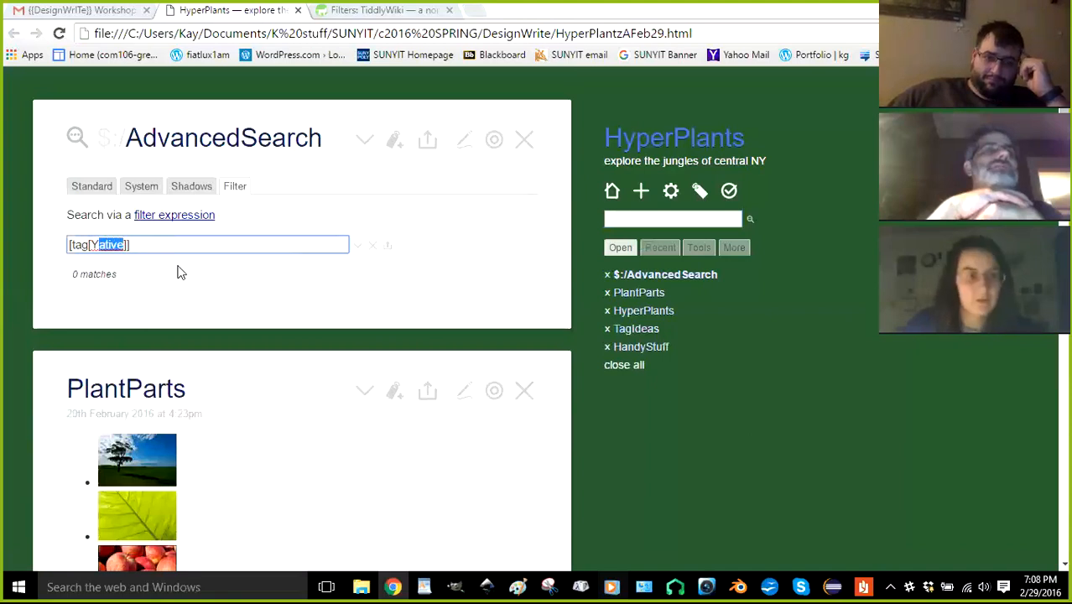
{"action": "type", "text": "Youn"}
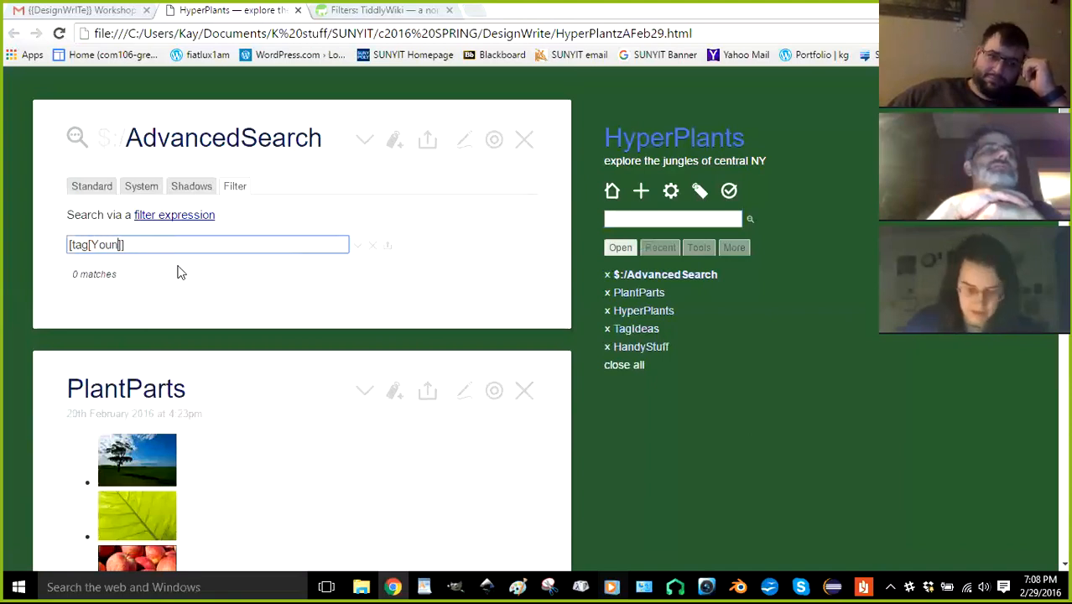
{"action": "type", "text": "g"}
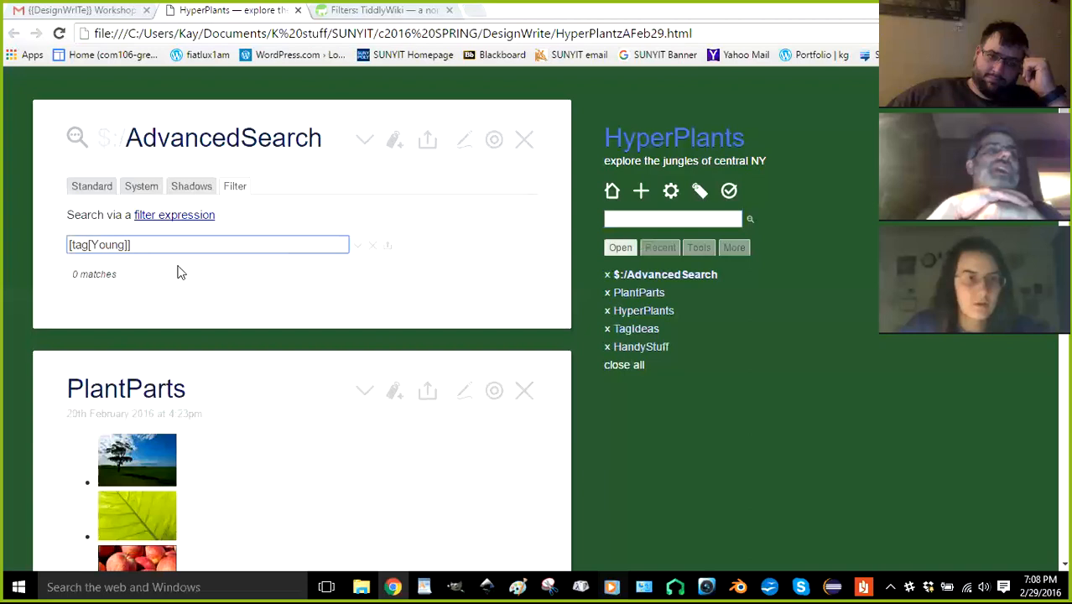
{"action": "double_click", "coordinate": [107, 244]}
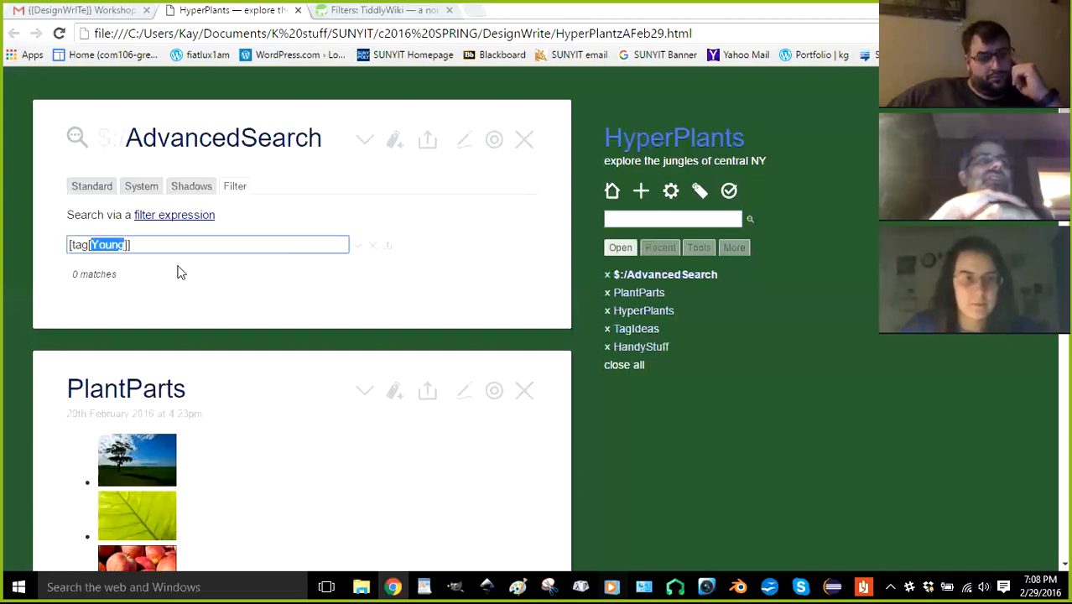
{"action": "type", "text": "Na"}
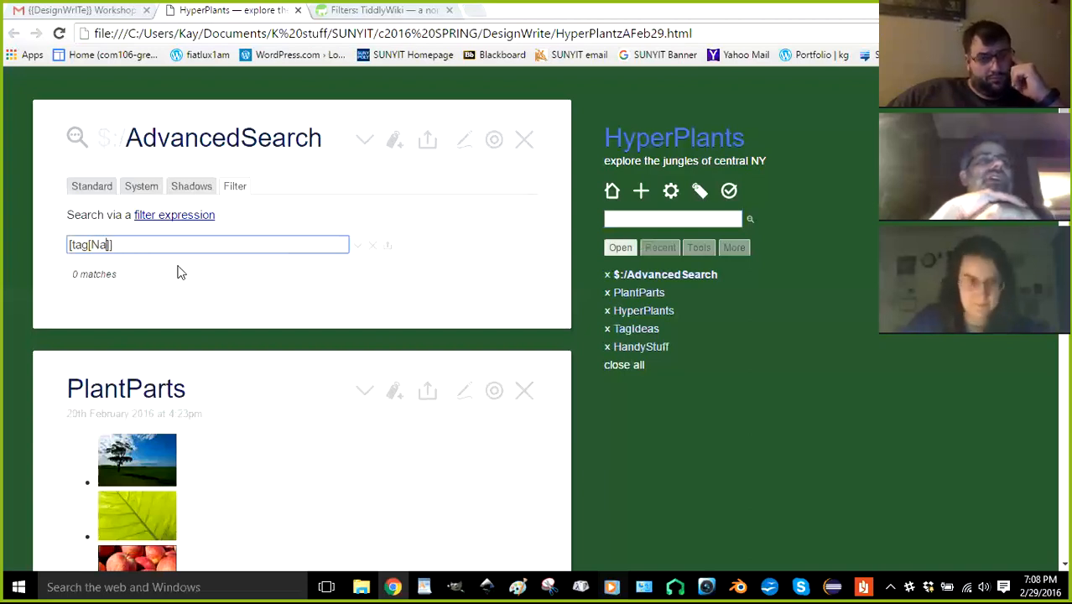
{"action": "type", "text": "tive"}
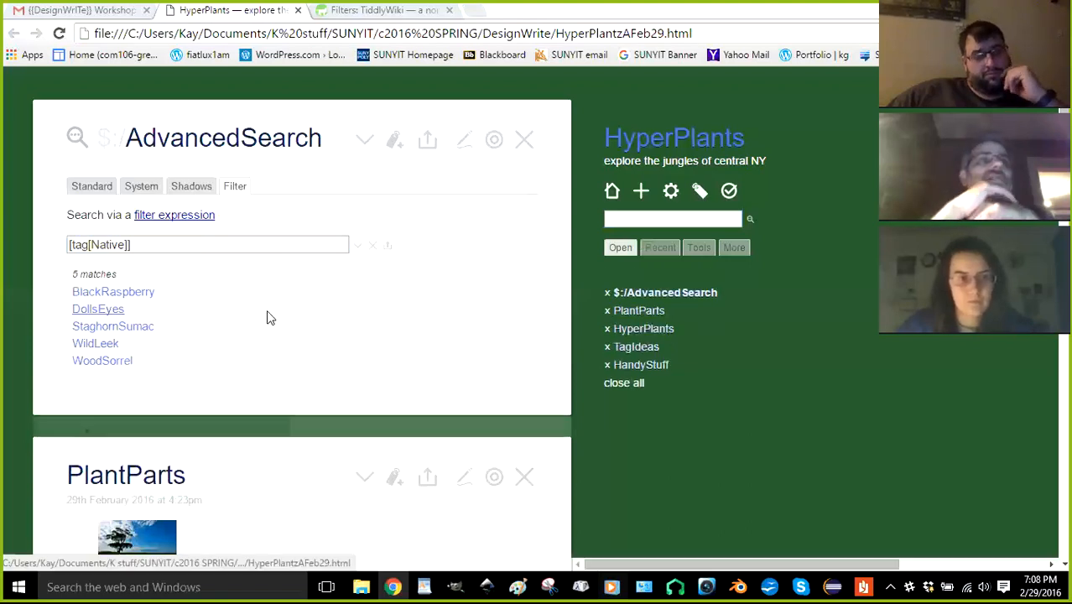
Open DollsEyes from the Native results and review its HyperPlants, Native and Poisonous tags
{"action": "left_click", "coordinate": [97, 309]}
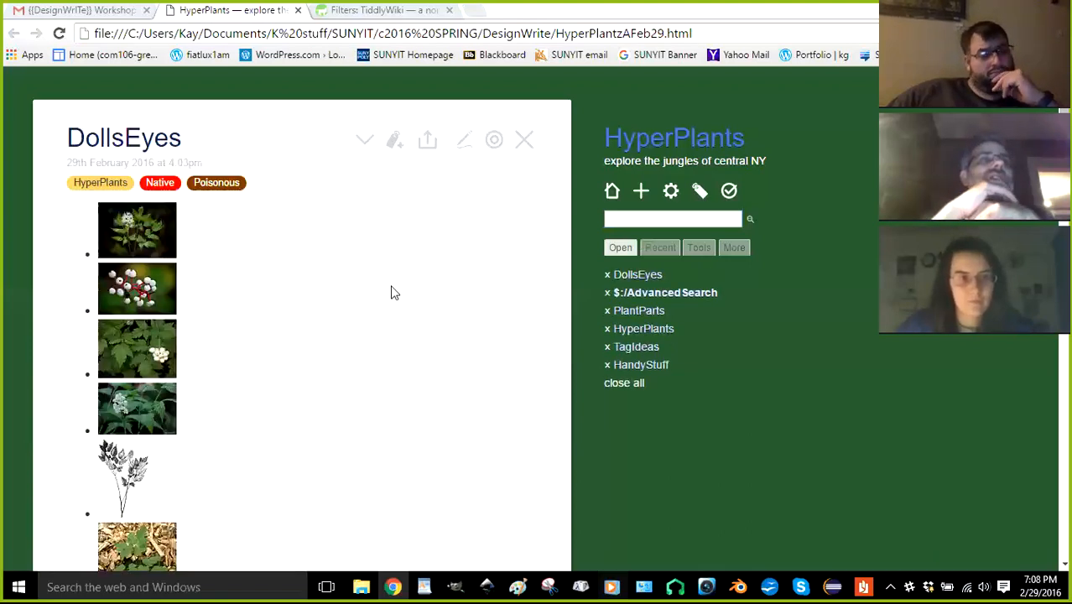
{"action": "mouse_move", "coordinate": [355, 257]}
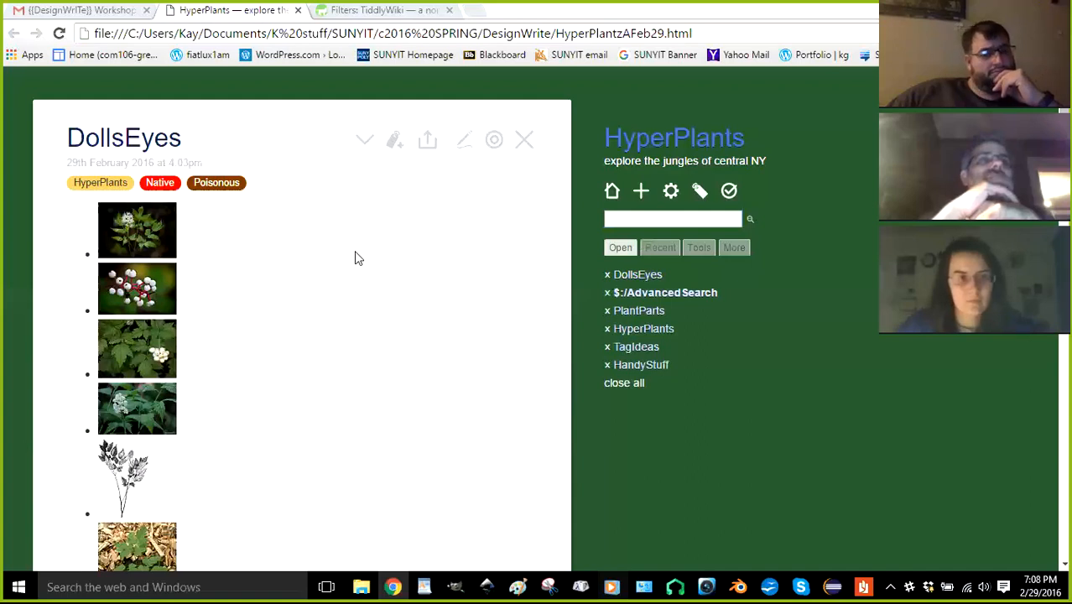
{"action": "mouse_move", "coordinate": [395, 221]}
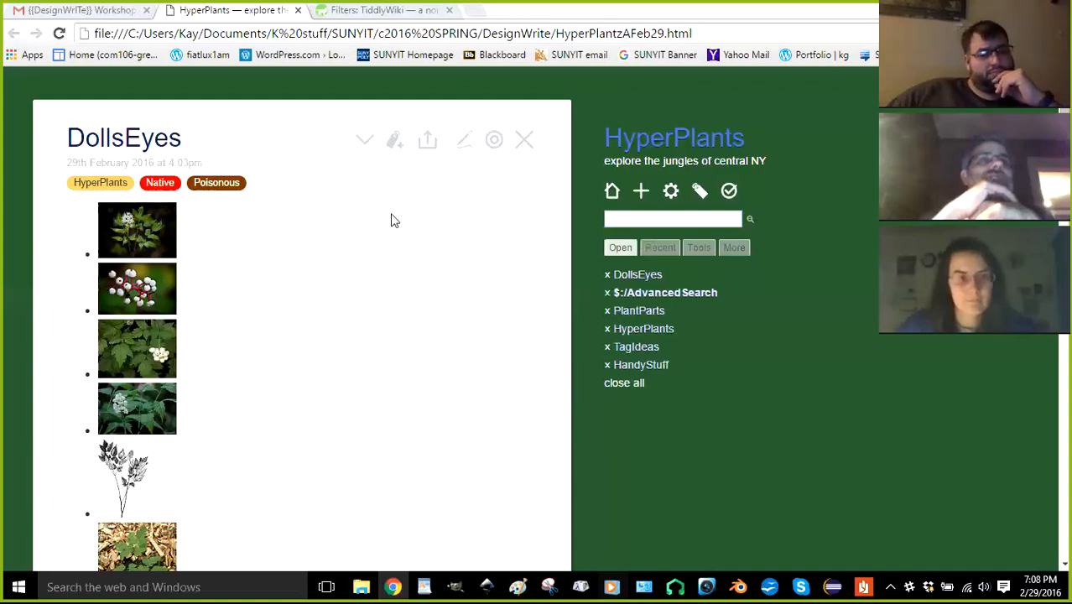
{"action": "scroll", "scroll_direction": "down", "scroll_amount": 3}
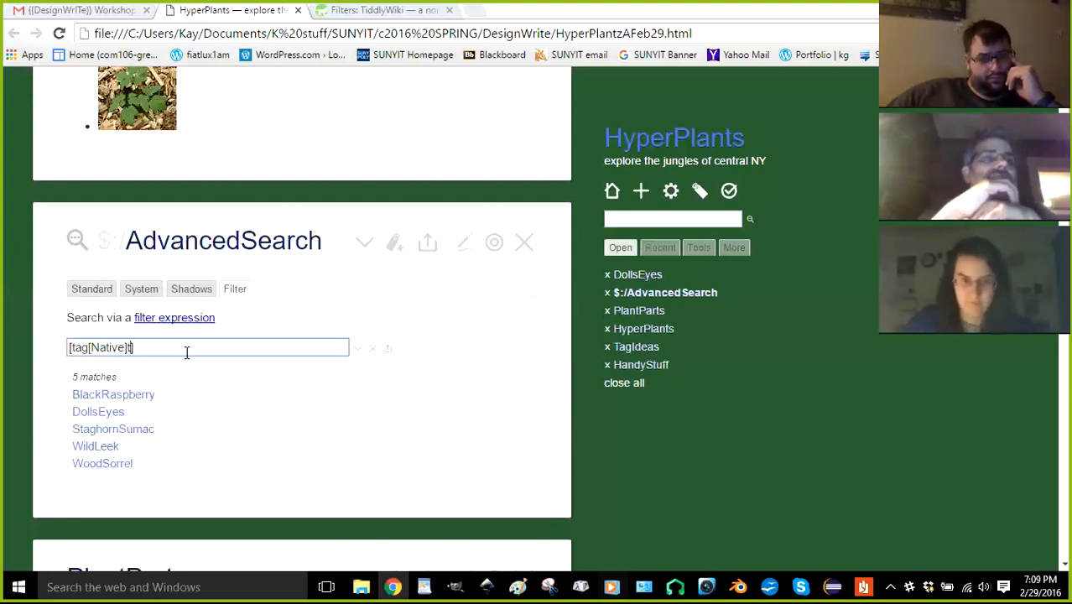
Append tag[Poisonous] to the filter, giving [tag[Native]tag[Poisonous]] with only DollsEyes
{"action": "type", "text": "tag[p"}
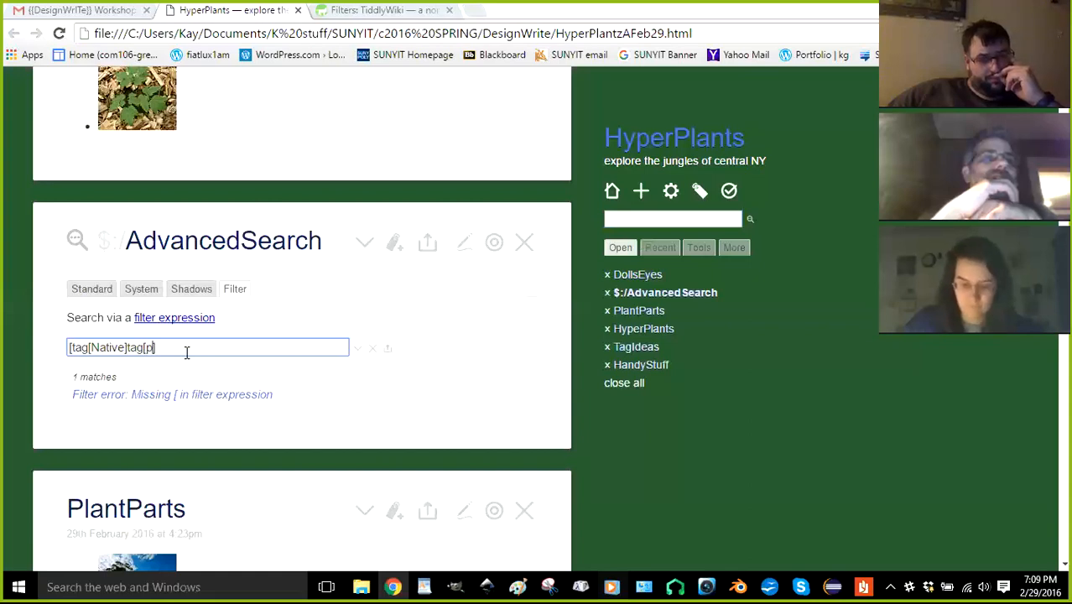
{"action": "type", "text": "P"}
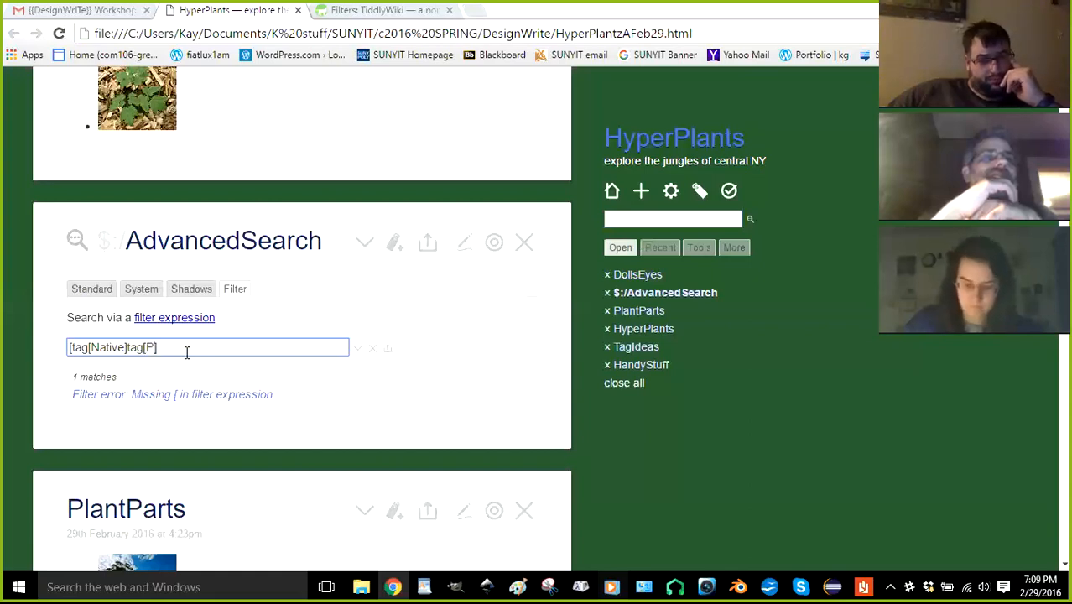
{"action": "type", "text": "oisonous]"}
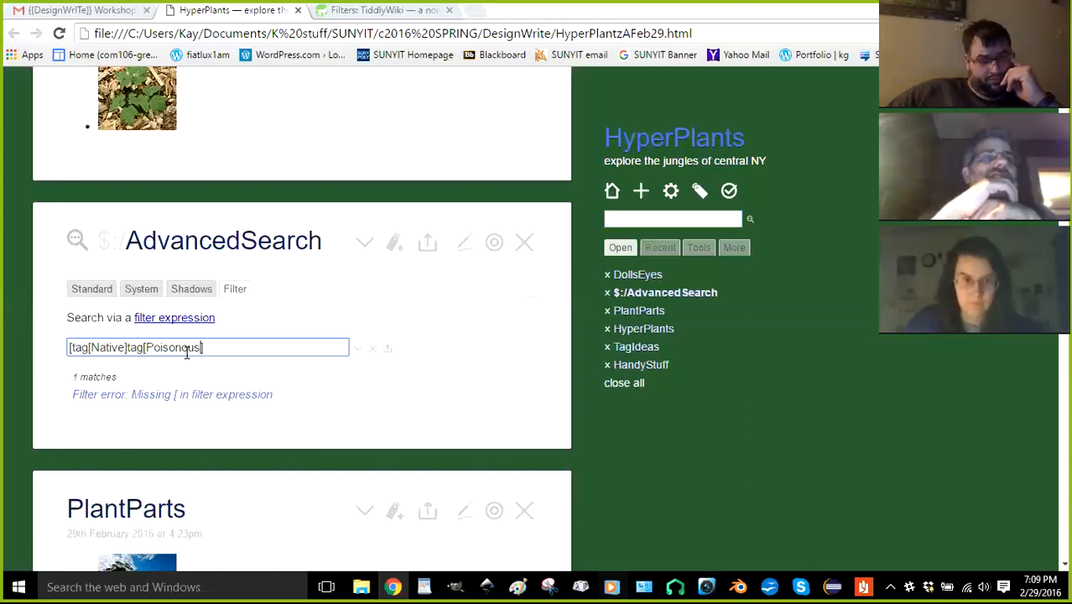
{"action": "type", "text": "]"}
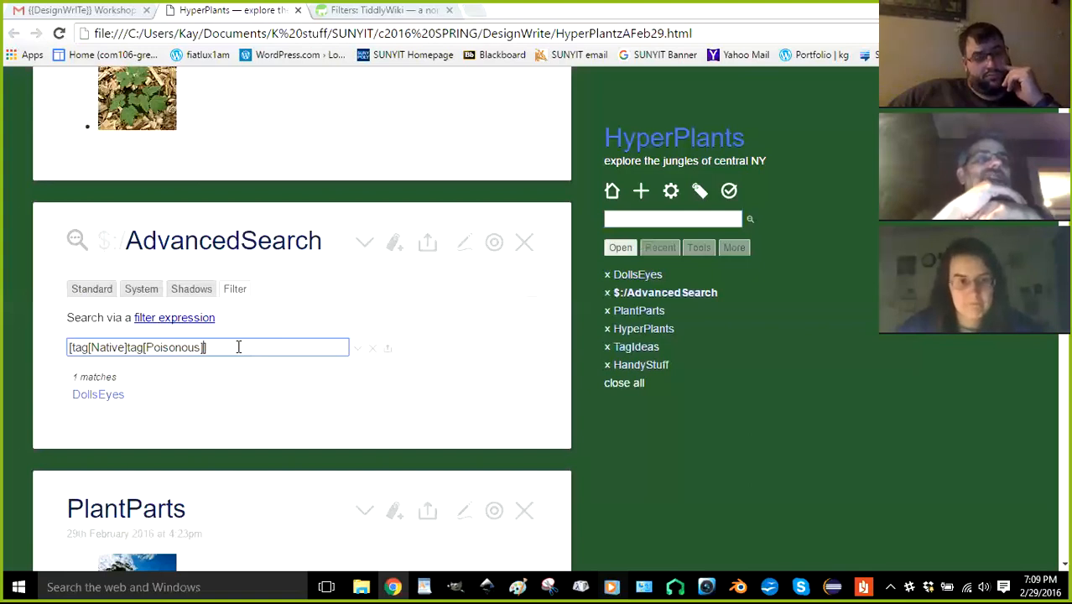
{"action": "mouse_move", "coordinate": [69, 352]}
{"action": "type", "text": "!"}
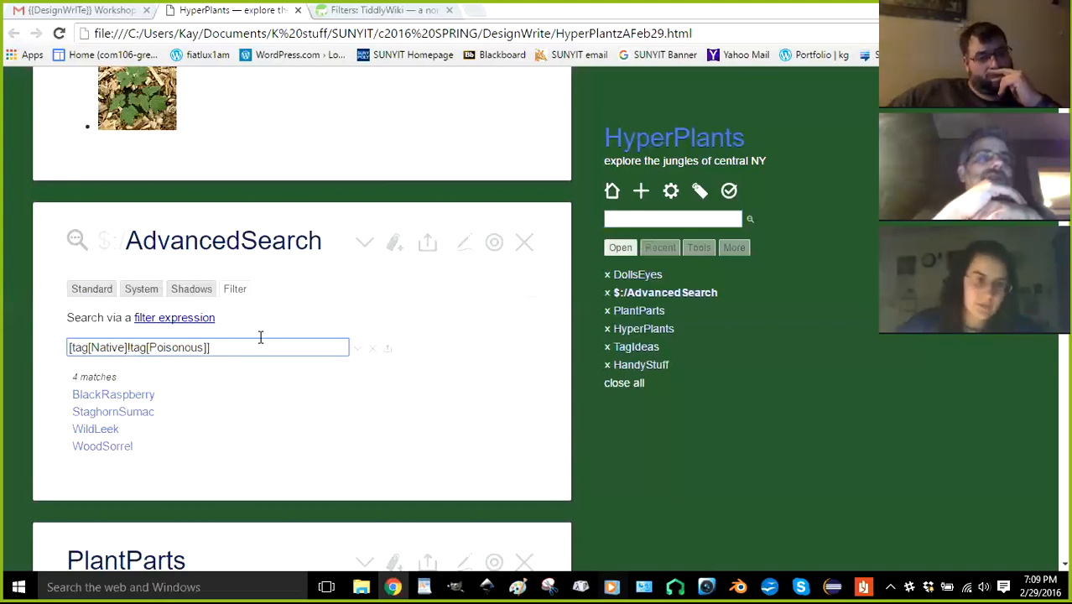
{"action": "mouse_move", "coordinate": [186, 421]}
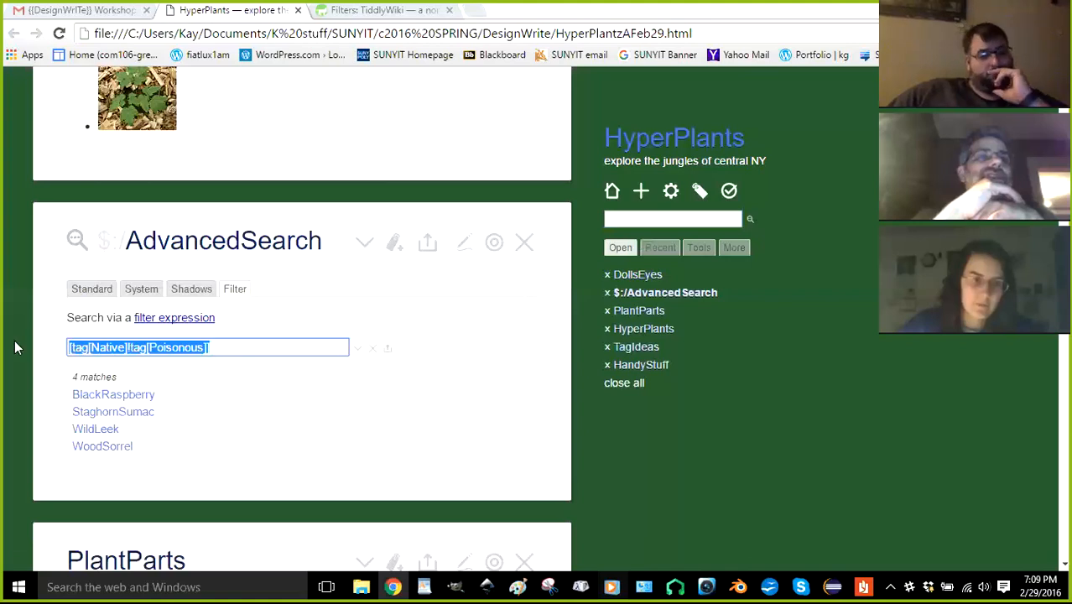
{"action": "mouse_move", "coordinate": [270, 327]}
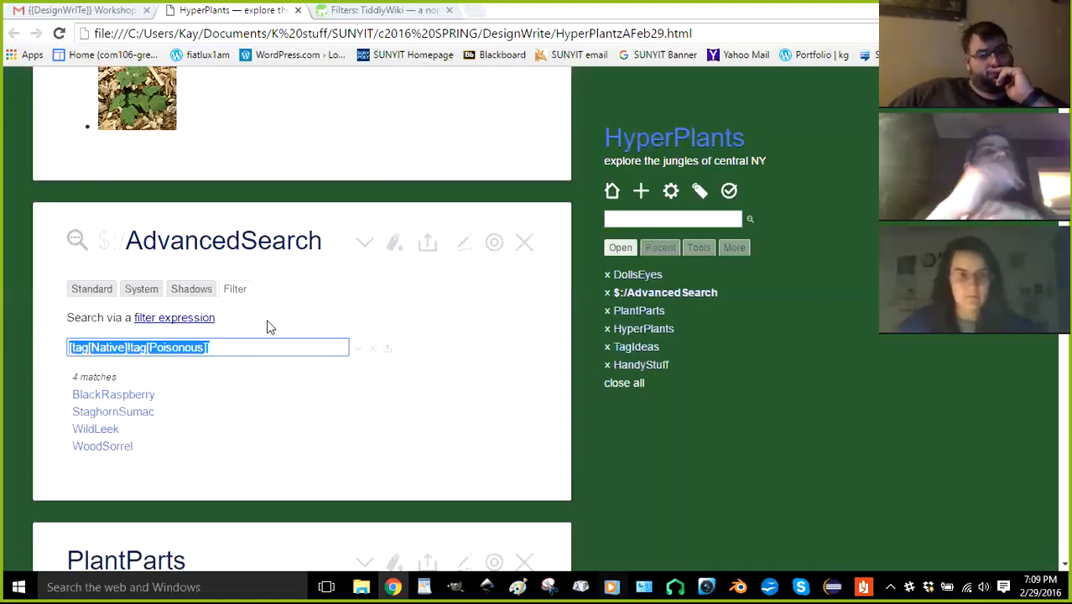
{"action": "mouse_move", "coordinate": [326, 327]}
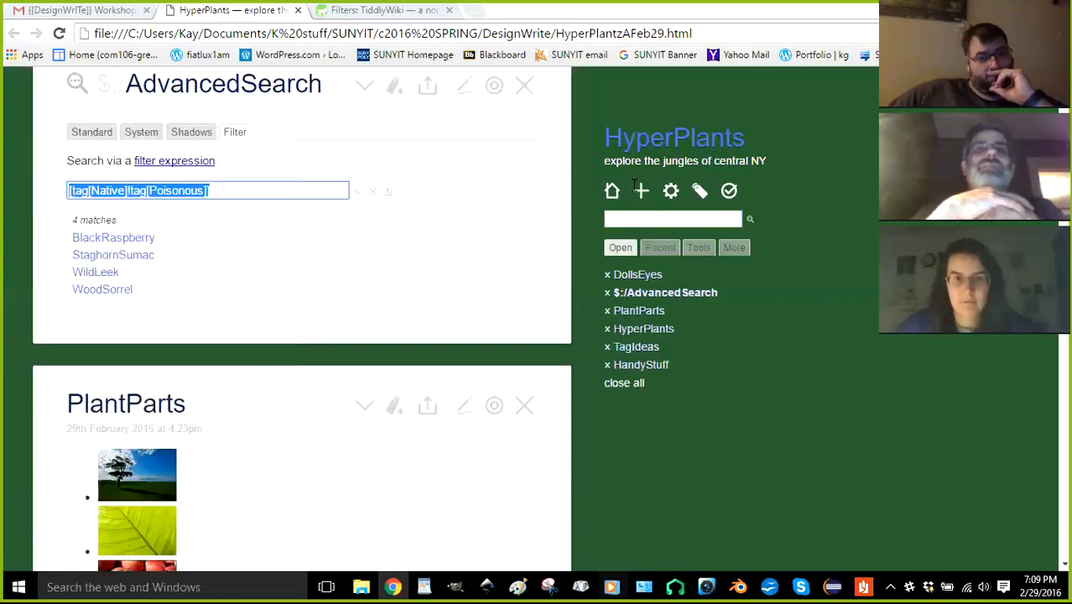
Close DollsEyes and AdvancedSearch and type [tag[Native]!tag[Poisonous]] into the new tiddler's body
{"action": "left_click", "coordinate": [671, 219]}
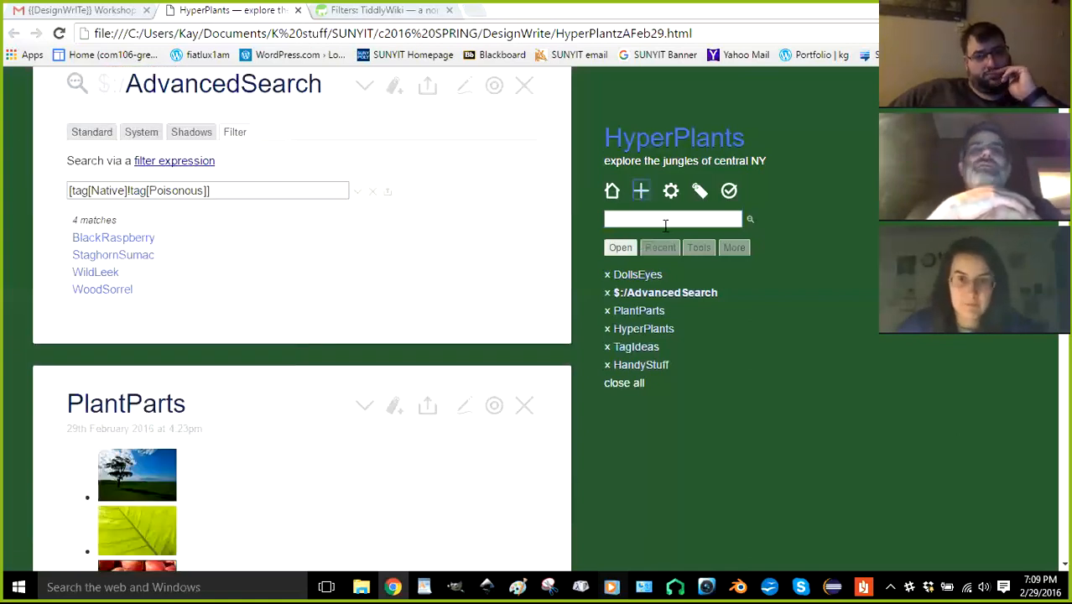
{"action": "left_click", "coordinate": [637, 275]}
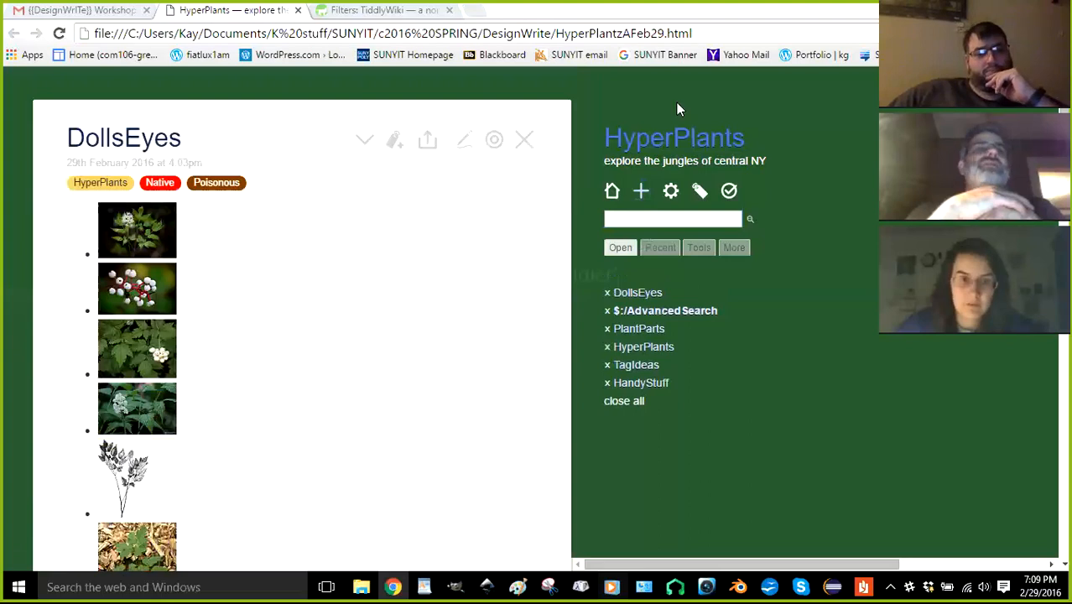
{"action": "left_click", "coordinate": [640, 191]}
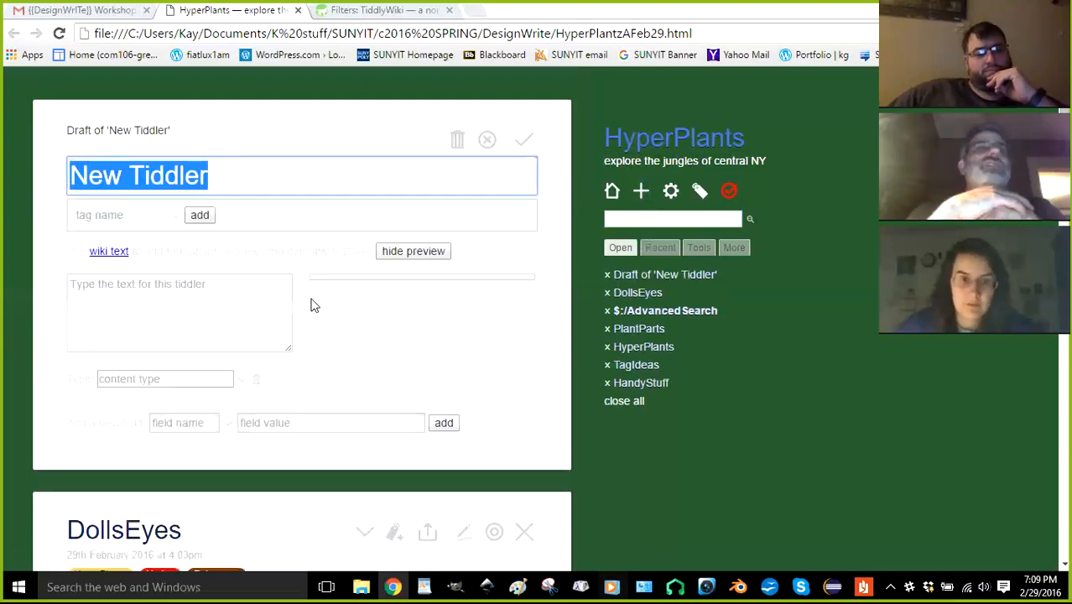
{"action": "scroll", "scroll_direction": "down", "scroll_amount": 3}
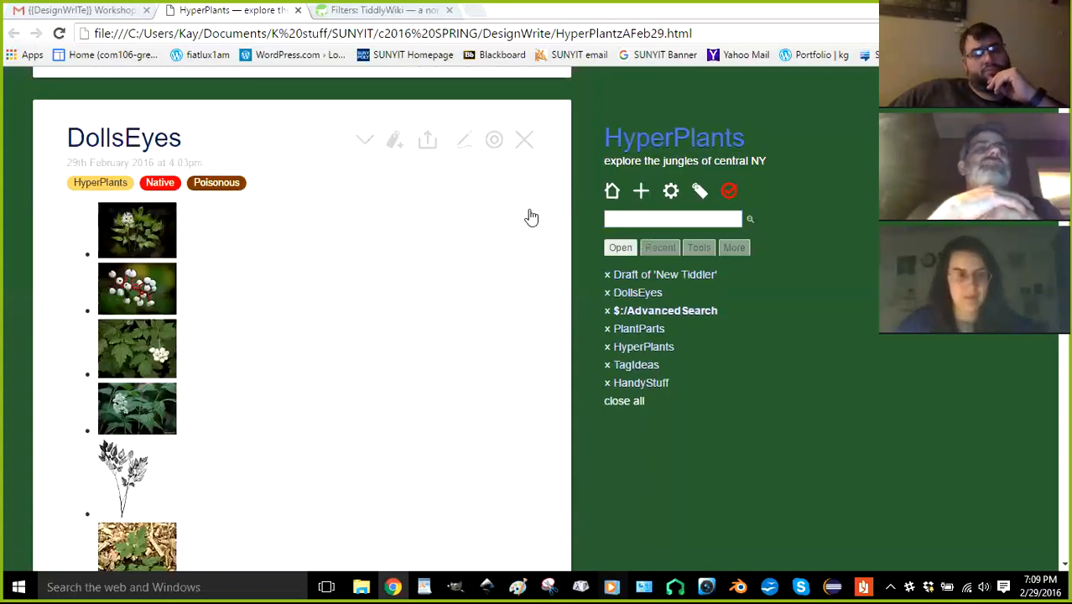
{"action": "left_click", "coordinate": [640, 191]}
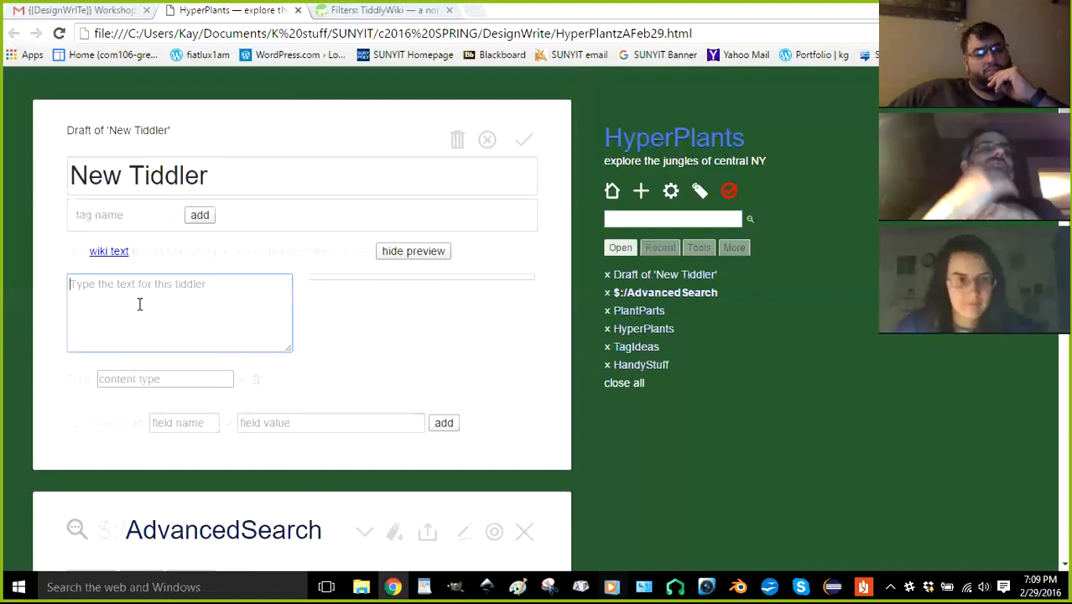
{"action": "type", "text": "[tag[Native]!tag[Poisonous]]"}
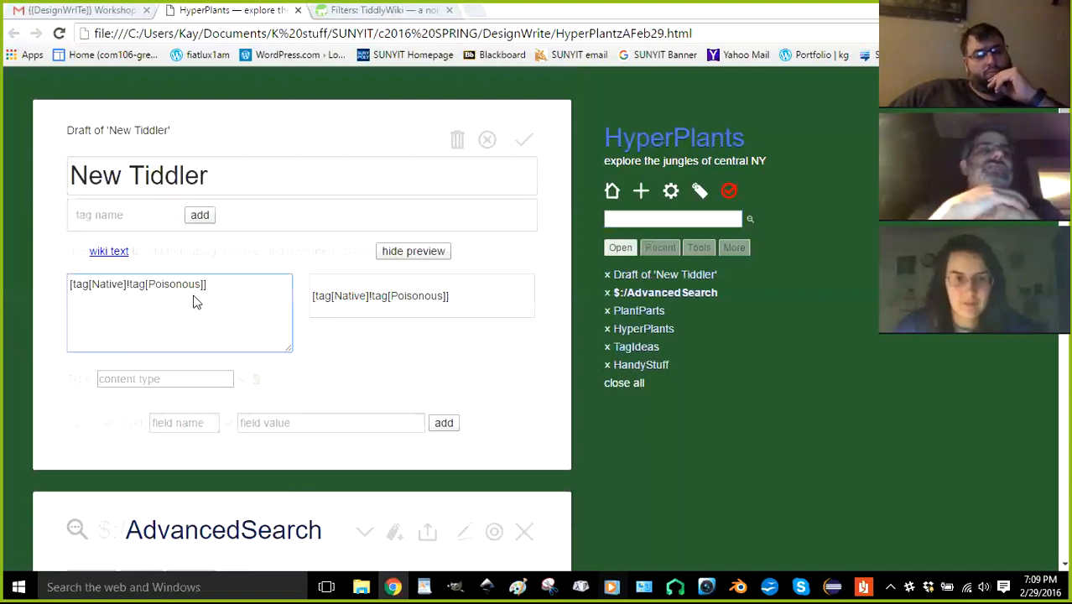
{"action": "scroll", "scroll_direction": "down", "scroll_amount": 3}
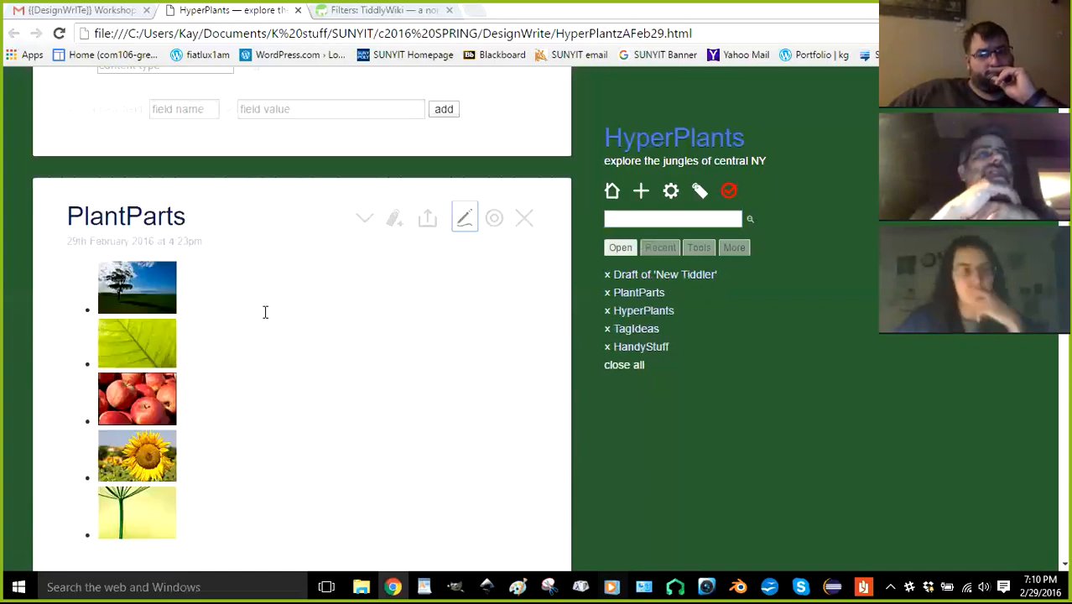
Edit PlantParts to borrow its <<list-thumbnails>> macro and swap in the [tag[Native]!tag[Poisonous]] filter
{"action": "left_click", "coordinate": [464, 219]}
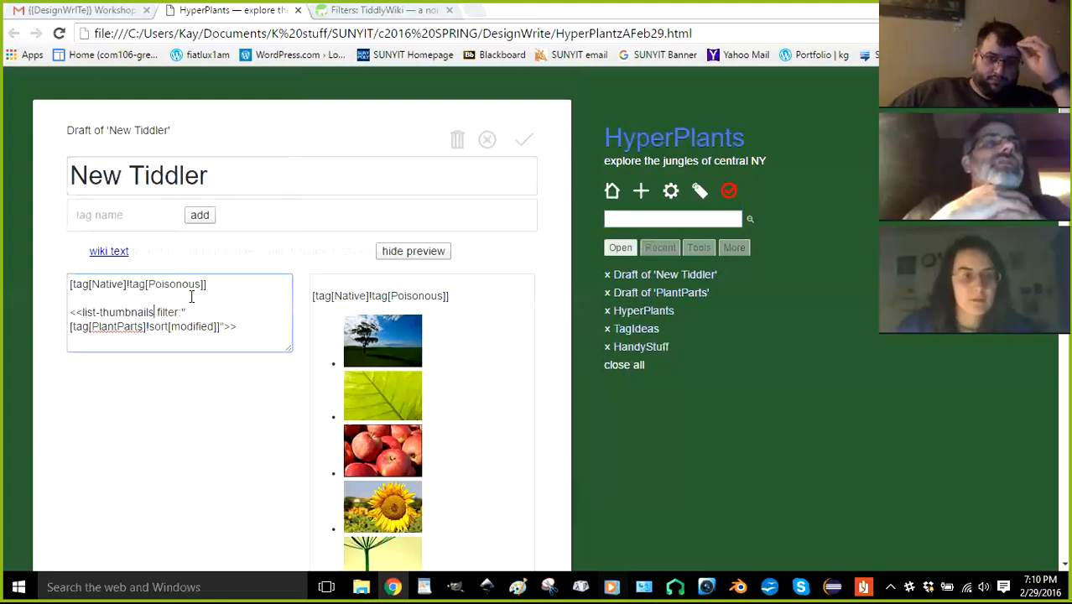
{"action": "mouse_move", "coordinate": [229, 312]}
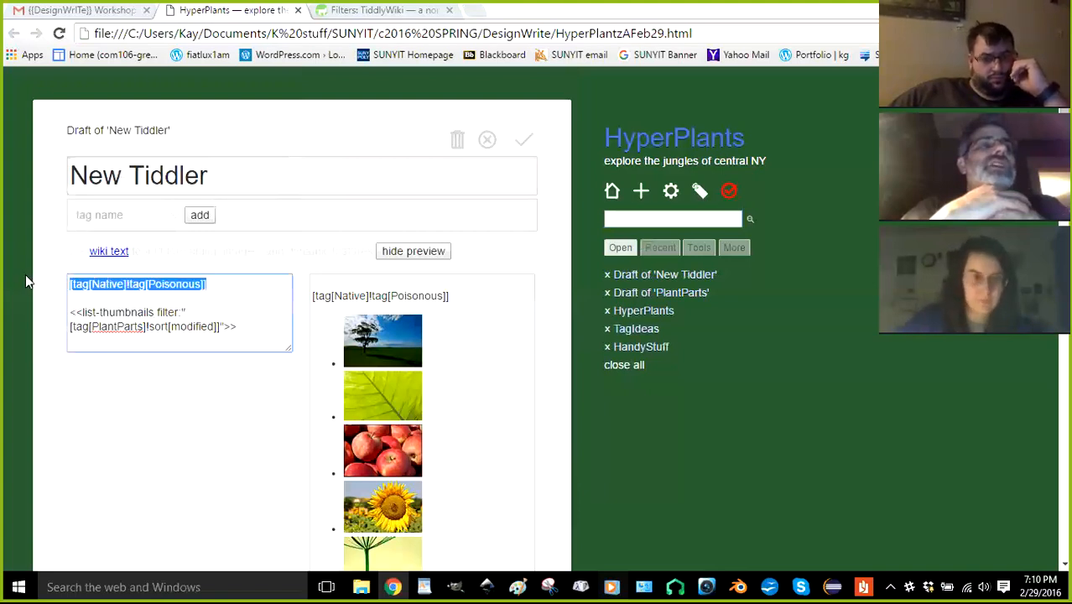
{"action": "double_click", "coordinate": [206, 326]}
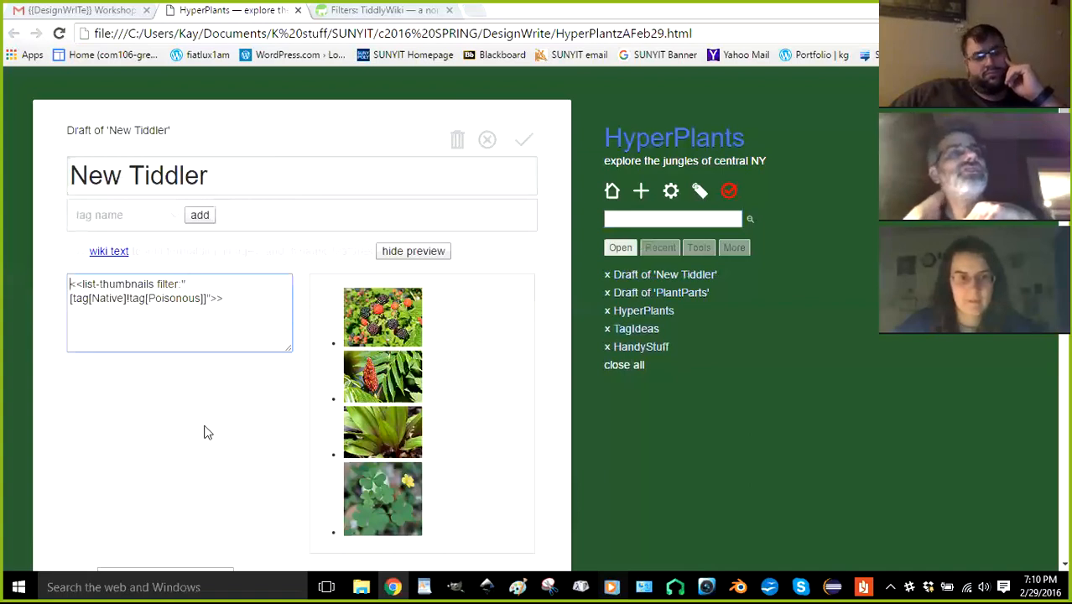
{"action": "mouse_move", "coordinate": [640, 122]}
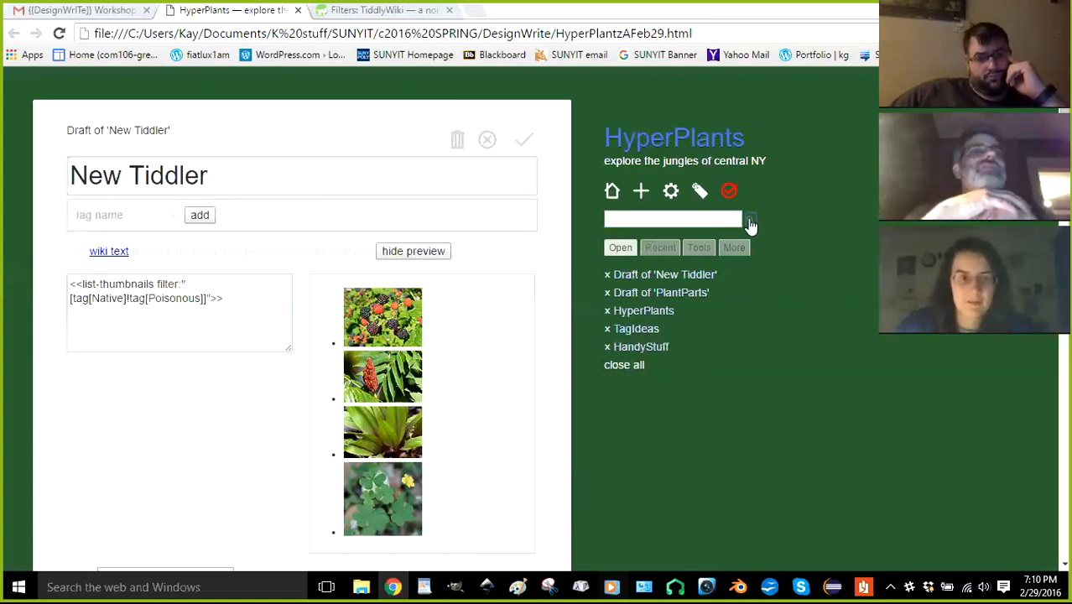
Reopen advanced search to check the four Native-not-Poisonous matches, then open a new browser tab
{"action": "left_click", "coordinate": [750, 219]}
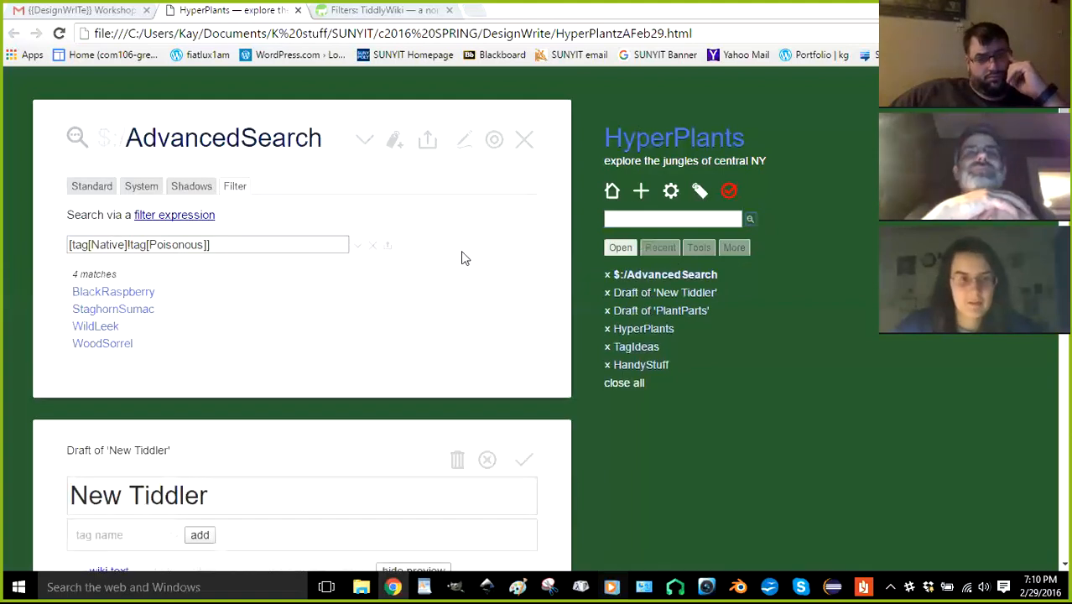
{"action": "mouse_move", "coordinate": [453, 256]}
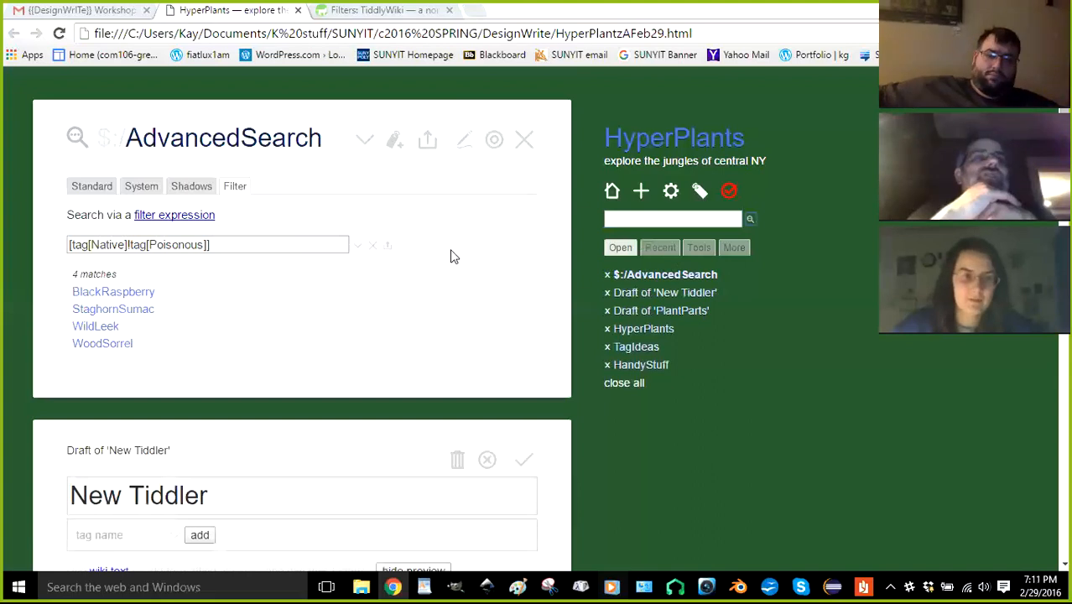
{"action": "left_click", "coordinate": [218, 244]}
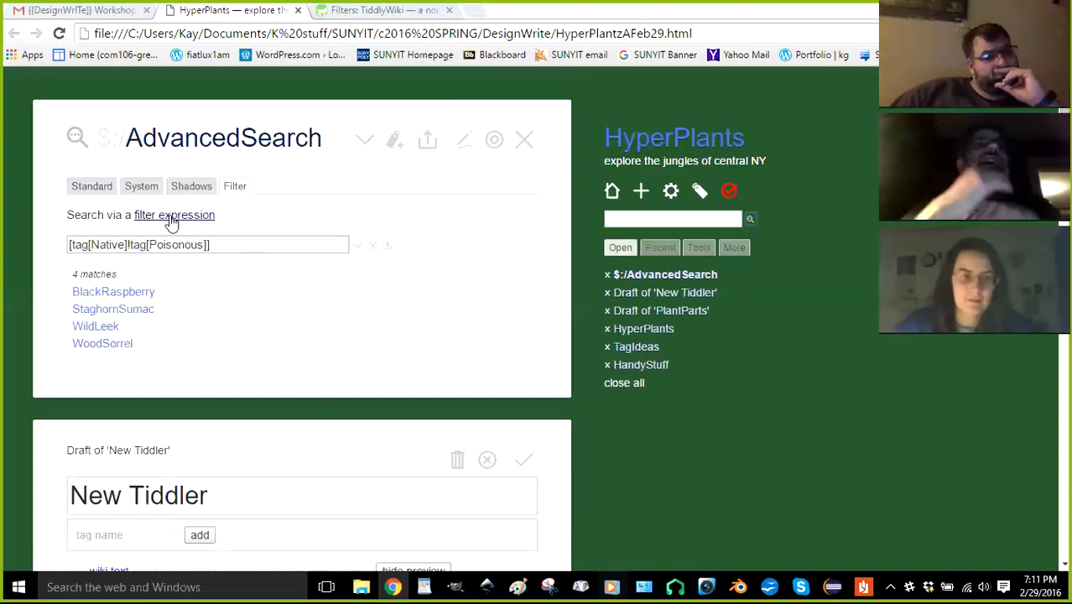
{"action": "mouse_move", "coordinate": [275, 214]}
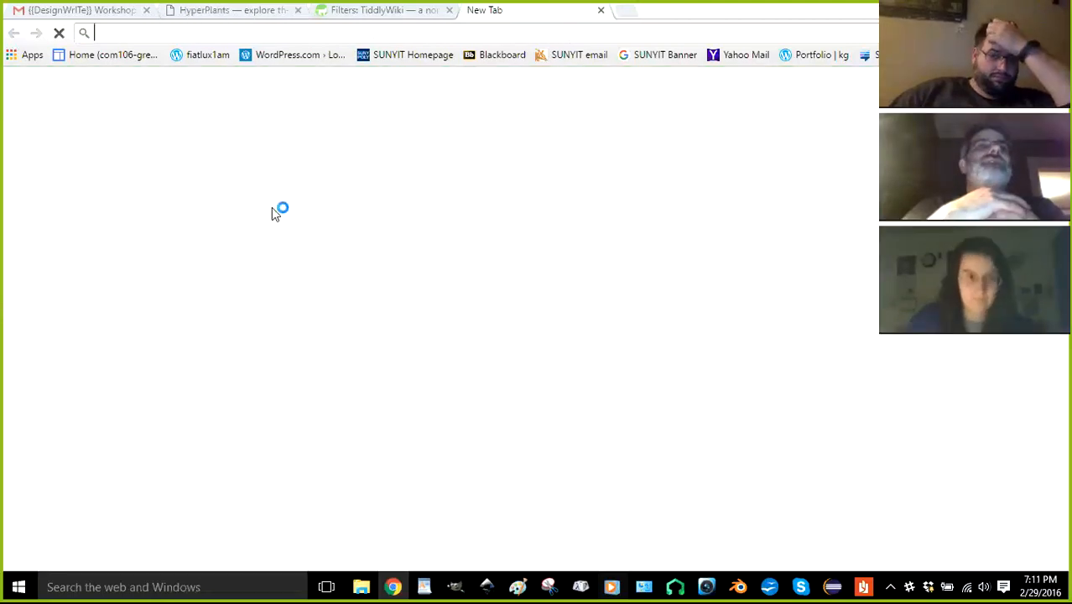
Navigate the new tab to bit.do/designwrite to load the Dropbox-hosted DesignWrite wiki
{"action": "type", "text": "bit.do/designwrite"}
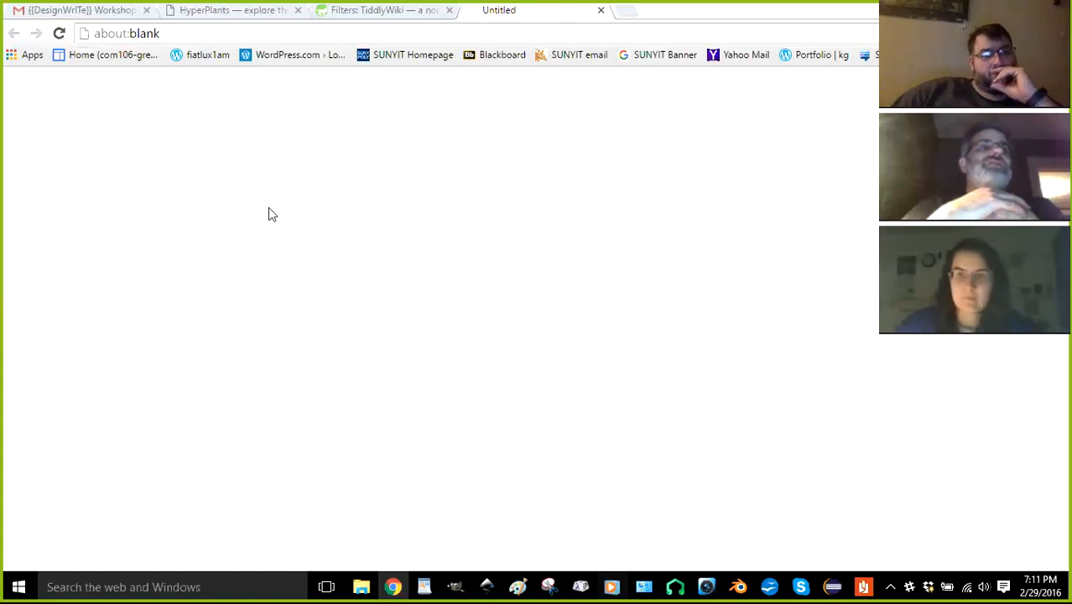
{"action": "mouse_move", "coordinate": [266, 199]}
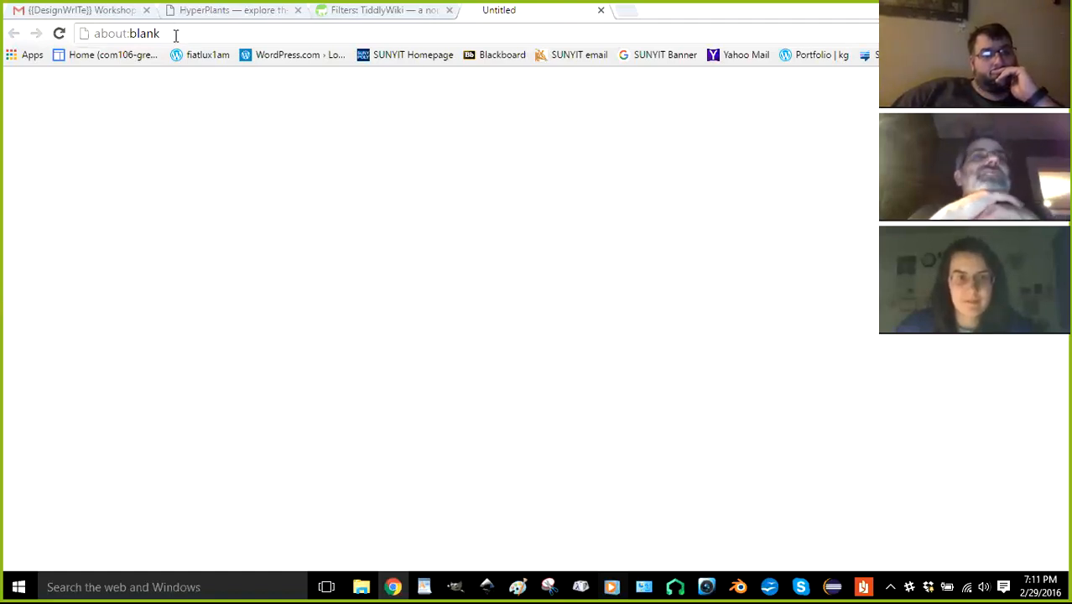
{"action": "mouse_move", "coordinate": [271, 242]}
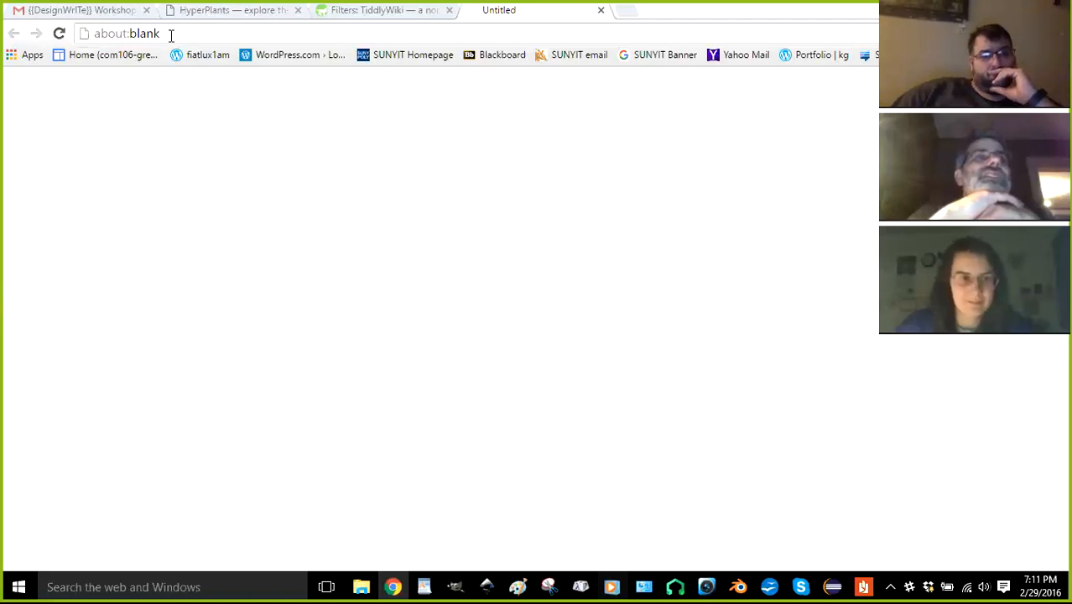
{"action": "left_click", "coordinate": [126, 33]}
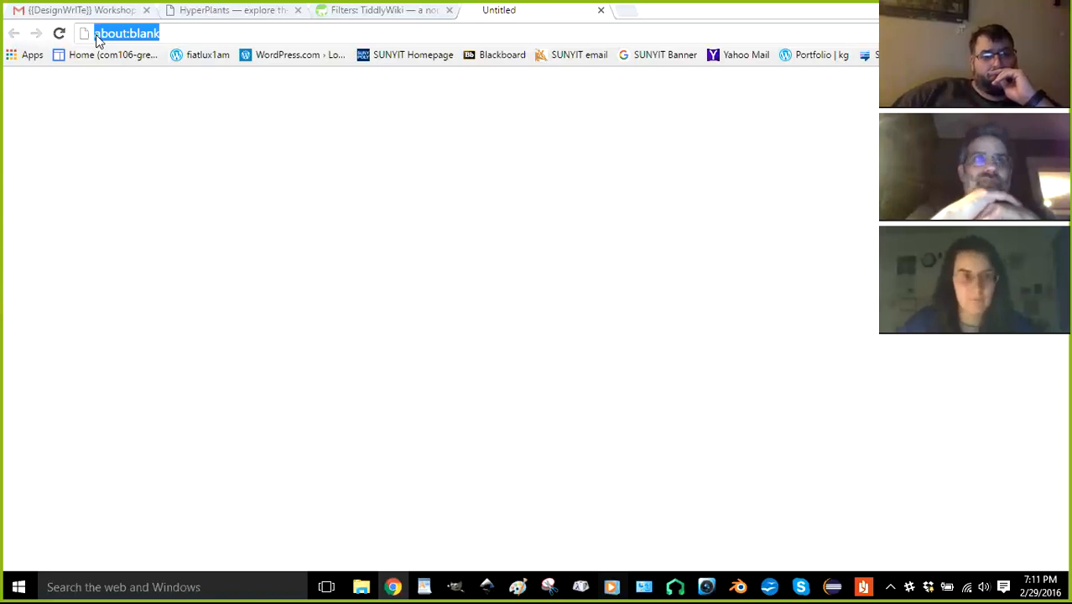
{"action": "type", "text": "bit.do/designwrite"}
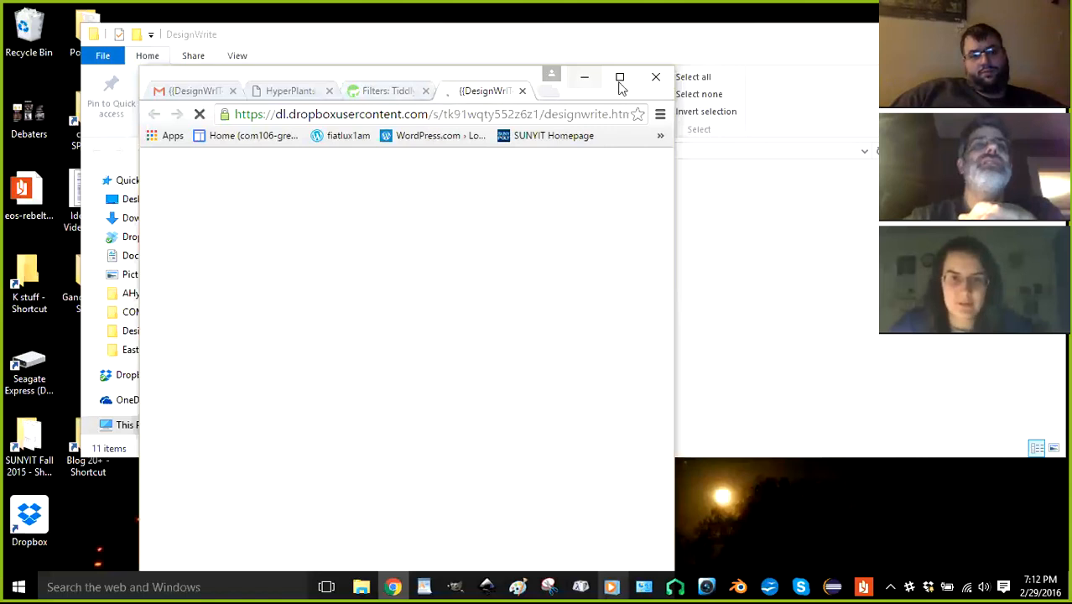
{"action": "mouse_move", "coordinate": [619, 77]}
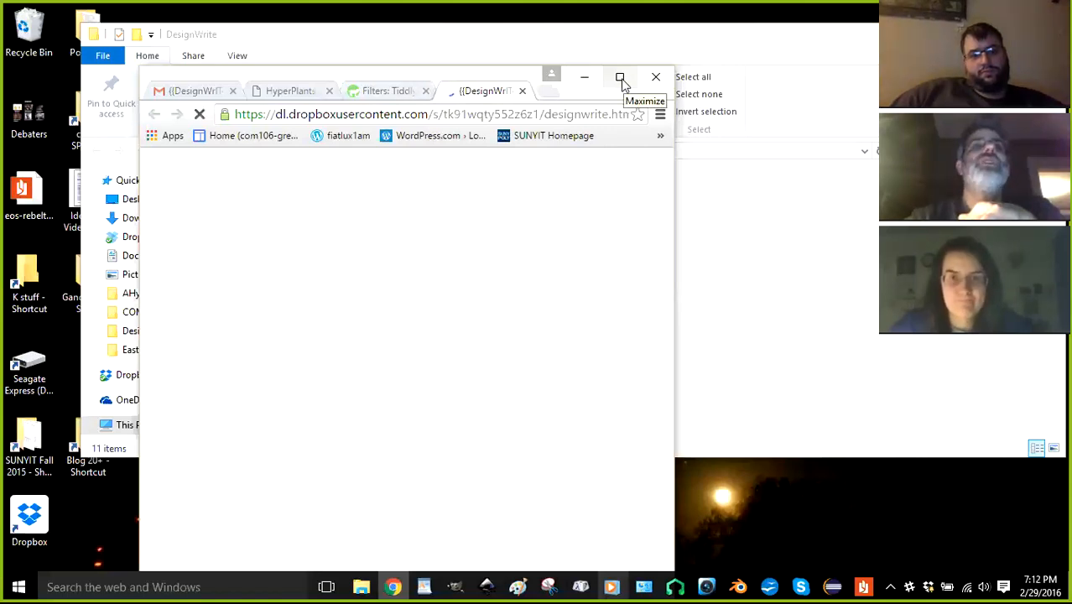
Maximize the Chrome window while the DesignWrite page finishes loading
{"action": "left_click", "coordinate": [620, 76]}
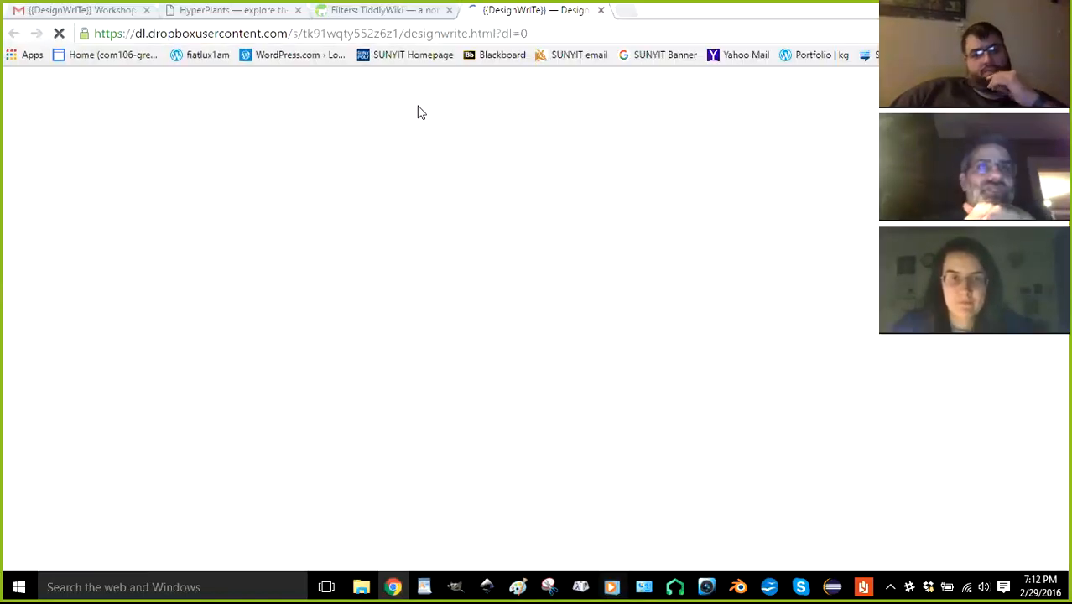
{"action": "mouse_move", "coordinate": [320, 82]}
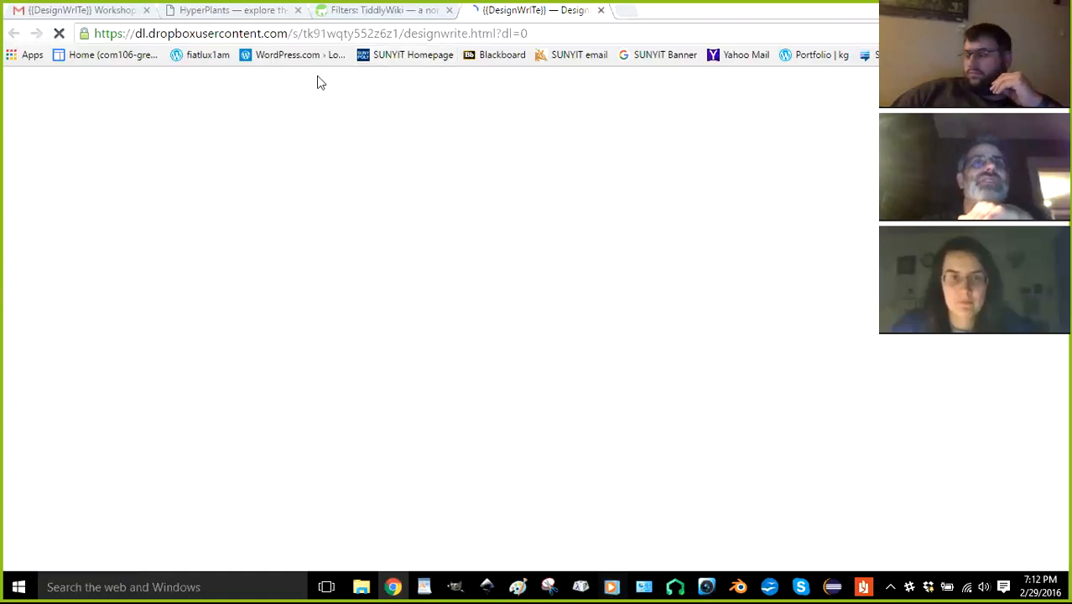
{"action": "mouse_move", "coordinate": [420, 112]}
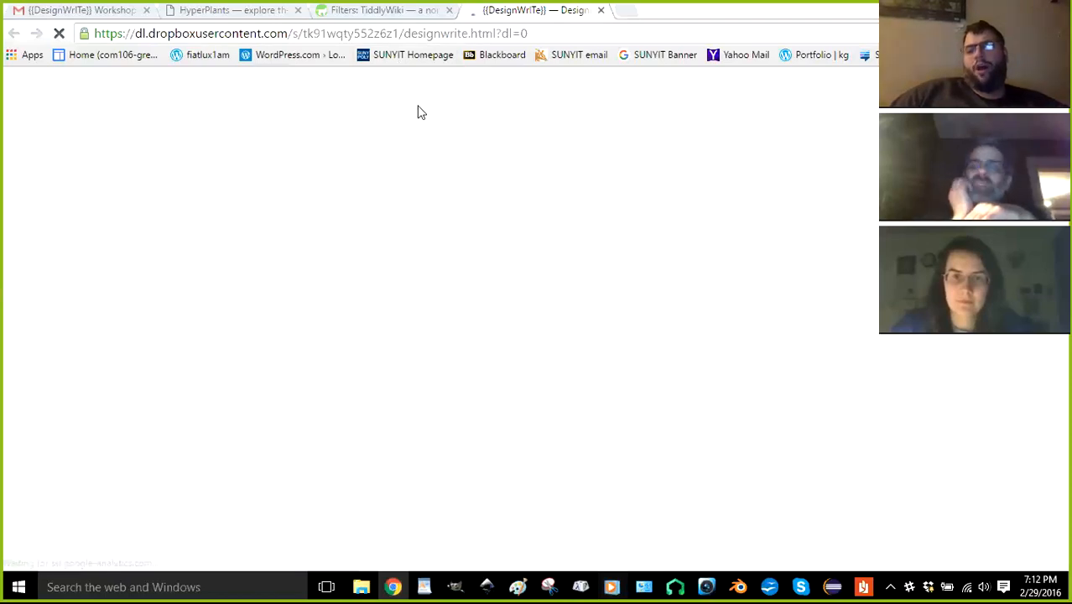
{"action": "mouse_move", "coordinate": [634, 209]}
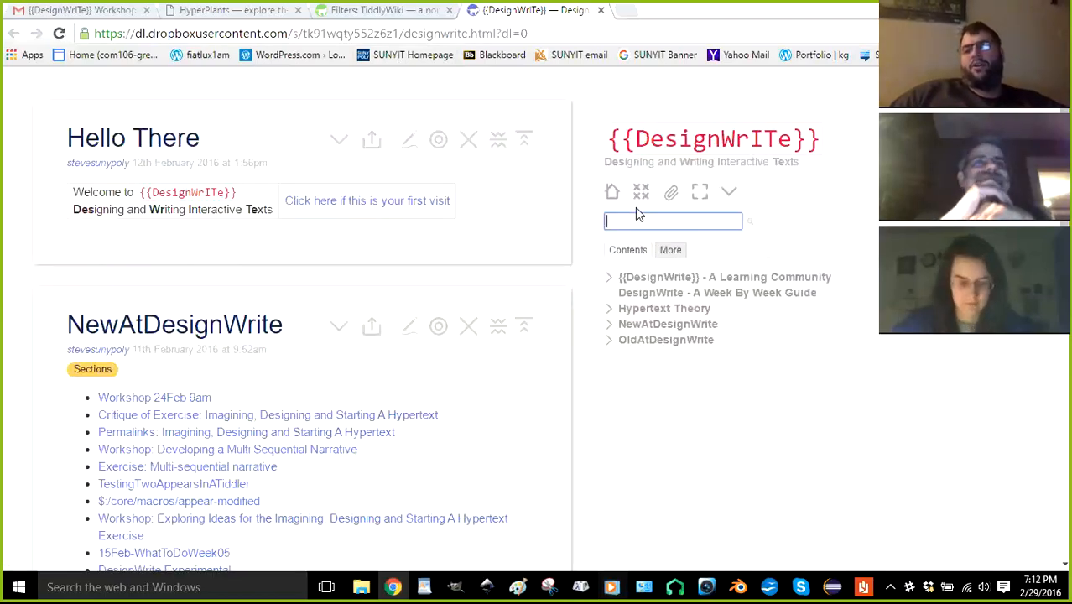
Search the DesignWrite sidebar for 'filter' to list entries like Filter Operators and Filter Syntax
{"action": "type", "text": "f"}
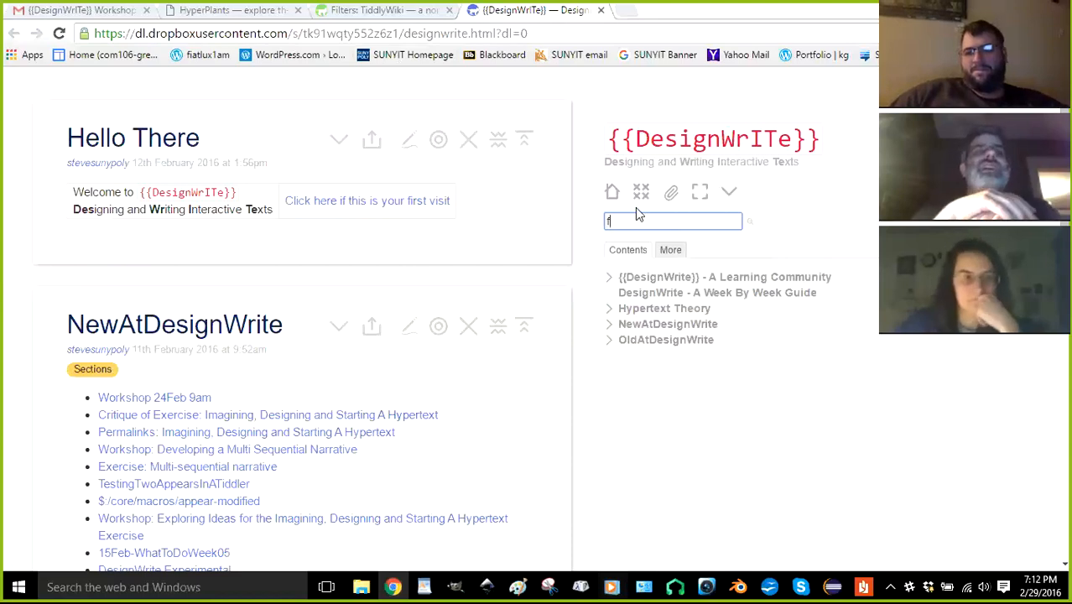
{"action": "type", "text": "ilter"}
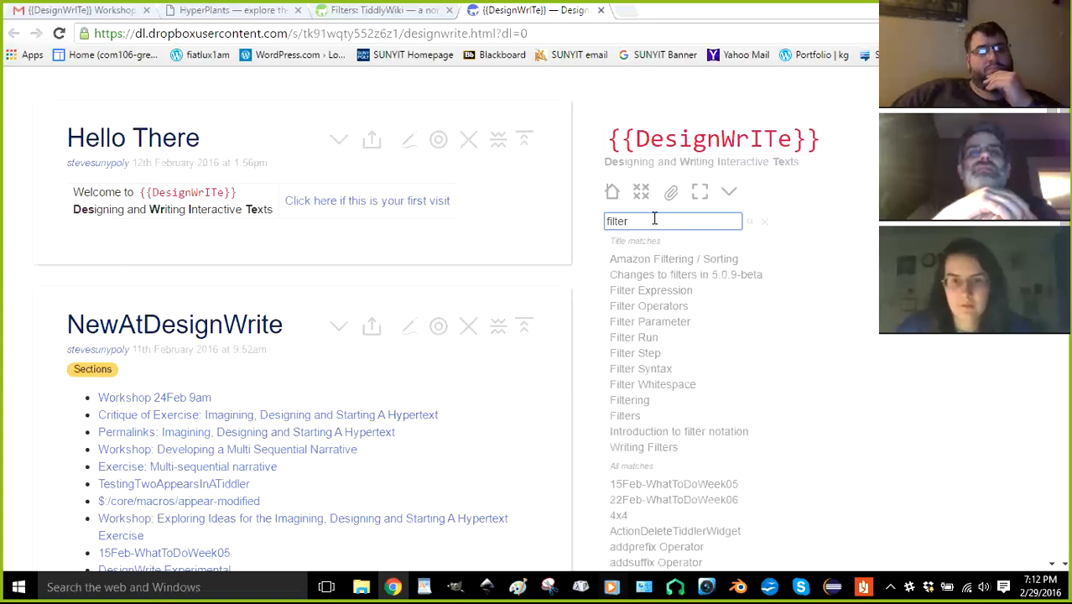
{"action": "mouse_move", "coordinate": [651, 291]}
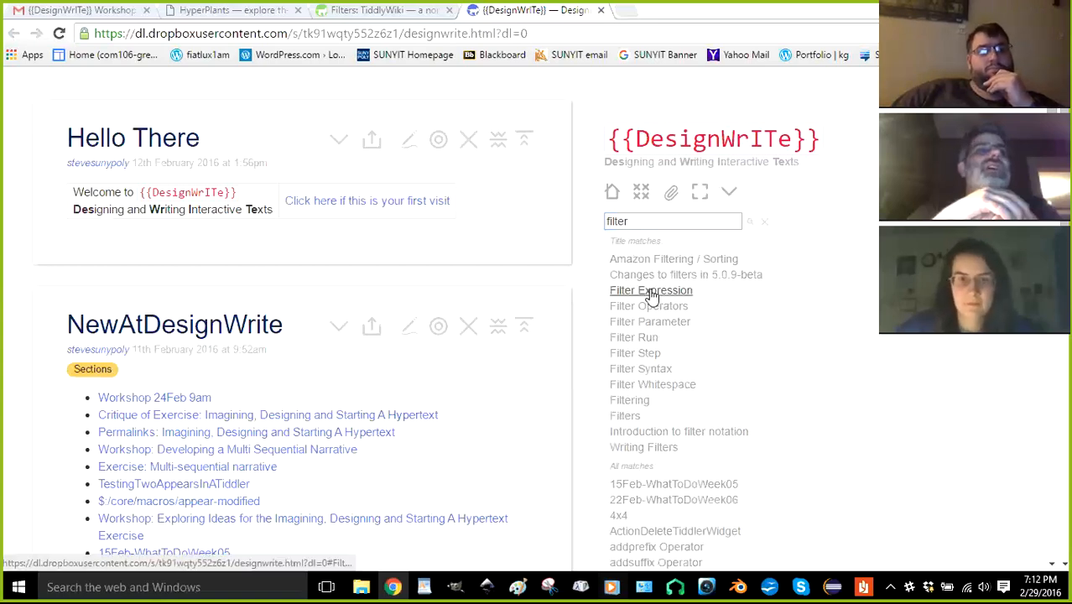
{"action": "mouse_move", "coordinate": [461, 279]}
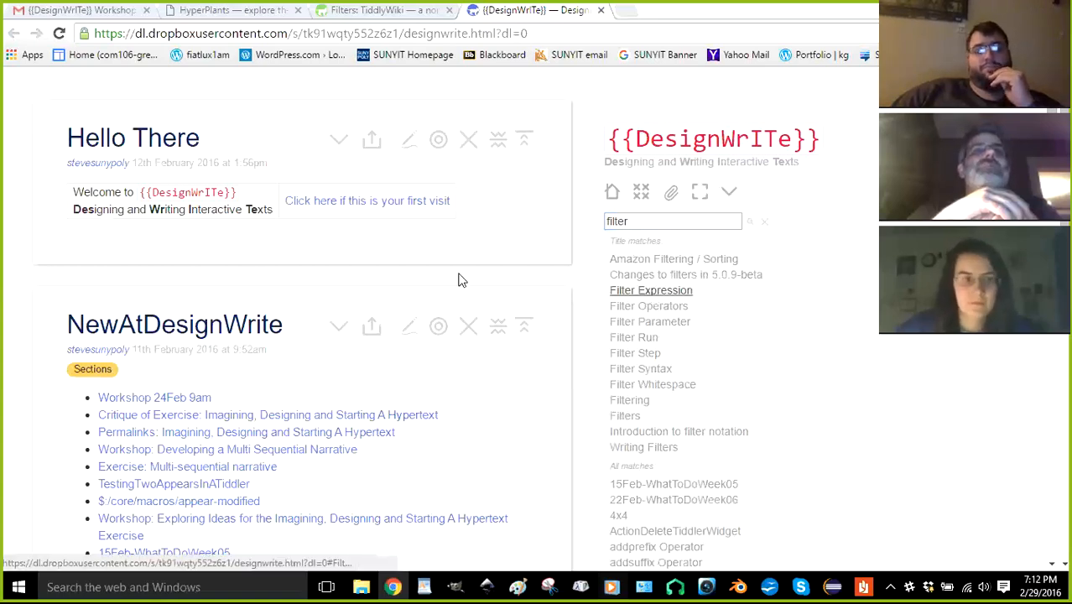
{"action": "left_click", "coordinate": [650, 290]}
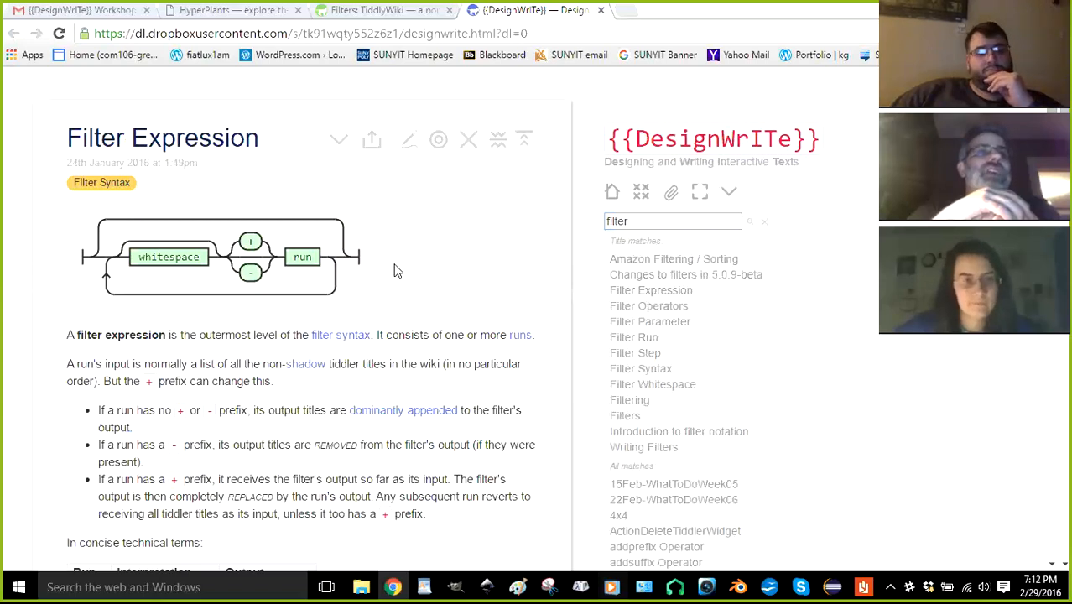
{"action": "scroll", "scroll_direction": "down", "scroll_amount": 3}
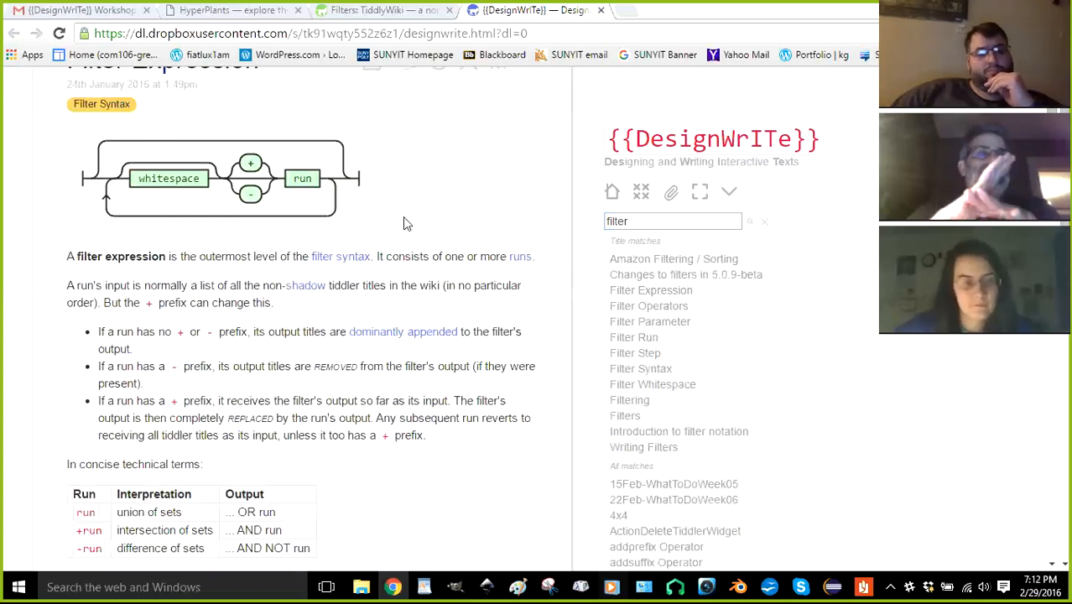
{"action": "mouse_move", "coordinate": [456, 208]}
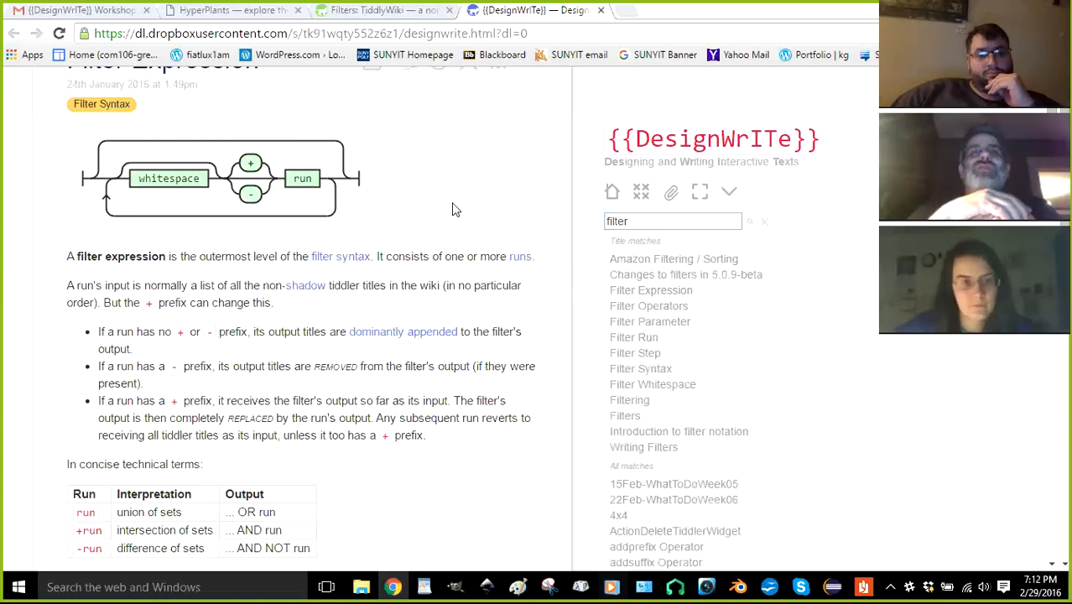
{"action": "scroll", "scroll_direction": "down", "scroll_amount": 3}
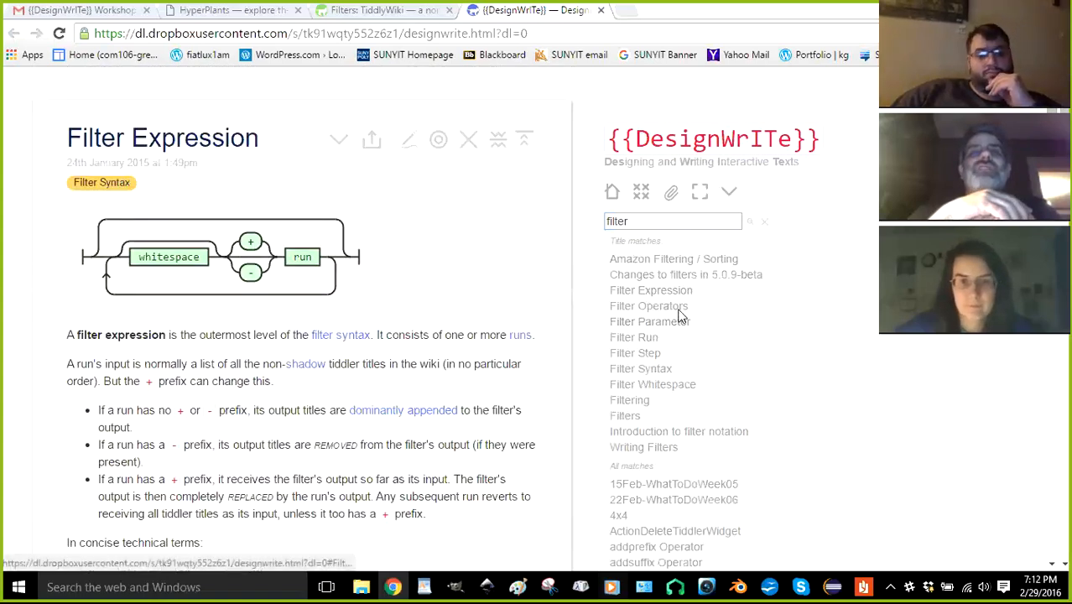
{"action": "mouse_move", "coordinate": [649, 305]}
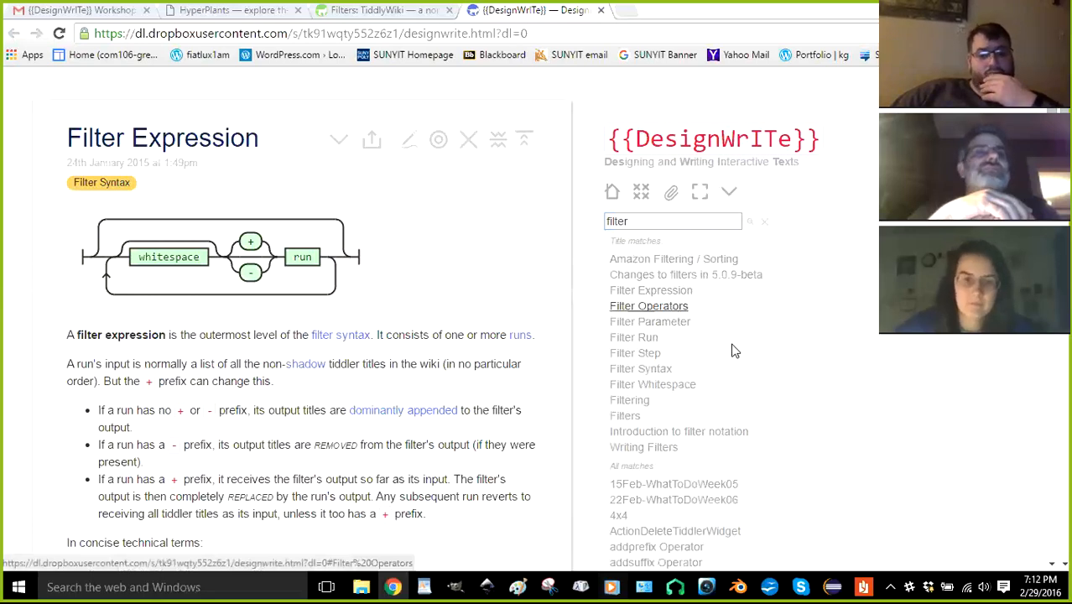
{"action": "mouse_move", "coordinate": [275, 229]}
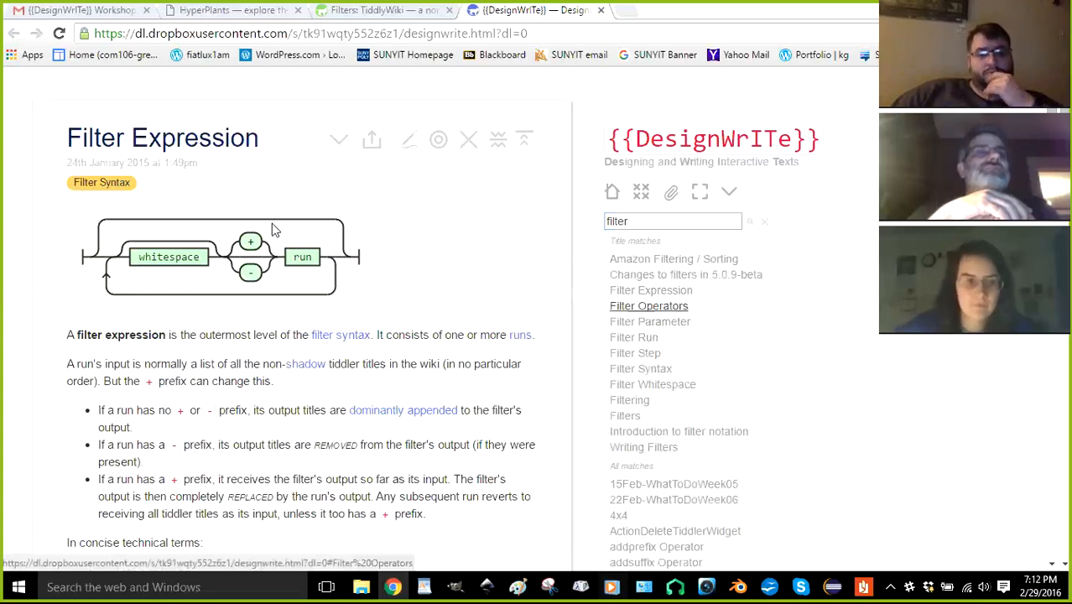
Open Filter Operators and scroll down and back up through its operator table
{"action": "left_click", "coordinate": [648, 305]}
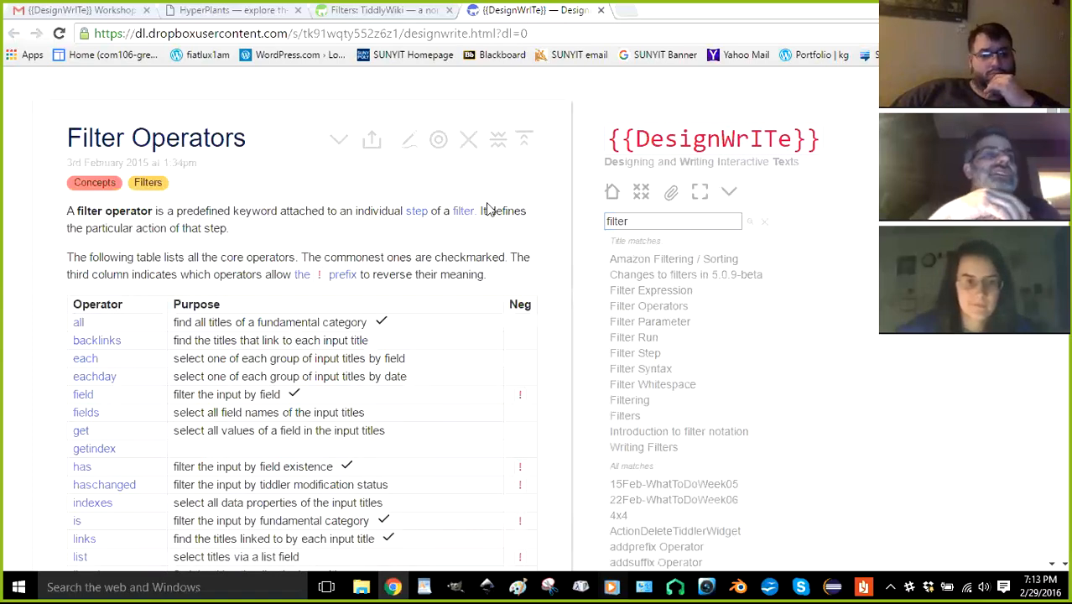
{"action": "mouse_move", "coordinate": [561, 235]}
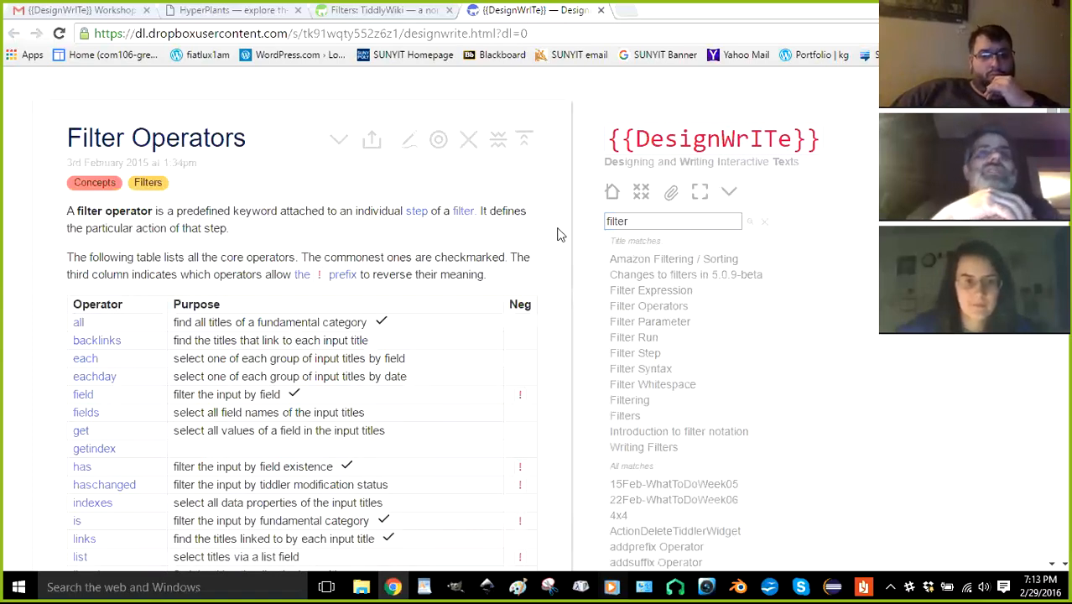
{"action": "mouse_move", "coordinate": [558, 236]}
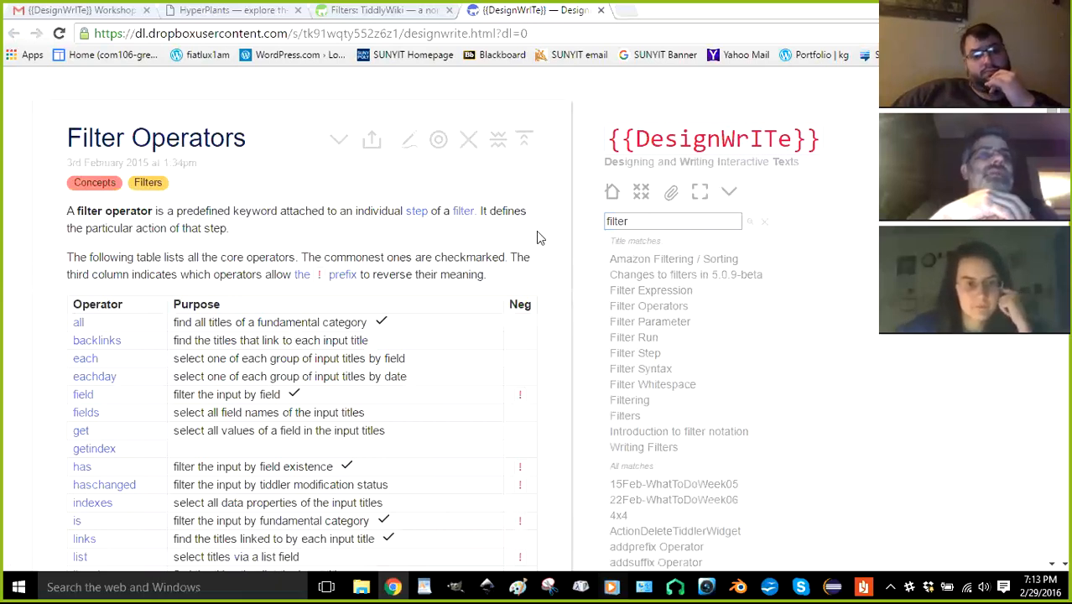
{"action": "scroll", "scroll_direction": "down", "scroll_amount": 3}
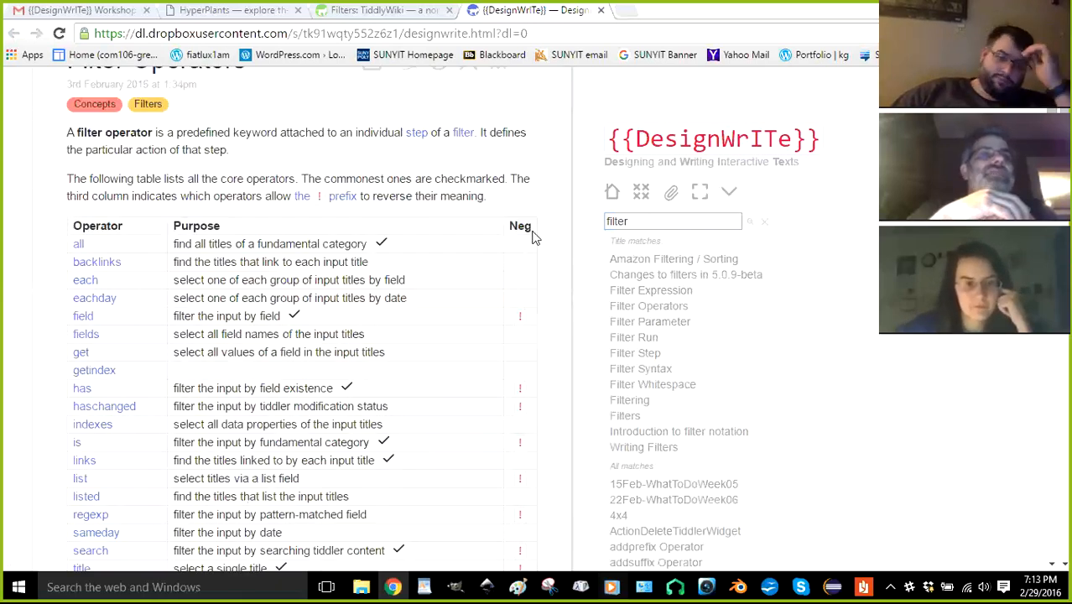
{"action": "scroll", "scroll_direction": "down", "scroll_amount": 3}
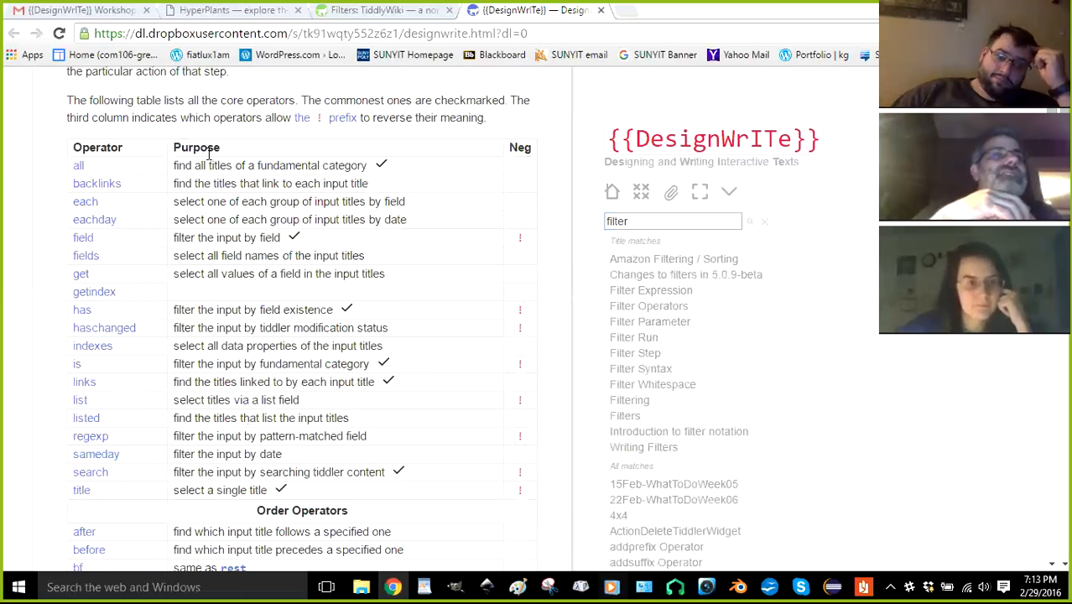
{"action": "scroll", "scroll_direction": "down", "scroll_amount": 3}
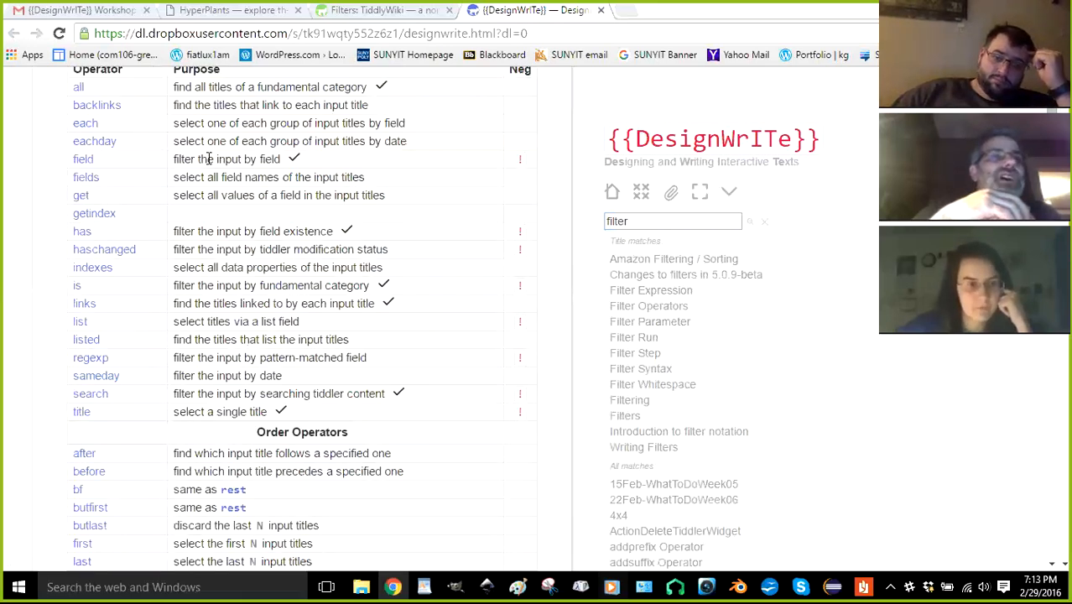
{"action": "scroll", "scroll_direction": "down", "scroll_amount": 3}
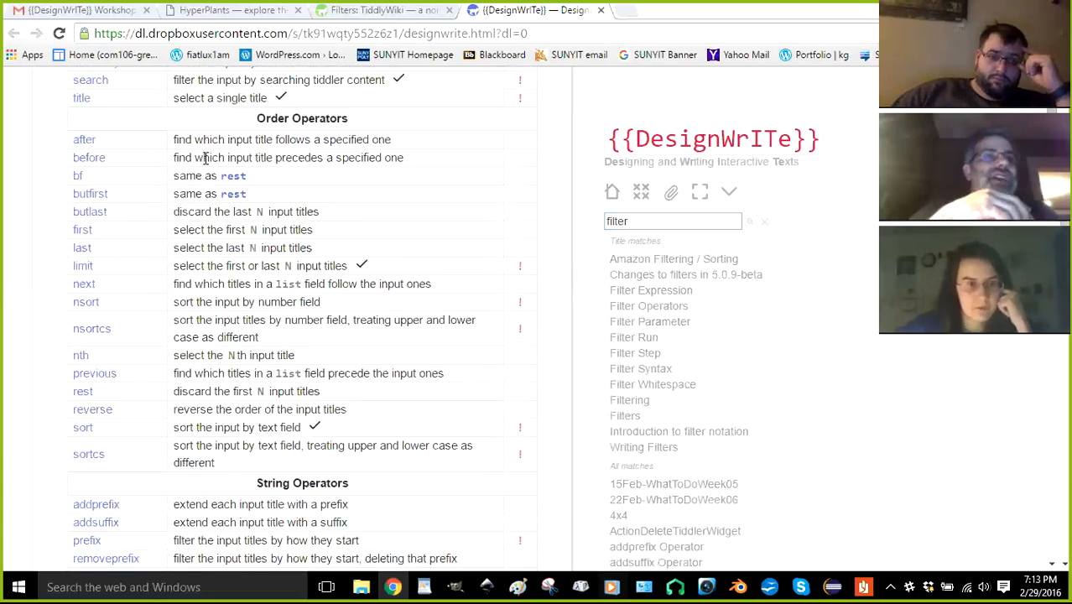
{"action": "scroll", "scroll_direction": "down", "scroll_amount": 3}
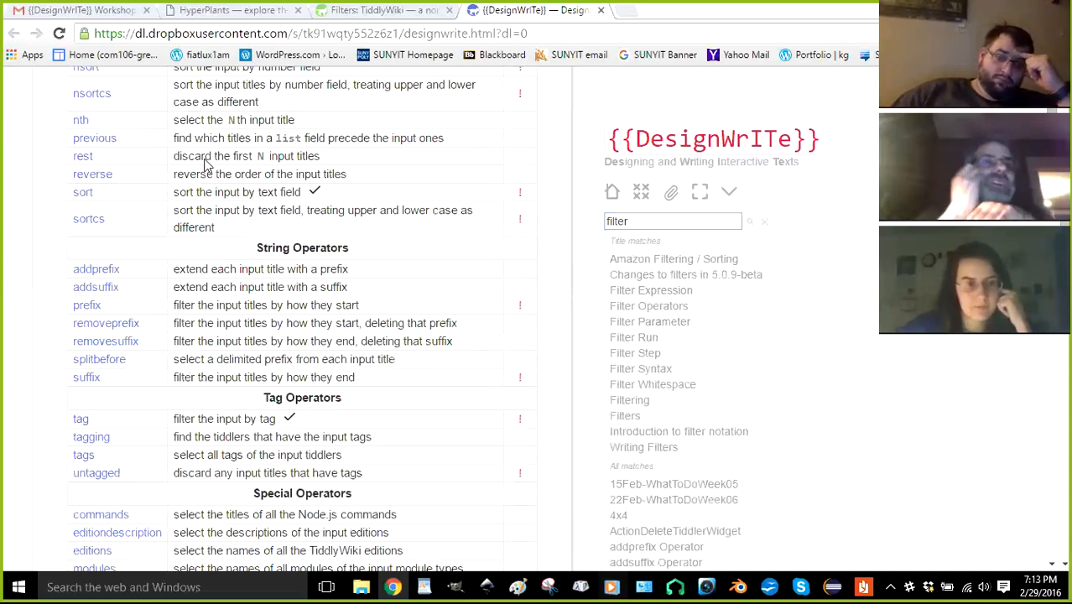
{"action": "scroll", "scroll_direction": "down", "scroll_amount": 3}
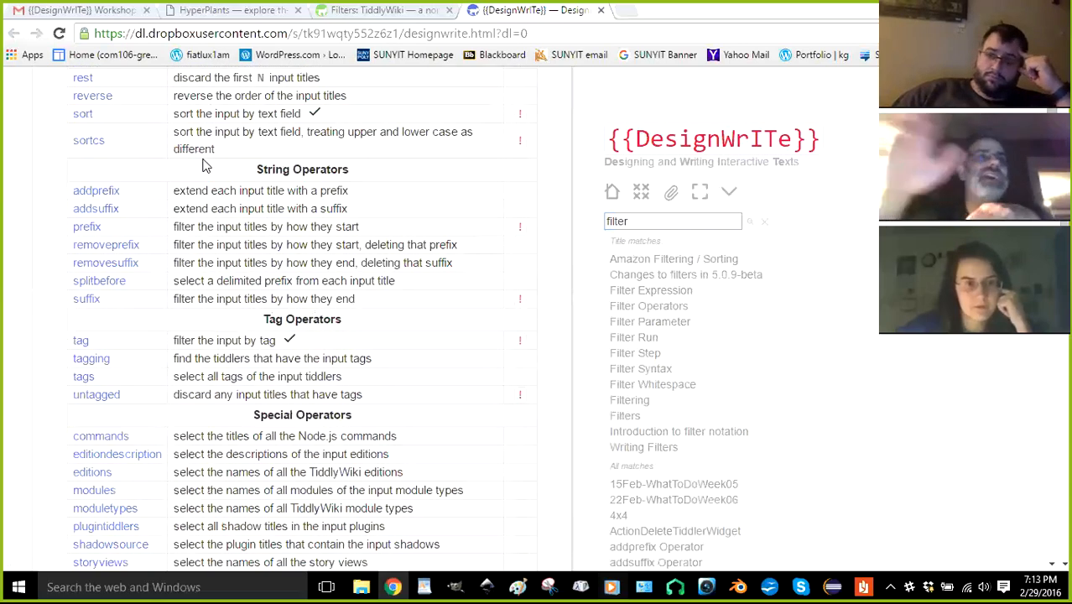
{"action": "mouse_move", "coordinate": [21, 348]}
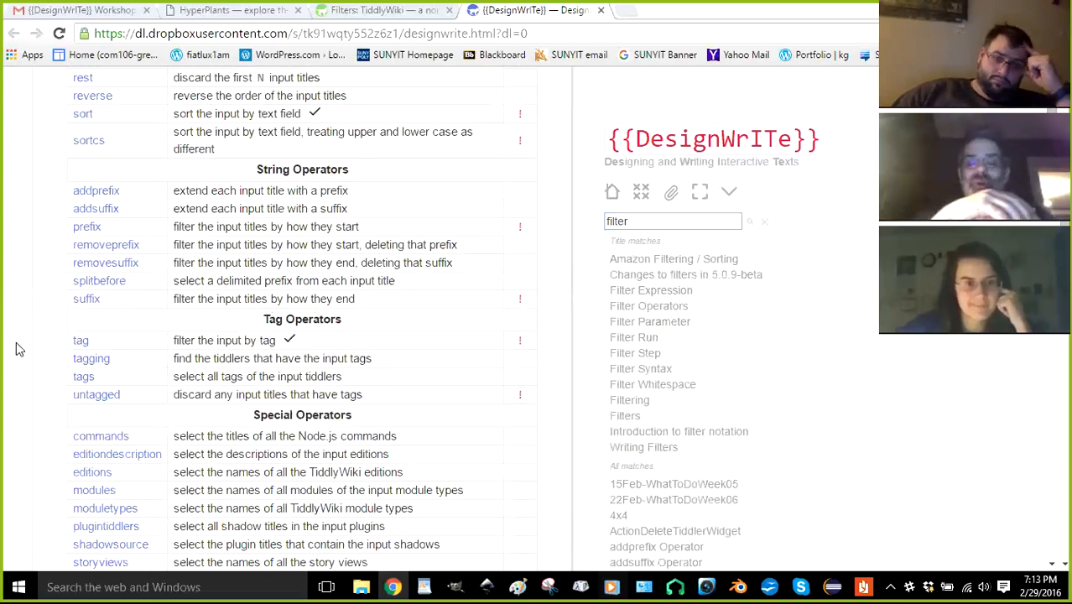
{"action": "scroll", "scroll_direction": "up", "scroll_amount": 3}
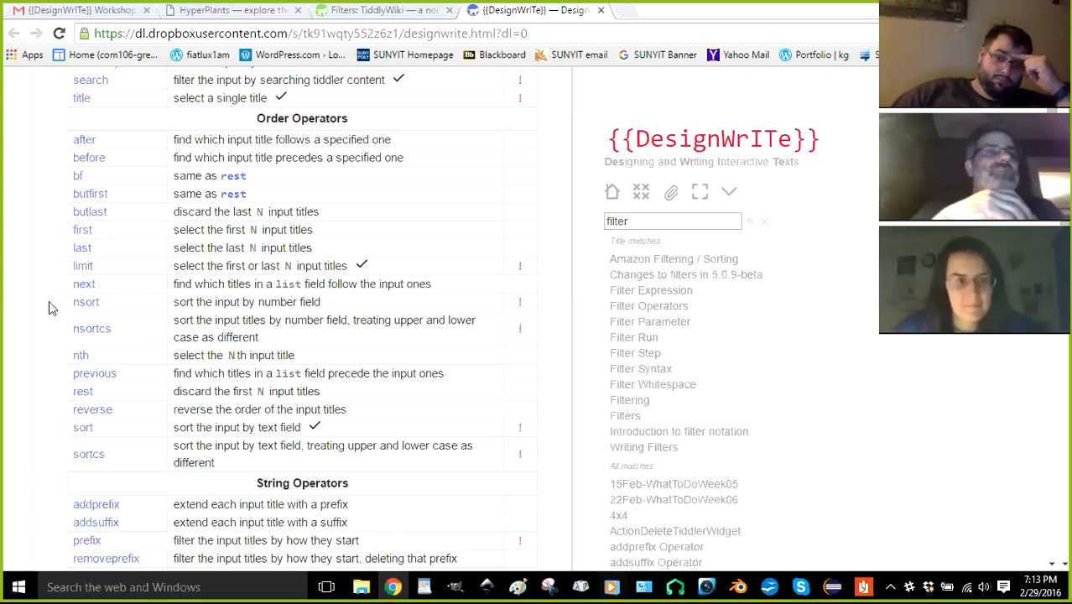
{"action": "scroll", "scroll_direction": "up", "scroll_amount": 3}
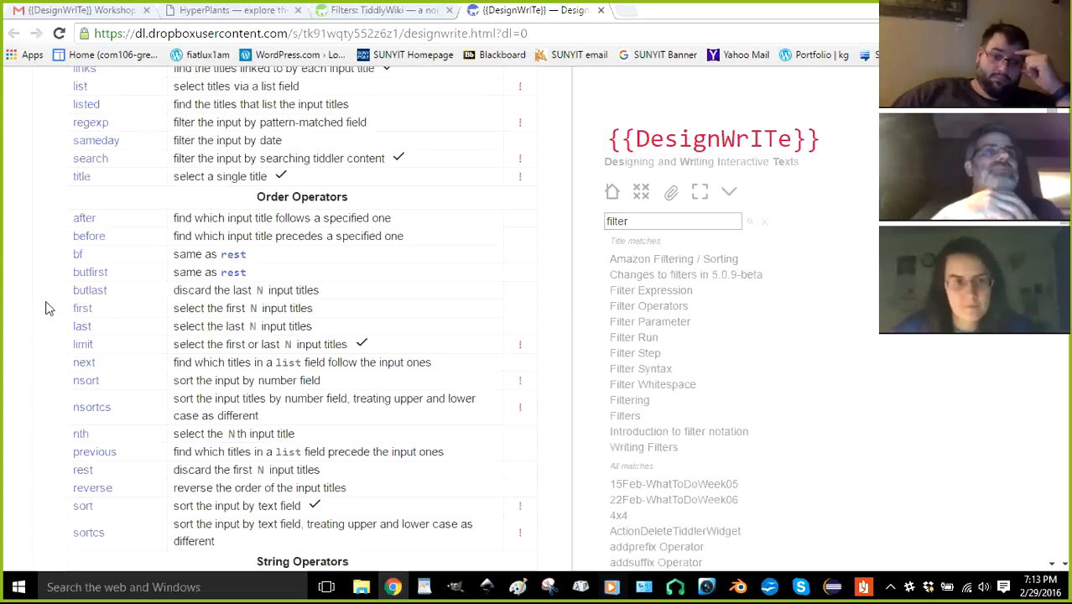
{"action": "scroll", "scroll_direction": "up", "scroll_amount": 3}
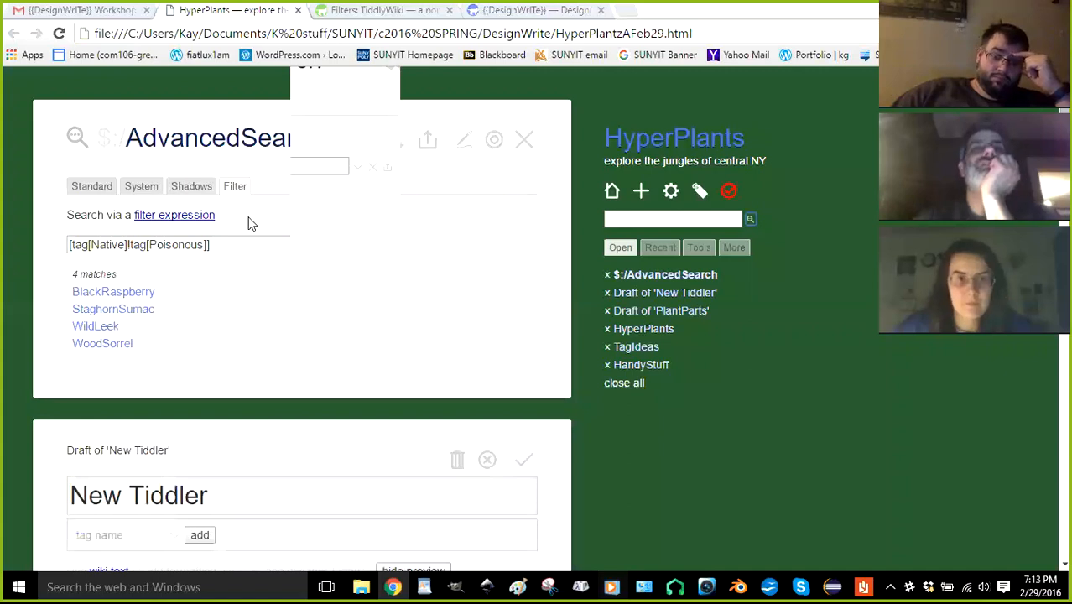
Scroll through the HyperPlants Advanced Search, untitled draft thumbnails and PlantParts draft
{"action": "scroll", "scroll_direction": "down", "scroll_amount": 3}
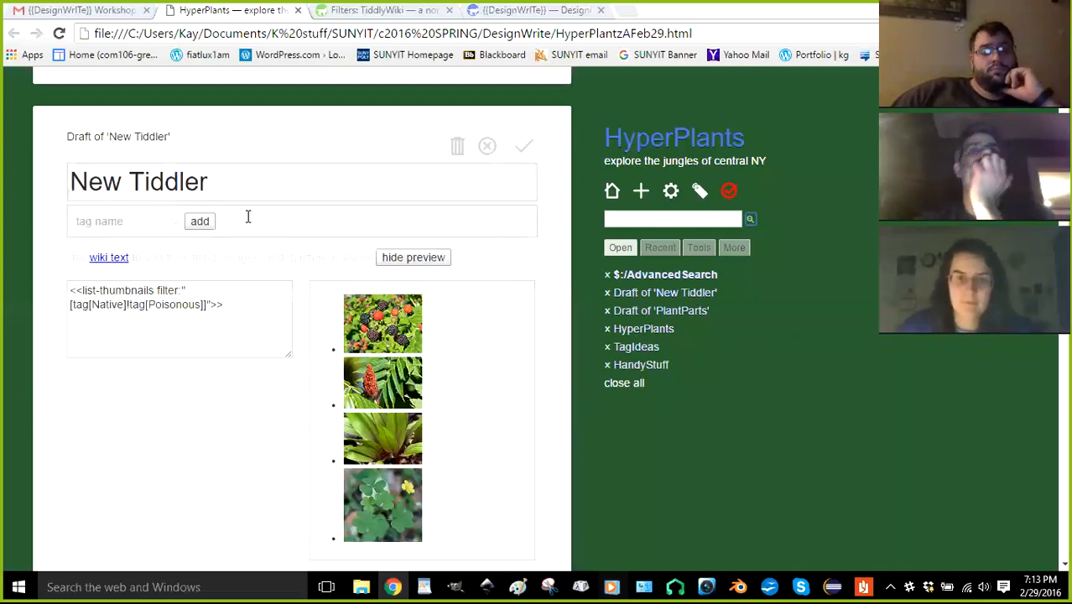
{"action": "left_click", "coordinate": [660, 311]}
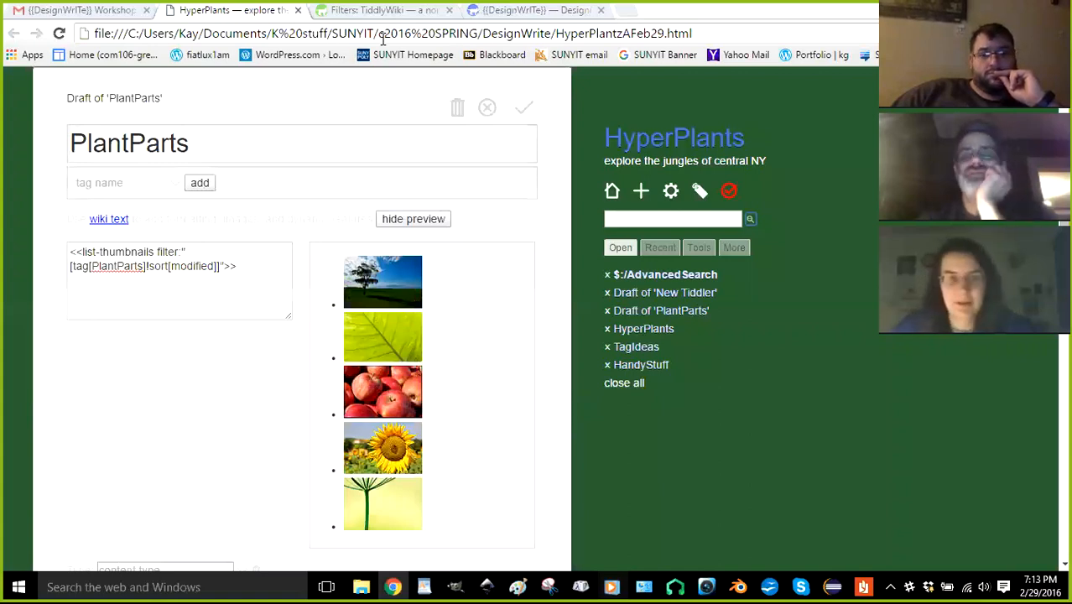
{"action": "scroll", "scroll_direction": "down", "scroll_amount": 3}
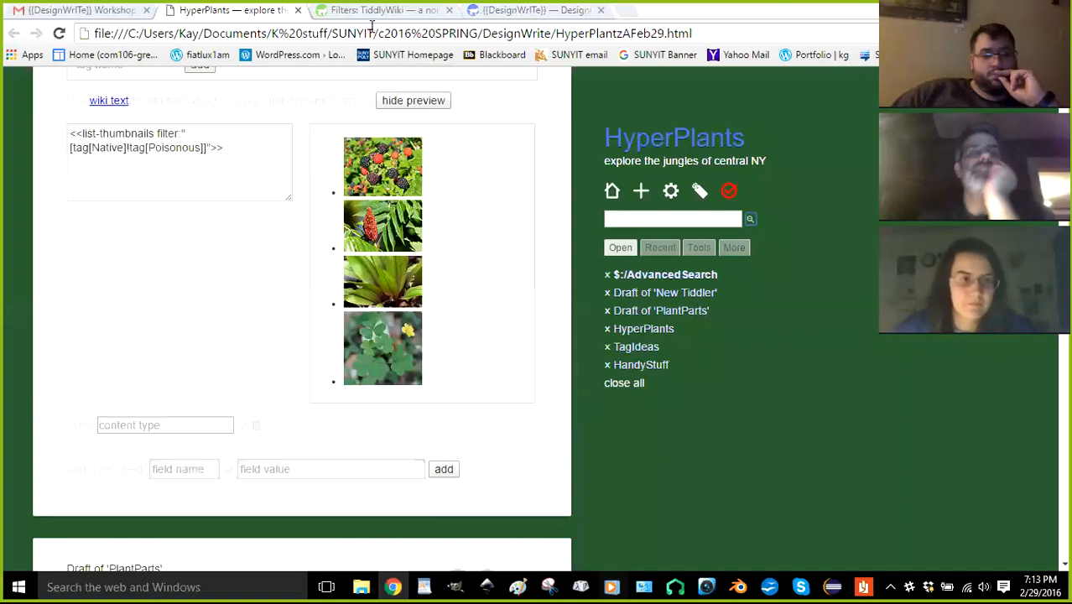
{"action": "mouse_move", "coordinate": [679, 269]}
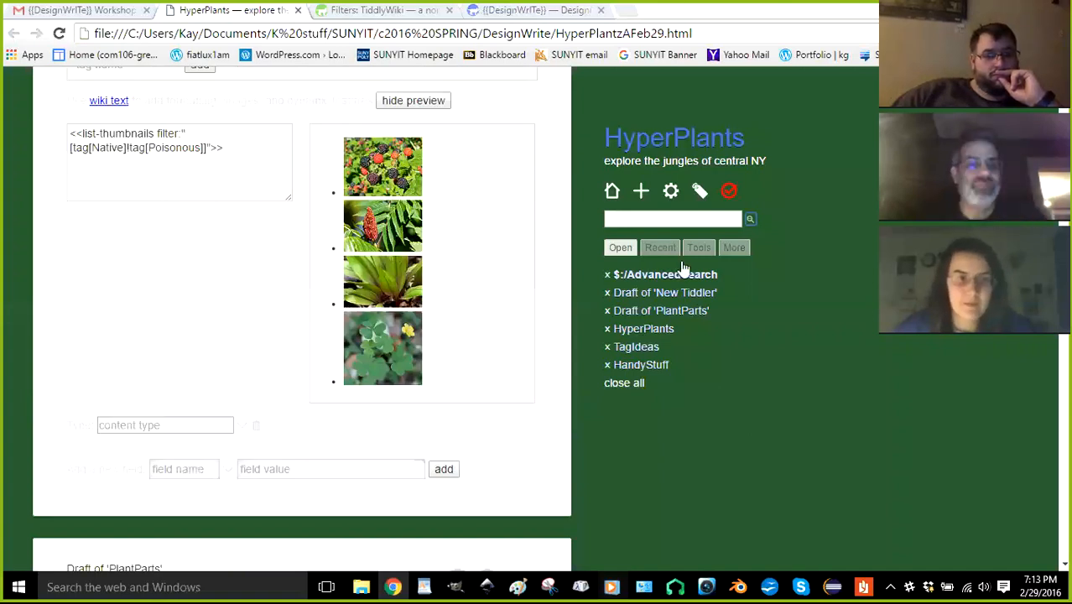
{"action": "mouse_move", "coordinate": [684, 265]}
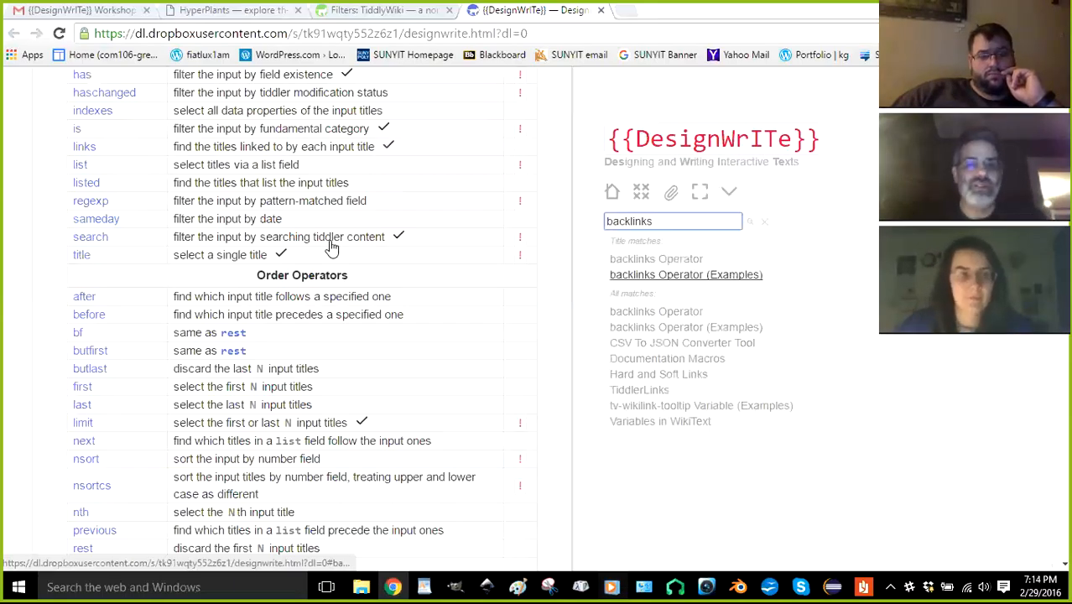
Open the backlinks Operator (Examples) and backlinks Operator tiddlers from the search results
{"action": "left_click", "coordinate": [686, 274]}
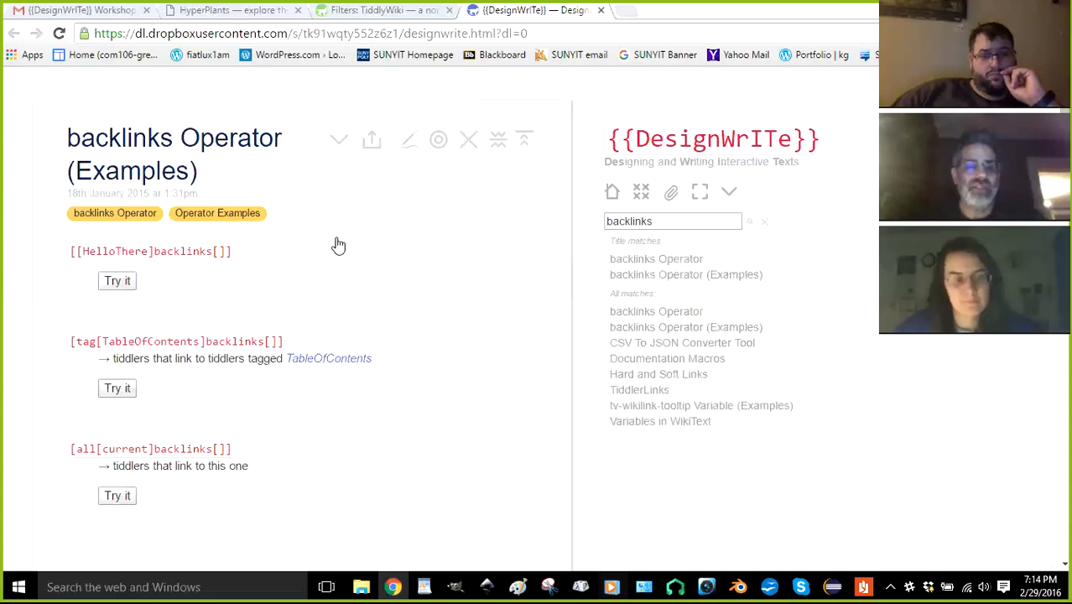
{"action": "mouse_move", "coordinate": [643, 311]}
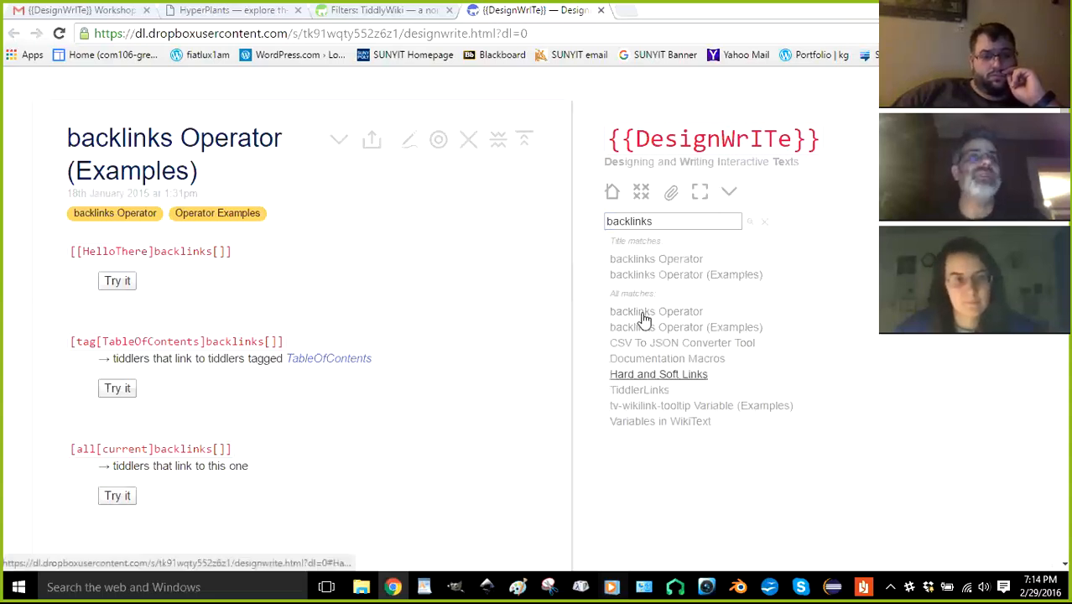
{"action": "mouse_move", "coordinate": [374, 236]}
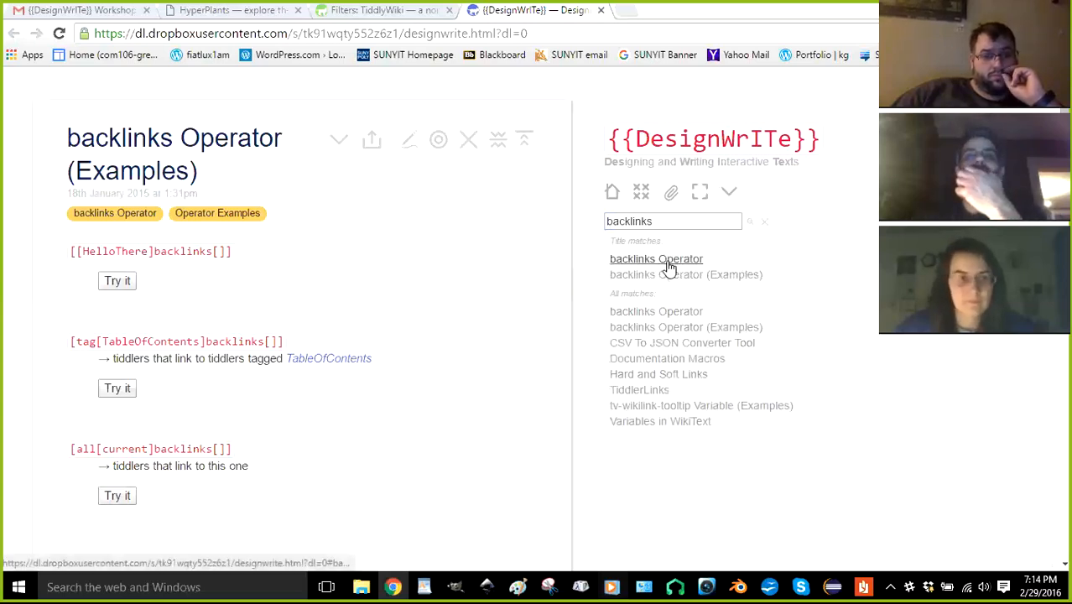
{"action": "left_click", "coordinate": [656, 258]}
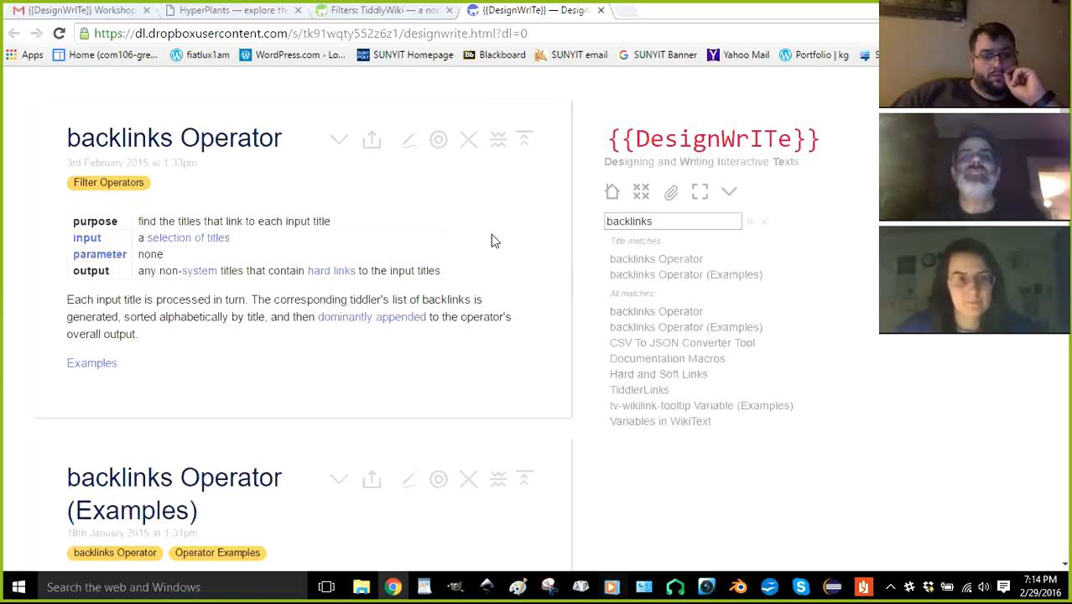
{"action": "mouse_move", "coordinate": [512, 212]}
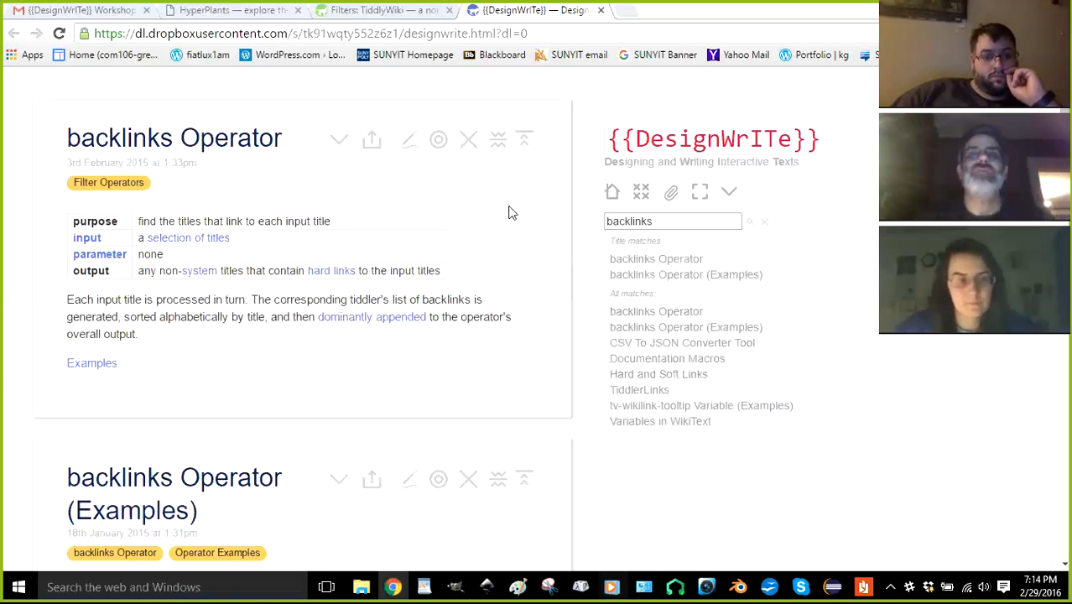
{"action": "mouse_move", "coordinate": [468, 139]}
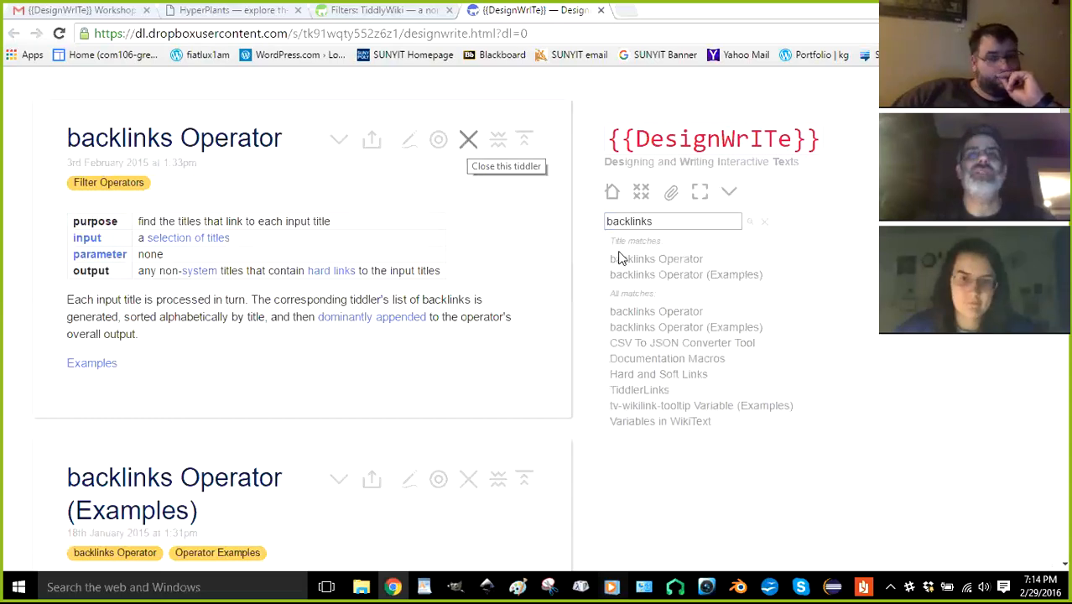
{"action": "mouse_move", "coordinate": [666, 358]}
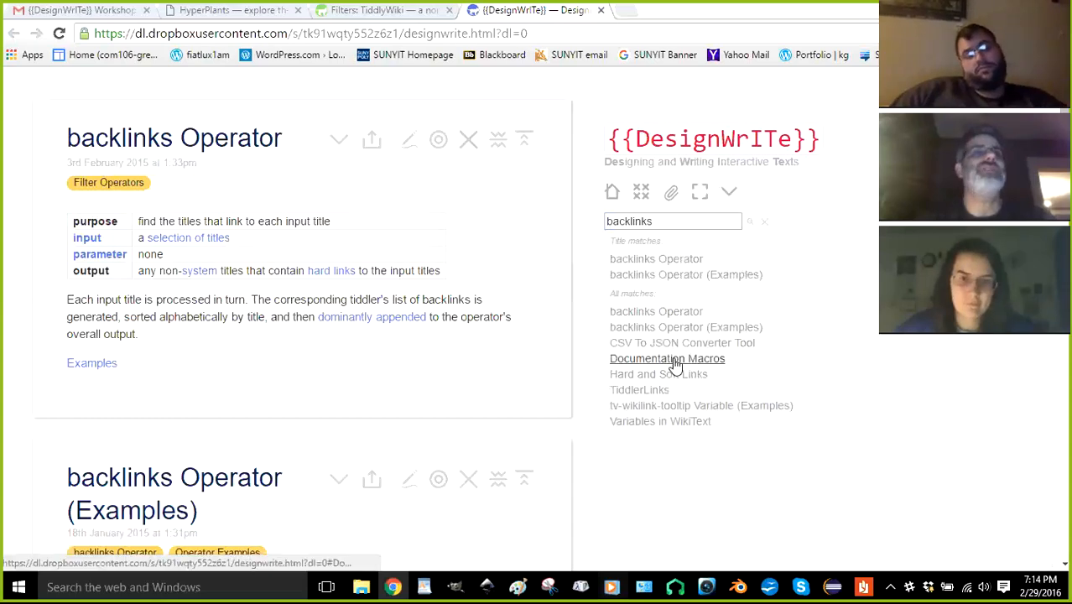
{"action": "mouse_move", "coordinate": [736, 366]}
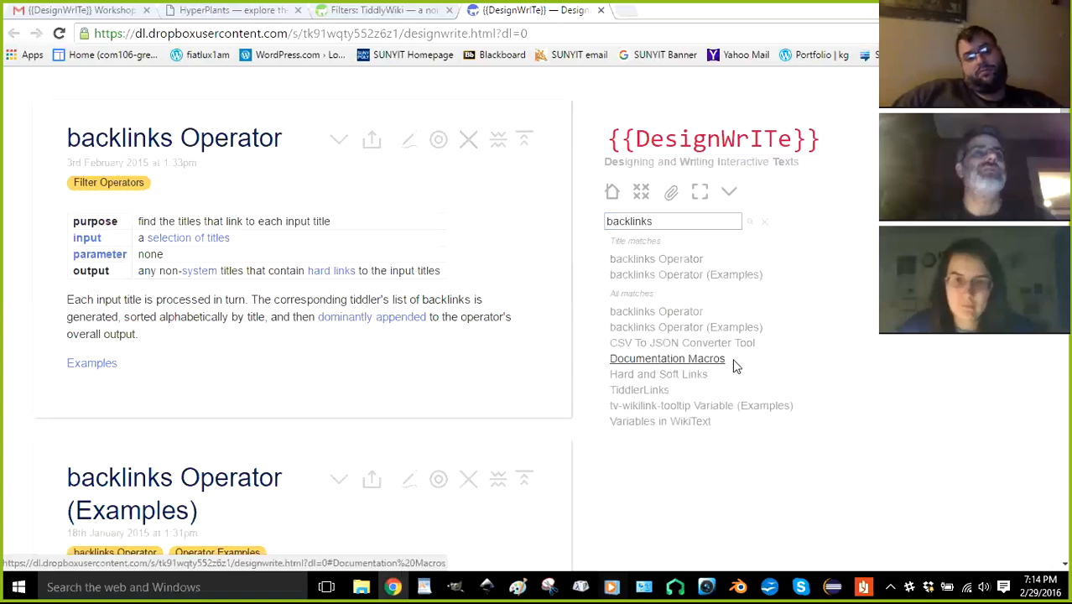
Open Documentation Macros and scroll through its tips, links, user-interface keys and tabs tables
{"action": "left_click", "coordinate": [667, 358]}
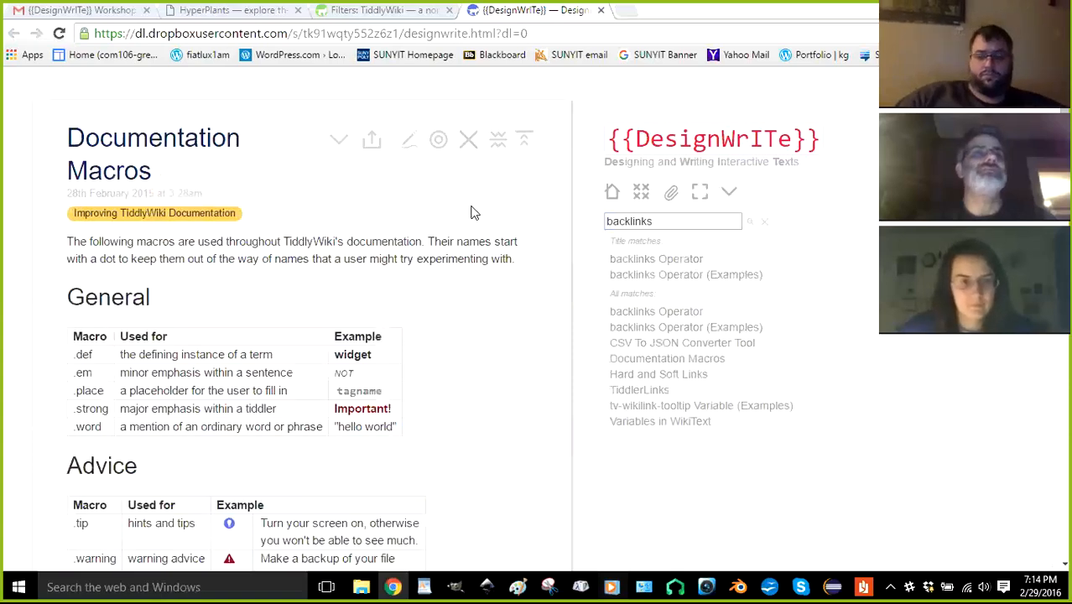
{"action": "scroll", "scroll_direction": "down", "scroll_amount": 3}
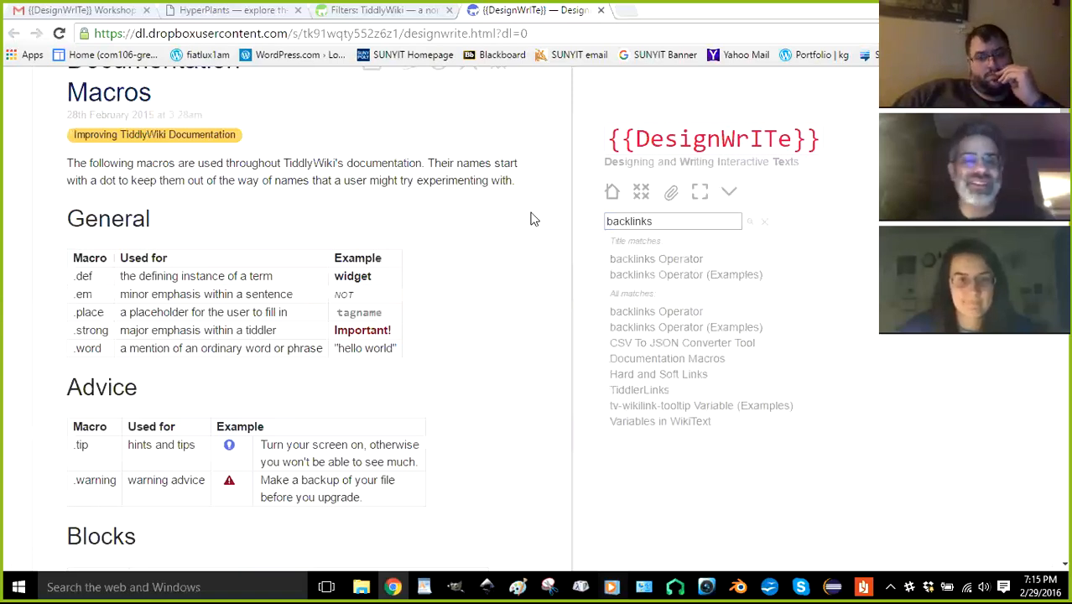
{"action": "scroll", "scroll_direction": "down", "scroll_amount": 3}
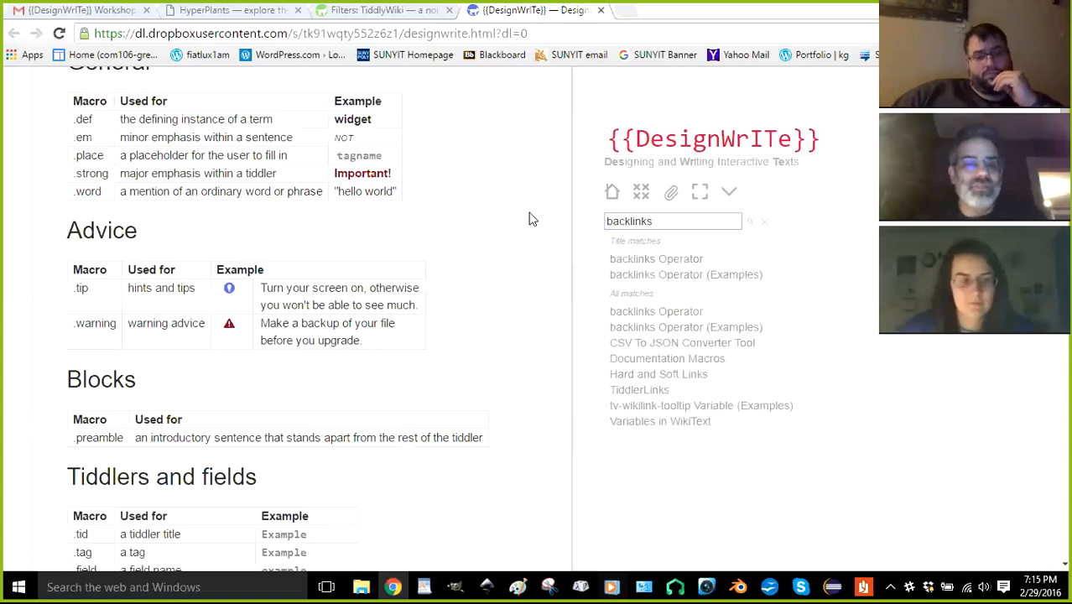
{"action": "scroll", "scroll_direction": "down", "scroll_amount": 3}
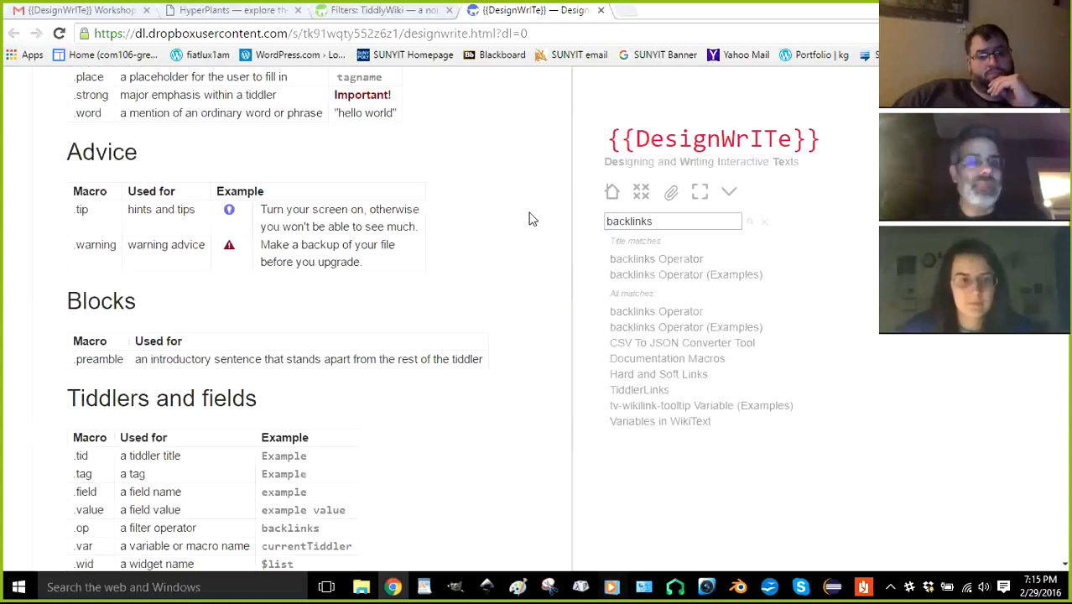
{"action": "scroll", "scroll_direction": "down", "scroll_amount": 3}
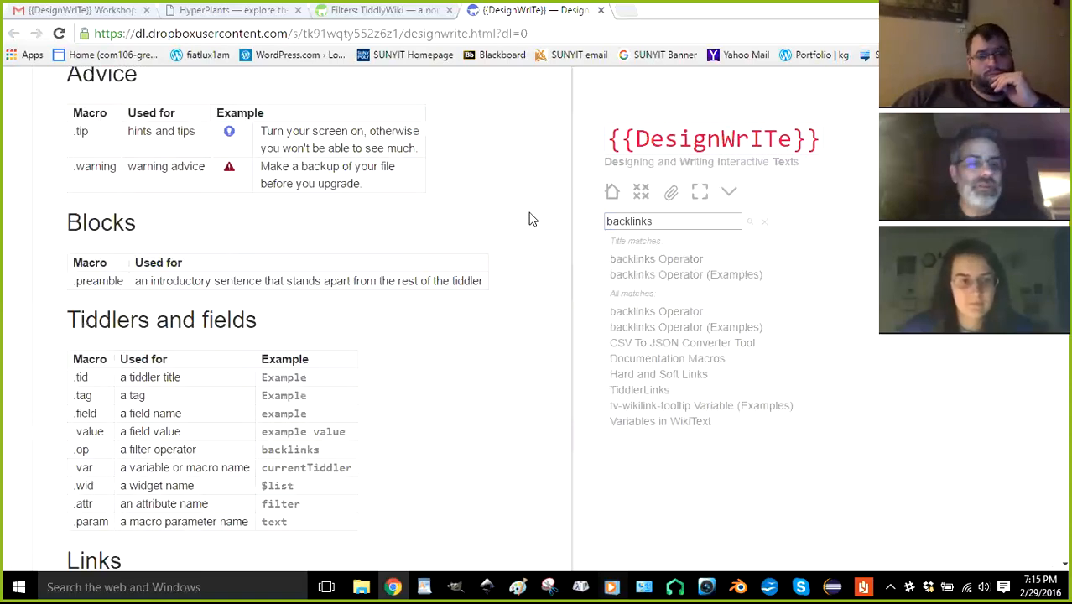
{"action": "scroll", "scroll_direction": "down", "scroll_amount": 3}
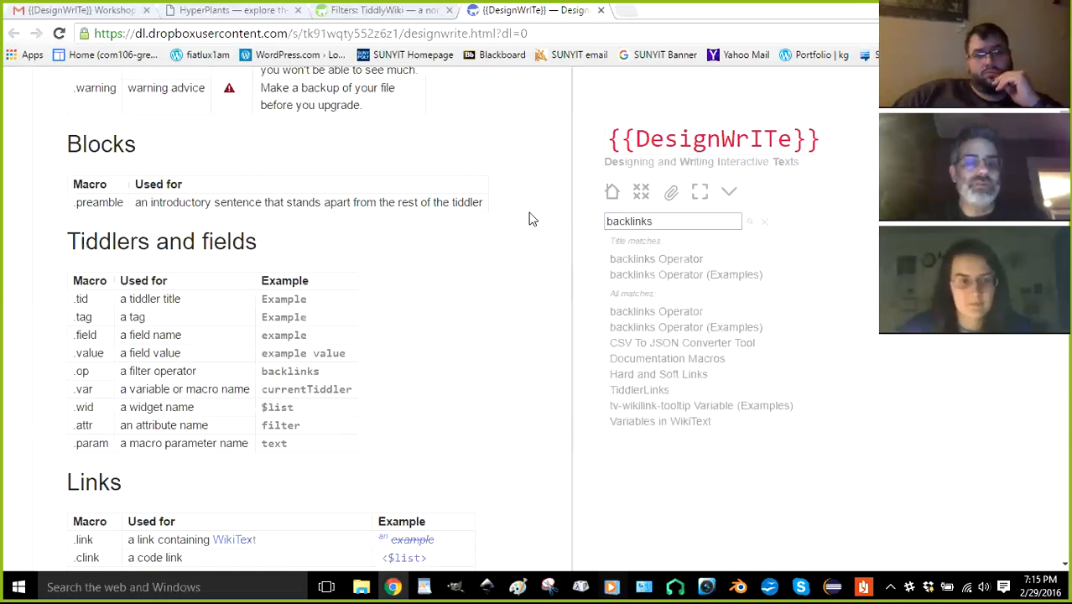
{"action": "scroll", "scroll_direction": "down", "scroll_amount": 3}
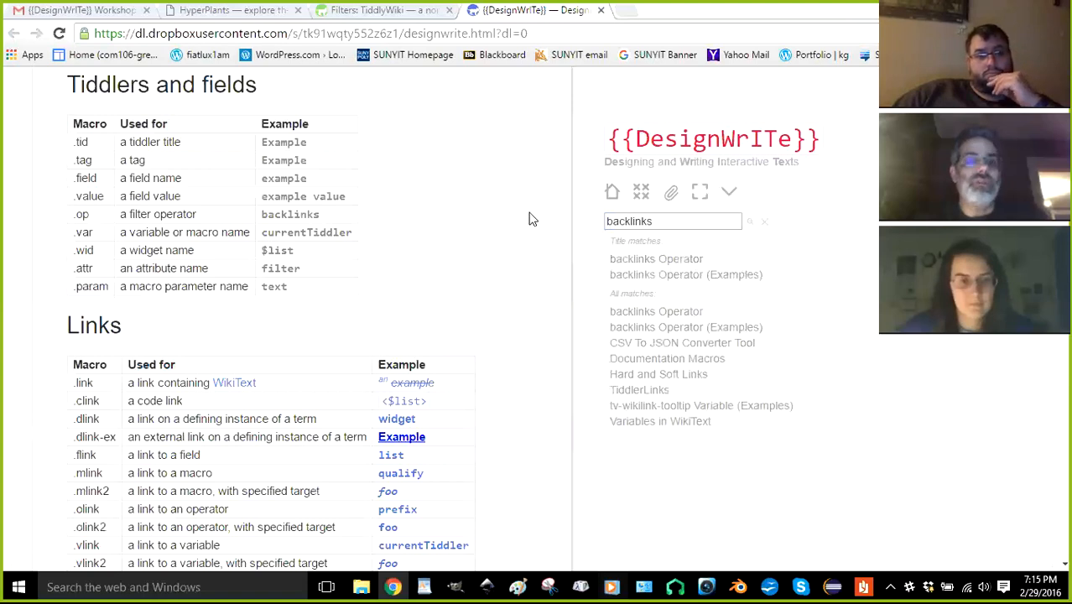
{"action": "scroll", "scroll_direction": "down", "scroll_amount": 3}
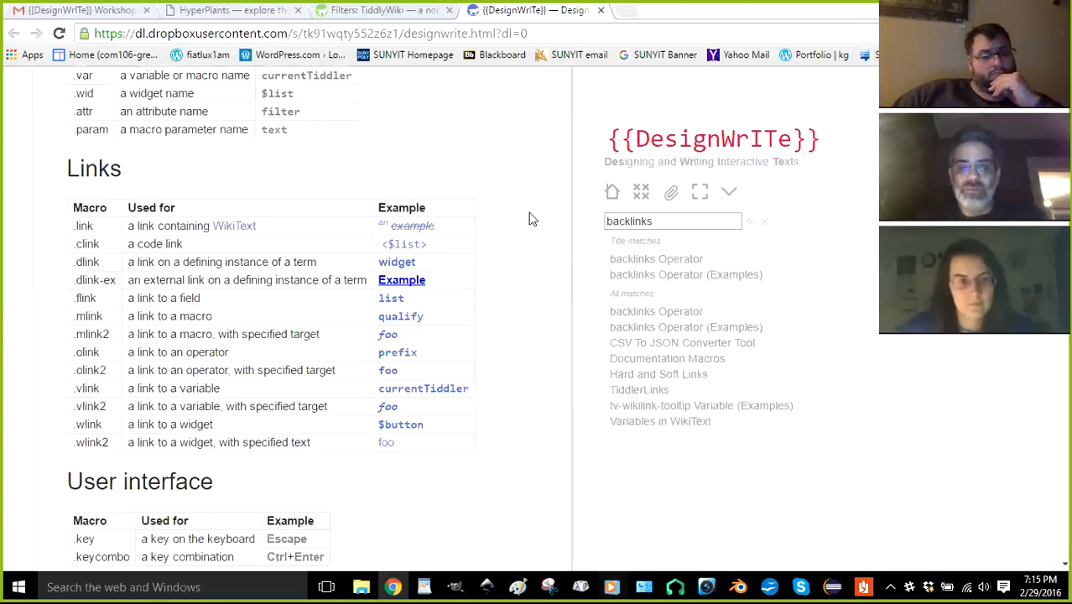
{"action": "scroll", "scroll_direction": "down", "scroll_amount": 3}
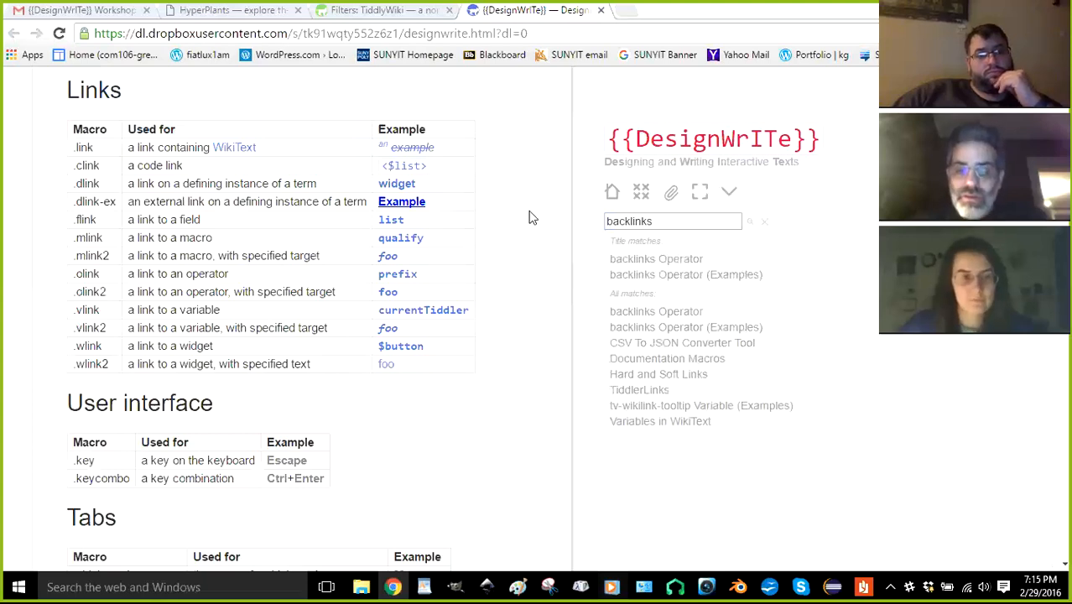
{"action": "scroll", "scroll_direction": "down", "scroll_amount": 3}
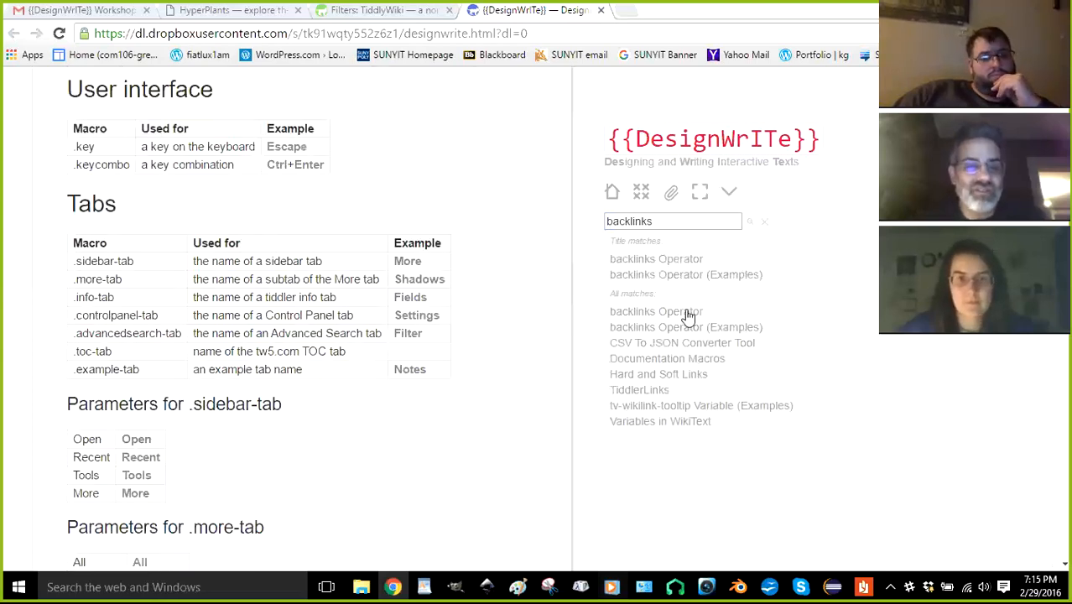
{"action": "mouse_move", "coordinate": [663, 344]}
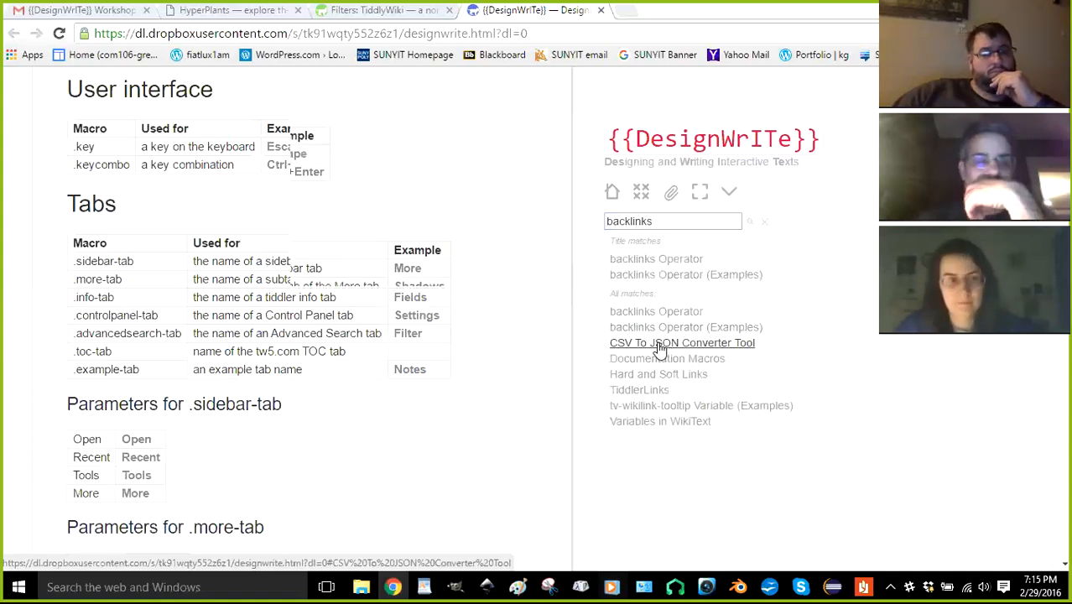
{"action": "scroll", "scroll_direction": "down", "scroll_amount": 3}
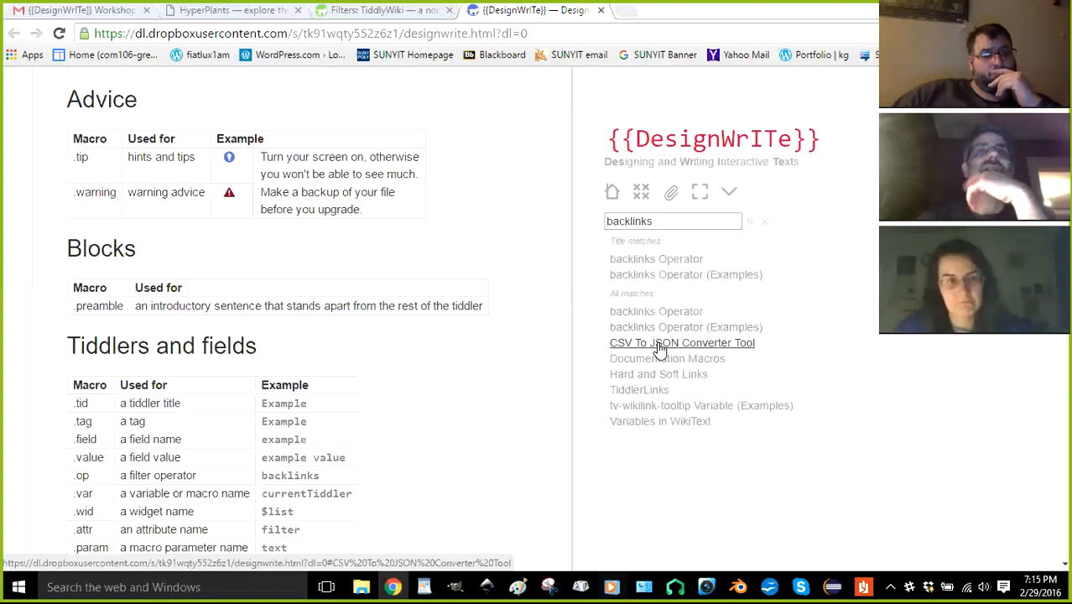
Open CSV To JSON Converter Tool, select its Go Back backlinks code line, and edit it
{"action": "left_click", "coordinate": [682, 342]}
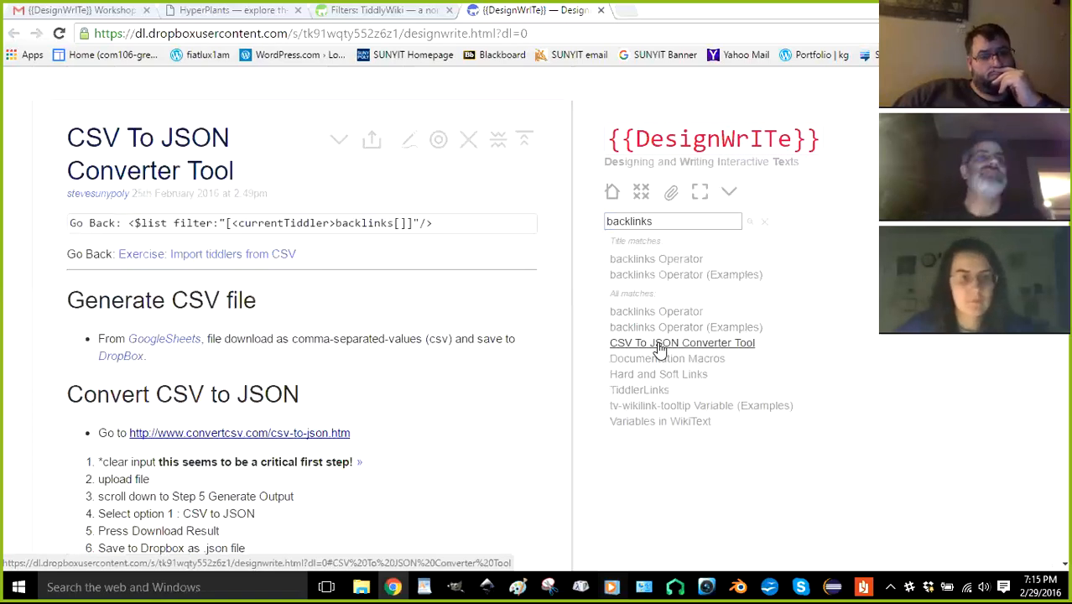
{"action": "mouse_move", "coordinate": [423, 292]}
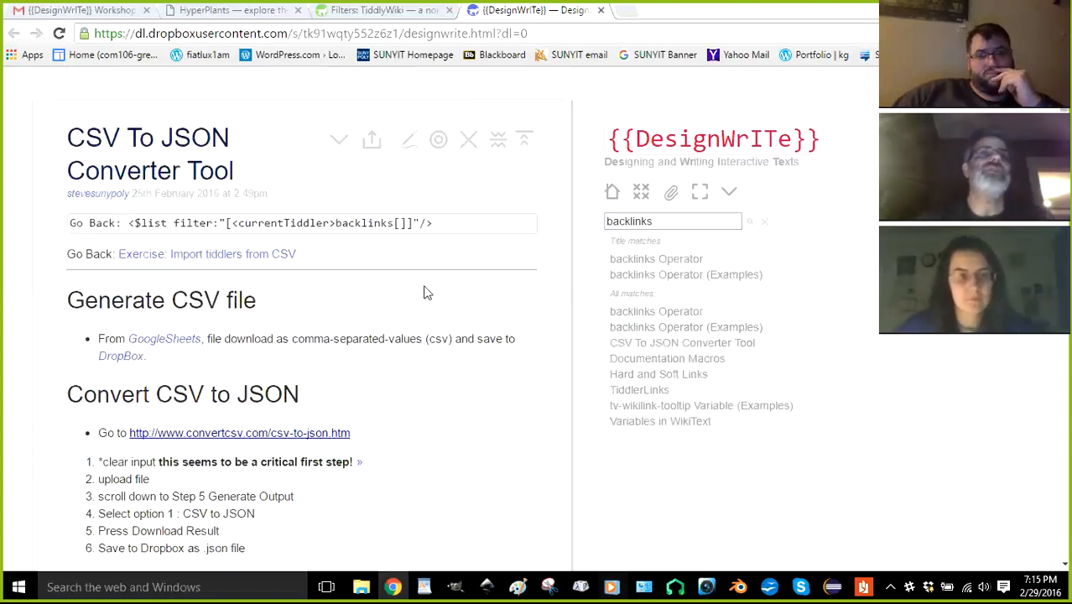
{"action": "triple_click", "coordinate": [251, 222]}
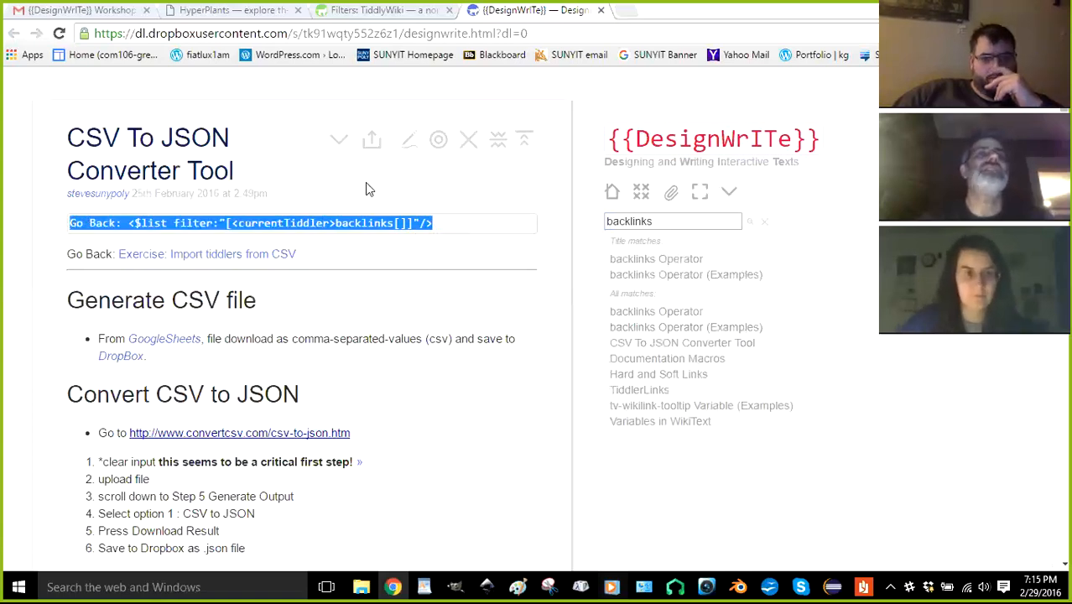
{"action": "mouse_move", "coordinate": [472, 134]}
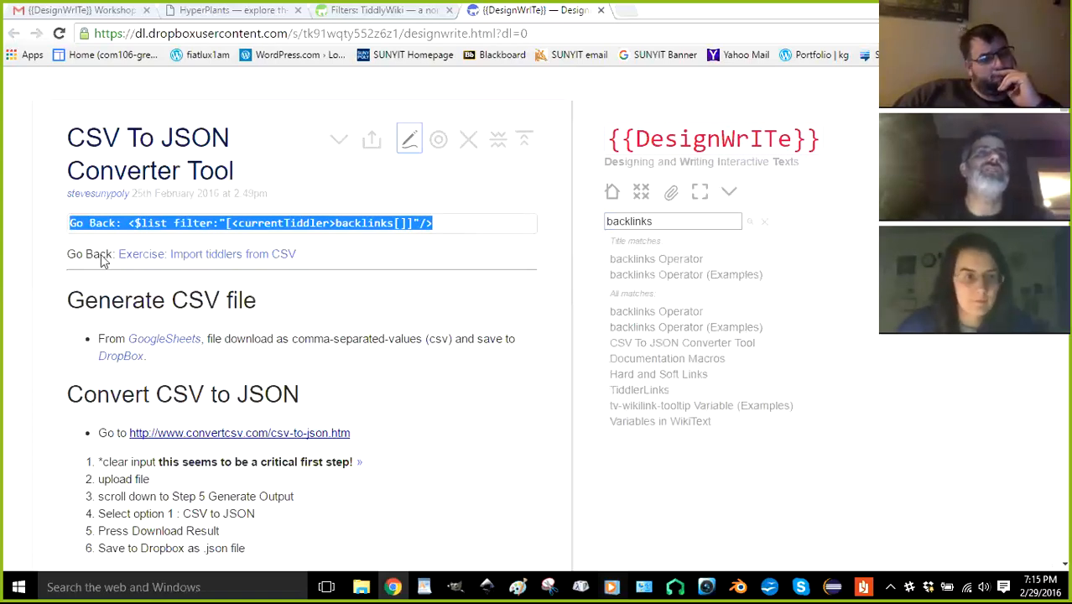
{"action": "mouse_move", "coordinate": [149, 320]}
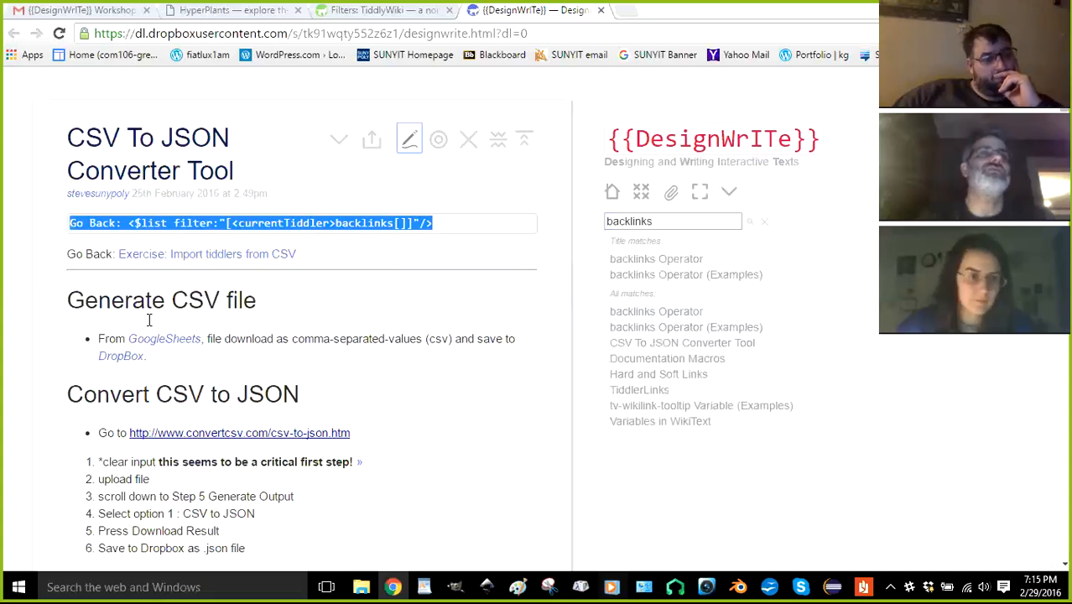
{"action": "left_click", "coordinate": [410, 140]}
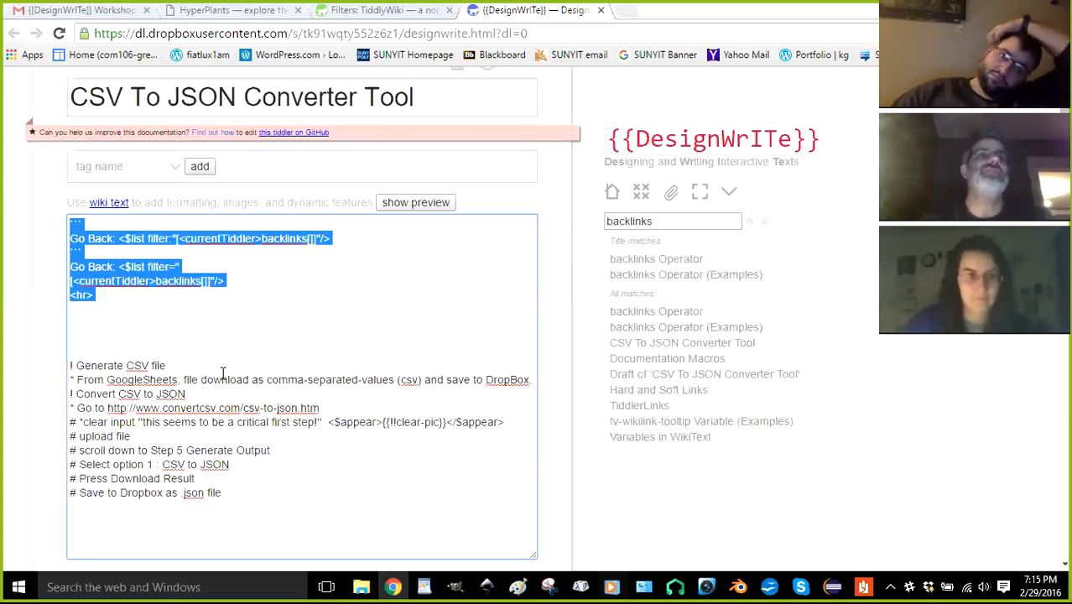
{"action": "left_click", "coordinate": [230, 10]}
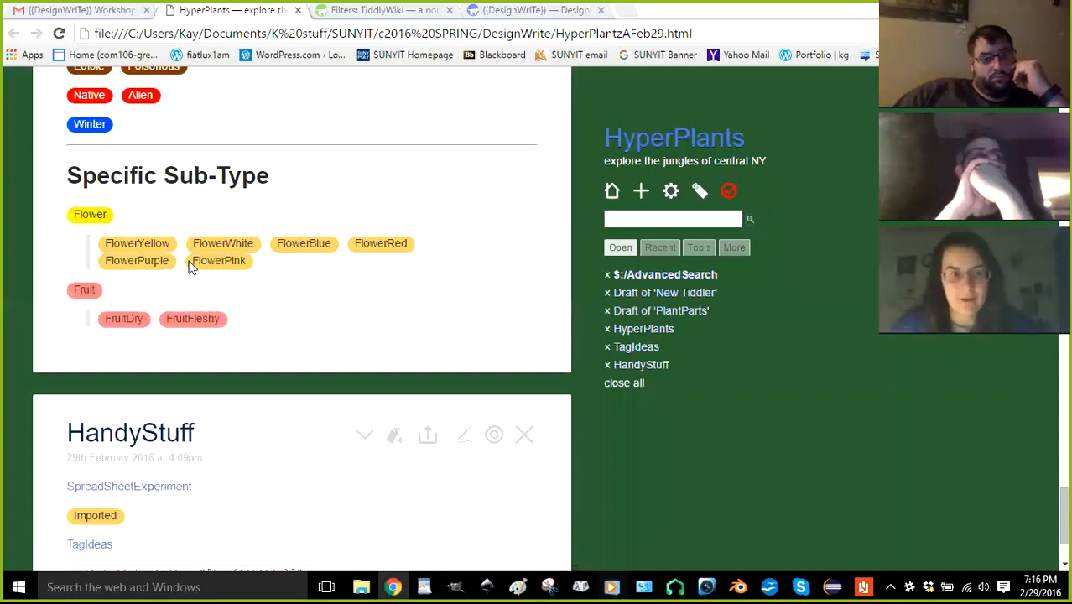
Scroll the HyperPlants list and open the RedClover tiddler from its thumbnail
{"action": "scroll", "scroll_direction": "up", "scroll_amount": 3}
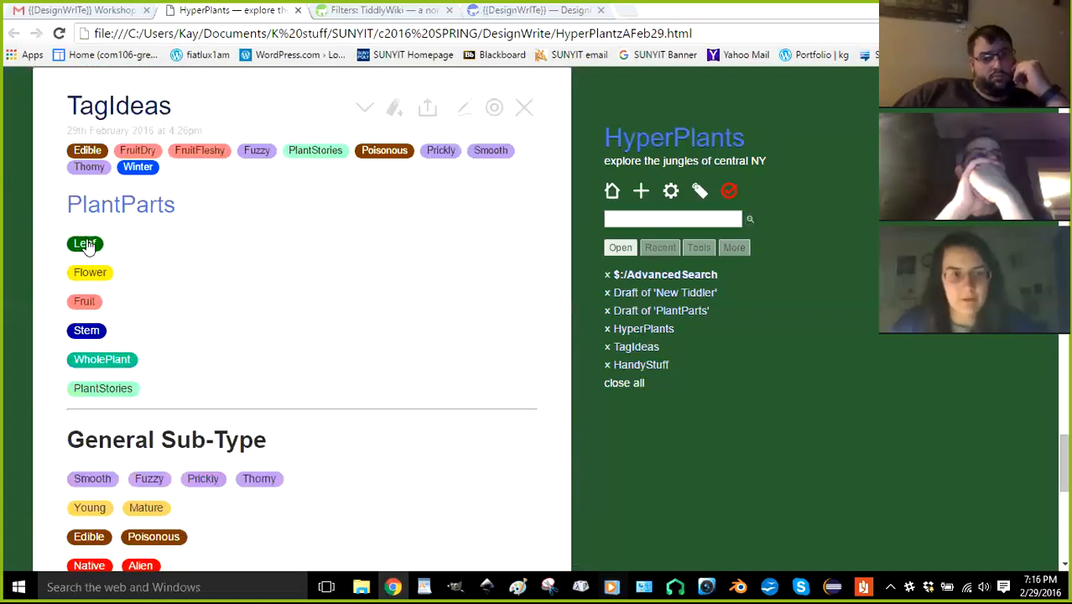
{"action": "mouse_move", "coordinate": [90, 277]}
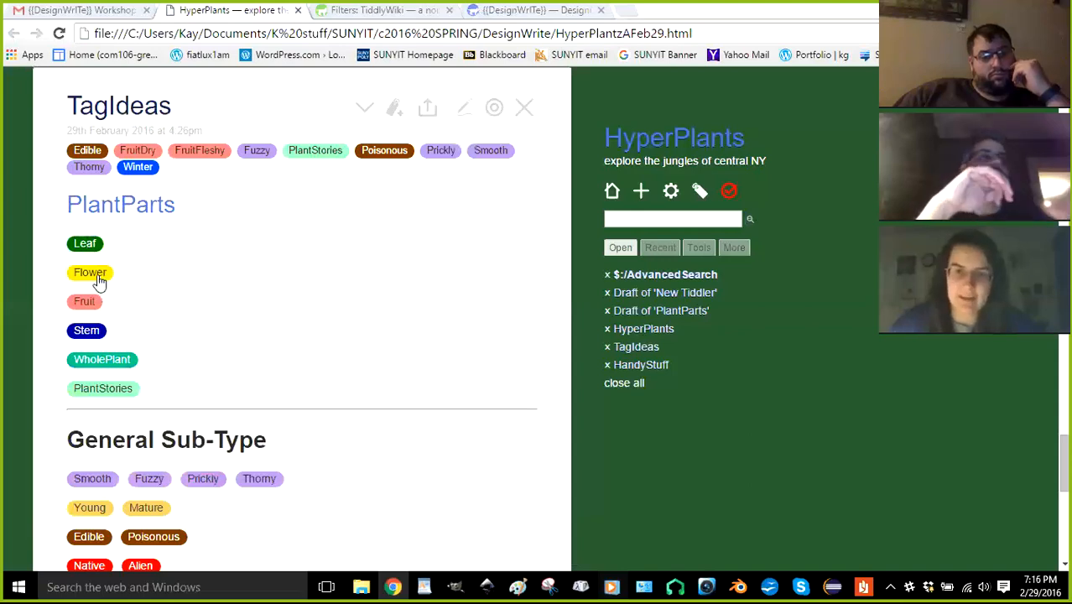
{"action": "mouse_move", "coordinate": [124, 342]}
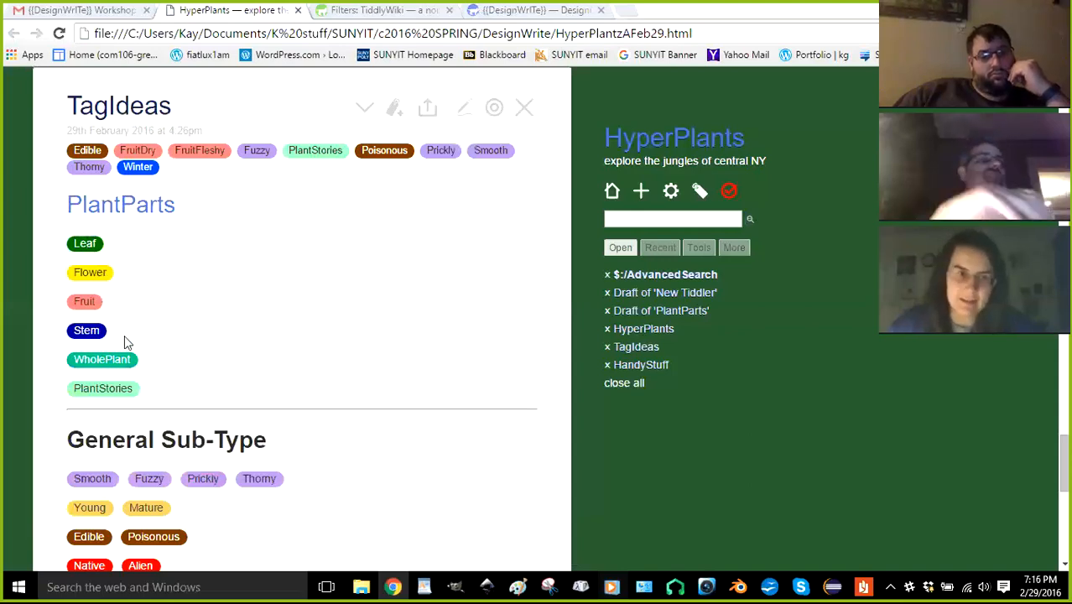
{"action": "mouse_move", "coordinate": [241, 347]}
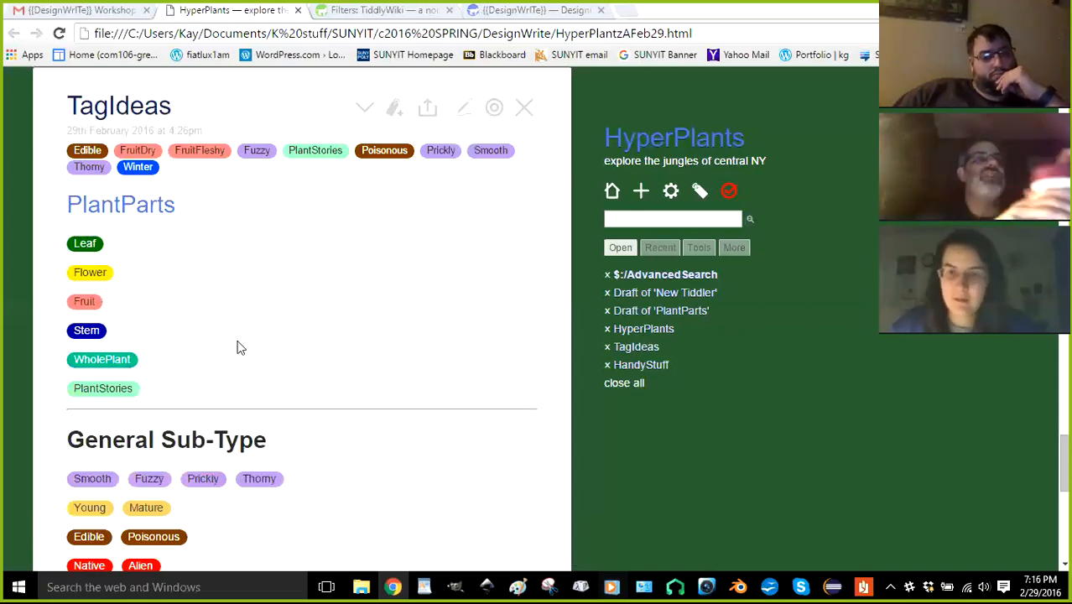
{"action": "mouse_move", "coordinate": [250, 337]}
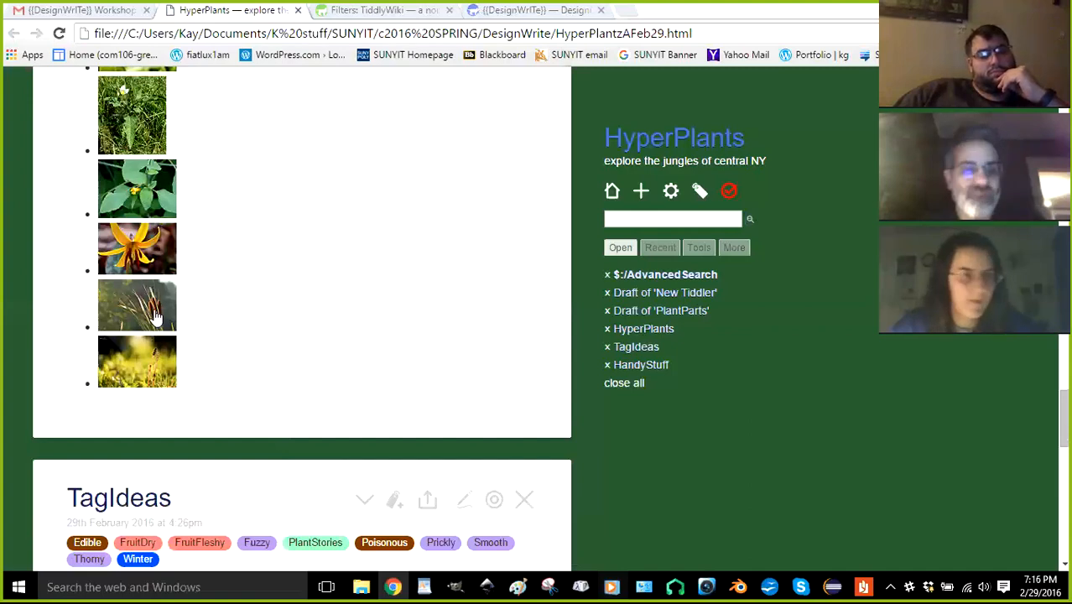
{"action": "scroll", "scroll_direction": "down", "scroll_amount": 3}
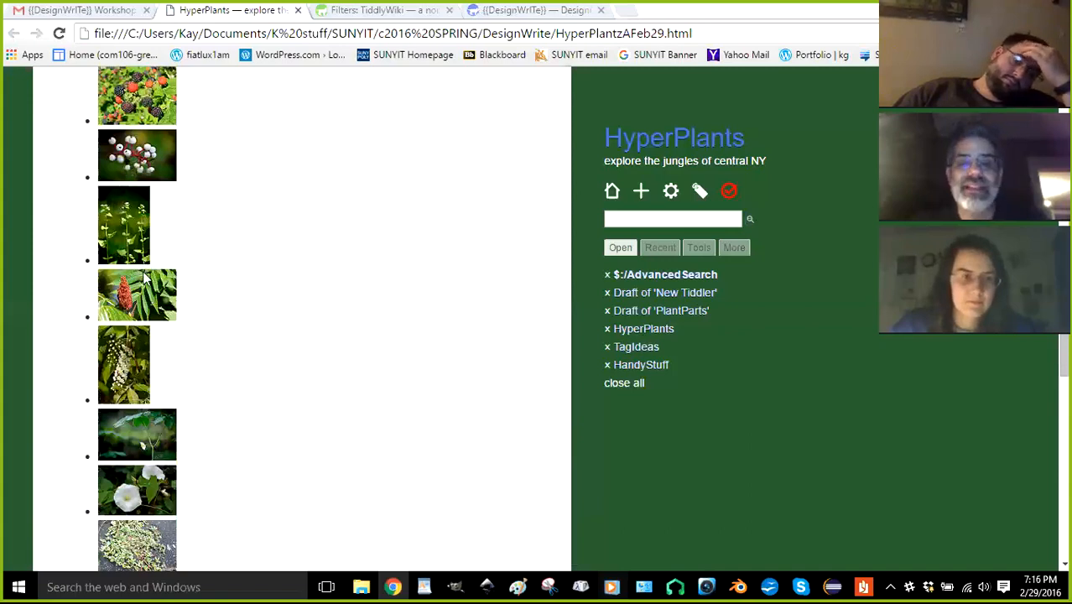
{"action": "scroll", "scroll_direction": "down", "scroll_amount": 3}
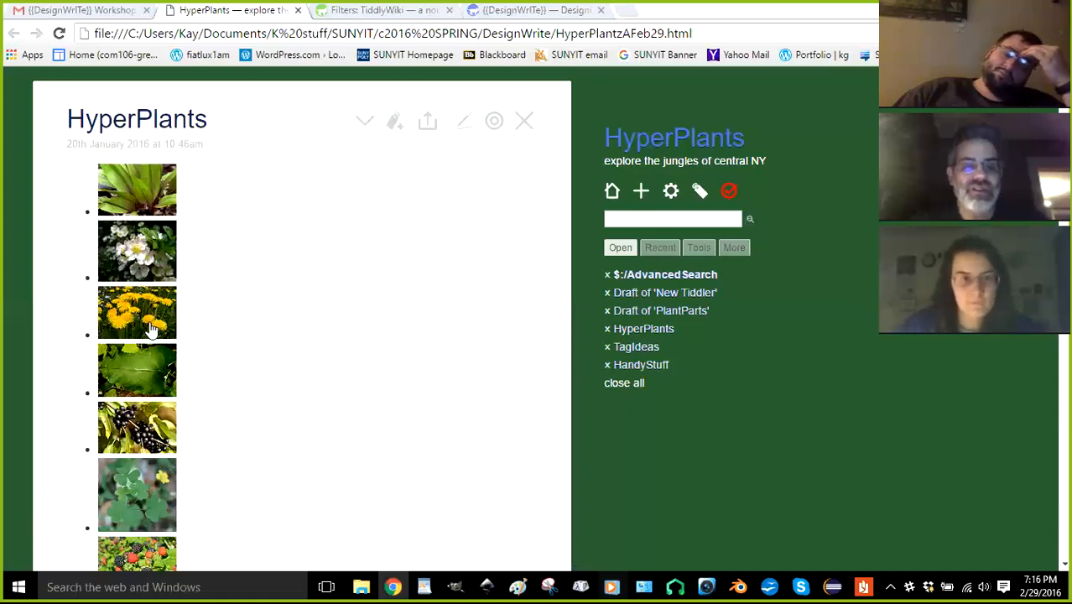
{"action": "mouse_move", "coordinate": [304, 333]}
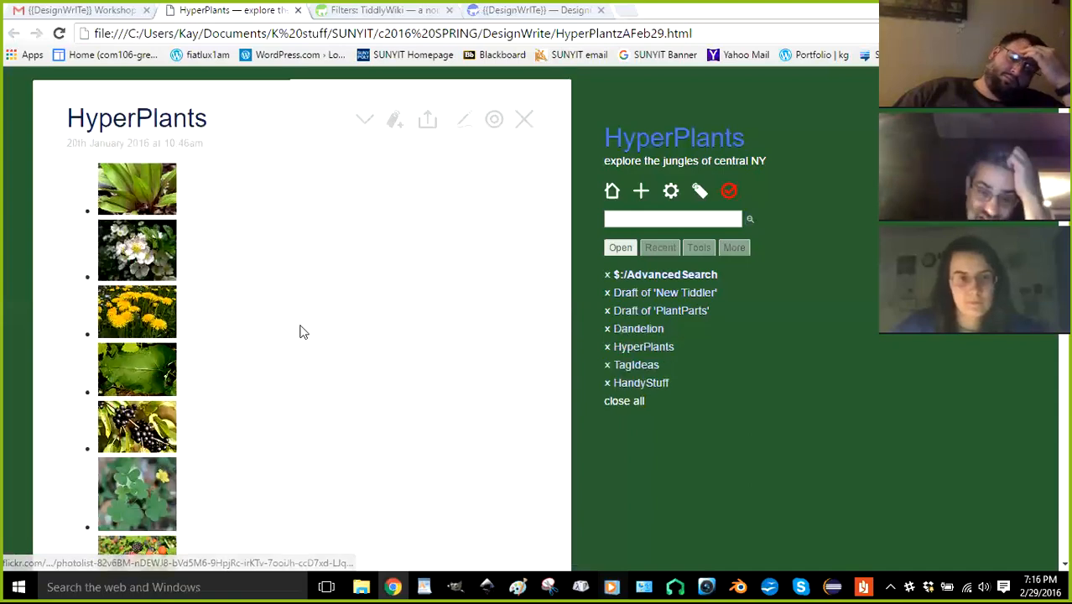
{"action": "left_click", "coordinate": [136, 370]}
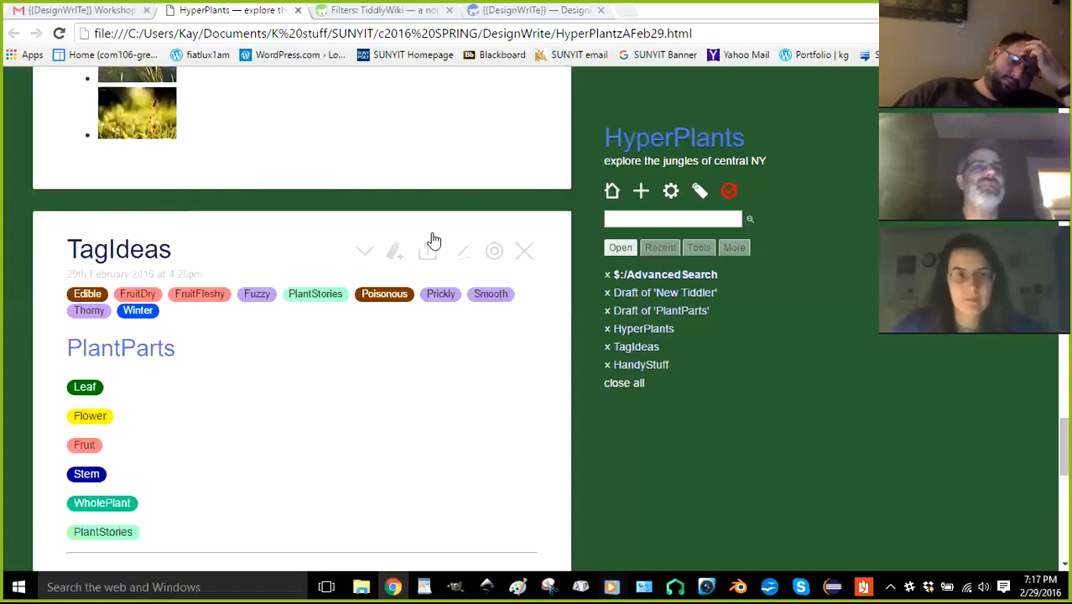
{"action": "scroll", "scroll_direction": "down", "scroll_amount": 3}
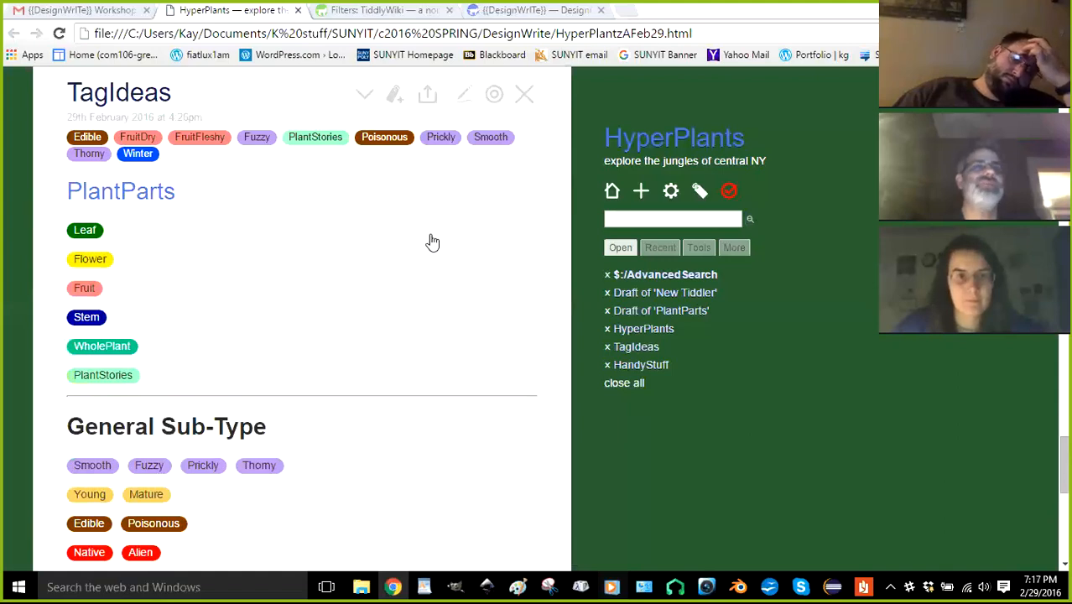
{"action": "scroll", "scroll_direction": "up", "scroll_amount": 3}
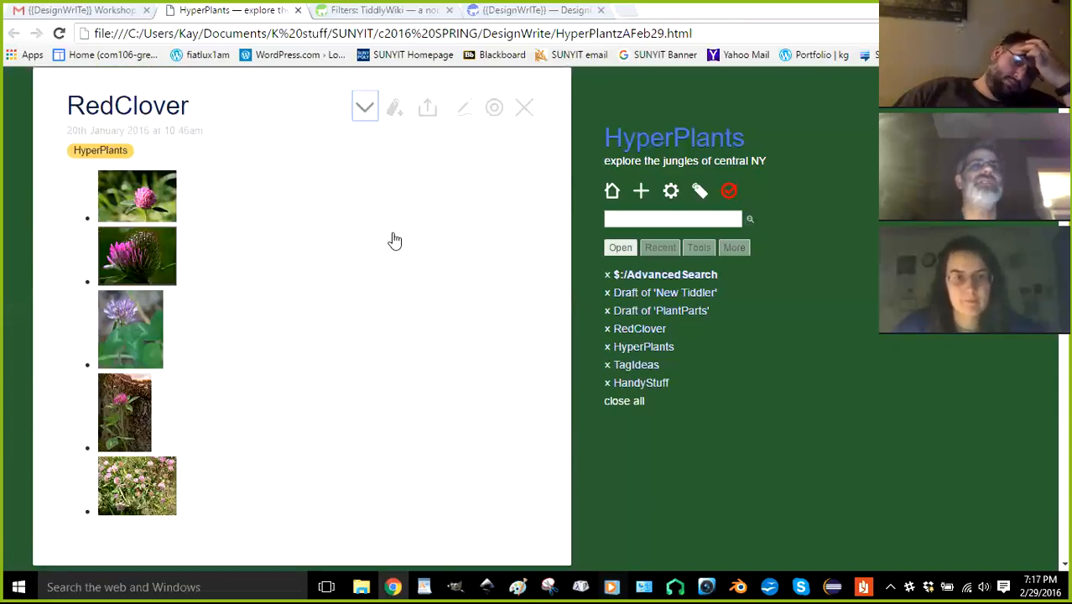
Open RedClover's info panel to review its fields and five tagged tiddlers, like RedCloverLeaf
{"action": "left_click", "coordinate": [364, 107]}
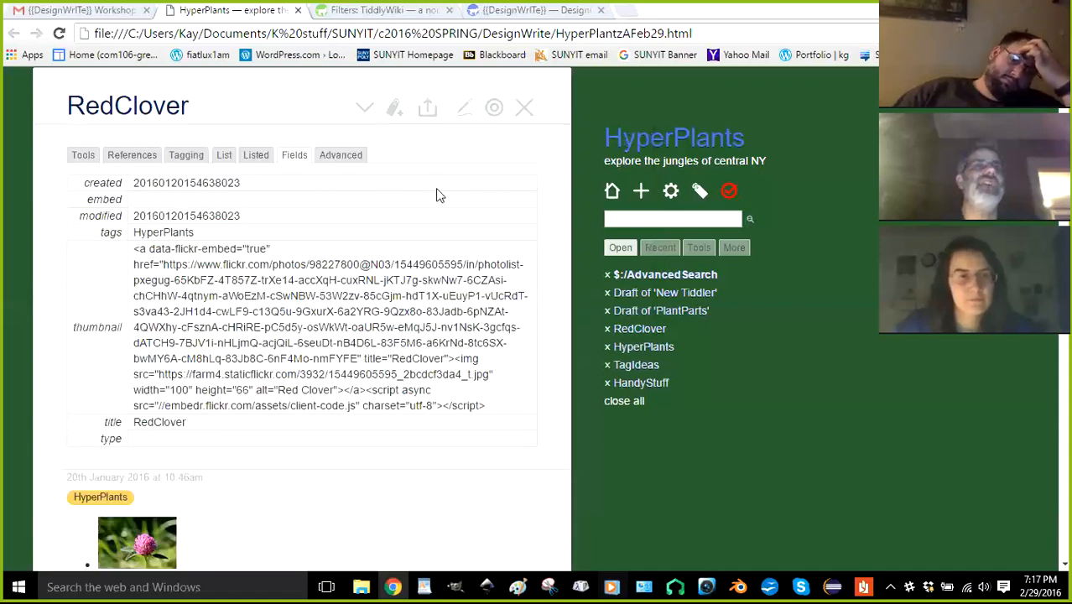
{"action": "mouse_move", "coordinate": [429, 188]}
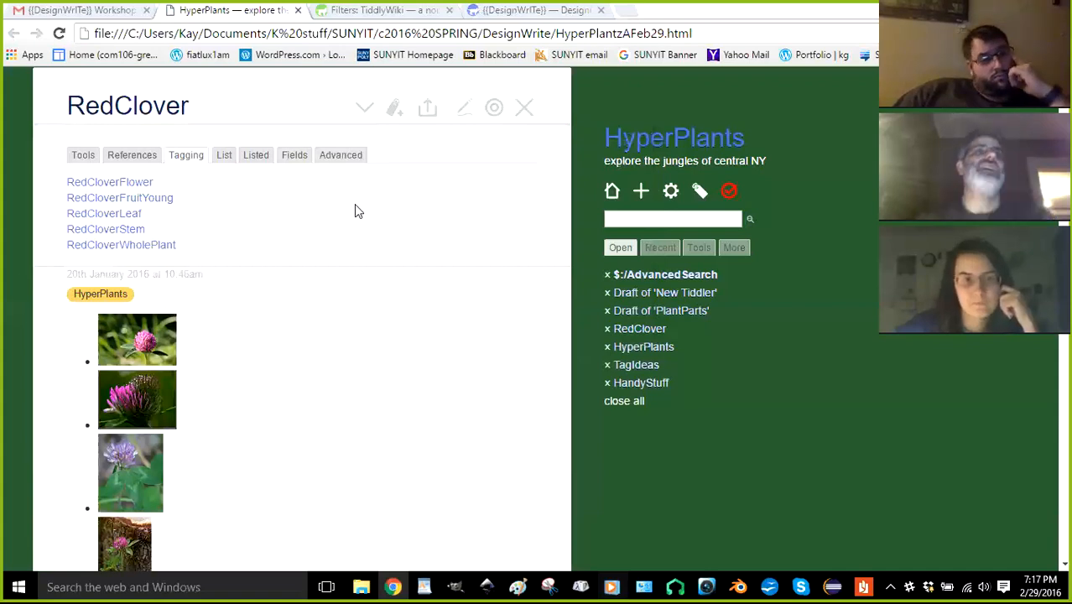
{"action": "scroll", "scroll_direction": "down", "scroll_amount": 3}
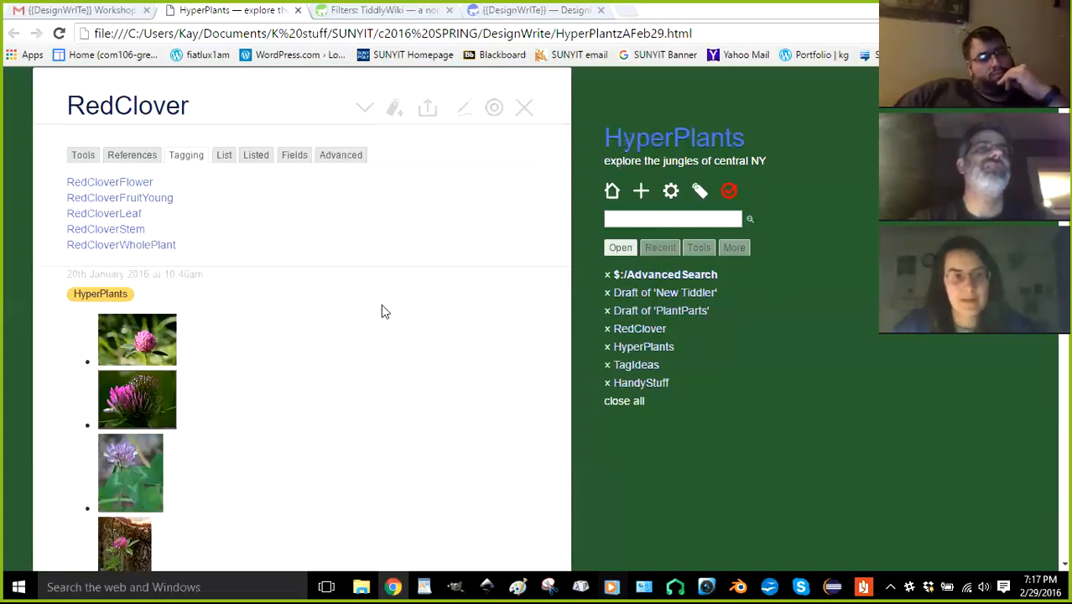
{"action": "mouse_move", "coordinate": [375, 308]}
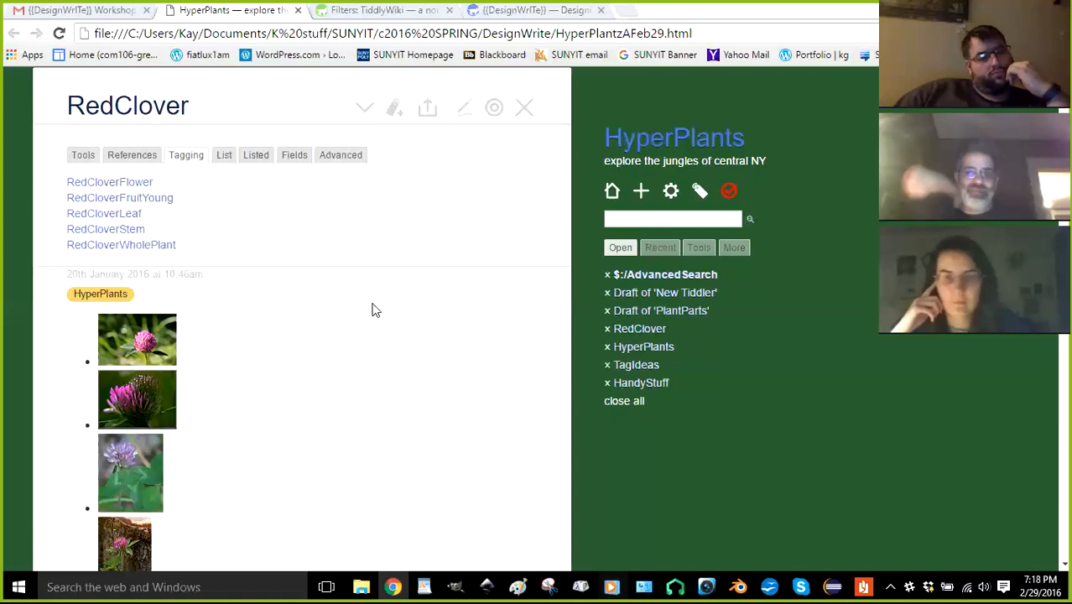
{"action": "mouse_move", "coordinate": [365, 301]}
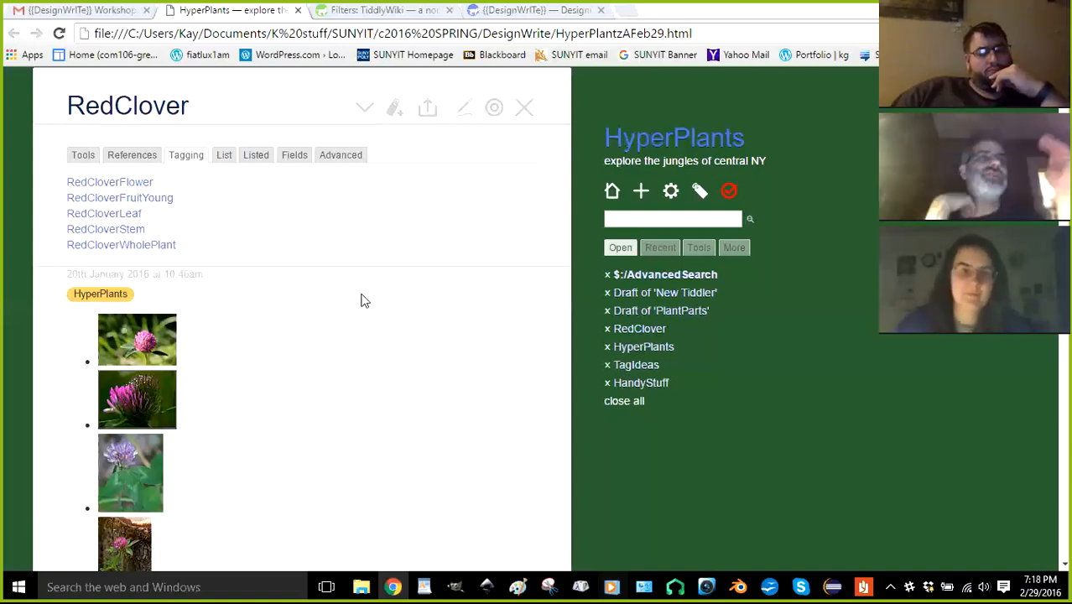
{"action": "mouse_move", "coordinate": [375, 292]}
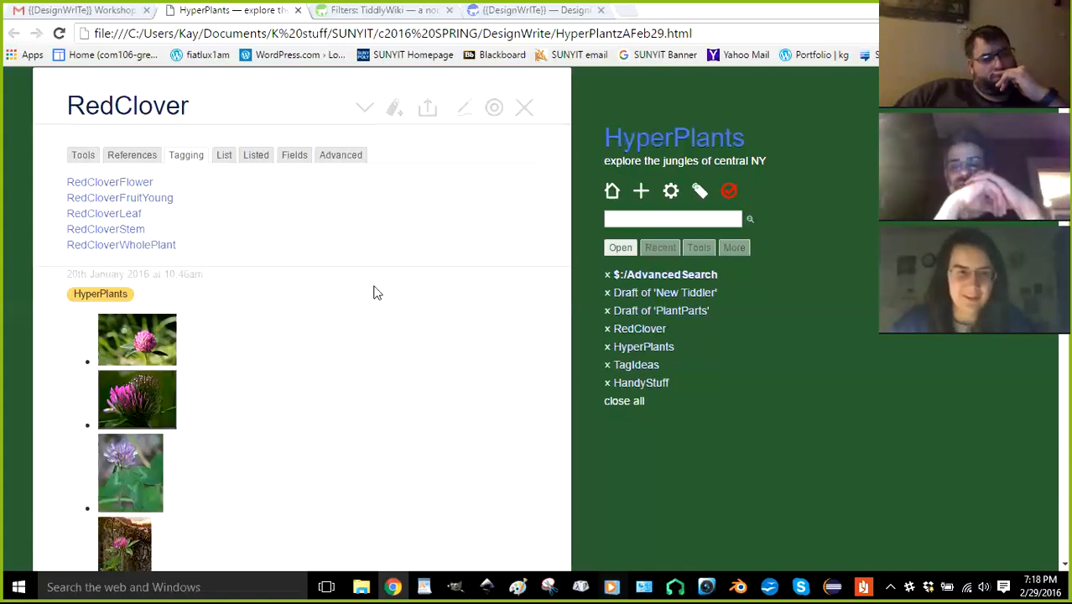
{"action": "scroll", "scroll_direction": "up", "scroll_amount": 3}
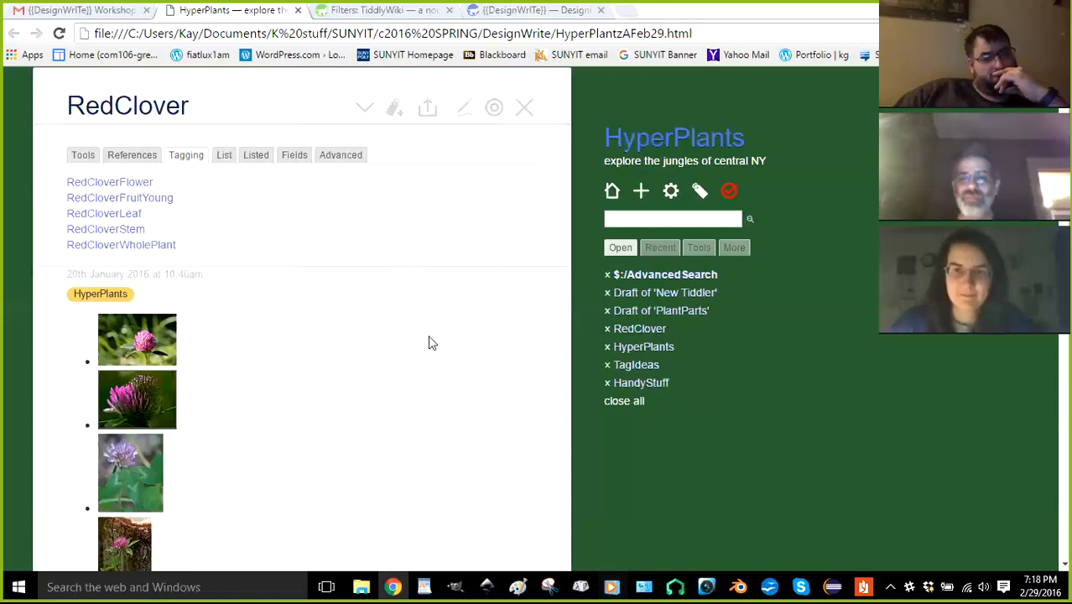
{"action": "scroll", "scroll_direction": "down", "scroll_amount": 3}
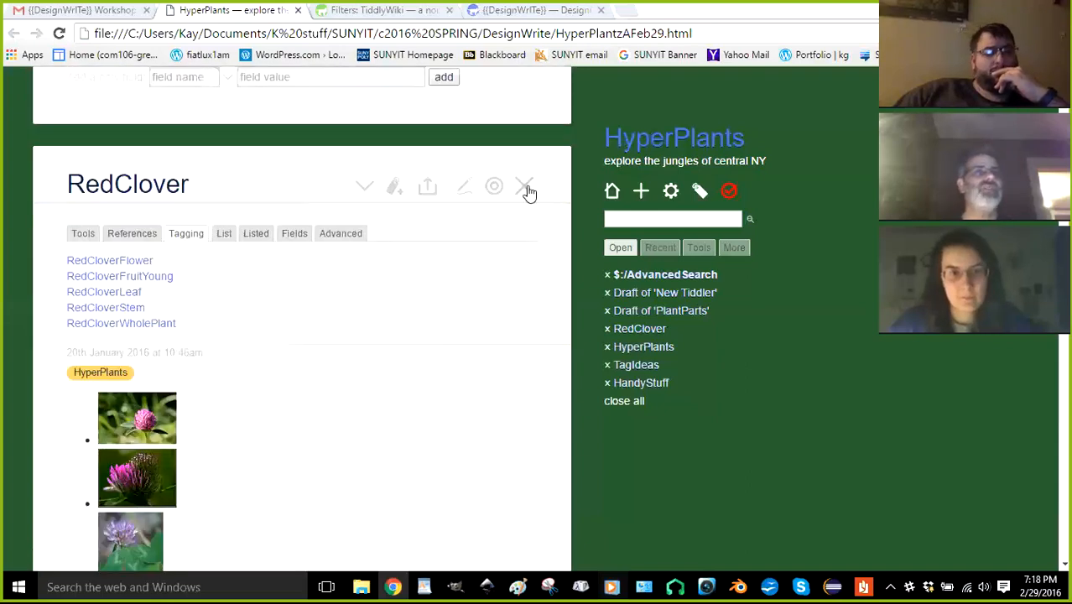
Close RedClover and view the MultifloraRose tiddler with its five photos
{"action": "left_click", "coordinate": [525, 185]}
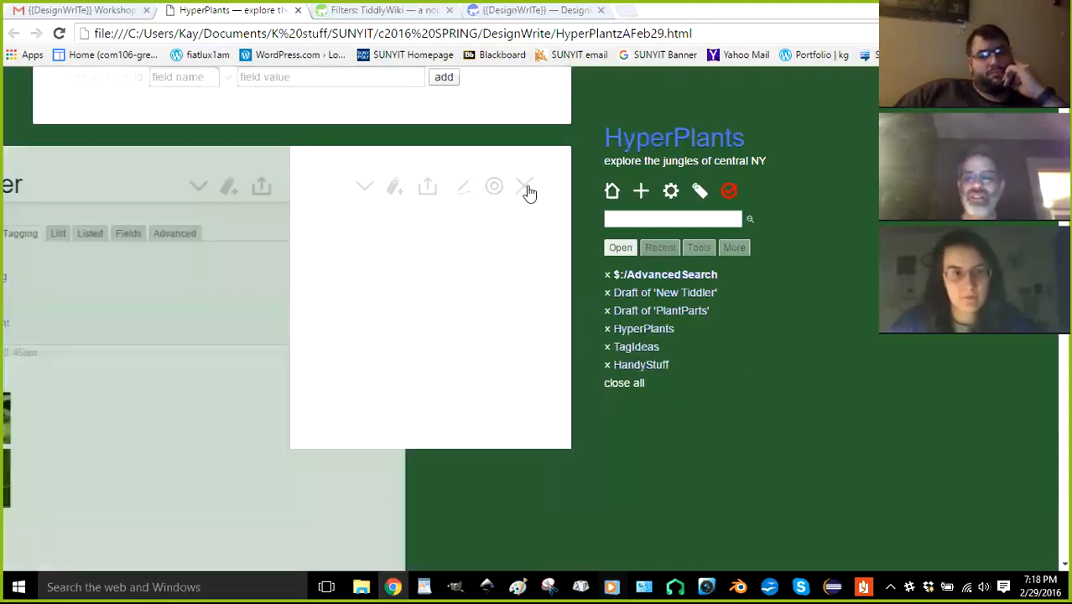
{"action": "left_click", "coordinate": [526, 186]}
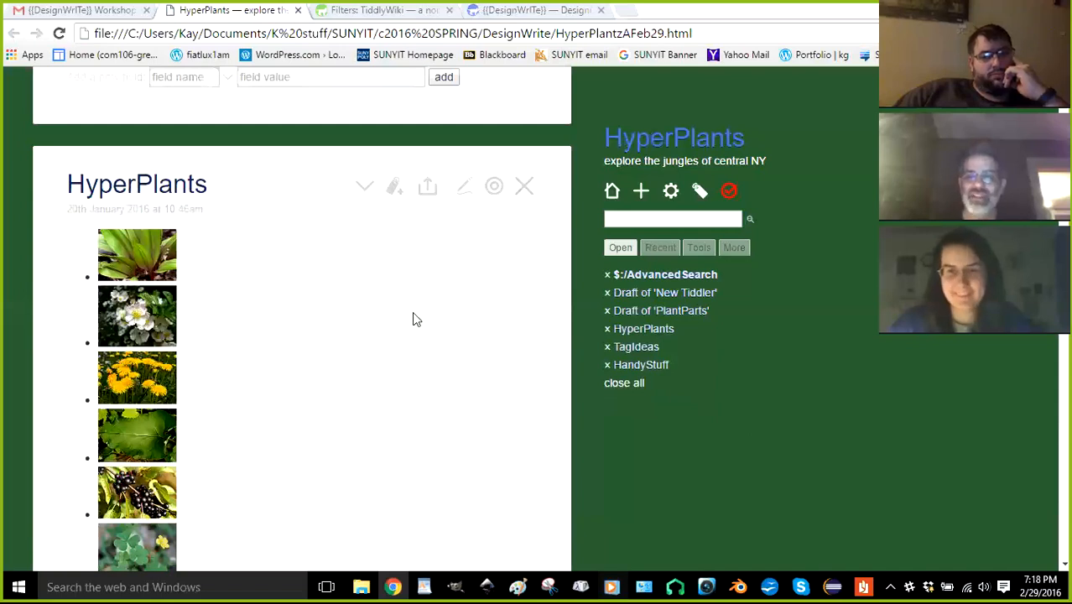
{"action": "scroll", "scroll_direction": "up", "scroll_amount": 3}
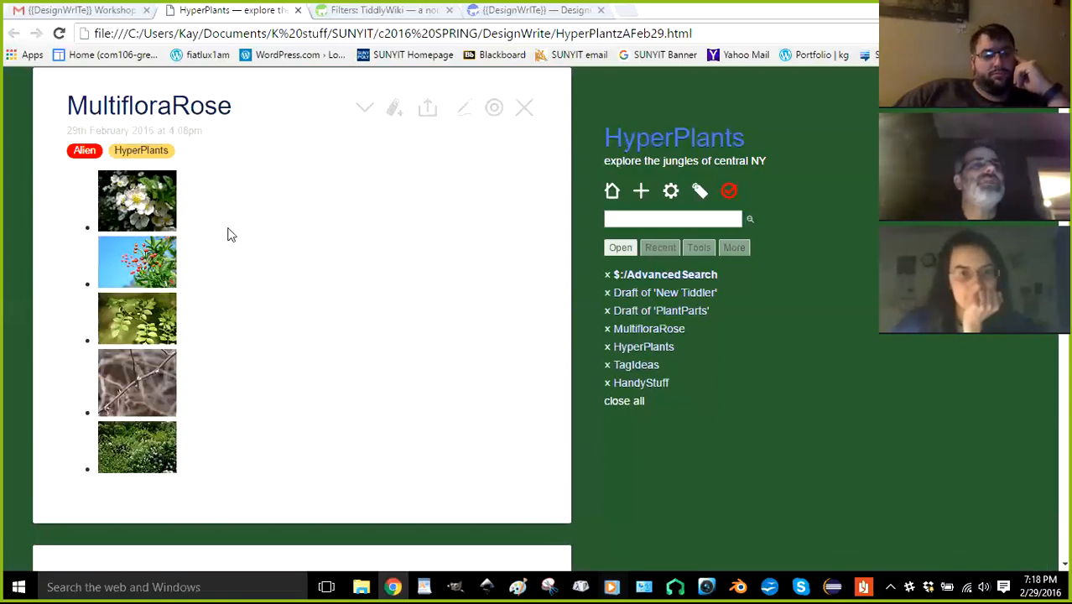
{"action": "mouse_move", "coordinate": [287, 229]}
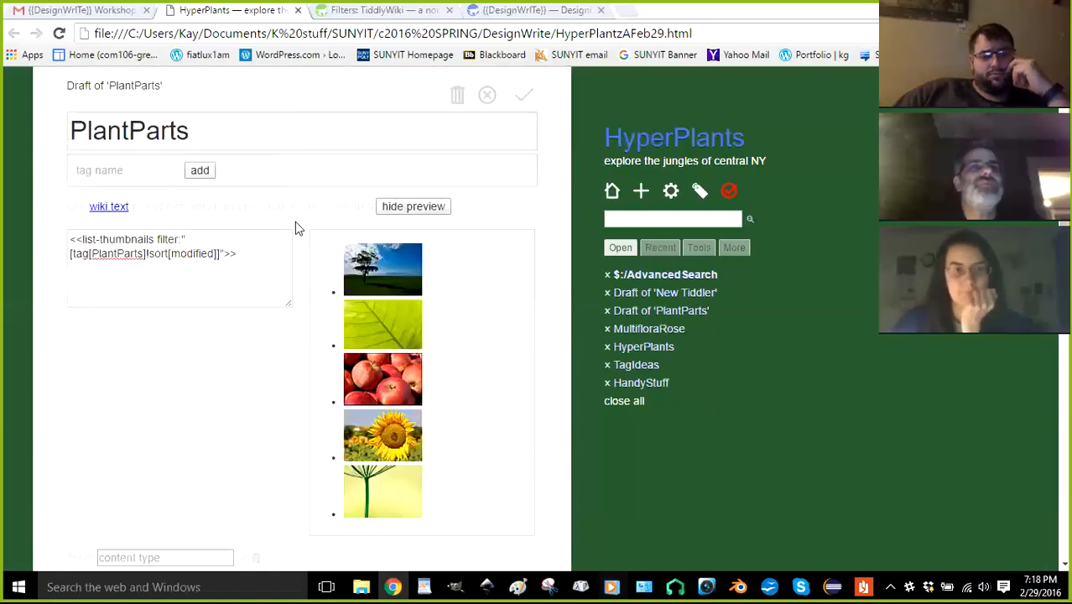
{"action": "scroll", "scroll_direction": "down", "scroll_amount": 3}
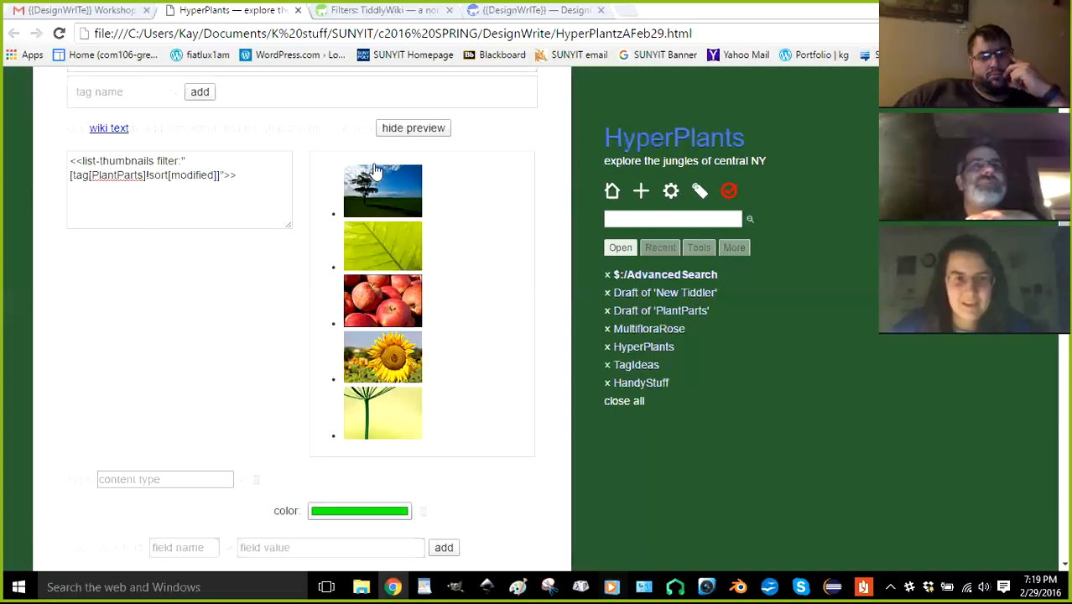
{"action": "mouse_move", "coordinate": [407, 351]}
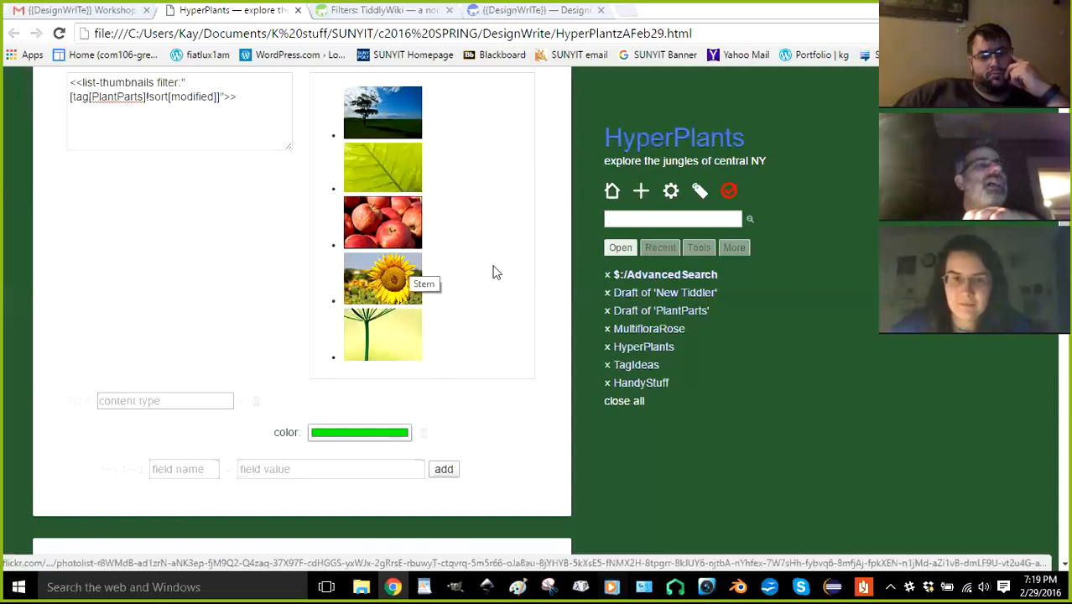
{"action": "scroll", "scroll_direction": "down", "scroll_amount": 3}
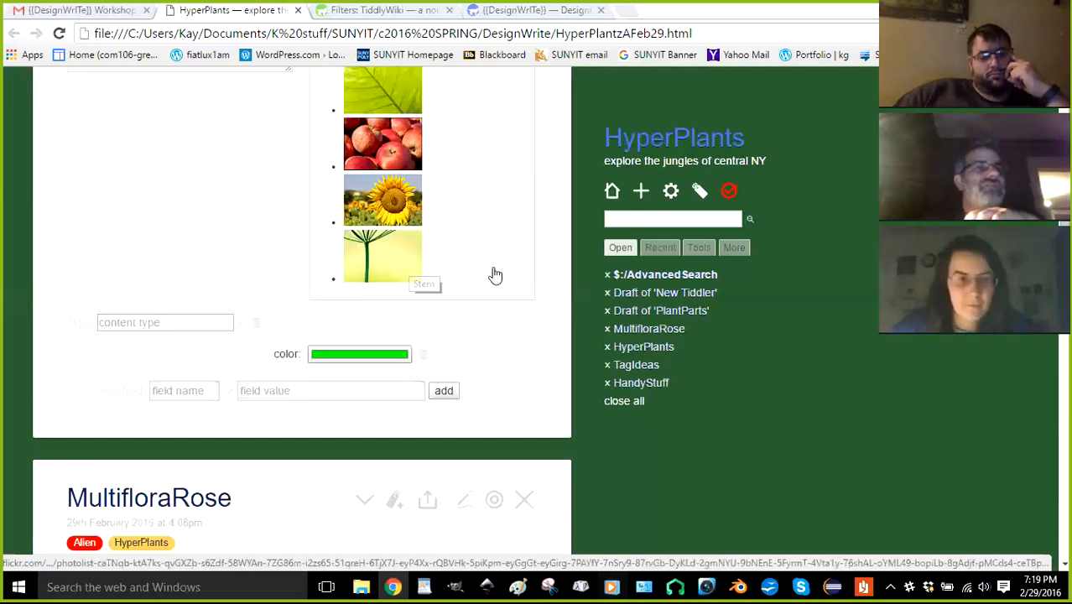
{"action": "scroll", "scroll_direction": "down", "scroll_amount": 3}
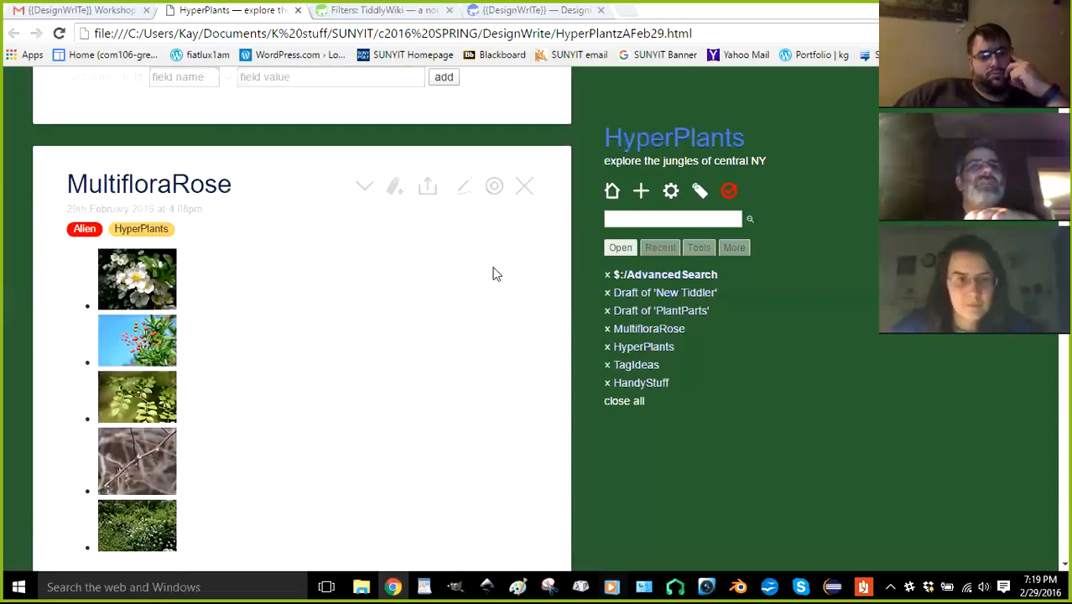
Open MultifloraRoseFlower with its large rose-blossom photo beside MultifloraRose
{"action": "scroll", "scroll_direction": "up", "scroll_amount": 3}
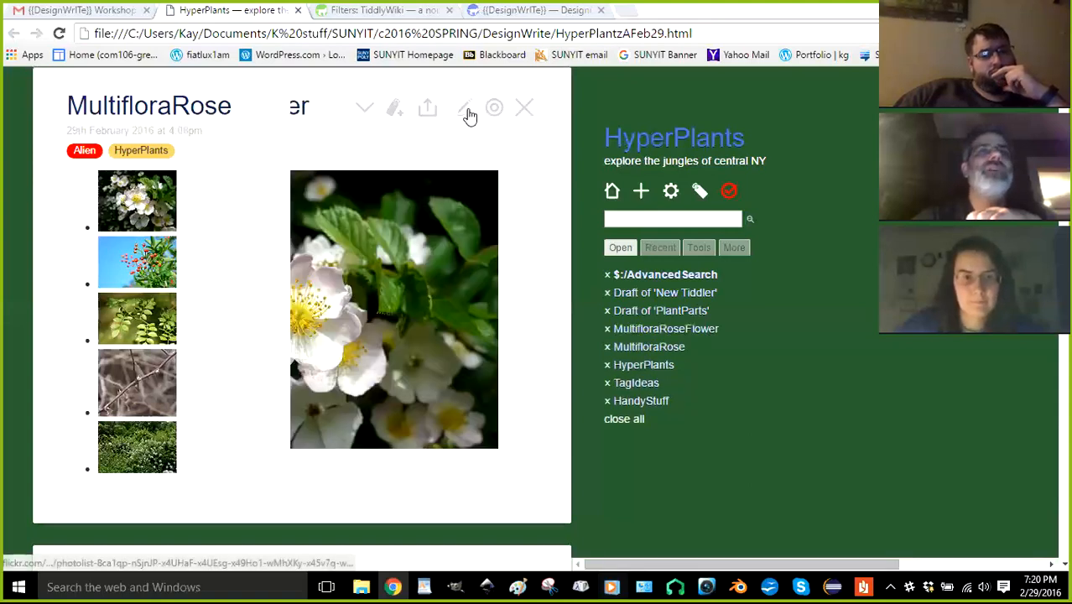
Edit MultifloraRoseFlower and view its photo embed plus Flickr embed and thumbnail fields
{"action": "left_click", "coordinate": [666, 328]}
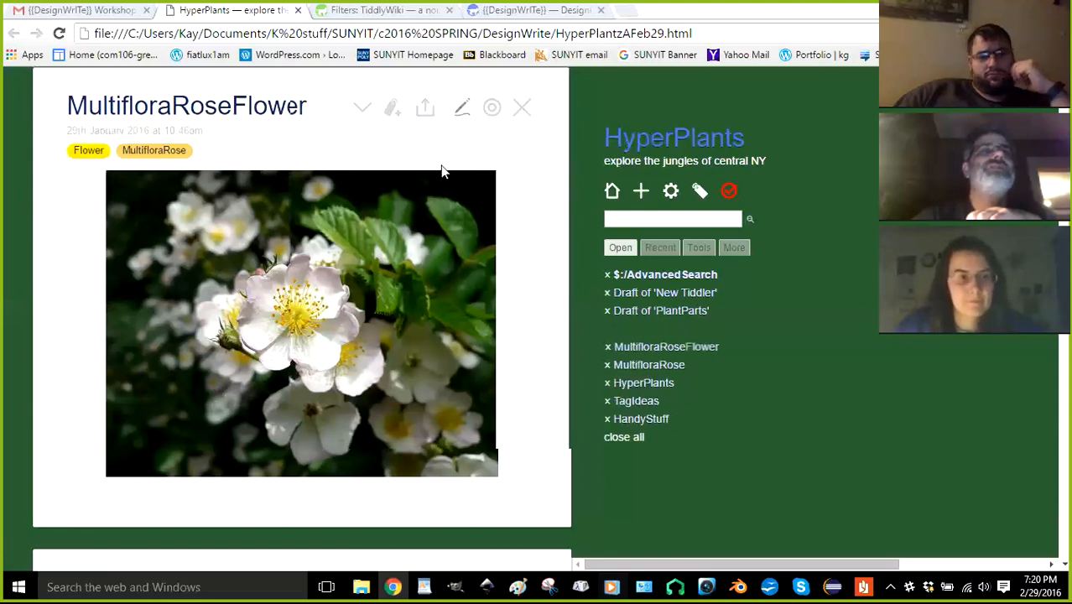
{"action": "mouse_move", "coordinate": [183, 265]}
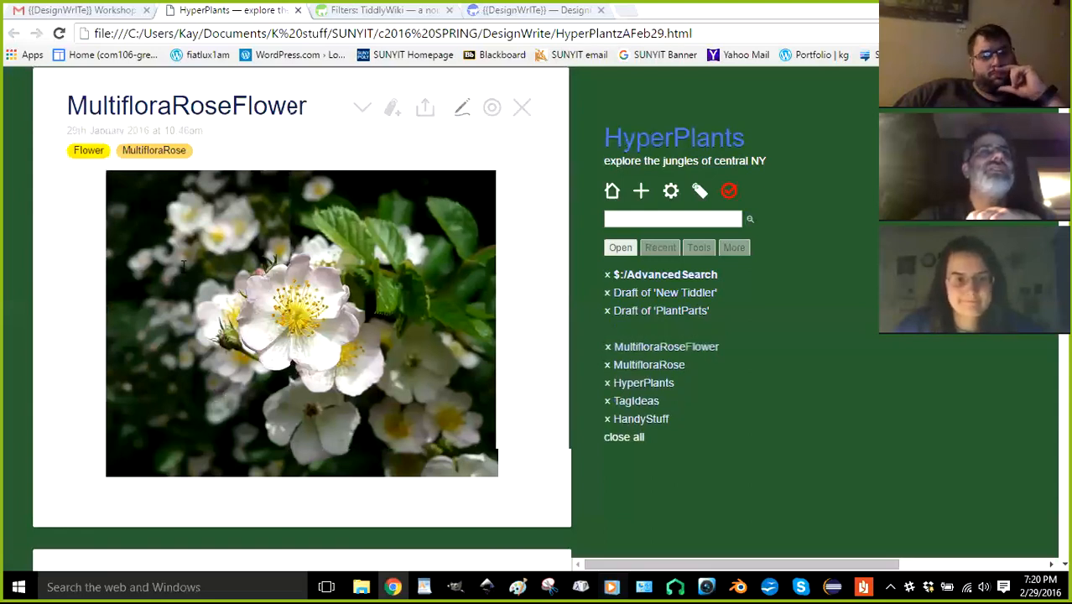
{"action": "left_click", "coordinate": [462, 108]}
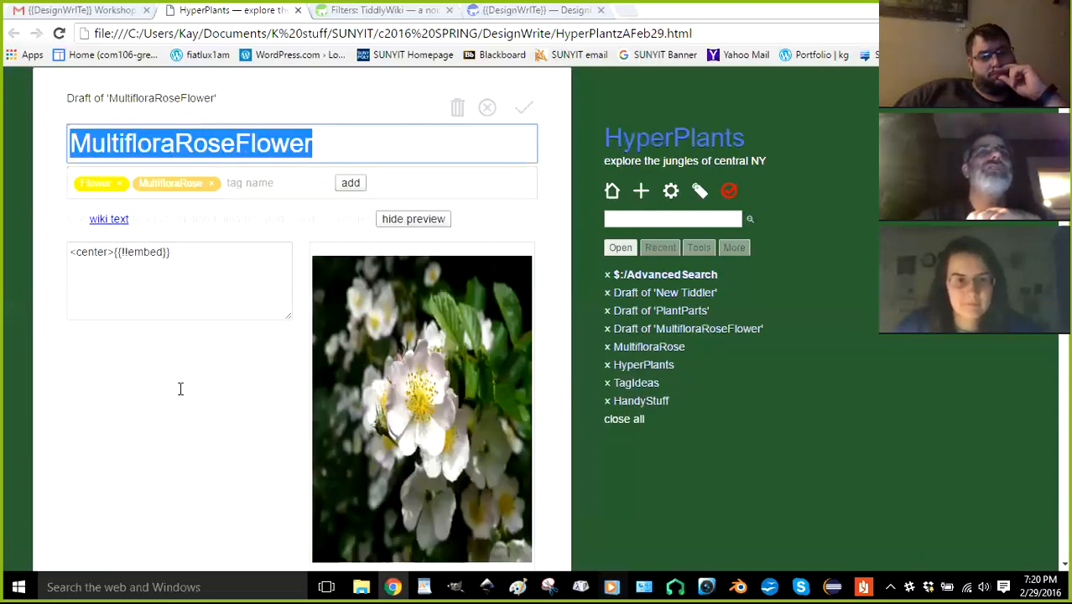
{"action": "scroll", "scroll_direction": "down", "scroll_amount": 3}
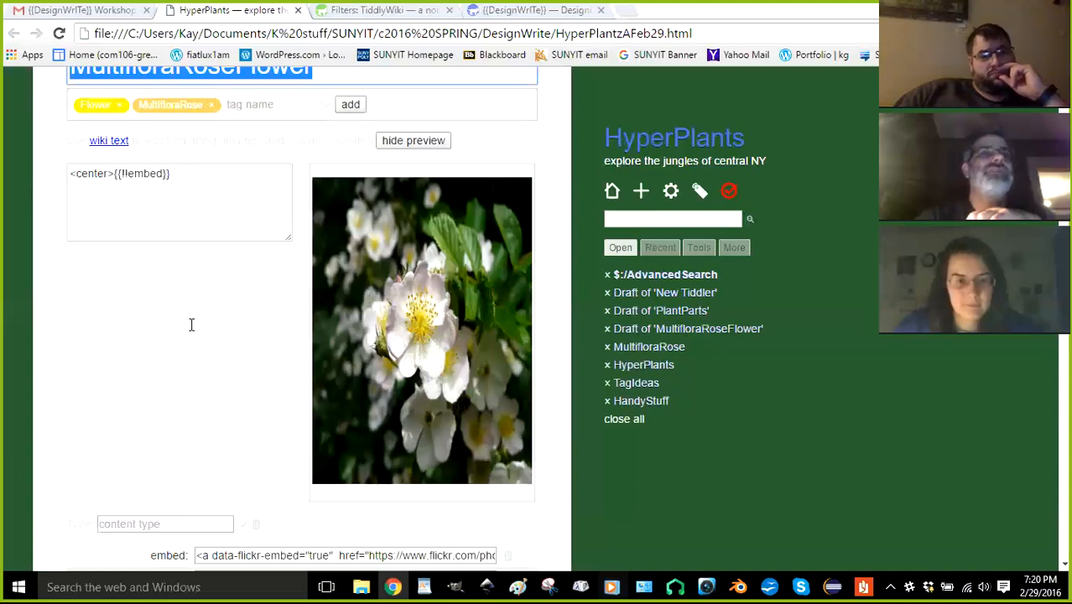
{"action": "scroll", "scroll_direction": "down", "scroll_amount": 3}
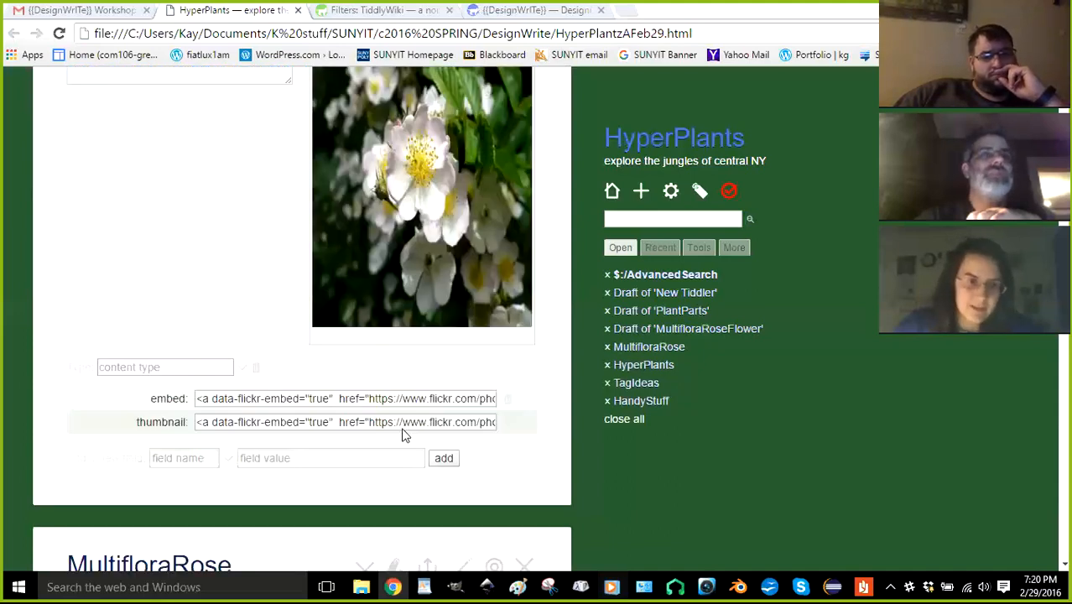
{"action": "mouse_move", "coordinate": [285, 411]}
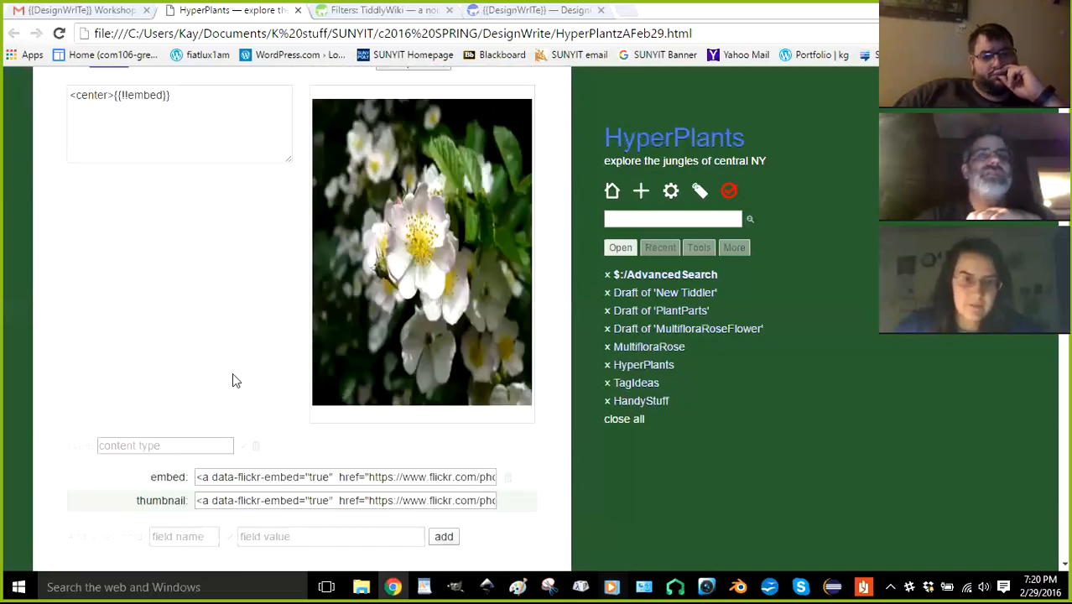
{"action": "mouse_move", "coordinate": [242, 434]}
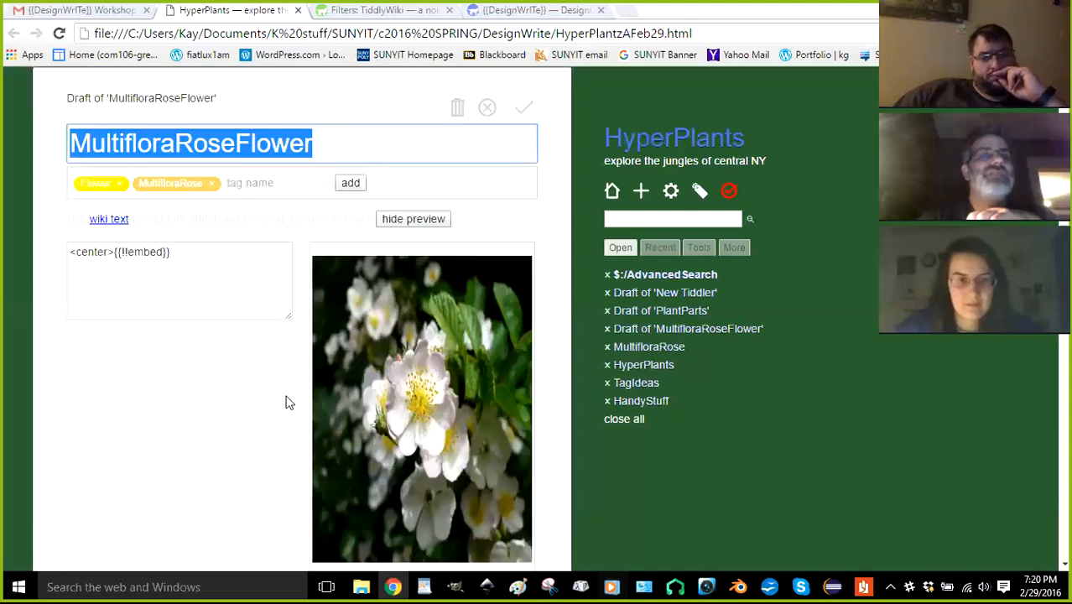
{"action": "mouse_move", "coordinate": [262, 402]}
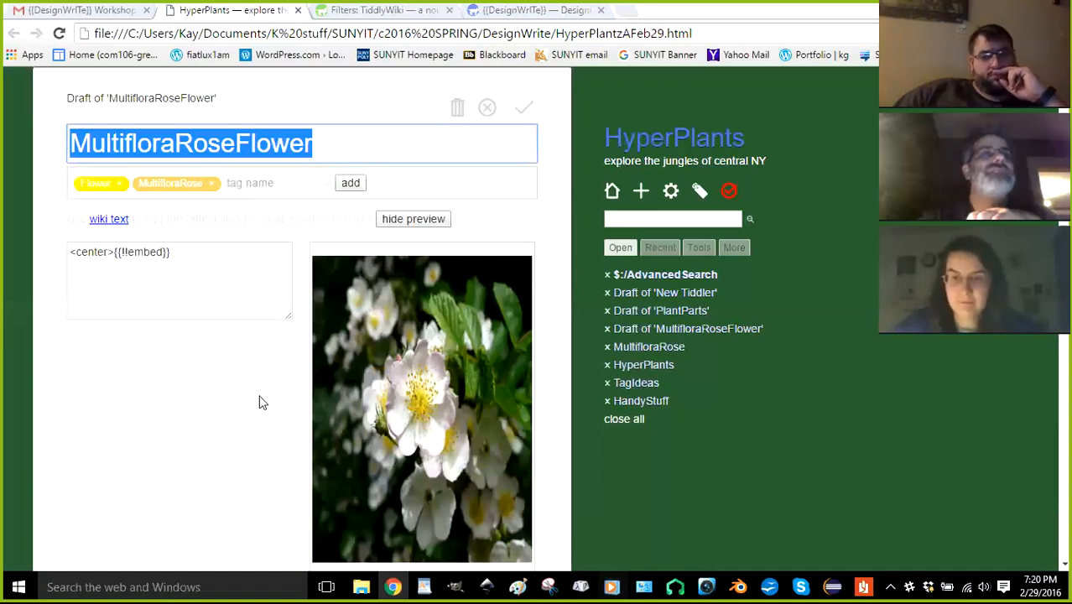
{"action": "mouse_move", "coordinate": [257, 397]}
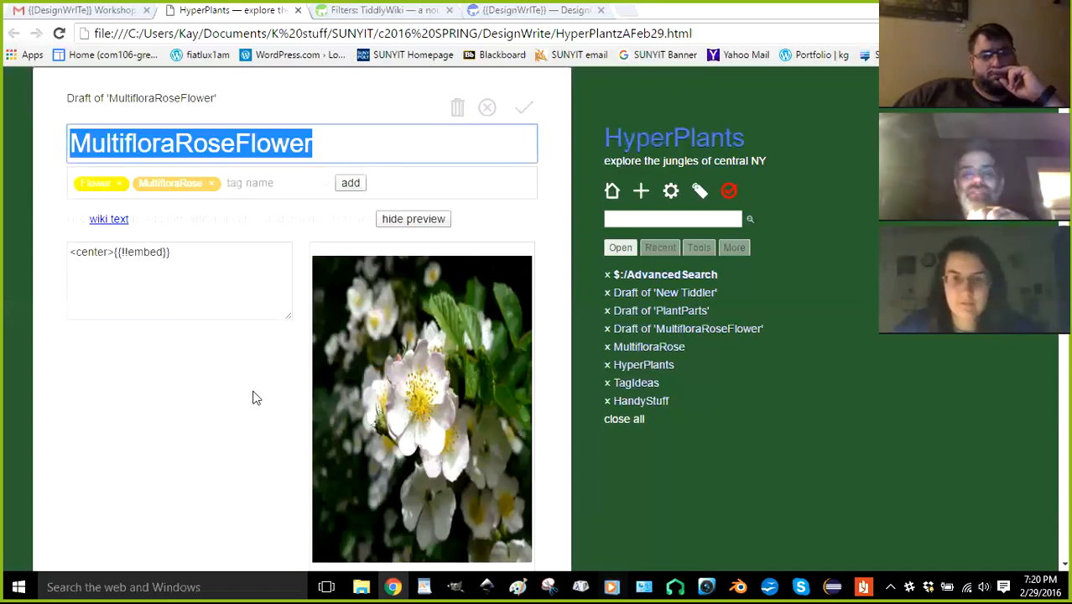
{"action": "mouse_move", "coordinate": [228, 363]}
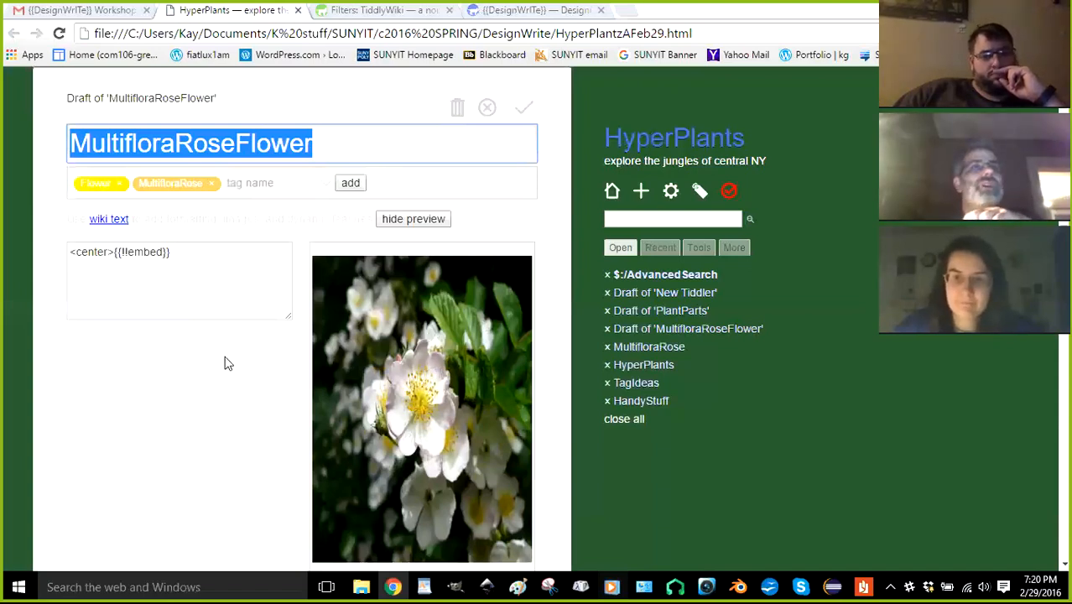
{"action": "mouse_move", "coordinate": [222, 331]}
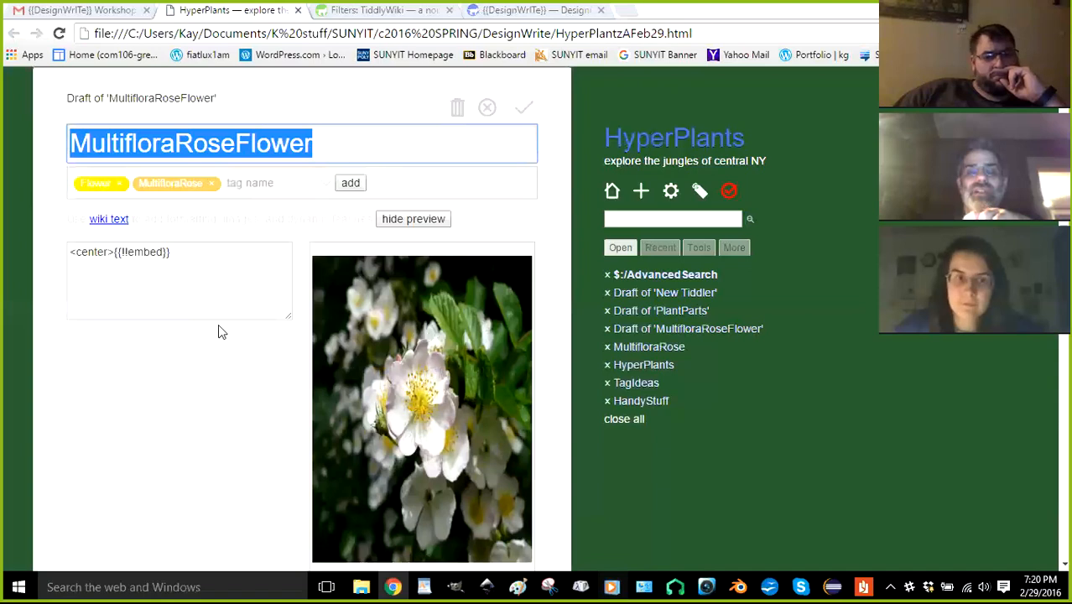
{"action": "mouse_move", "coordinate": [191, 221]}
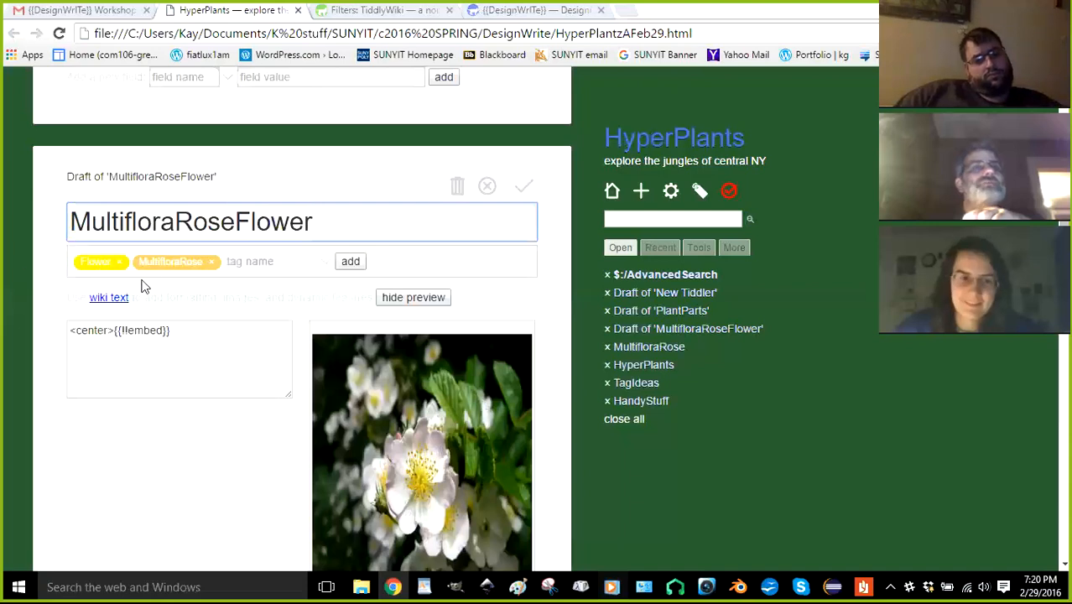
{"action": "mouse_move", "coordinate": [172, 275]}
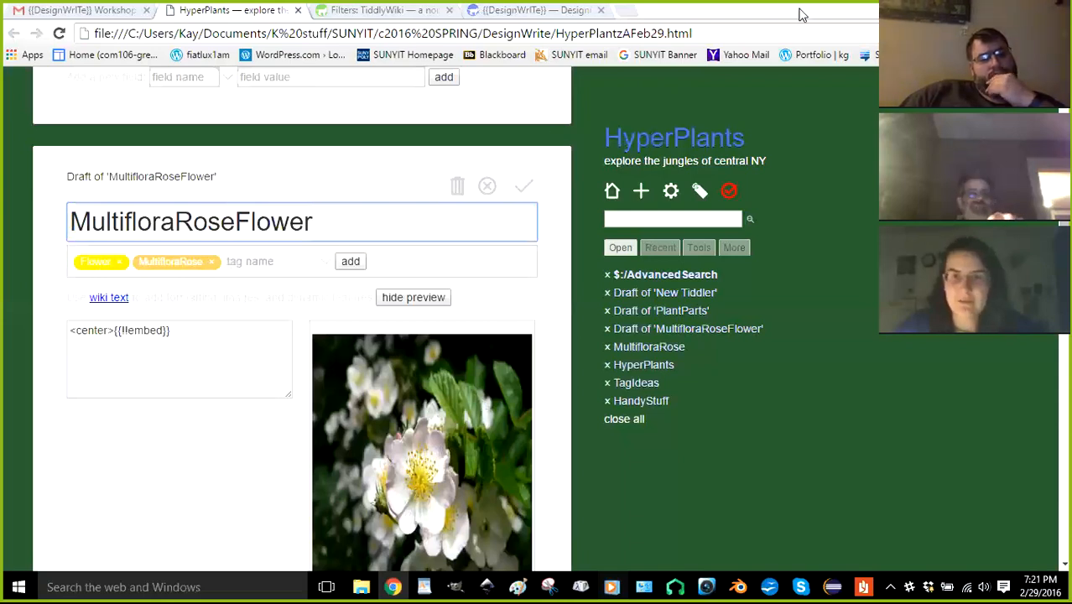
{"action": "mouse_move", "coordinate": [680, 177]}
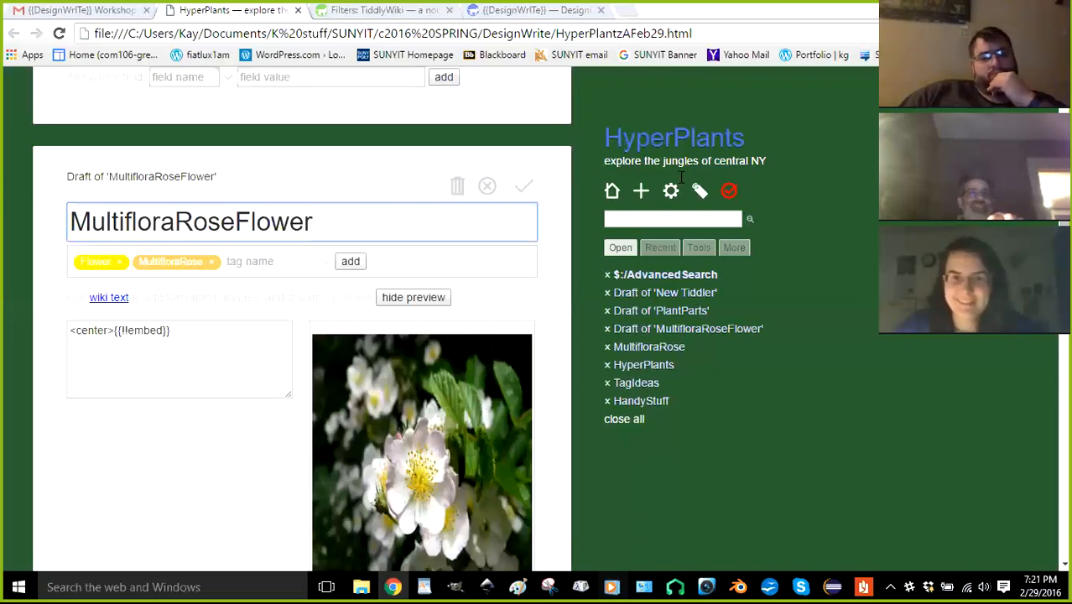
{"action": "mouse_move", "coordinate": [553, 293]}
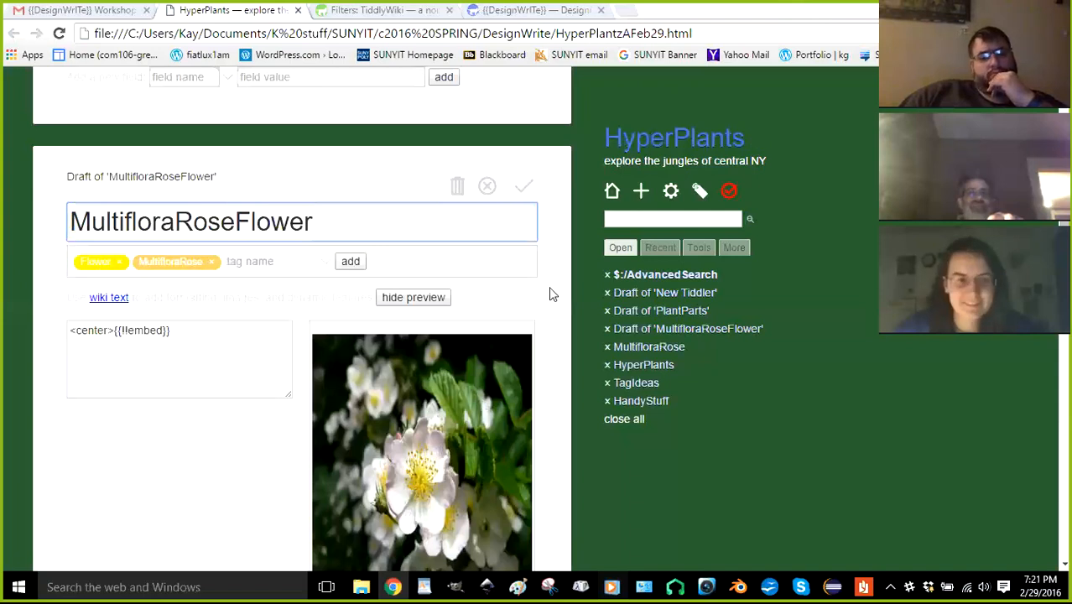
{"action": "mouse_move", "coordinate": [334, 258]}
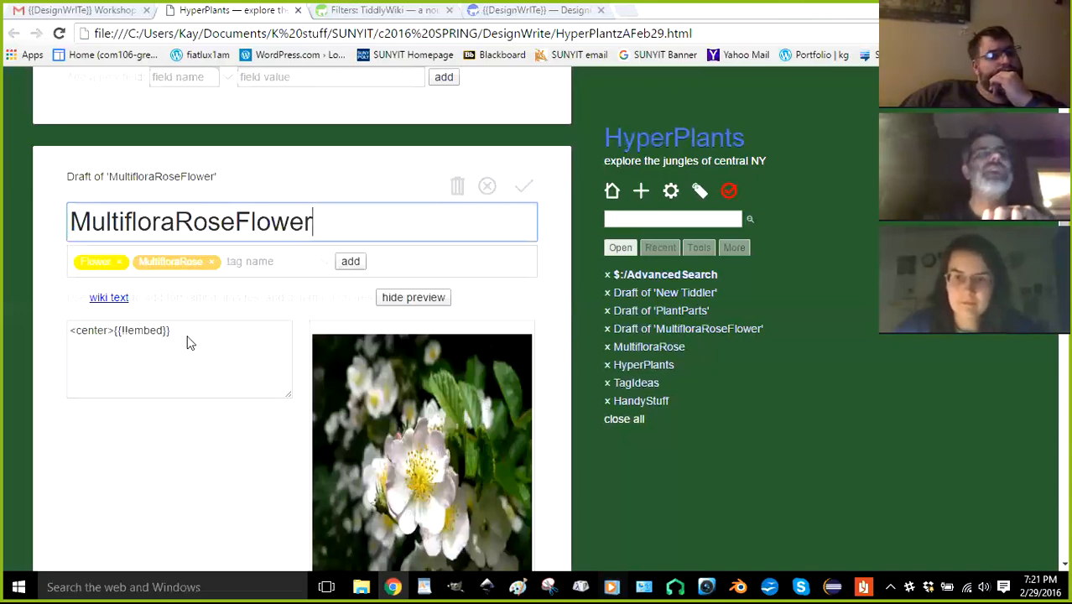
{"action": "mouse_move", "coordinate": [713, 17]}
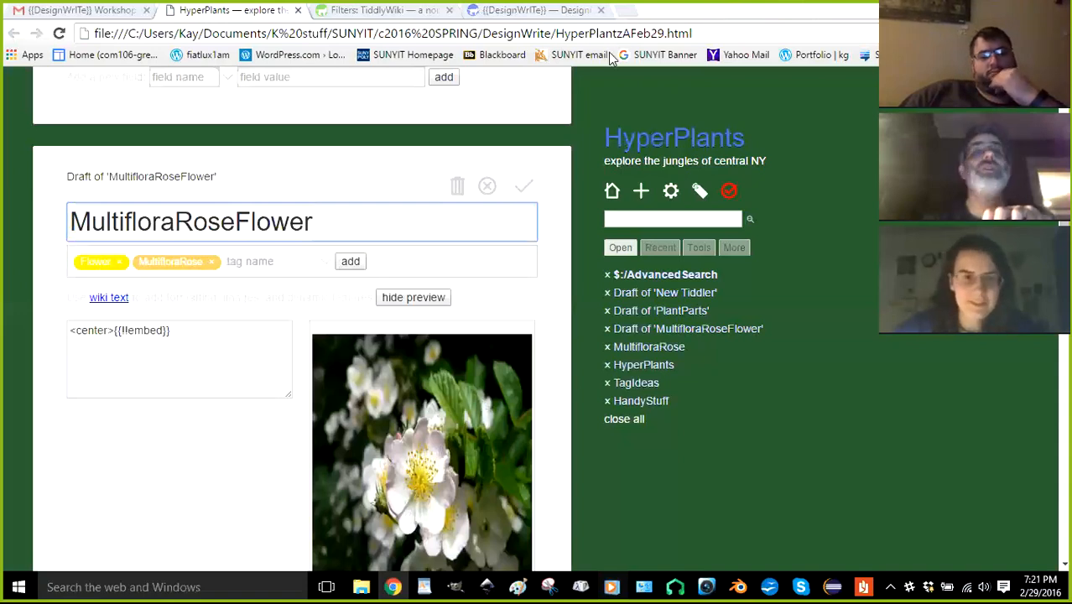
{"action": "mouse_move", "coordinate": [411, 278]}
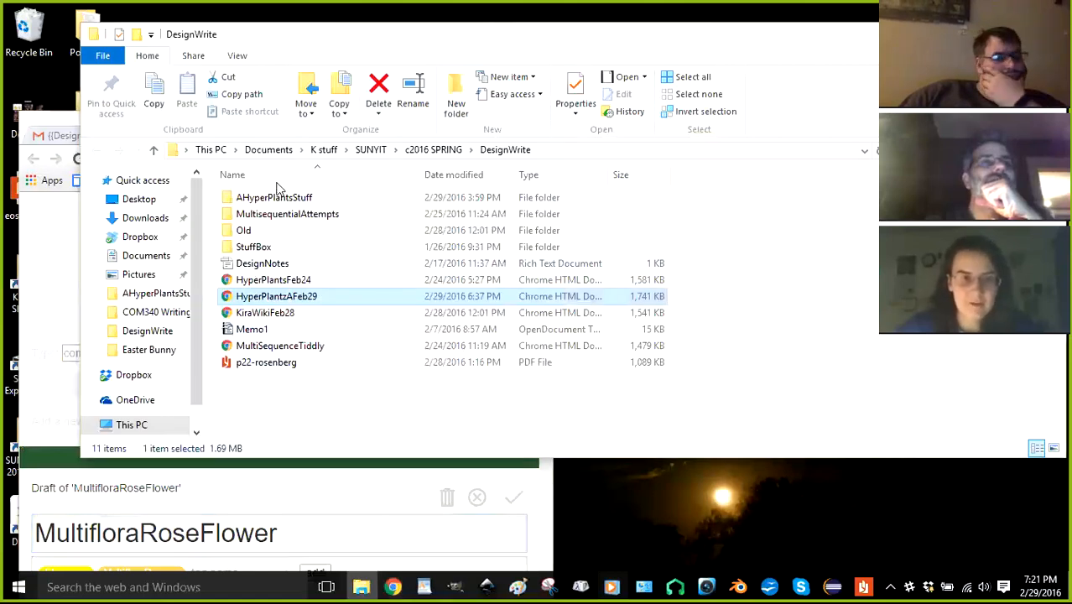
Enter AHyperPlantsStuff and open HyperPlantsPhotos3Formatted in WordPad
{"action": "double_click", "coordinate": [274, 197]}
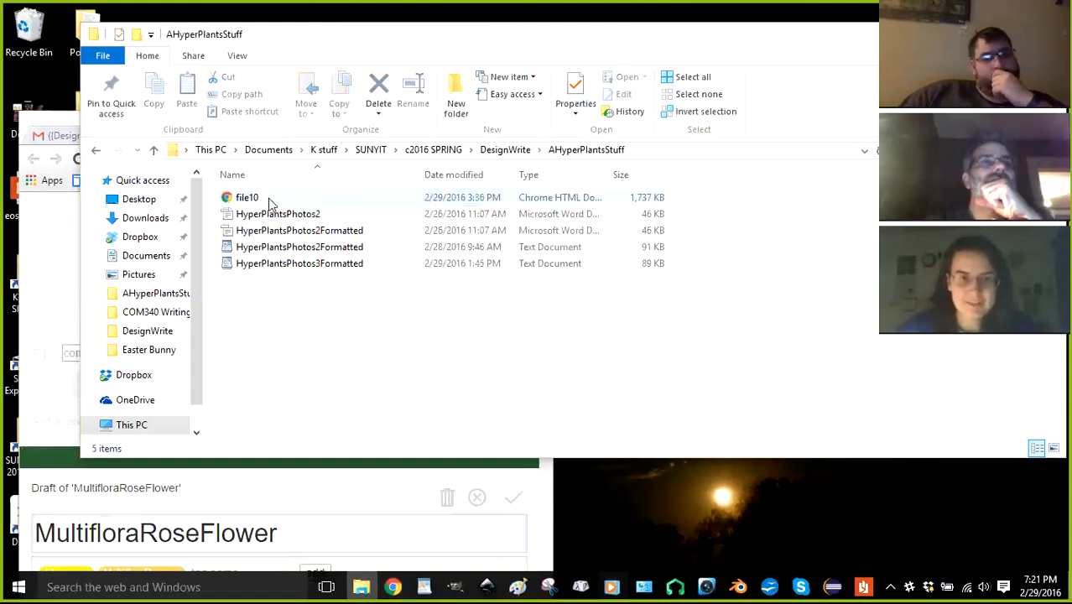
{"action": "left_click", "coordinate": [300, 262]}
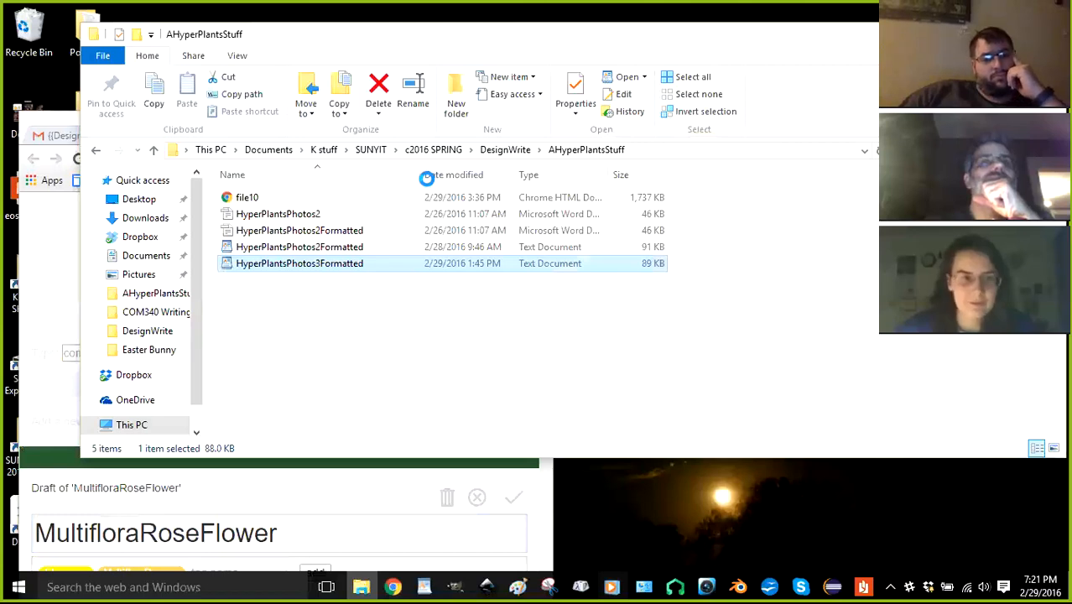
{"action": "double_click", "coordinate": [300, 263]}
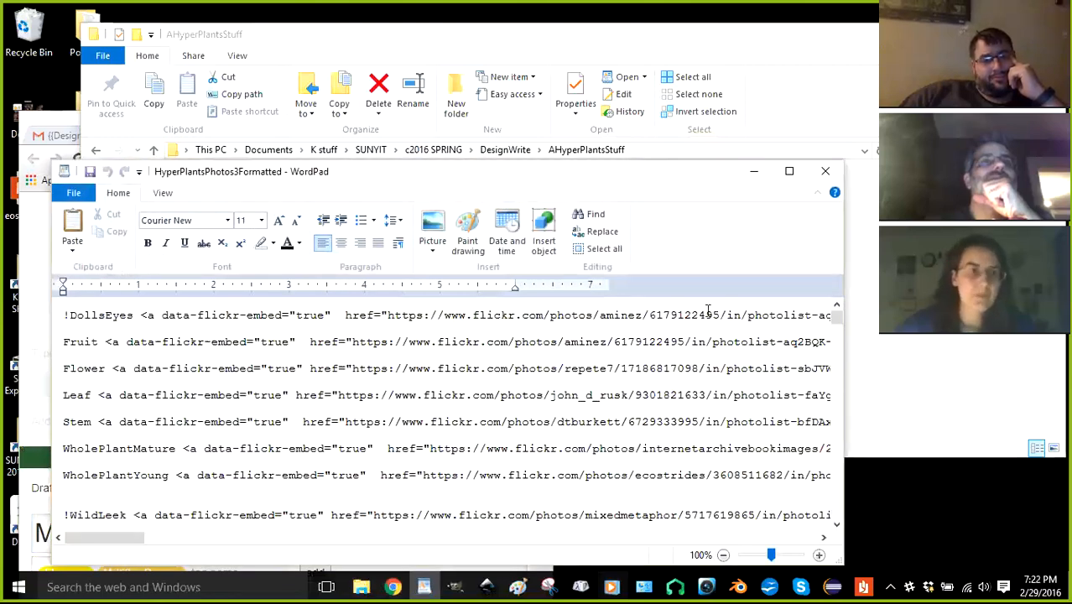
{"action": "mouse_move", "coordinate": [601, 300]}
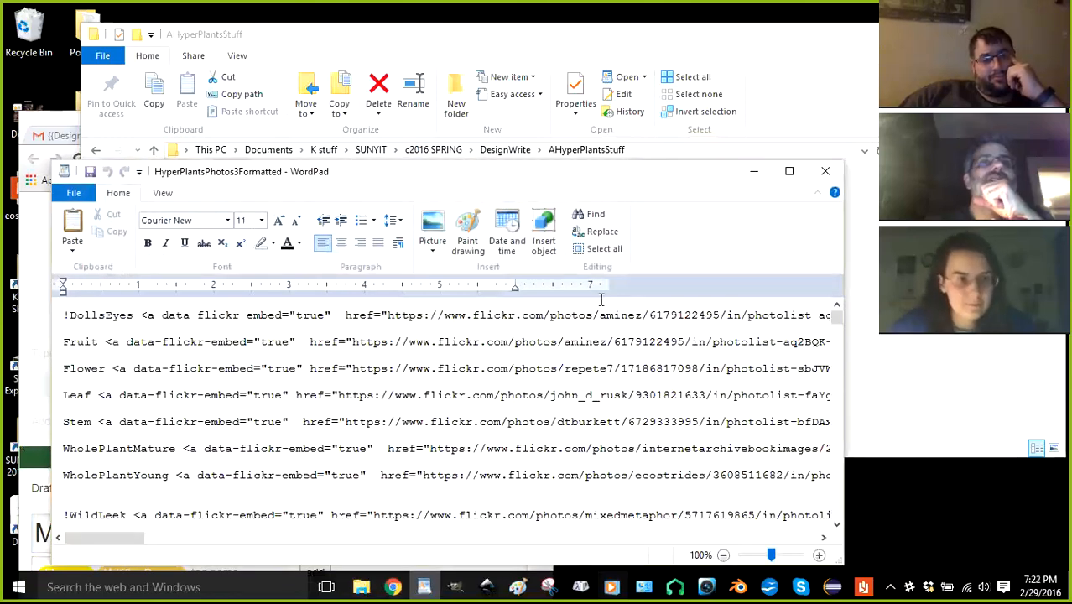
{"action": "mouse_move", "coordinate": [635, 260]}
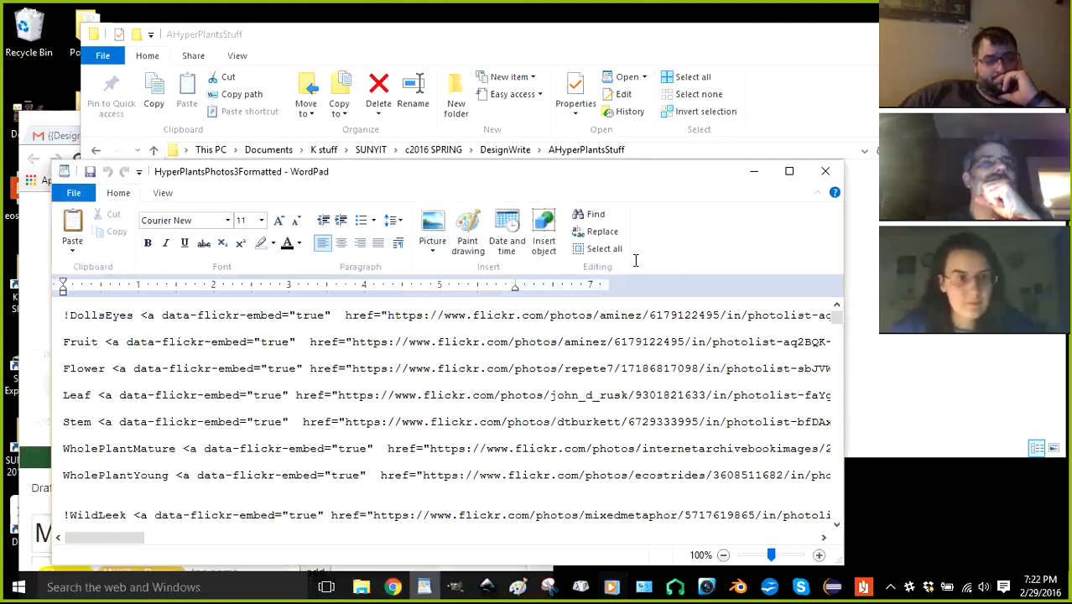
{"action": "mouse_move", "coordinate": [228, 206]}
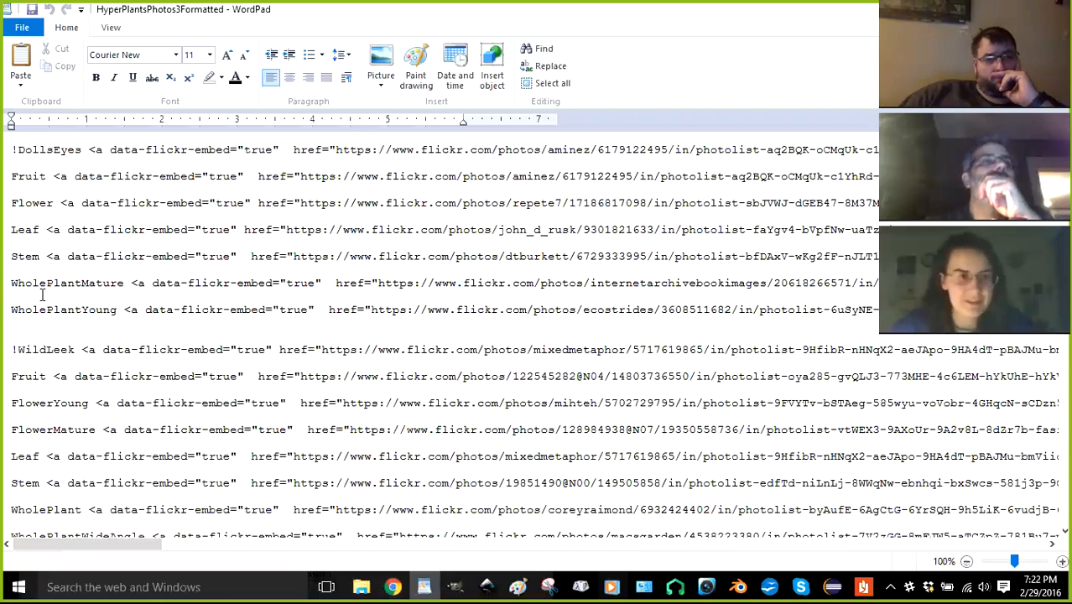
{"action": "mouse_move", "coordinate": [96, 294]}
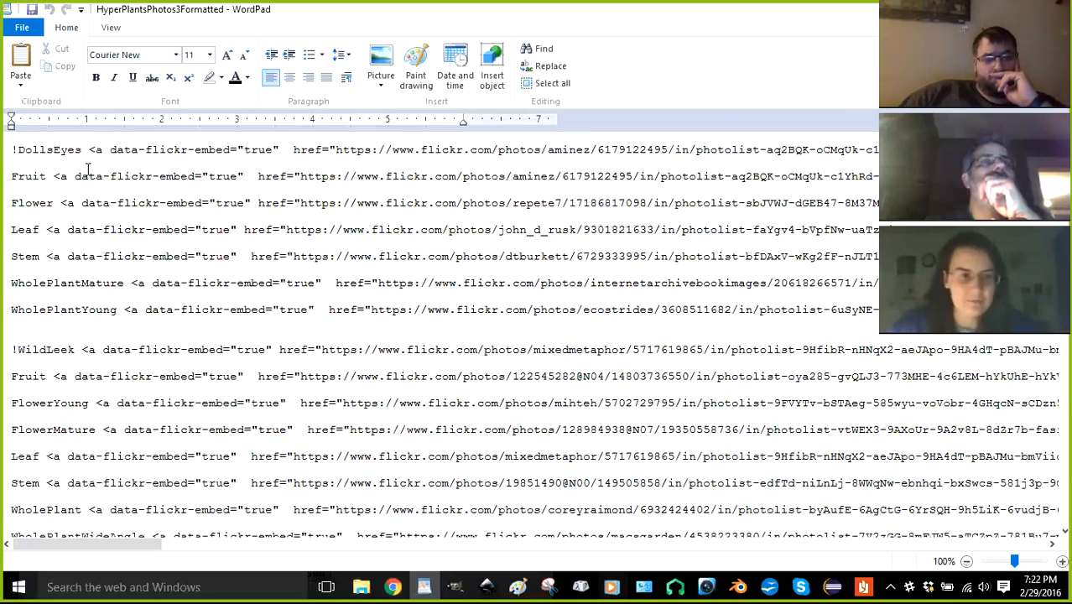
Scroll to the !MultifloraRose section with its Fruit, Flower, Leaf, Stem and WholePlant codes
{"action": "scroll", "scroll_direction": "down", "scroll_amount": 3}
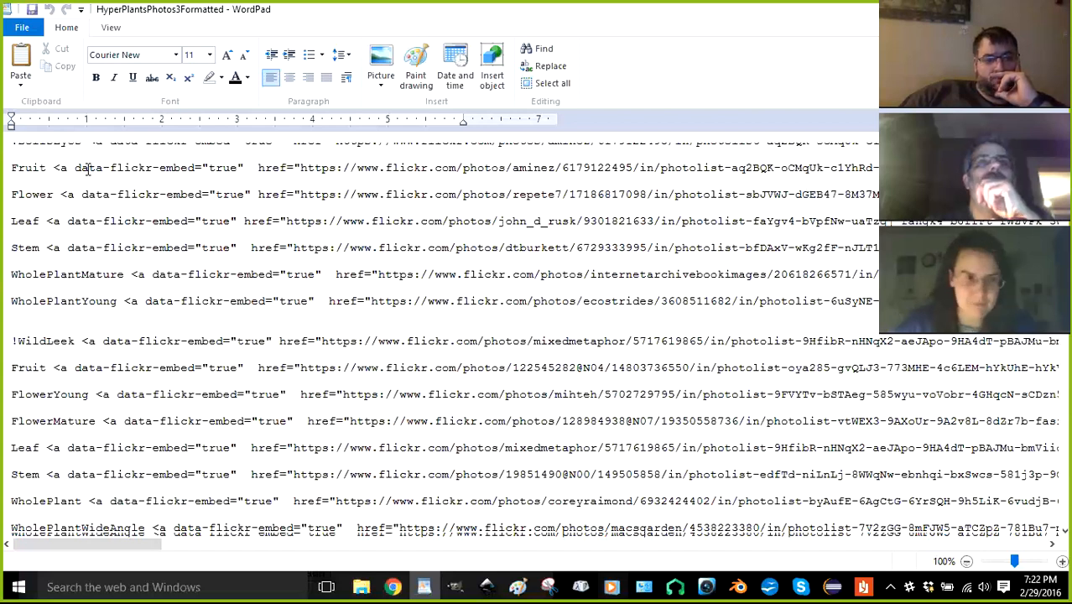
{"action": "scroll", "scroll_direction": "down", "scroll_amount": 3}
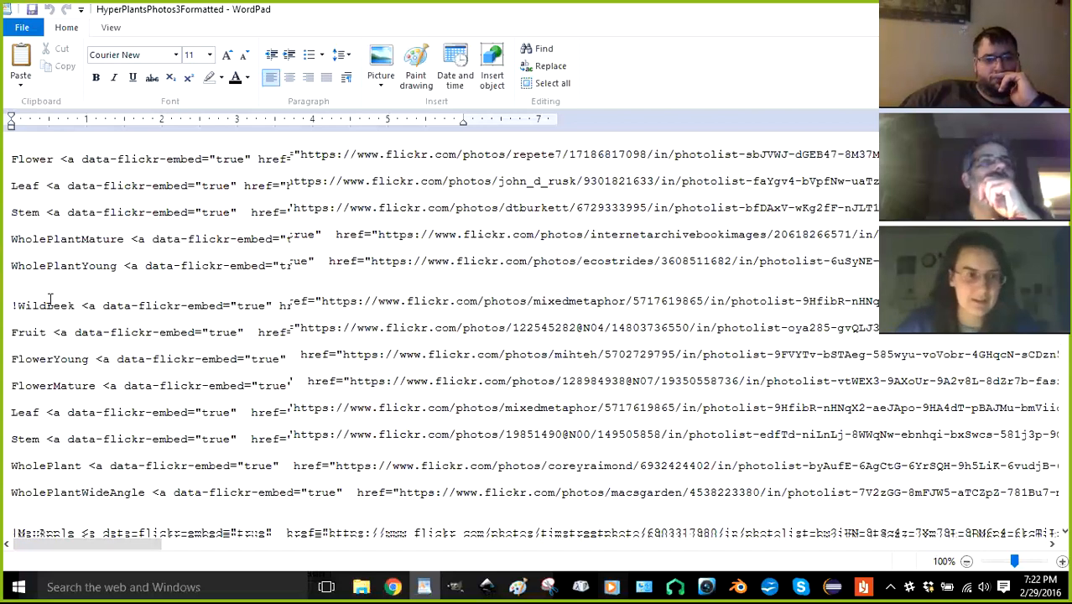
{"action": "scroll", "scroll_direction": "down", "scroll_amount": 3}
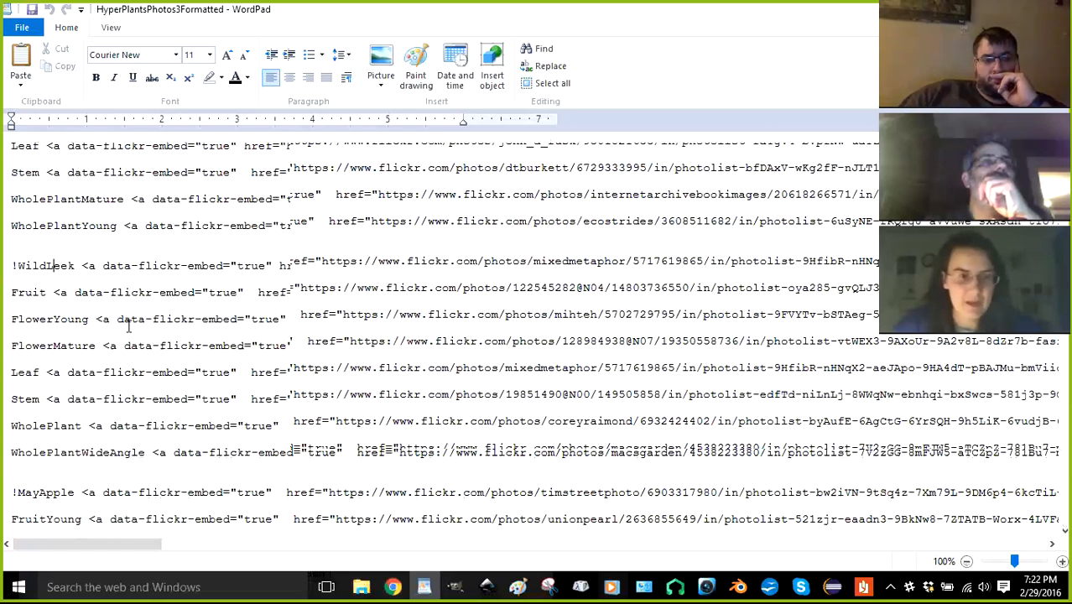
{"action": "scroll", "scroll_direction": "down", "scroll_amount": 3}
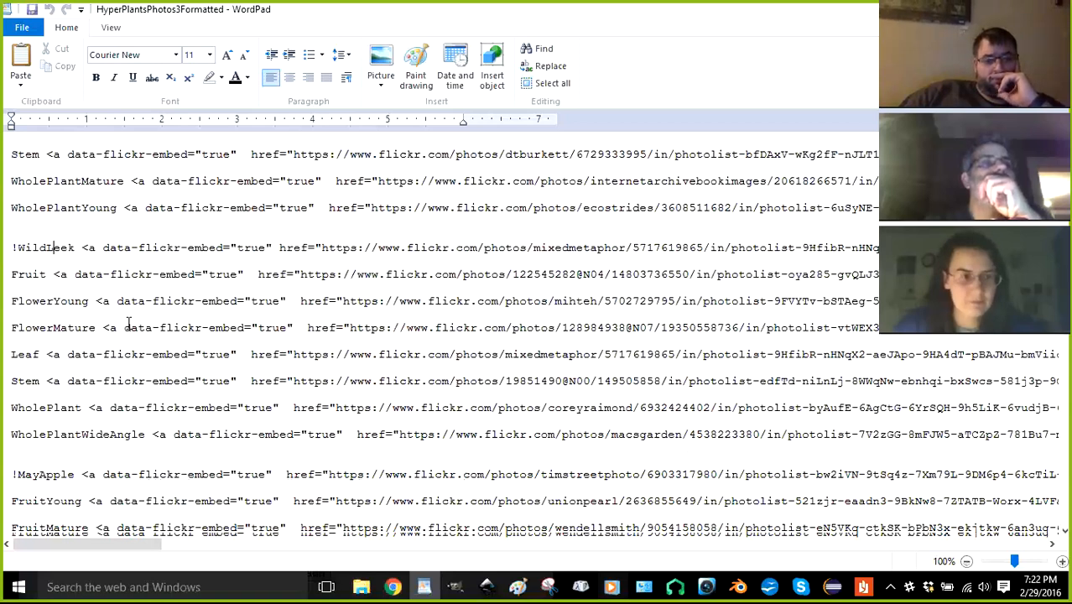
{"action": "scroll", "scroll_direction": "down", "scroll_amount": 3}
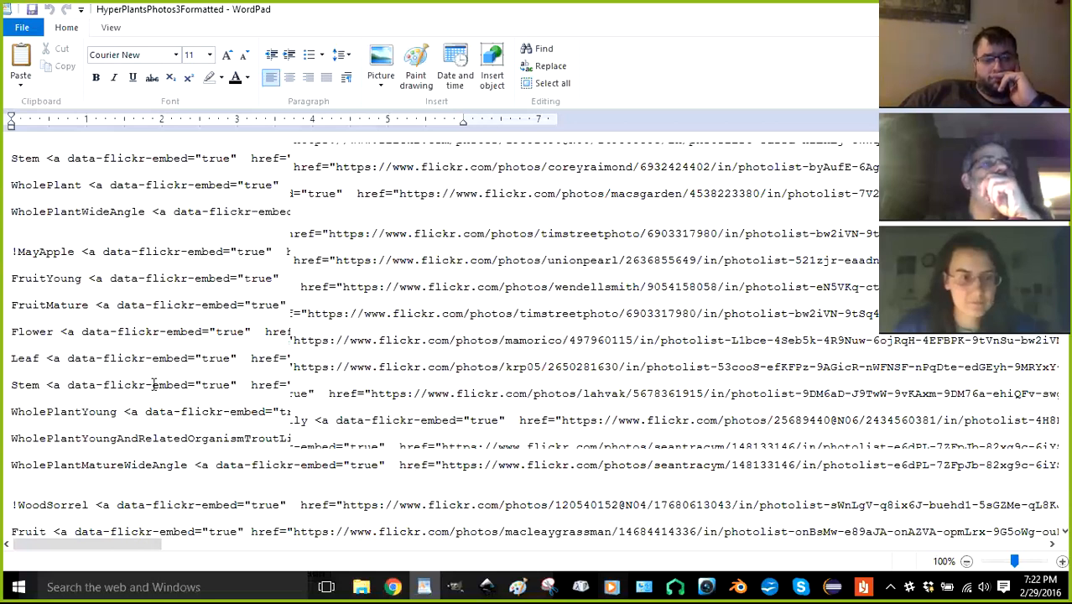
{"action": "scroll", "scroll_direction": "down", "scroll_amount": 3}
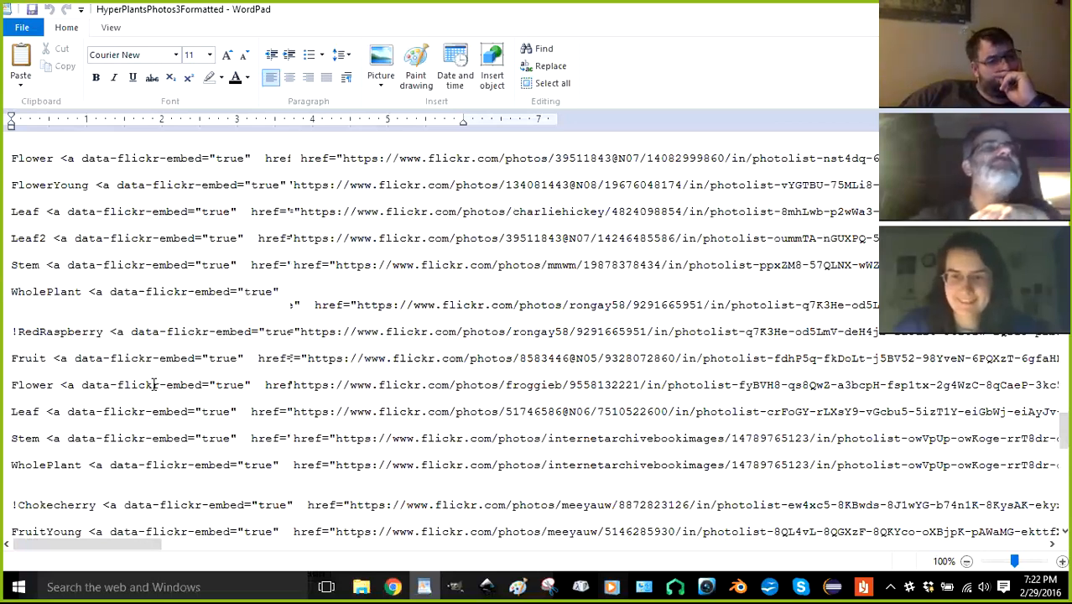
{"action": "scroll", "scroll_direction": "down", "scroll_amount": 3}
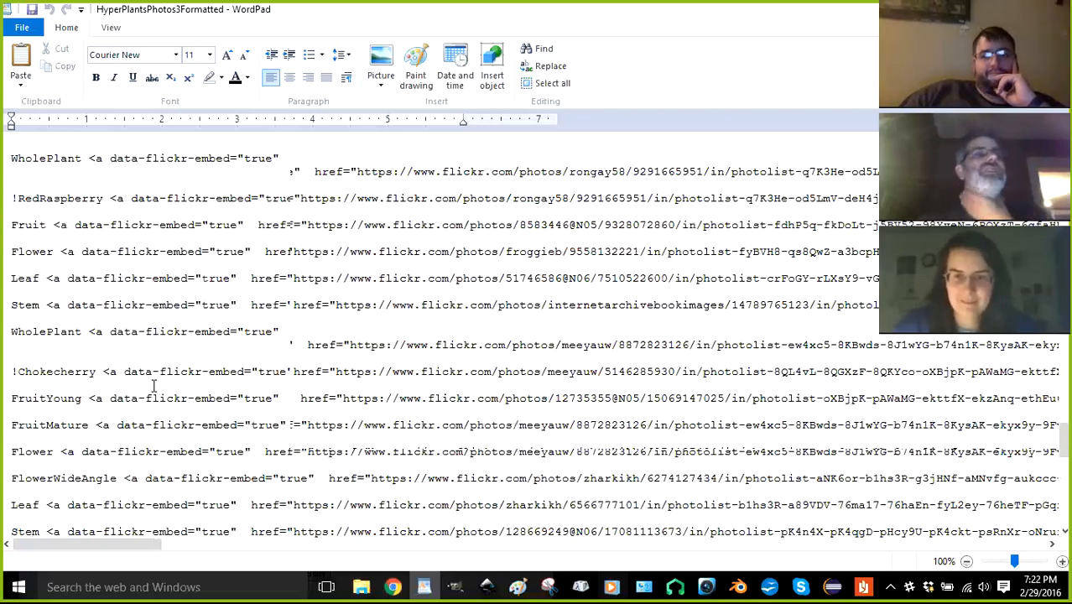
{"action": "scroll", "scroll_direction": "down", "scroll_amount": 3}
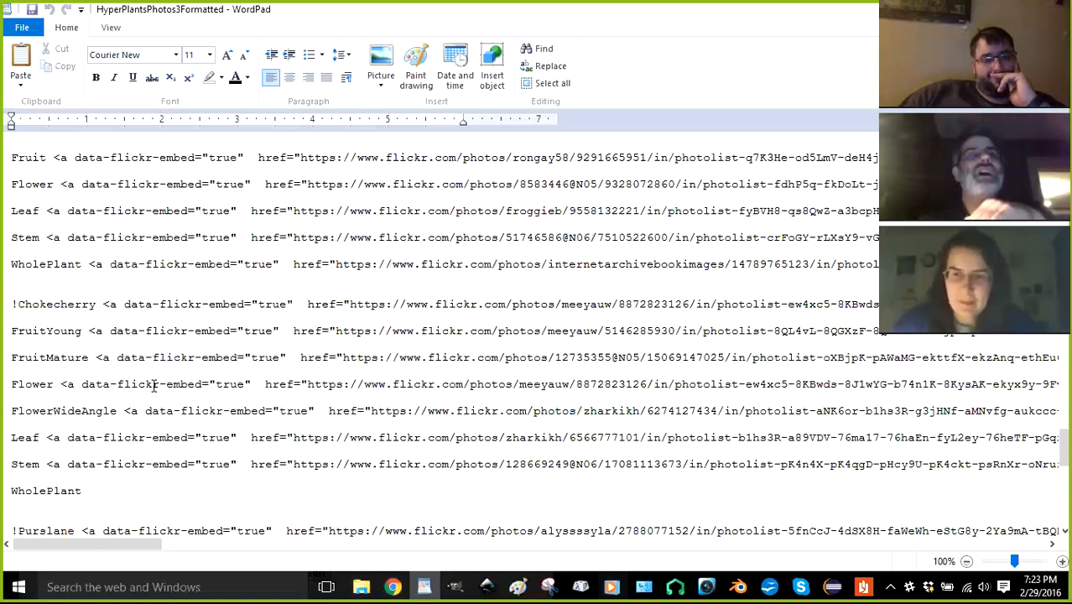
{"action": "scroll", "scroll_direction": "down", "scroll_amount": 3}
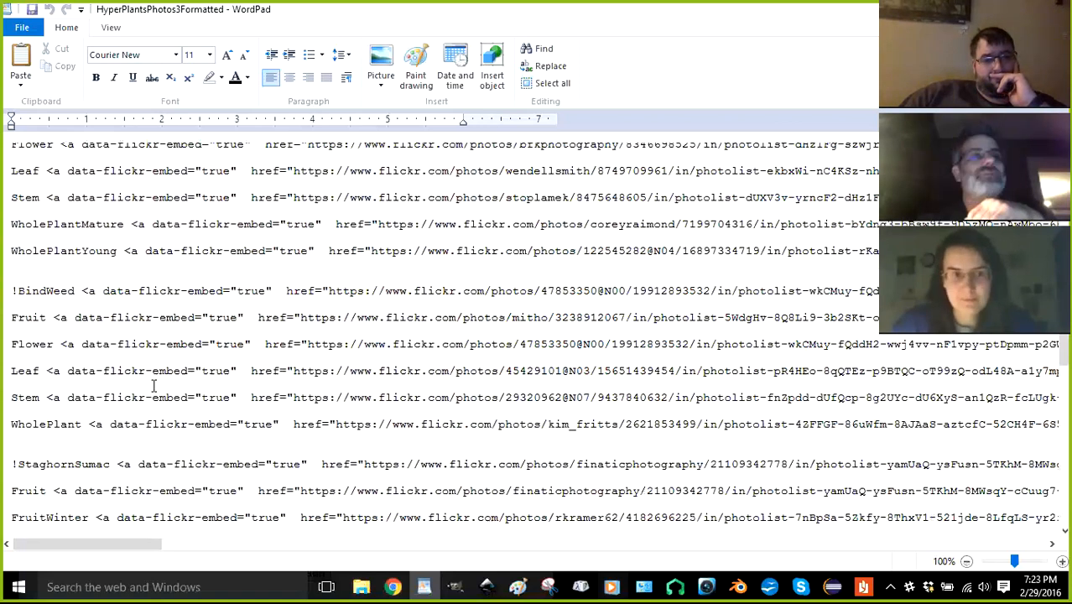
{"action": "scroll", "scroll_direction": "down", "scroll_amount": 3}
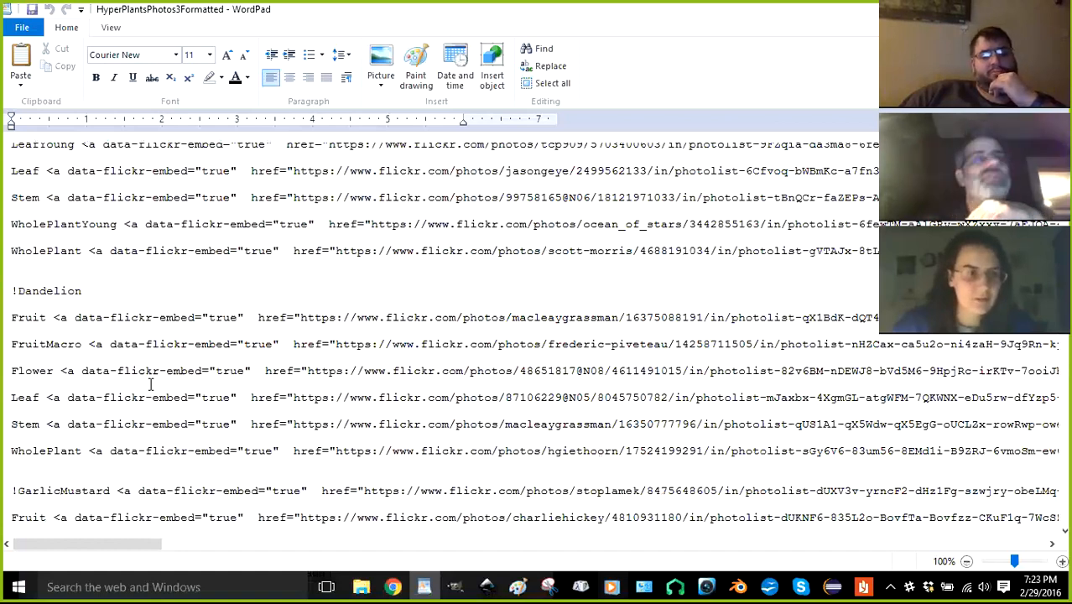
{"action": "scroll", "scroll_direction": "up", "scroll_amount": 3}
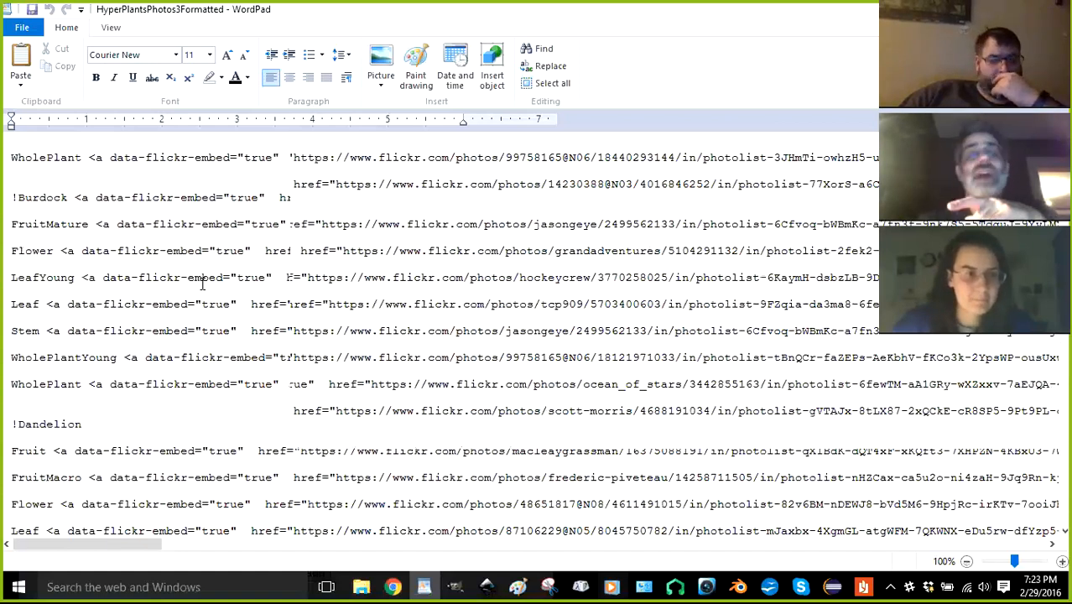
{"action": "scroll", "scroll_direction": "down", "scroll_amount": 3}
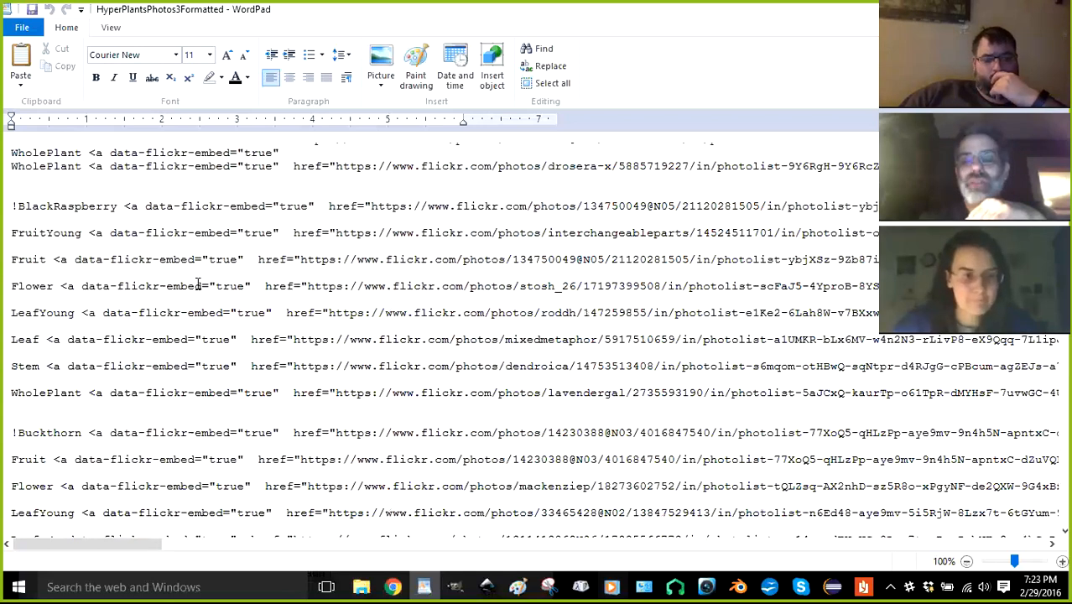
{"action": "scroll", "scroll_direction": "up", "scroll_amount": 3}
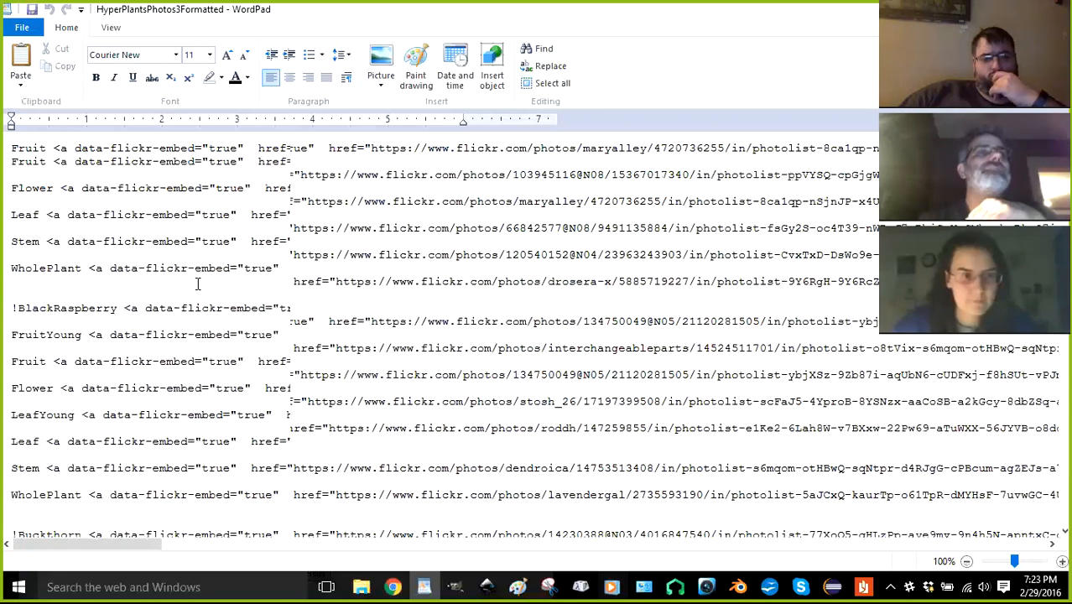
{"action": "scroll", "scroll_direction": "up", "scroll_amount": 3}
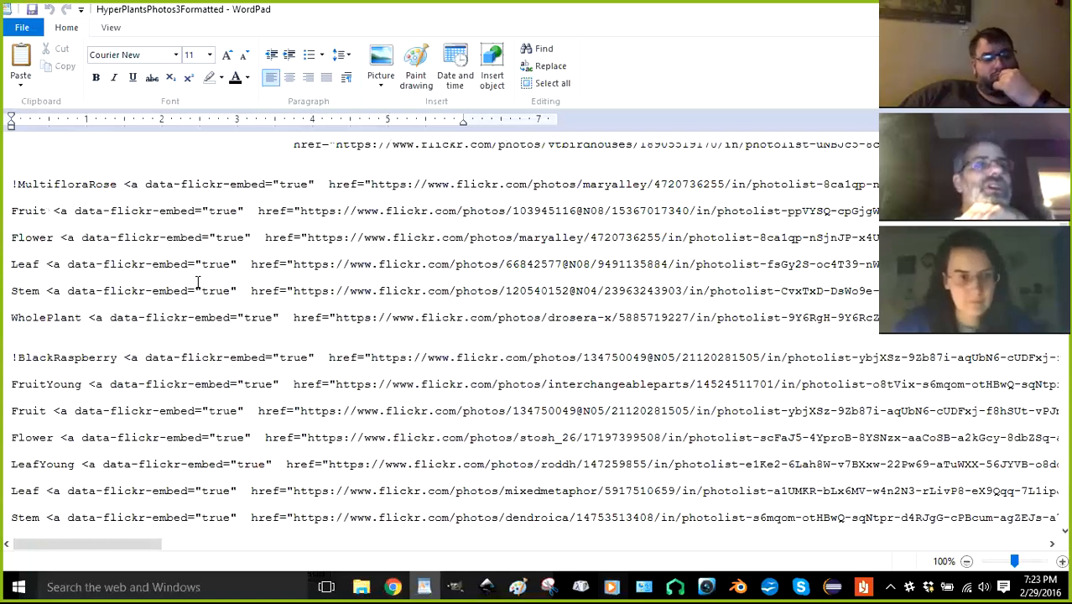
Scroll down to the !Burdock entry's FruitMature through WholePlant embed lines
{"action": "scroll", "scroll_direction": "down", "scroll_amount": 3}
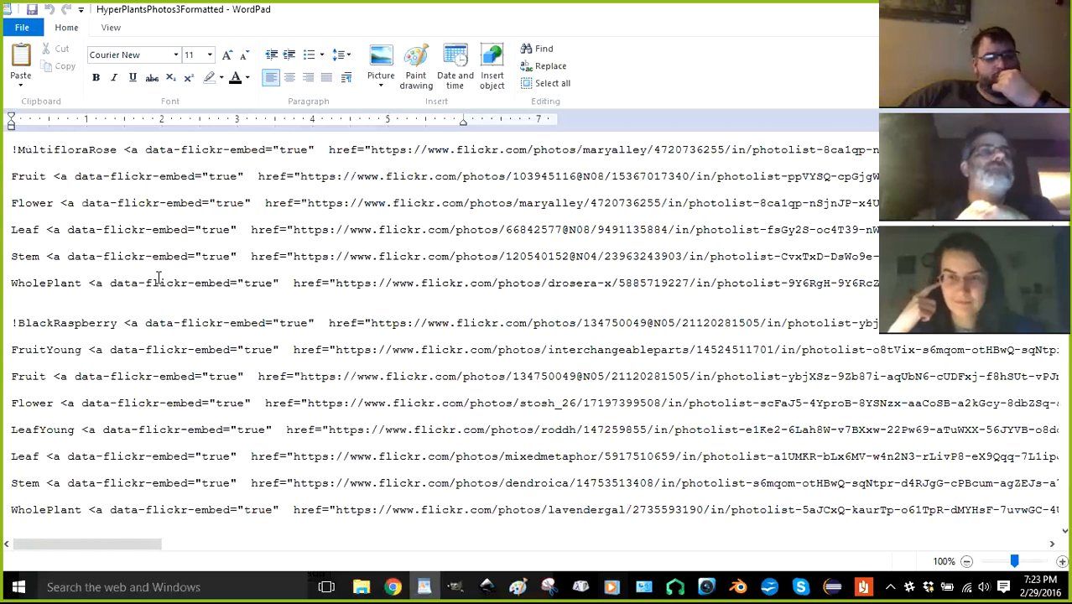
{"action": "scroll", "scroll_direction": "down", "scroll_amount": 3}
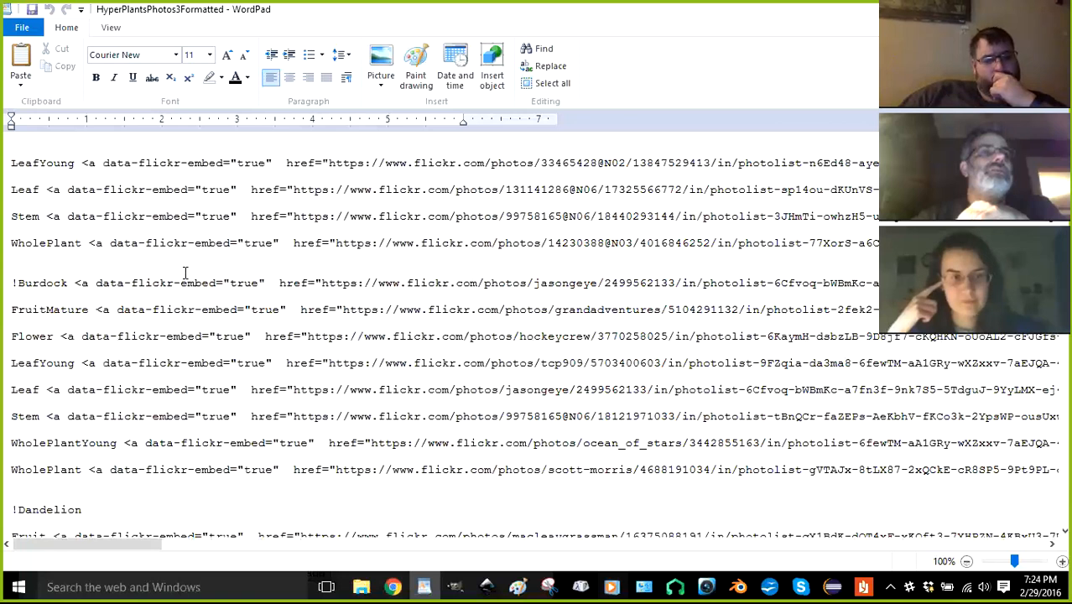
{"action": "left_click", "coordinate": [82, 509]}
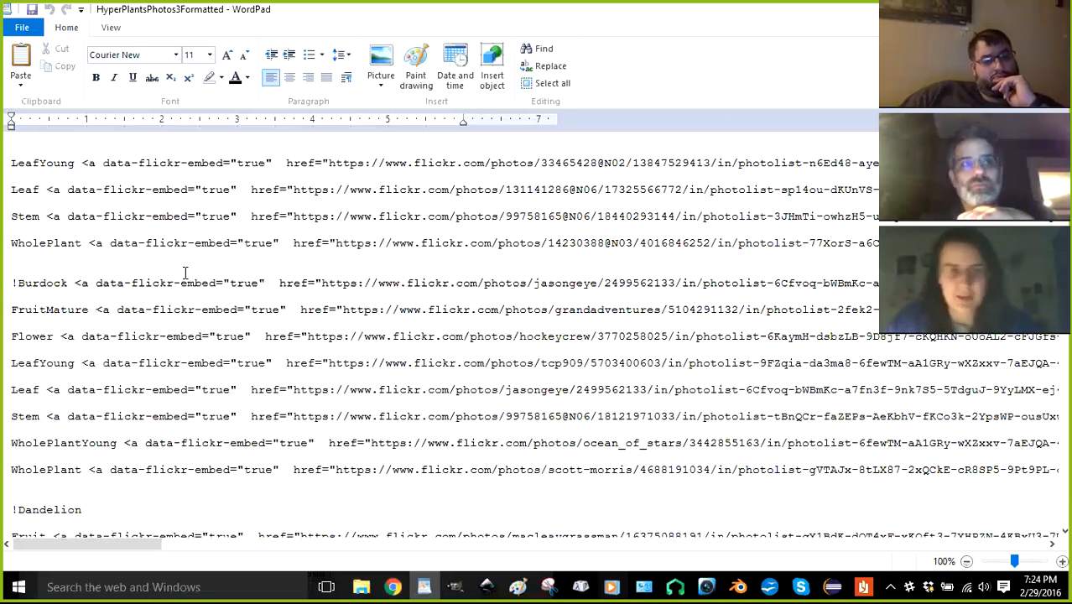
{"action": "left_click", "coordinate": [72, 509]}
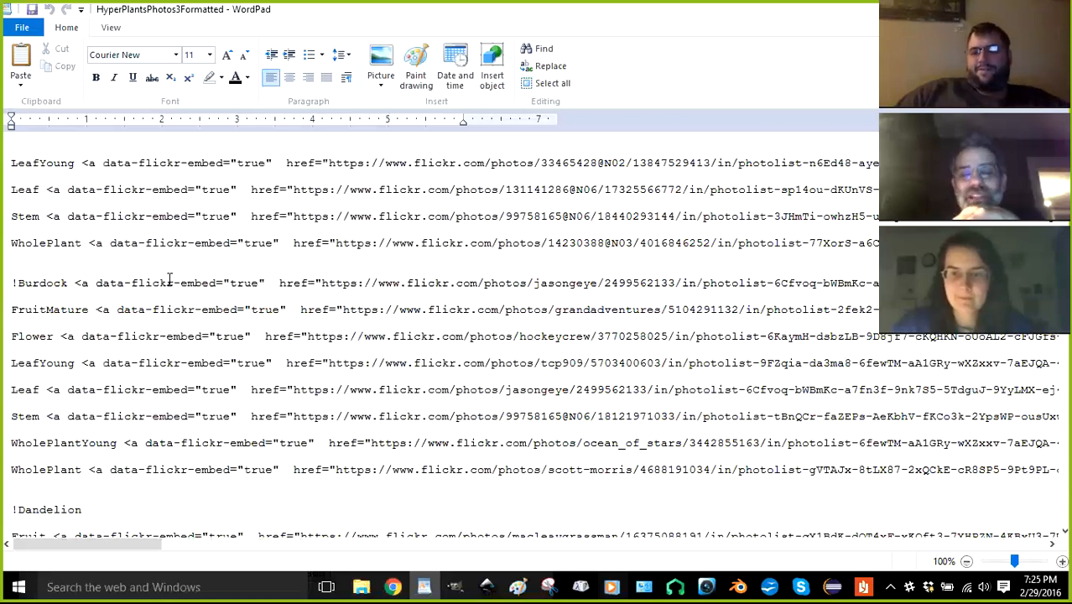
{"action": "mouse_move", "coordinate": [254, 322]}
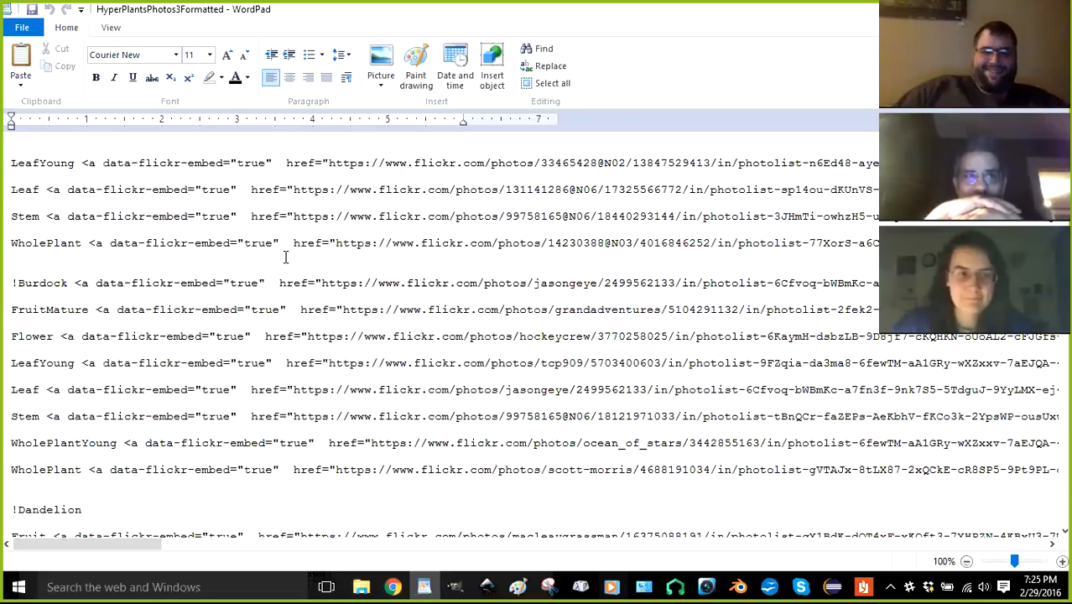
{"action": "left_click", "coordinate": [82, 509]}
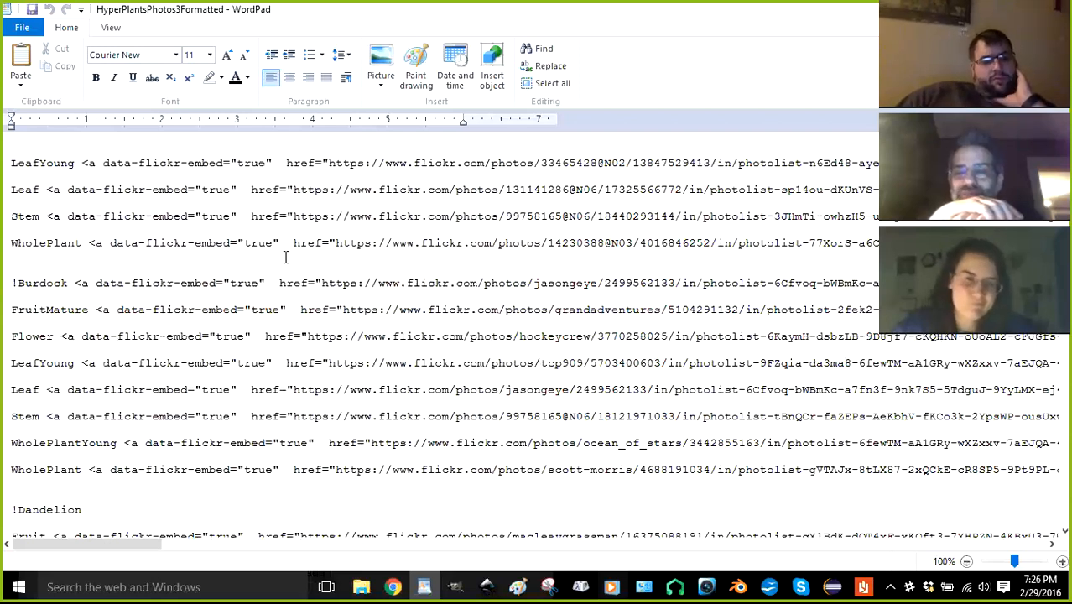
{"action": "left_click", "coordinate": [82, 509]}
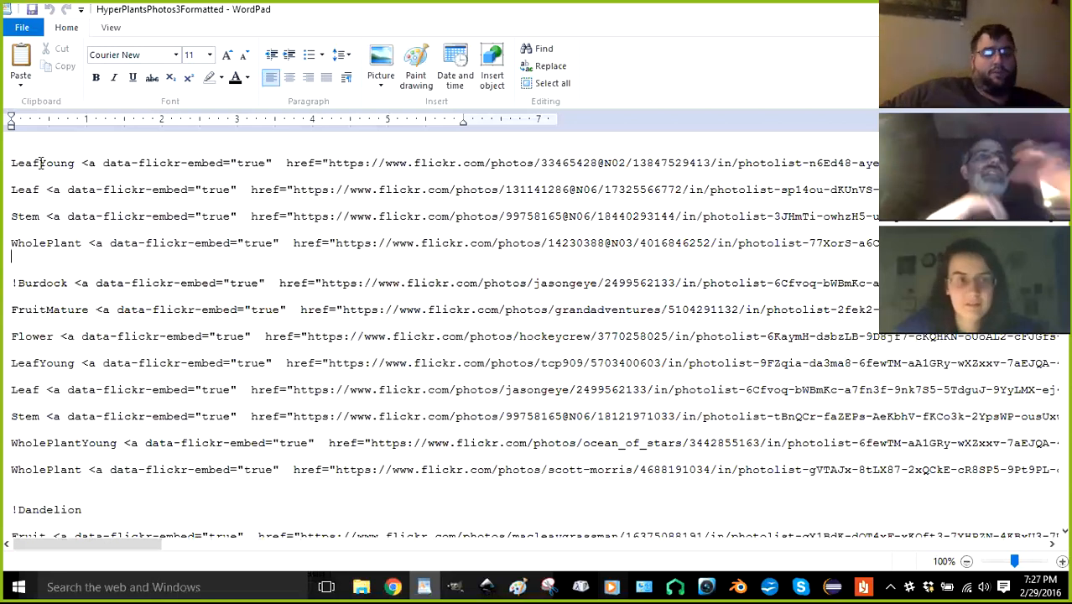
Scroll up to !Buckthorn and select its Fruit through WholePlant embed lines
{"action": "scroll", "scroll_direction": "up", "scroll_amount": 3}
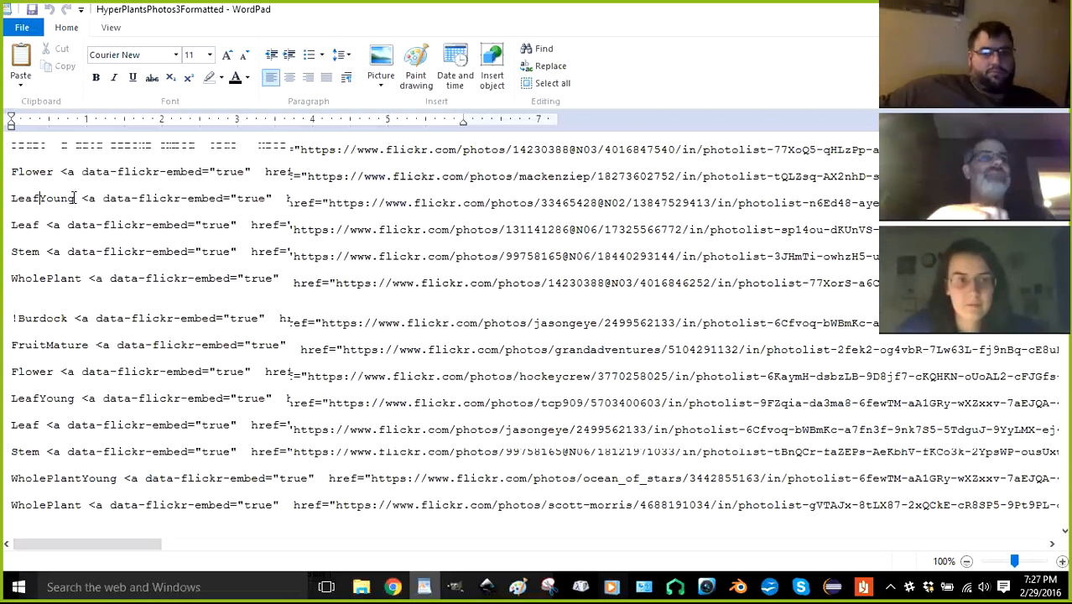
{"action": "scroll", "scroll_direction": "up", "scroll_amount": 3}
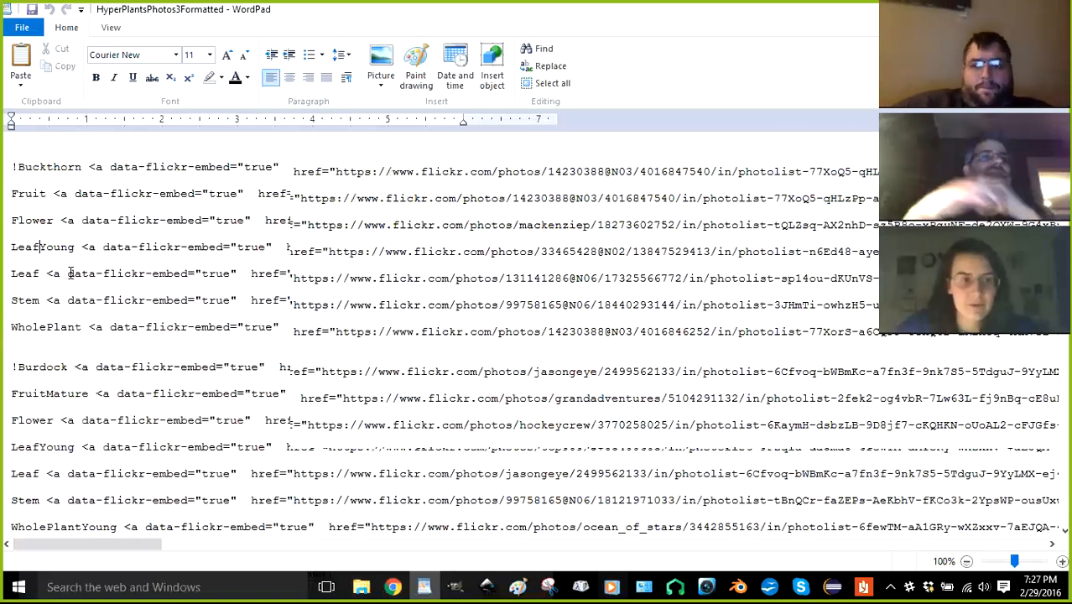
{"action": "scroll", "scroll_direction": "up", "scroll_amount": 3}
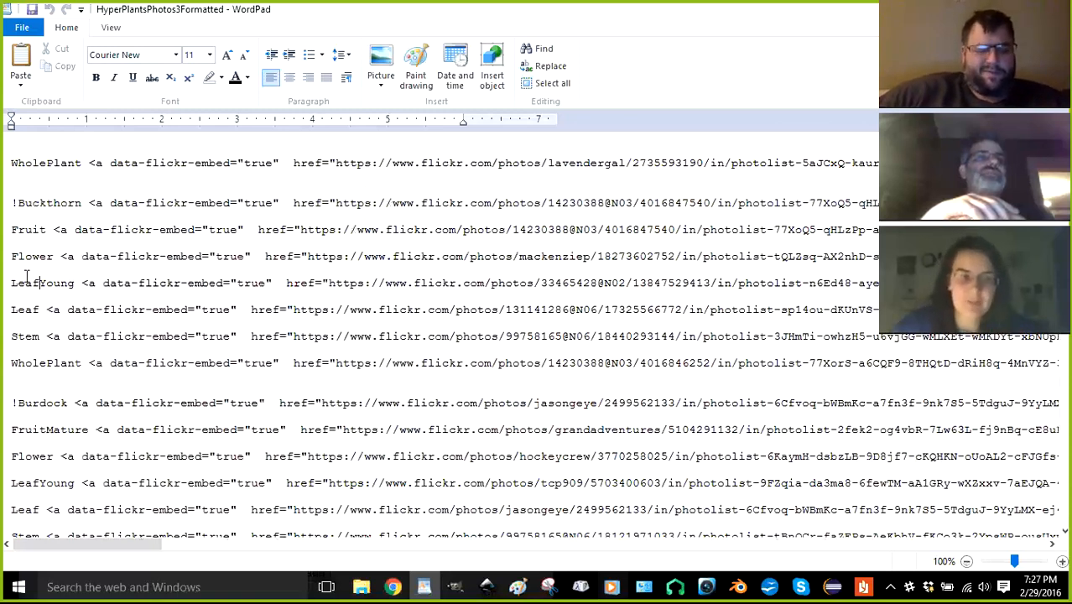
{"action": "scroll", "scroll_direction": "up", "scroll_amount": 3}
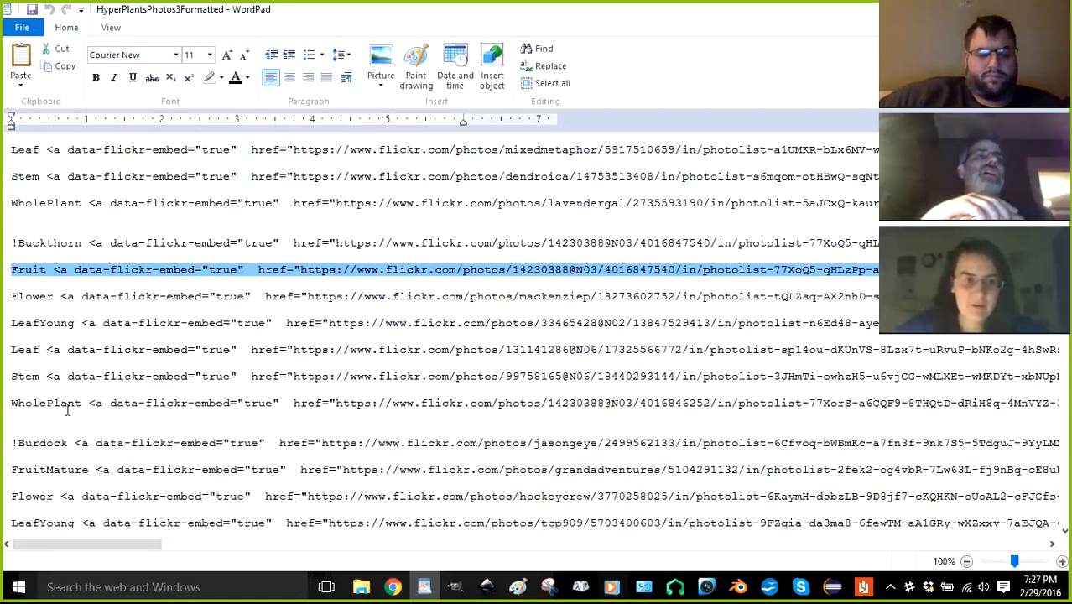
{"action": "left_click_drag", "start_coordinate": [12, 270], "coordinate": [84, 402]}
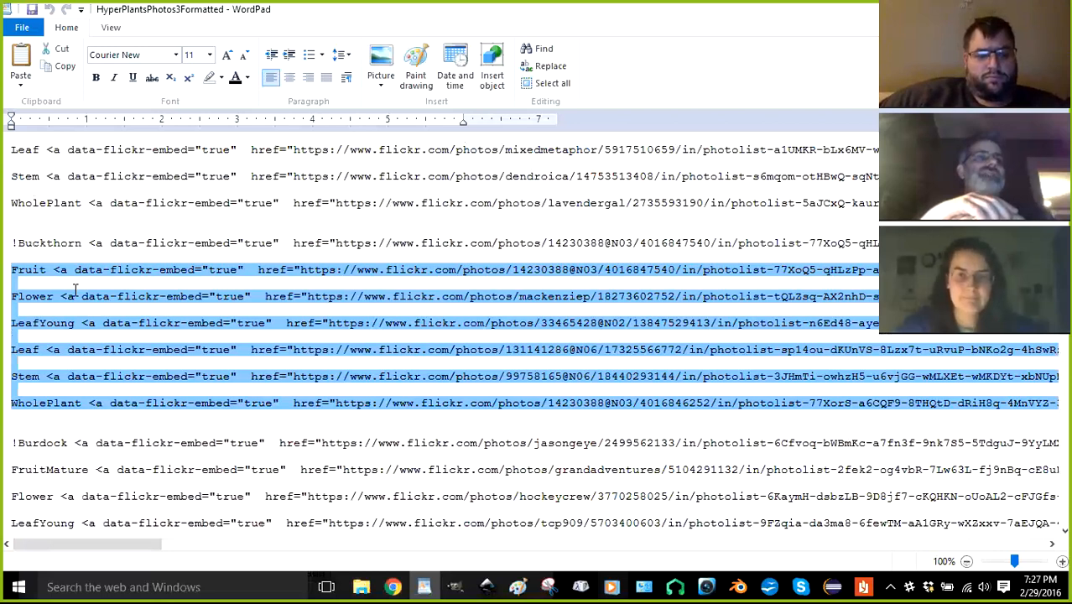
{"action": "mouse_move", "coordinate": [31, 269]}
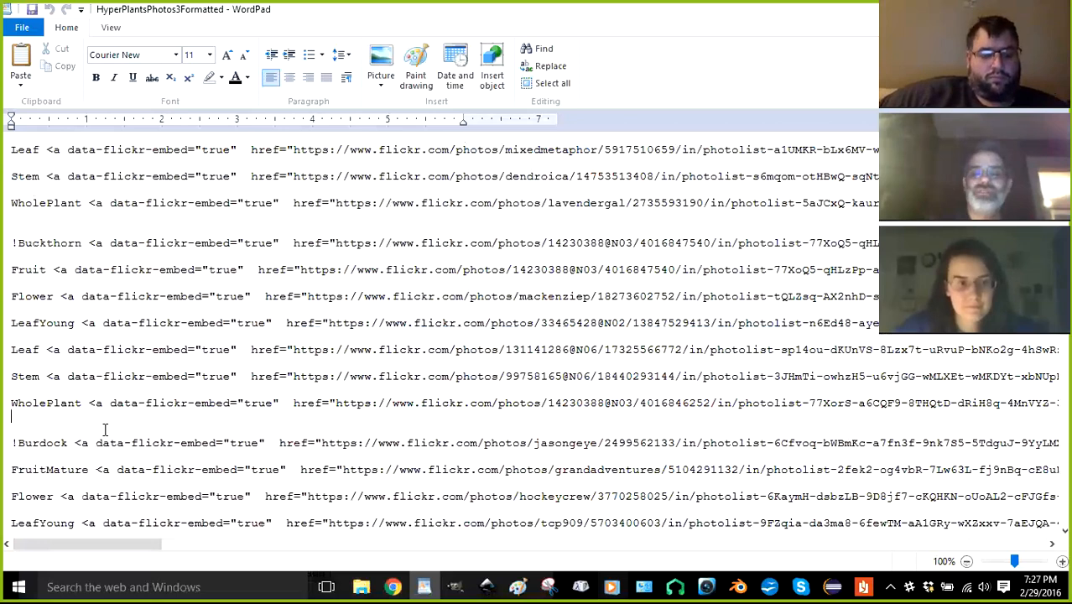
{"action": "mouse_move", "coordinate": [36, 303]}
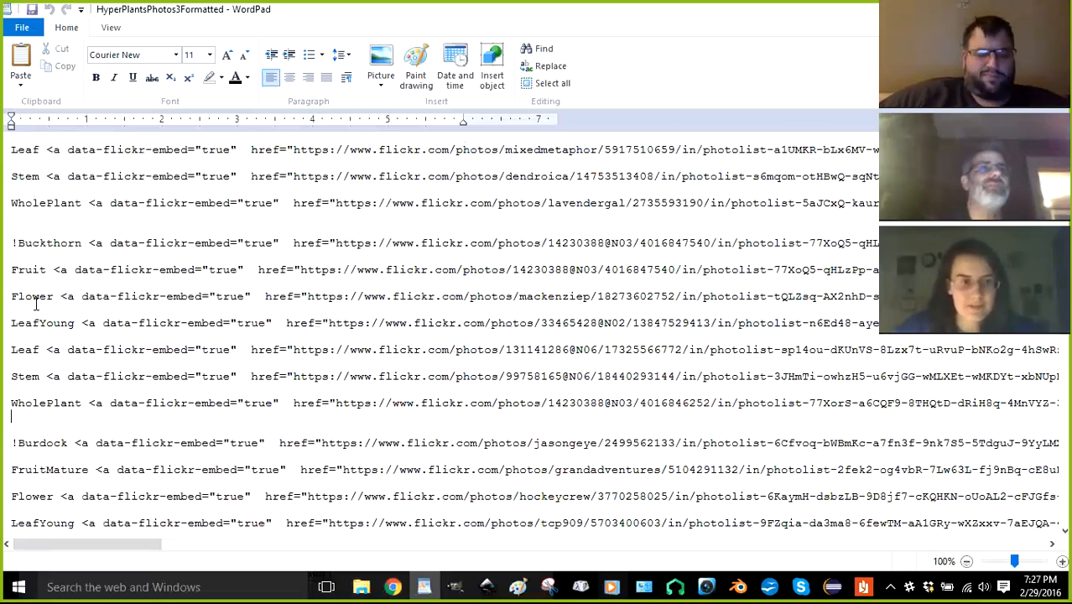
{"action": "mouse_move", "coordinate": [75, 419]}
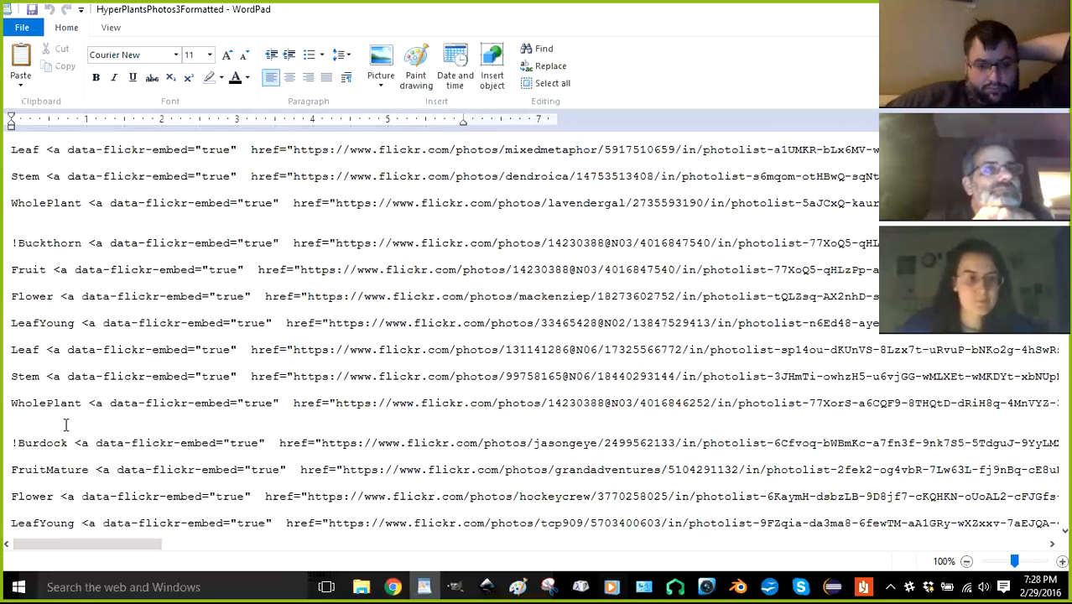
{"action": "mouse_move", "coordinate": [105, 420]}
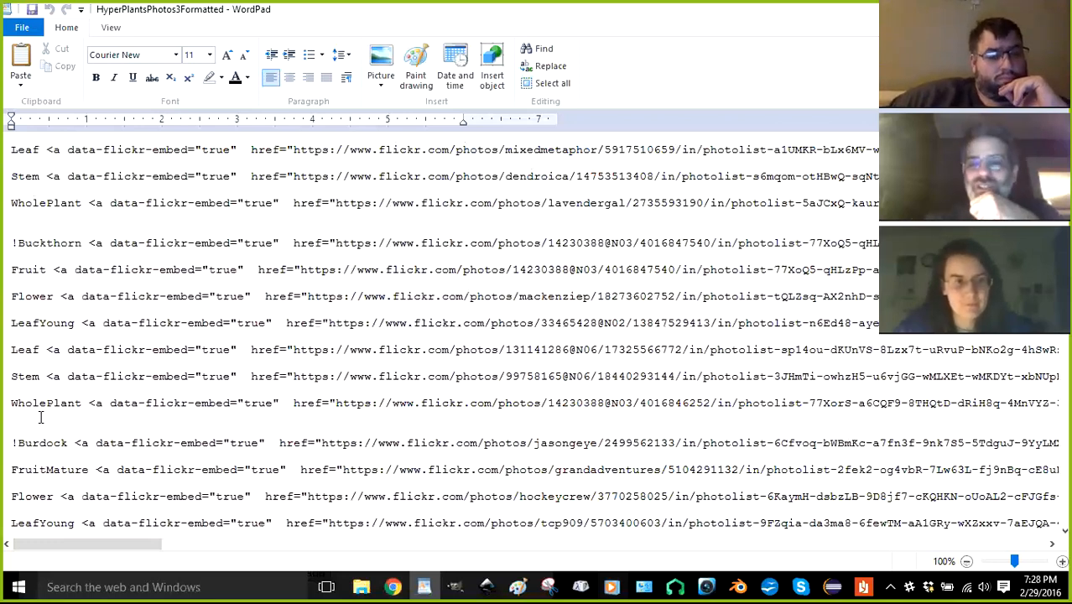
{"action": "left_click", "coordinate": [11, 420]}
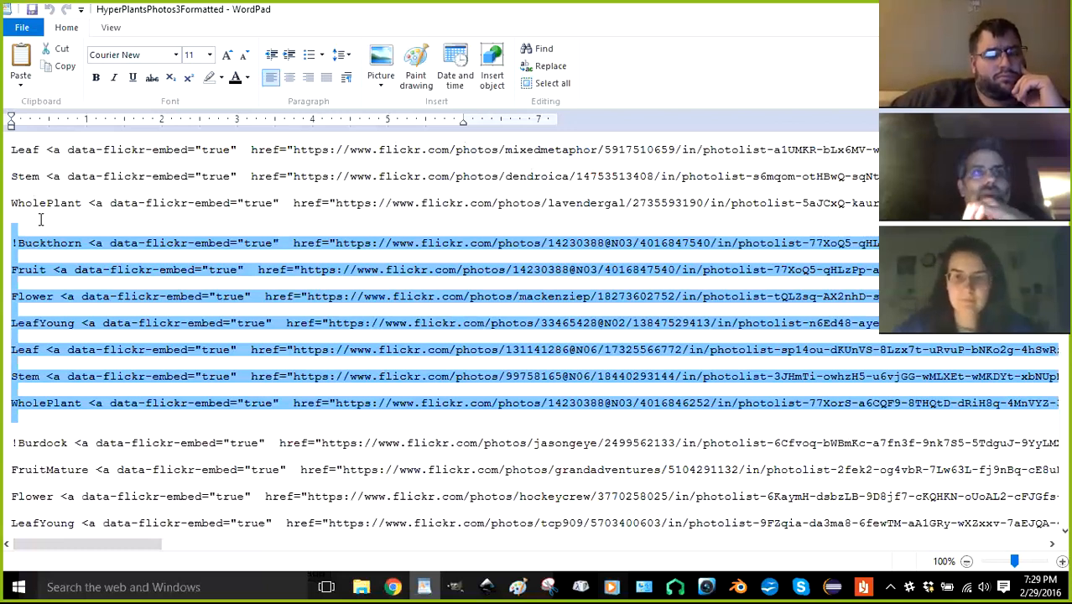
{"action": "mouse_move", "coordinate": [62, 220]}
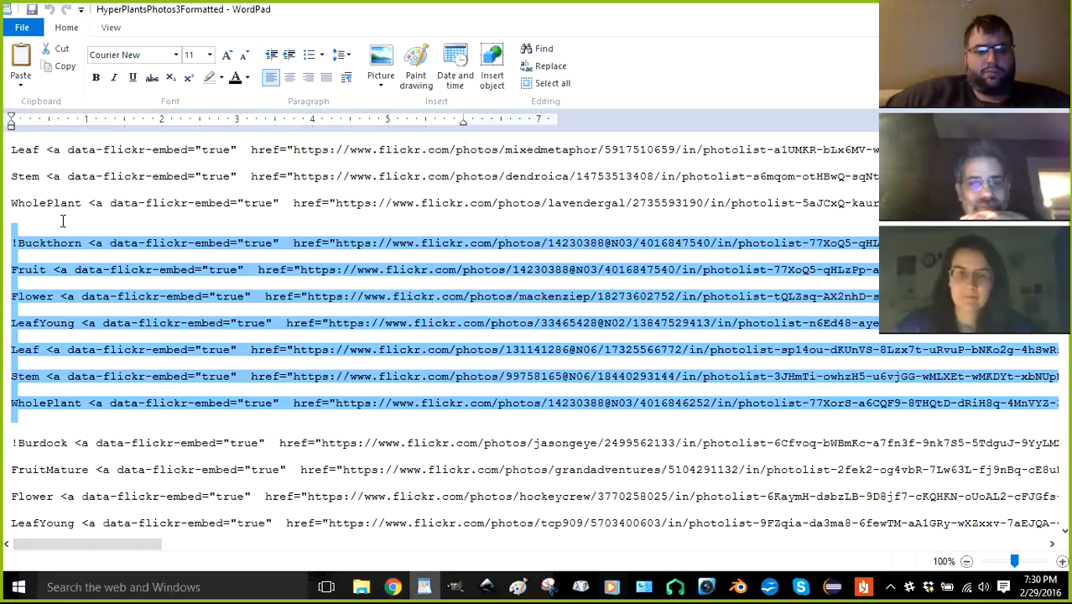
{"action": "mouse_move", "coordinate": [54, 258]}
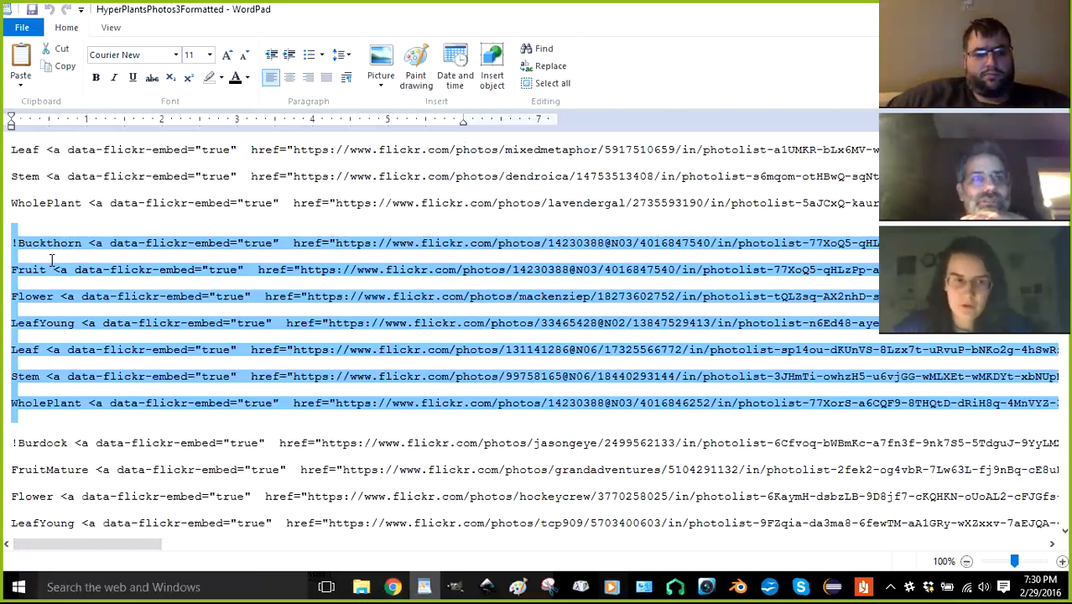
{"action": "left_click", "coordinate": [53, 257]}
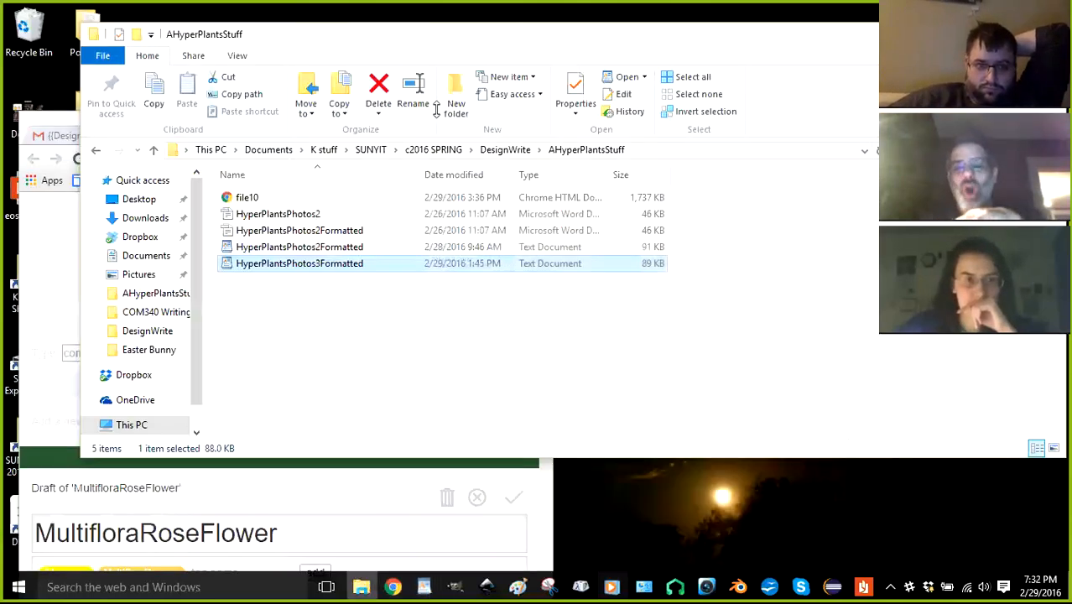
{"action": "mouse_move", "coordinate": [494, 126]}
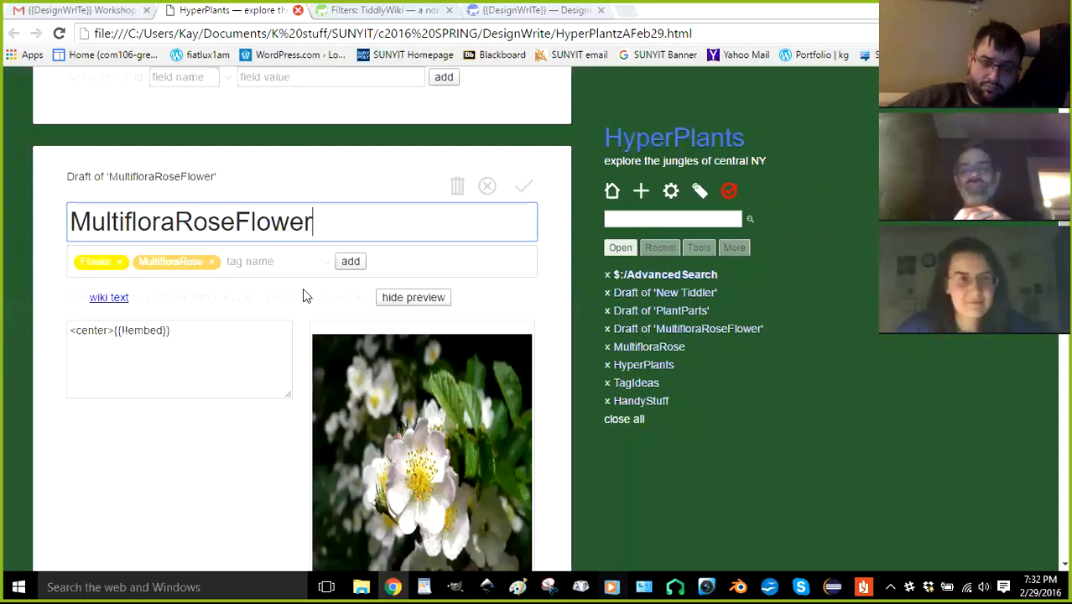
{"action": "mouse_move", "coordinate": [304, 317]}
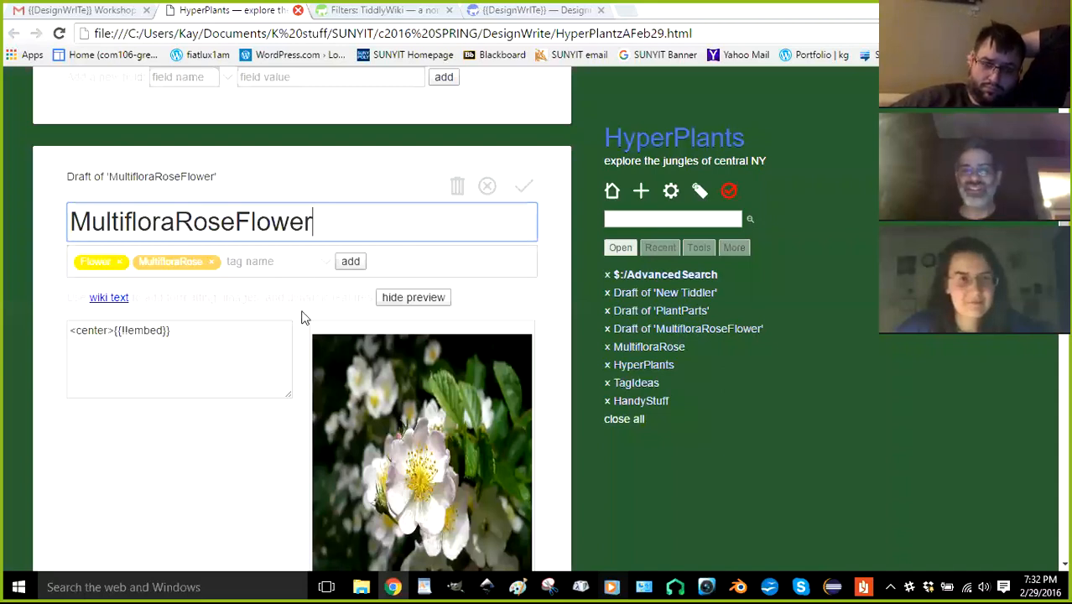
{"action": "left_click", "coordinate": [532, 10]}
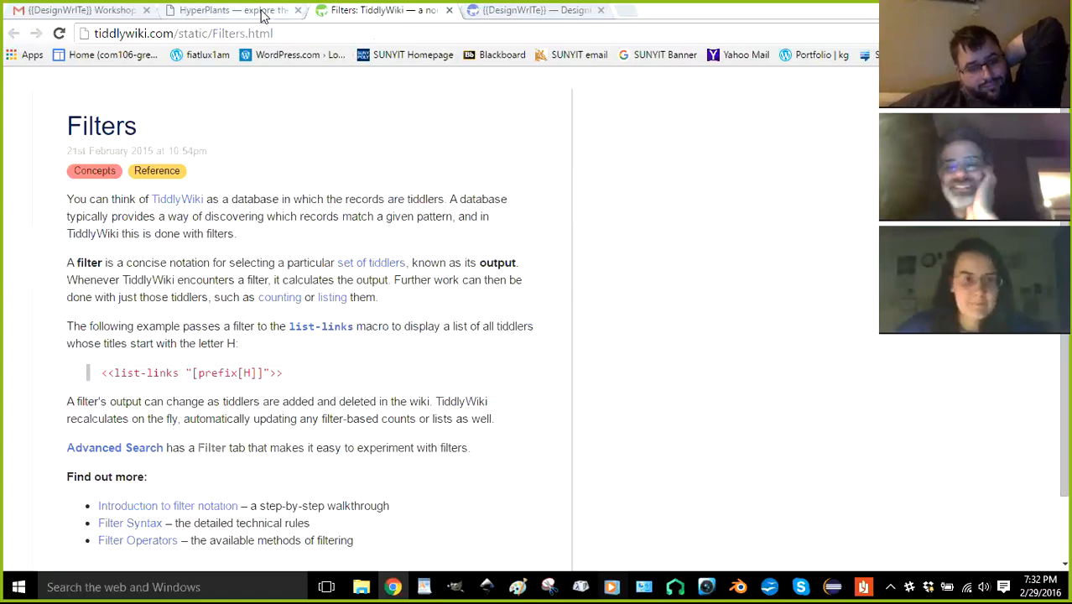
{"action": "left_click", "coordinate": [226, 10]}
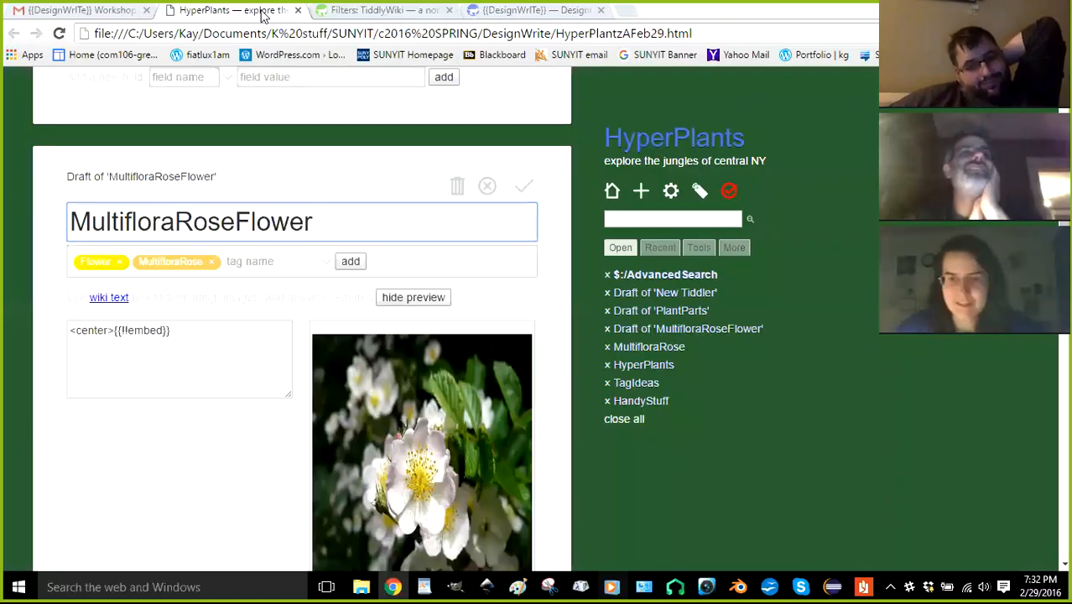
{"action": "mouse_move", "coordinate": [386, 10]}
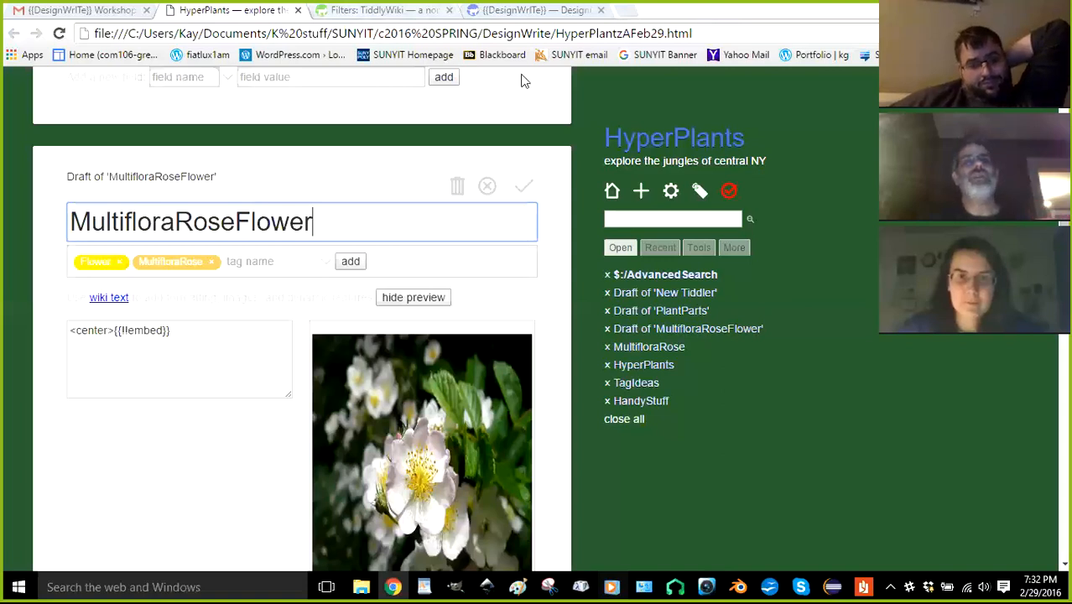
{"action": "mouse_move", "coordinate": [558, 81]}
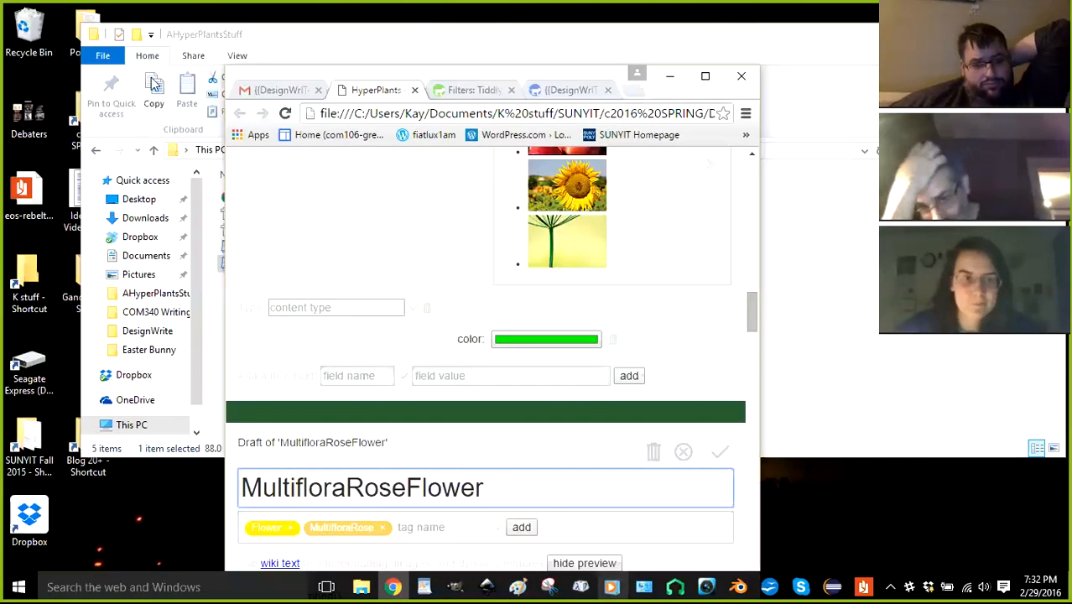
{"action": "mouse_move", "coordinate": [353, 259]}
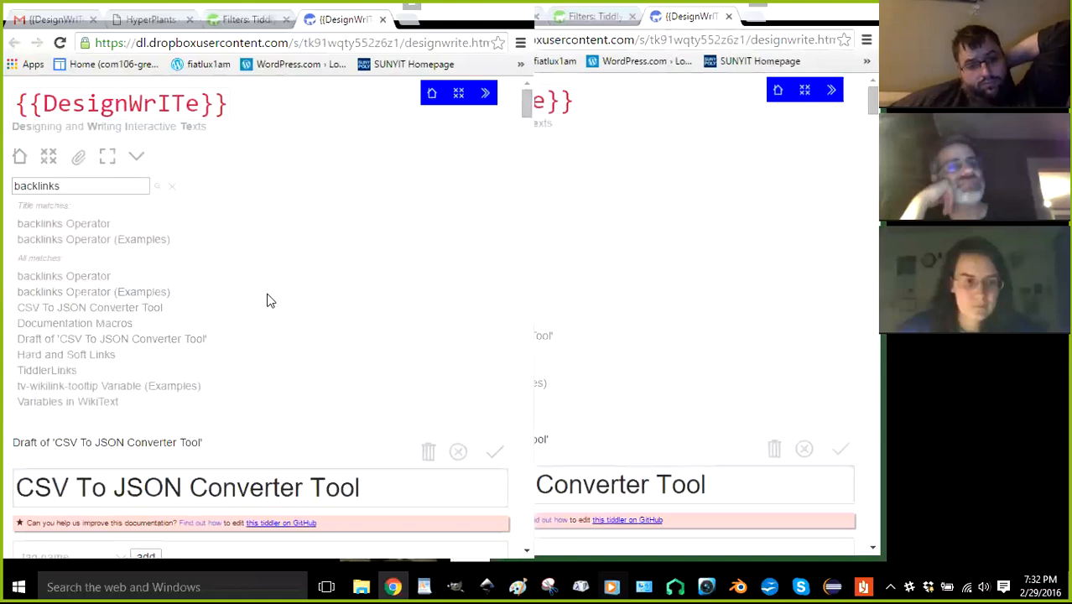
{"action": "mouse_move", "coordinate": [333, 252]}
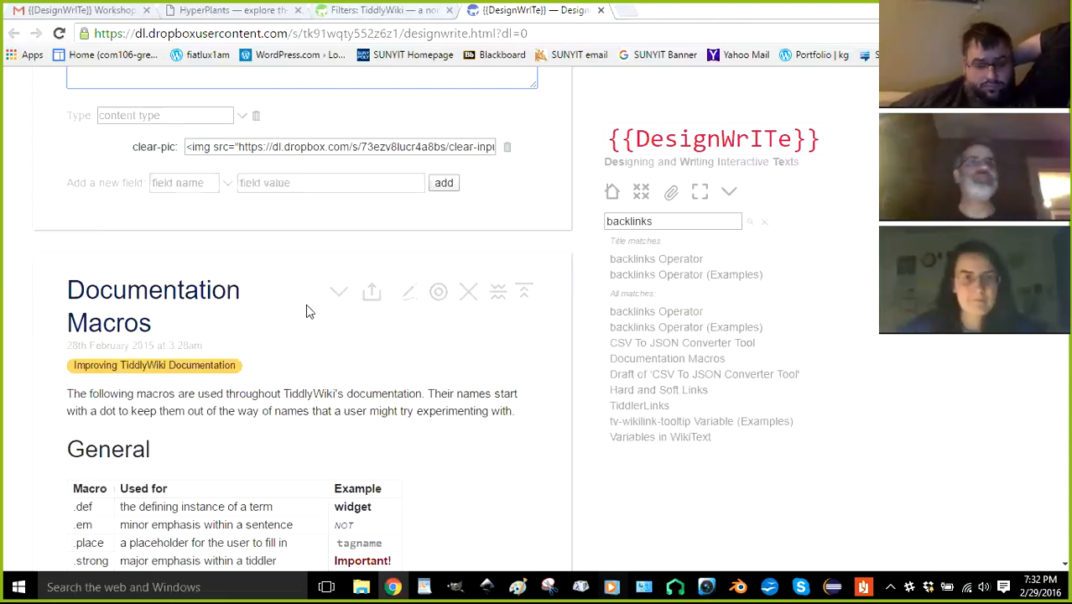
Start loading the local KiraMultiSequentialWiki file in a new browser tab
{"action": "left_click", "coordinate": [654, 10]}
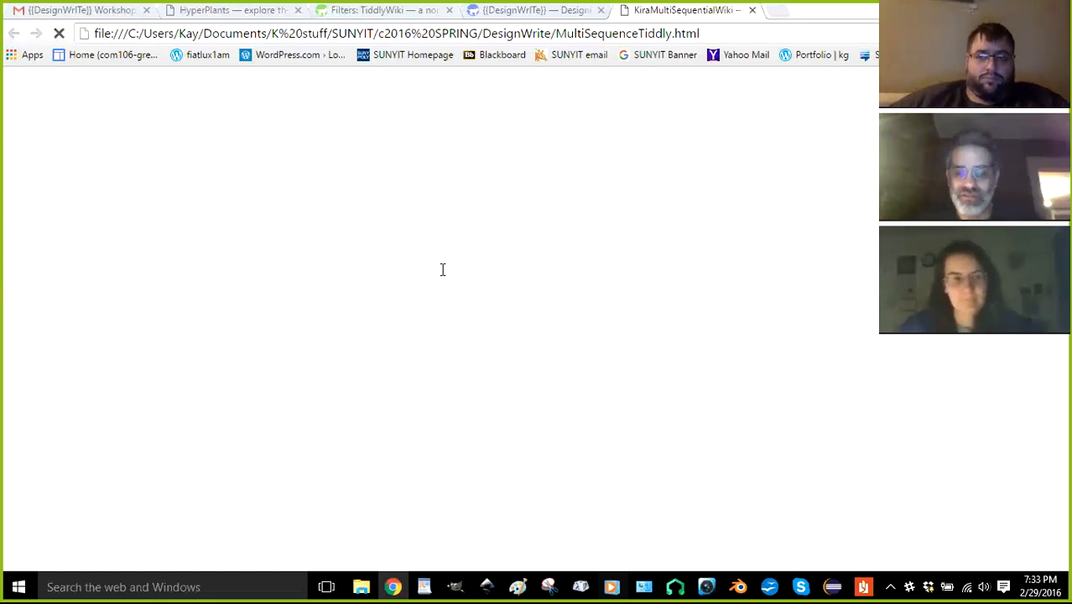
{"action": "mouse_move", "coordinate": [361, 231]}
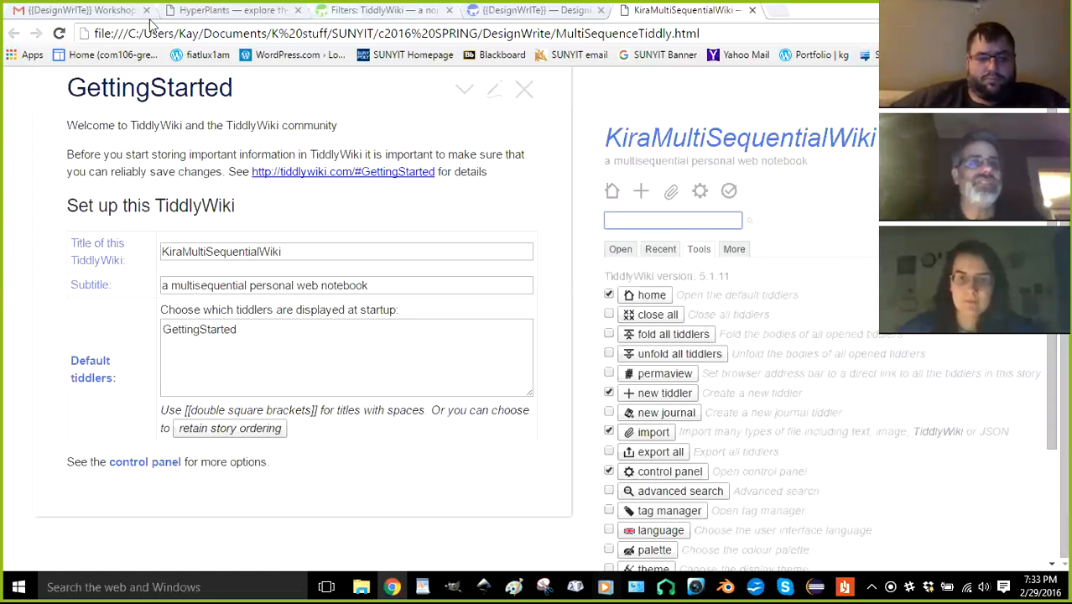
{"action": "mouse_move", "coordinate": [365, 120]}
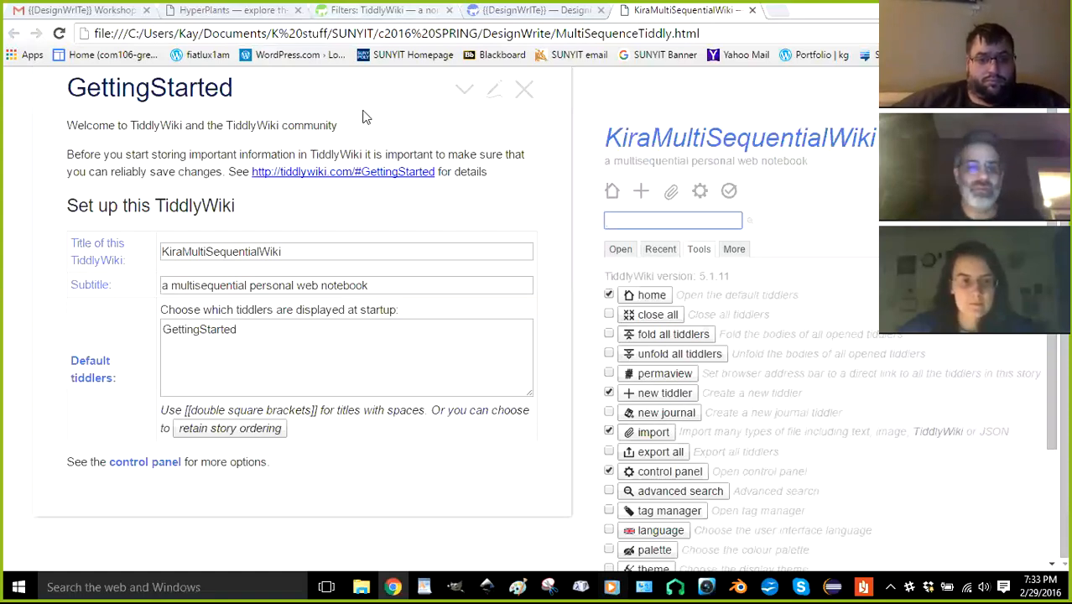
{"action": "mouse_move", "coordinate": [628, 199]}
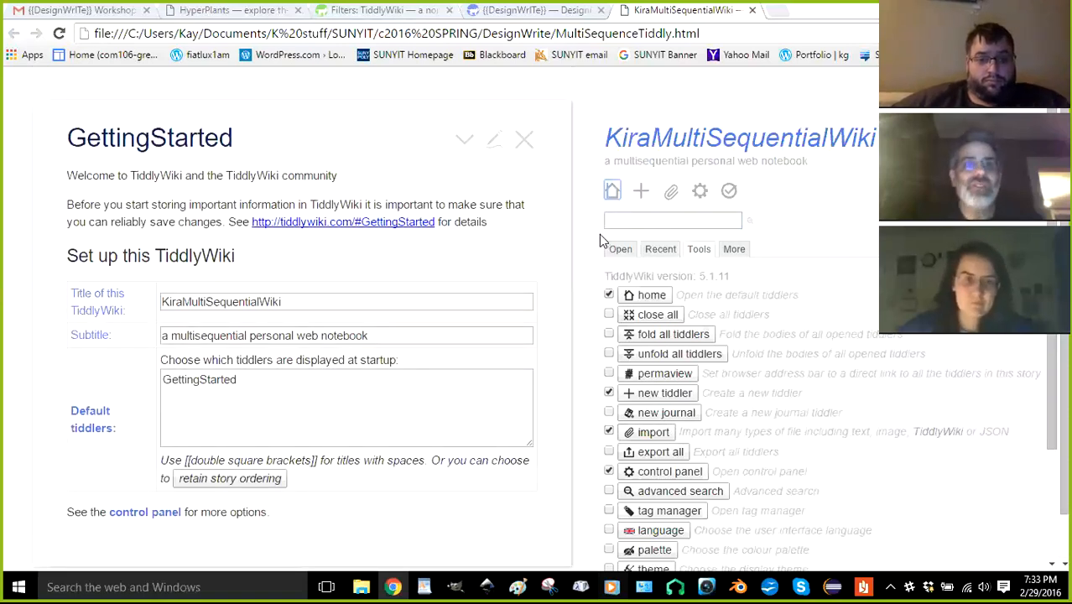
{"action": "mouse_move", "coordinate": [736, 86]}
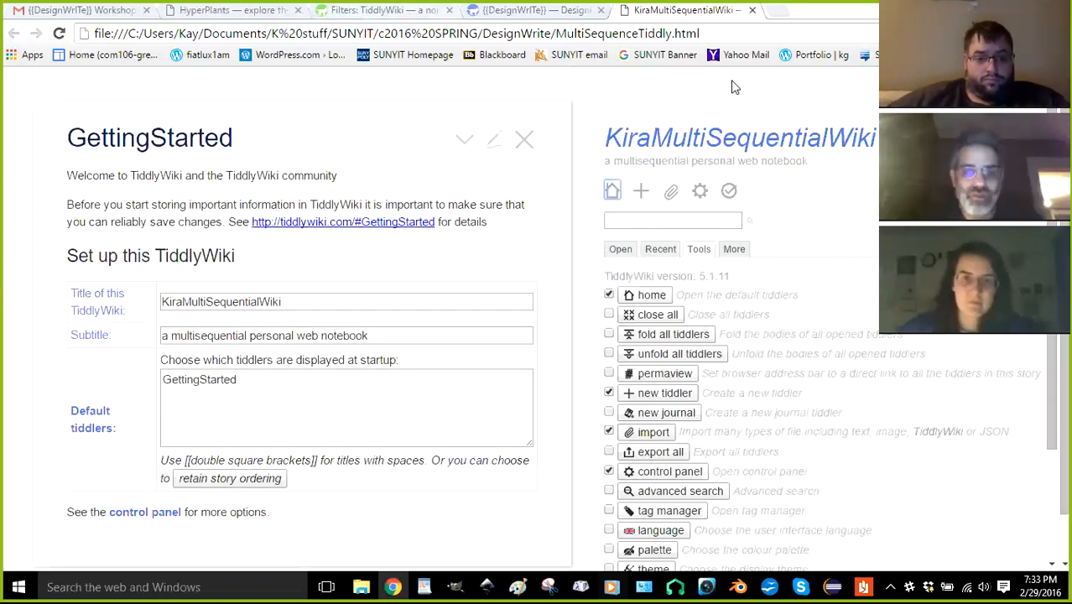
{"action": "mouse_move", "coordinate": [484, 191]}
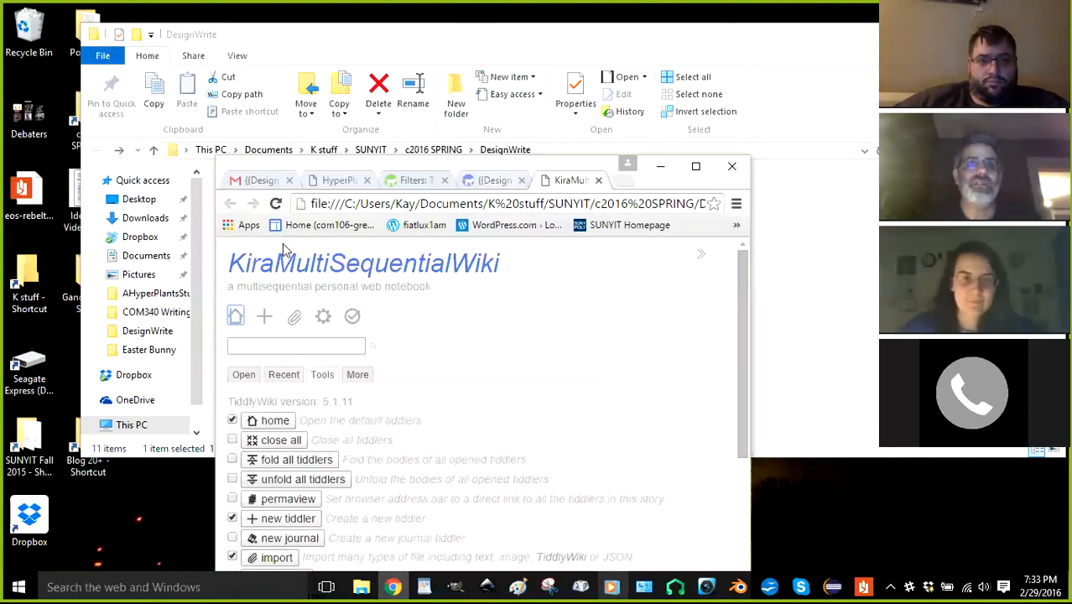
{"action": "mouse_move", "coordinate": [375, 288]}
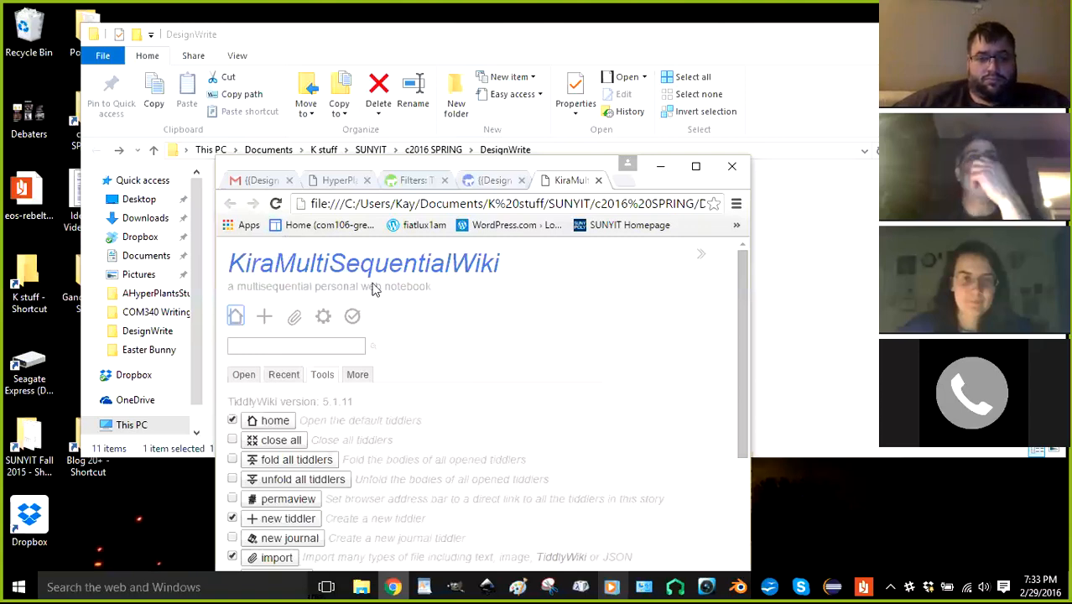
{"action": "mouse_move", "coordinate": [490, 259]}
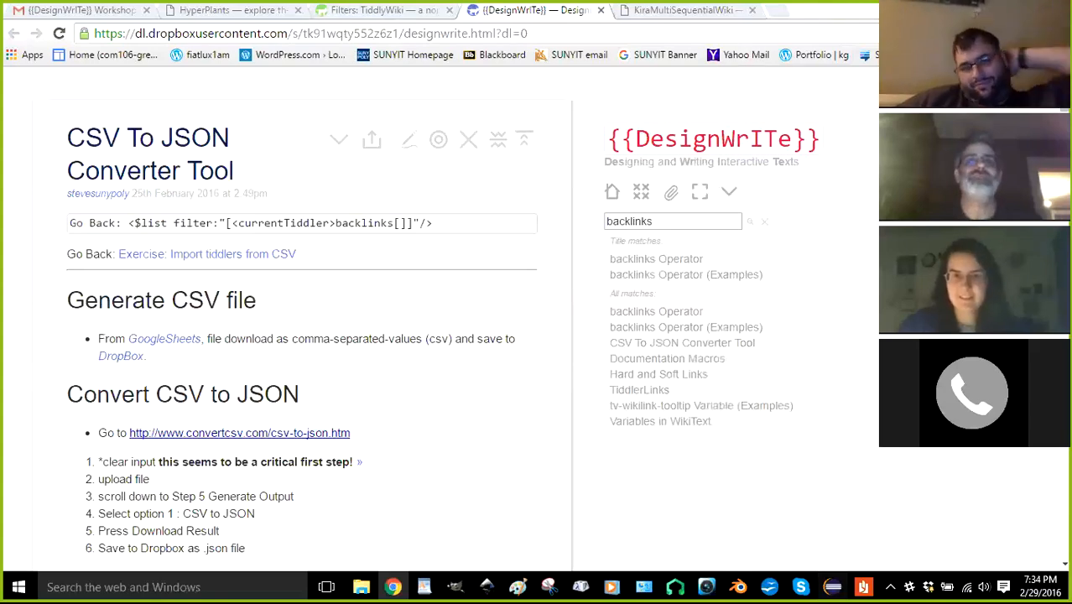
{"action": "mouse_move", "coordinate": [326, 18]}
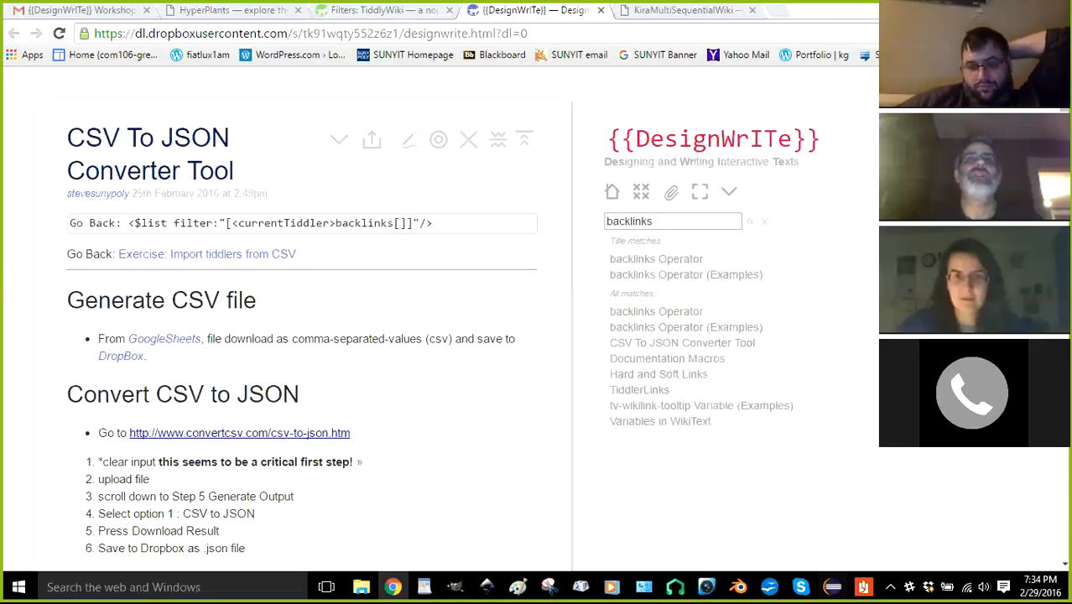
{"action": "mouse_move", "coordinate": [457, 327]}
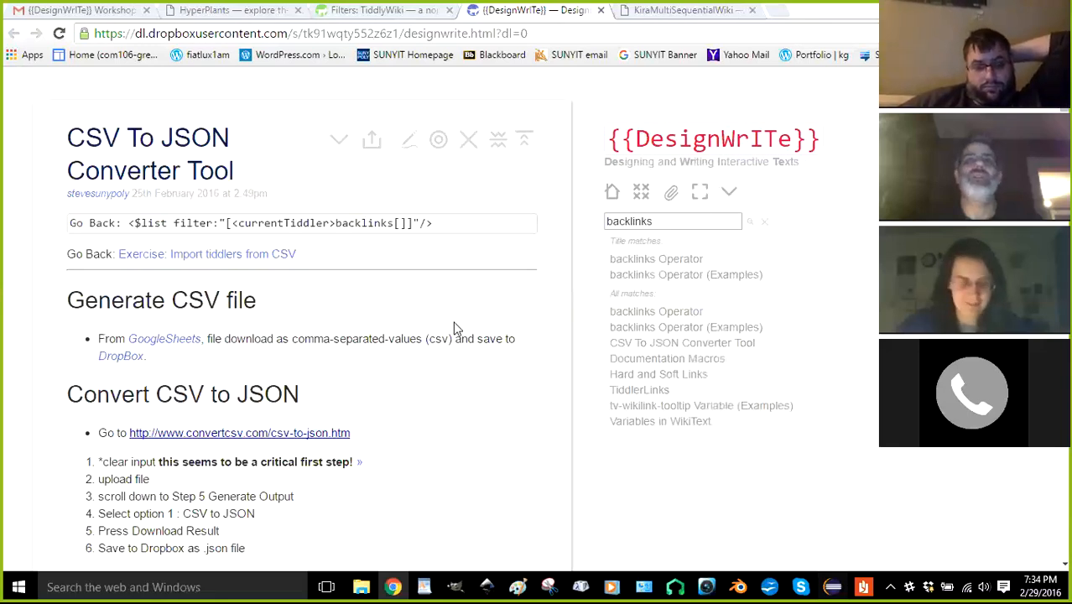
{"action": "mouse_move", "coordinate": [381, 42]}
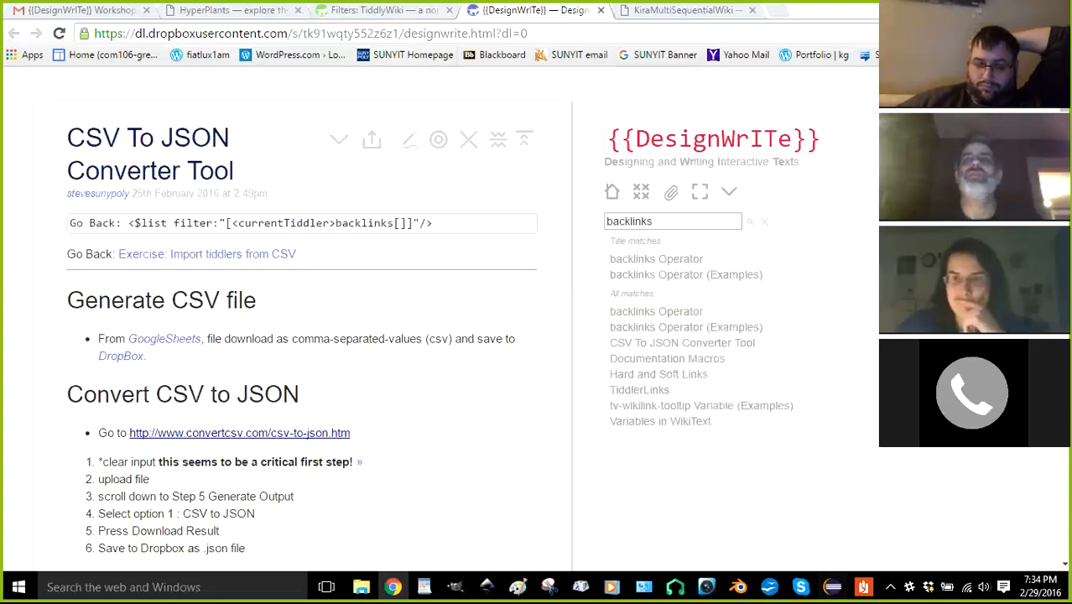
{"action": "mouse_move", "coordinate": [905, 573]}
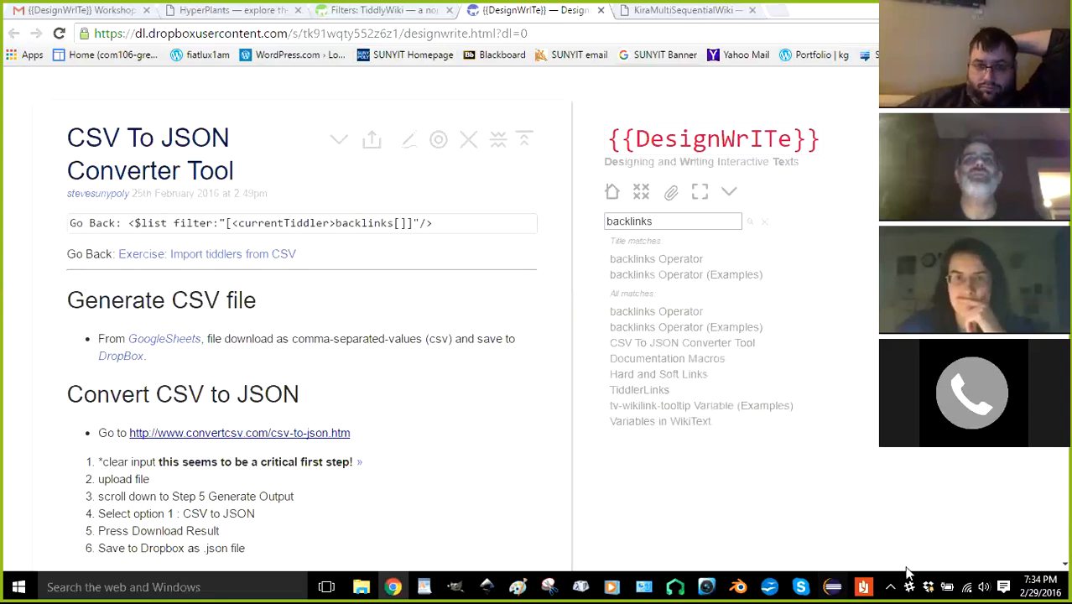
{"action": "mouse_move", "coordinate": [327, 502]}
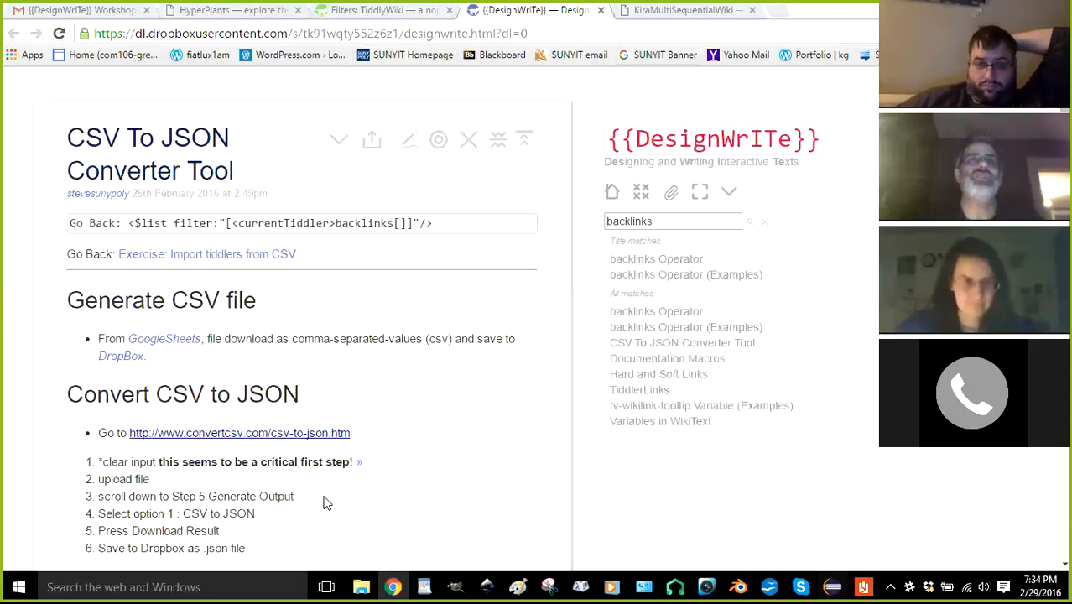
{"action": "mouse_move", "coordinate": [577, 160]}
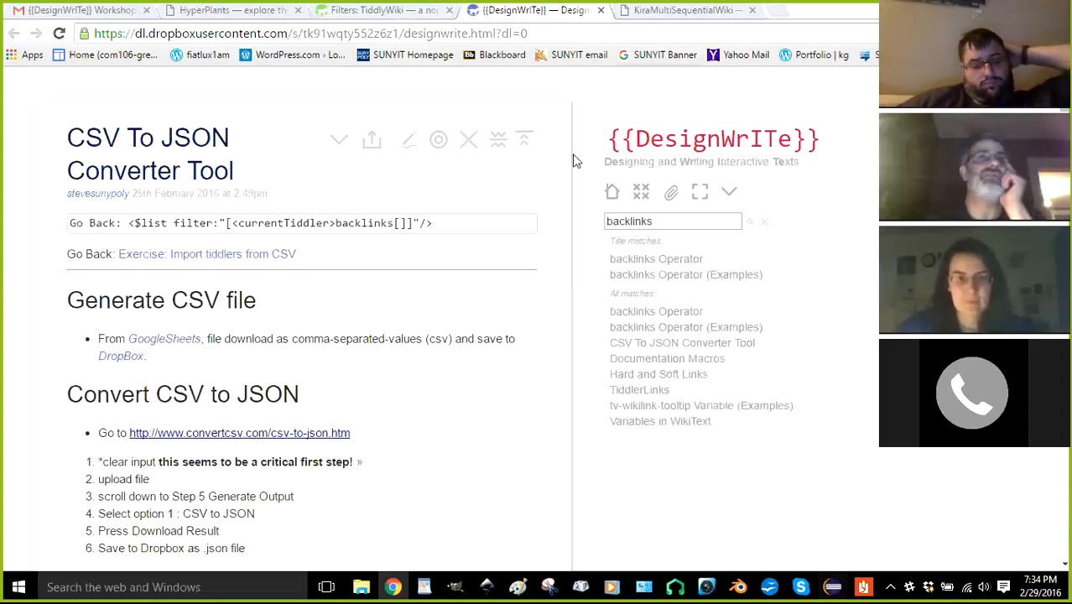
{"action": "mouse_move", "coordinate": [524, 118]}
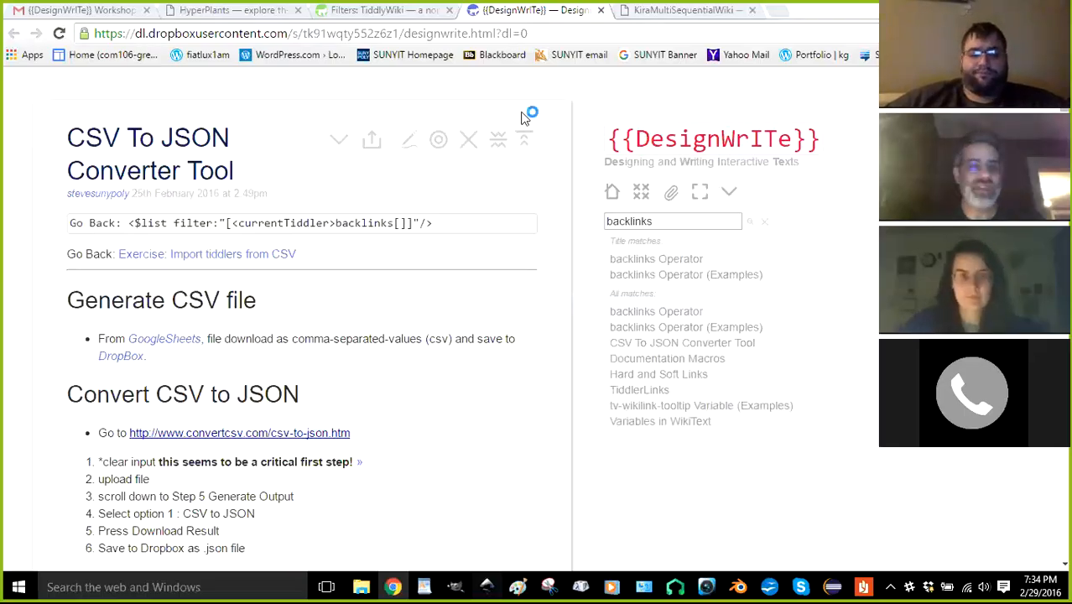
{"action": "mouse_move", "coordinate": [526, 90]}
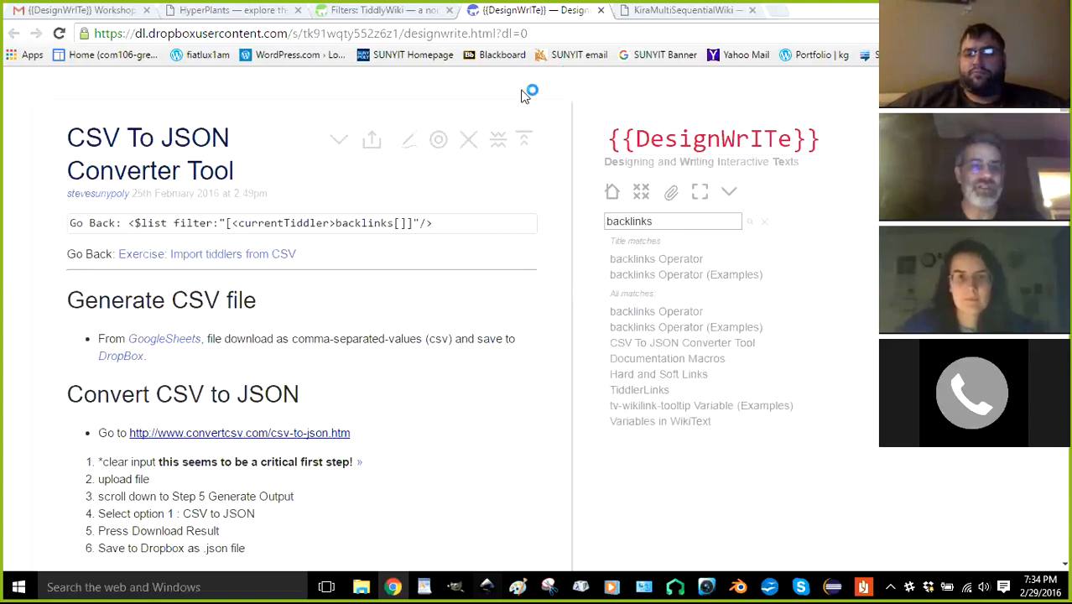
{"action": "mouse_move", "coordinate": [467, 81]}
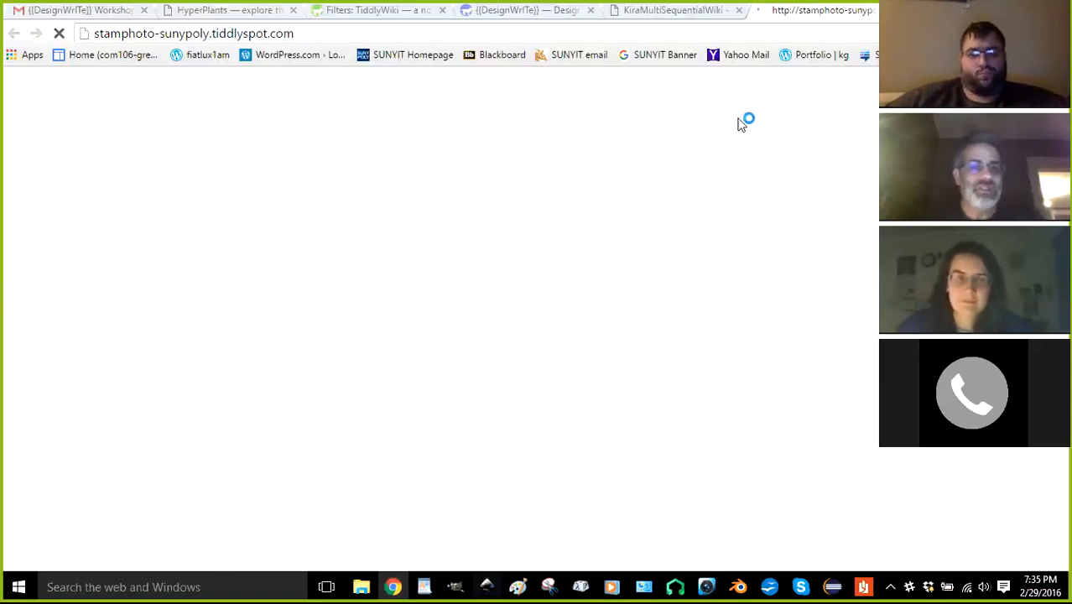
{"action": "mouse_move", "coordinate": [252, 141]}
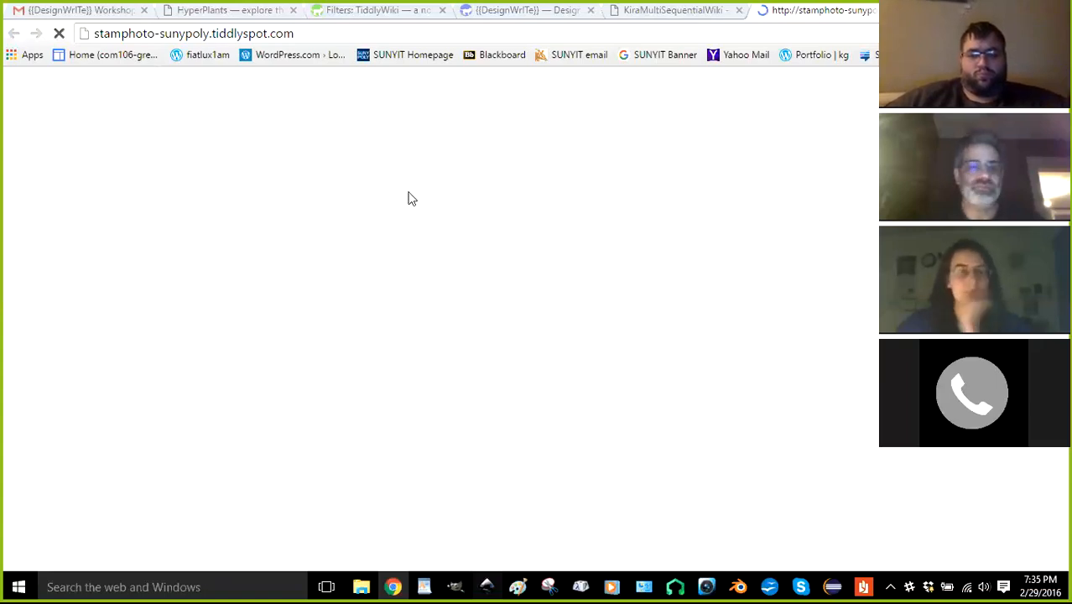
{"action": "mouse_move", "coordinate": [417, 193]}
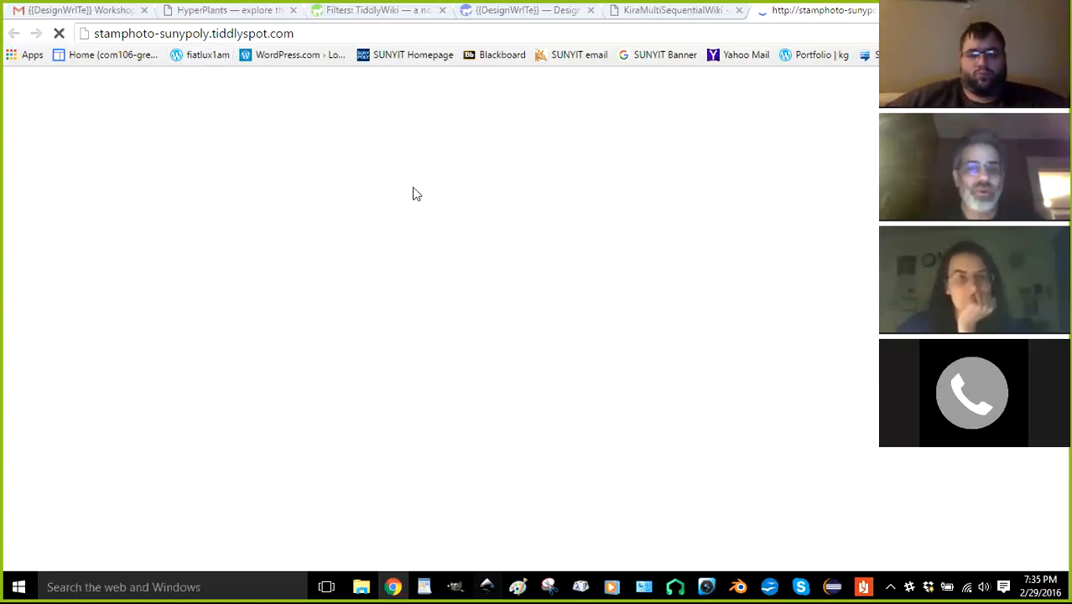
{"action": "mouse_move", "coordinate": [427, 182]}
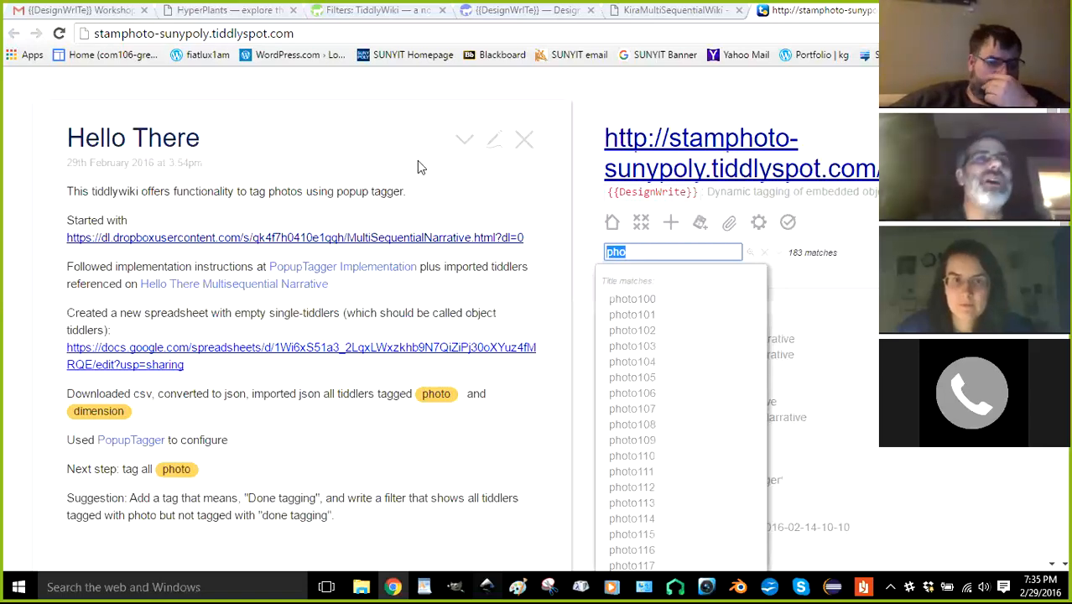
{"action": "mouse_move", "coordinate": [252, 187]}
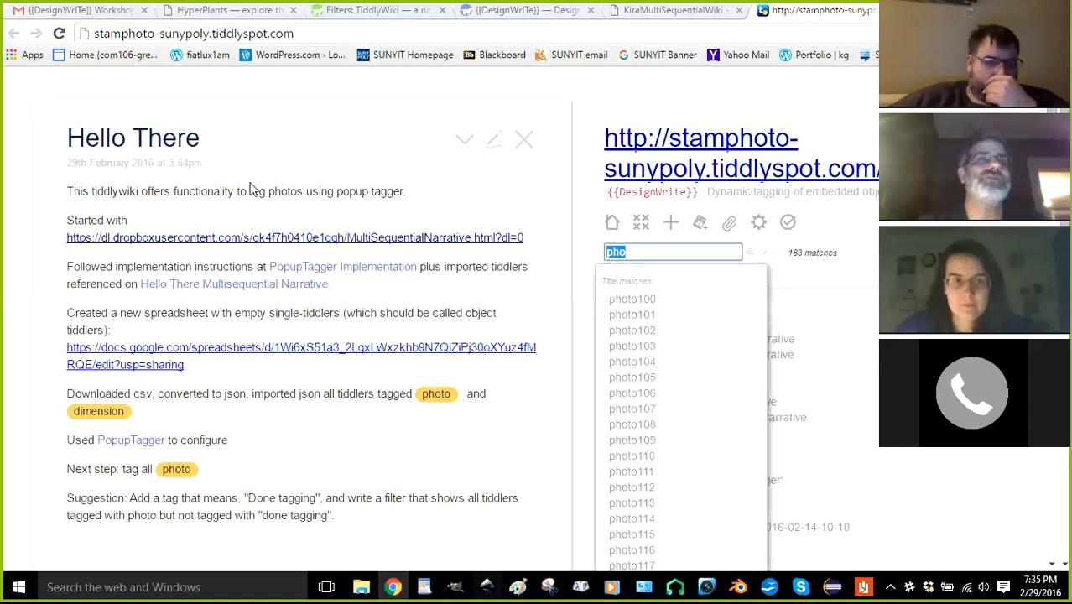
Follow the tiddler's link to open the MultiSequentialNarrative wiki from Dropbox in a new tab
{"action": "left_click", "coordinate": [295, 237]}
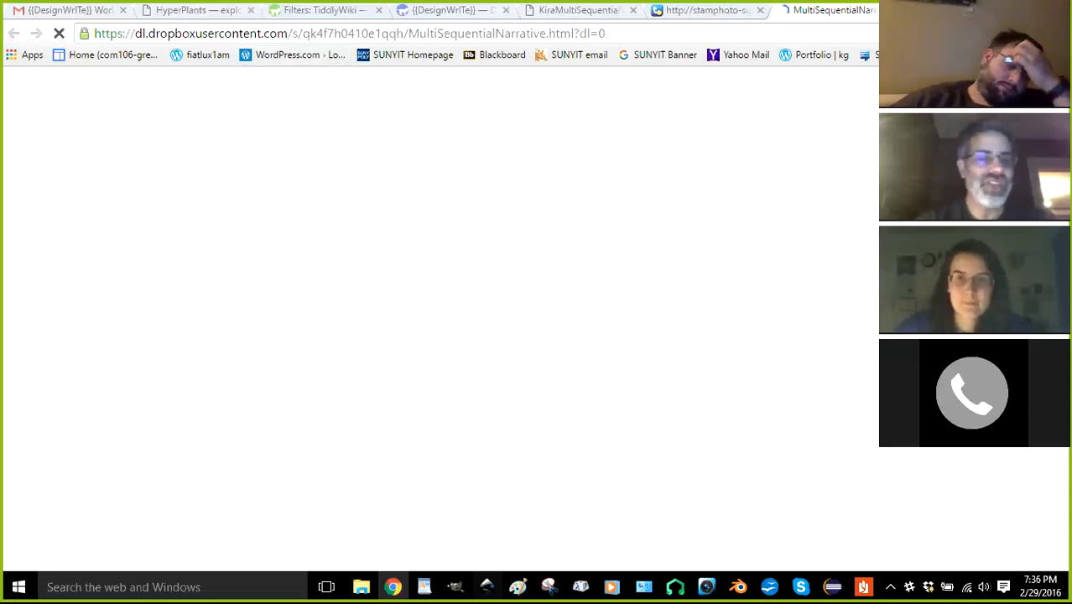
{"action": "mouse_move", "coordinate": [497, 133]}
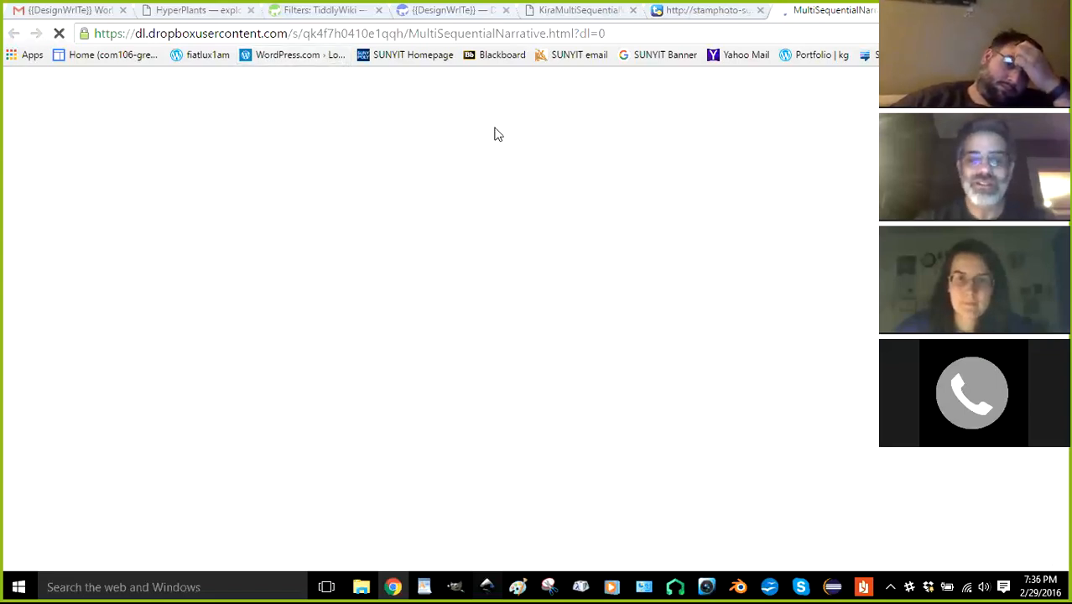
{"action": "mouse_move", "coordinate": [442, 140]}
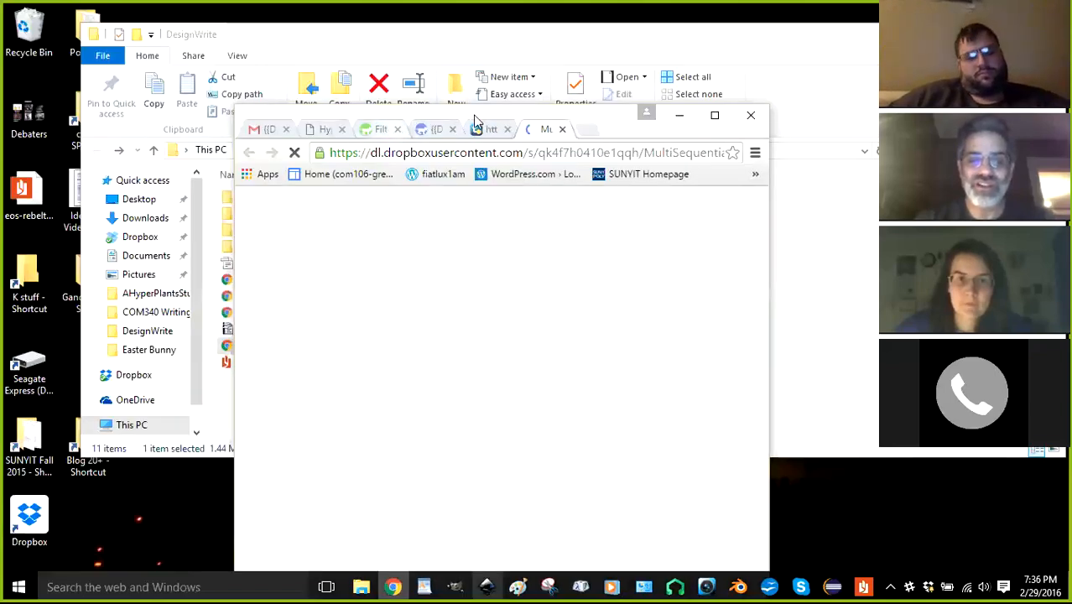
Maximize the MultiSequentialNarrative wiki window and scroll through its documentation
{"action": "left_click", "coordinate": [714, 115]}
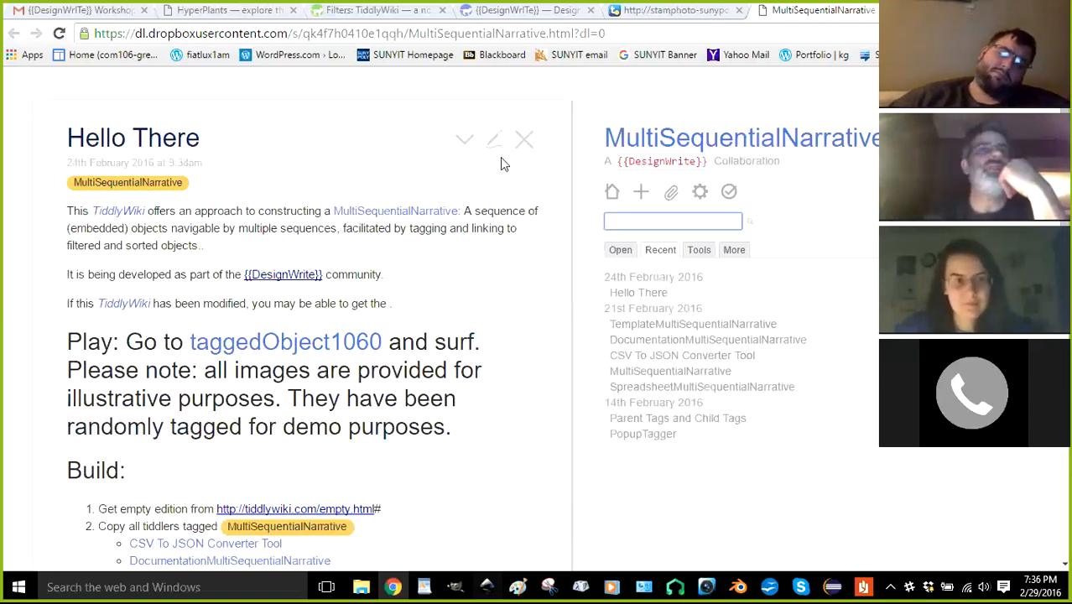
{"action": "scroll", "scroll_direction": "down", "scroll_amount": 3}
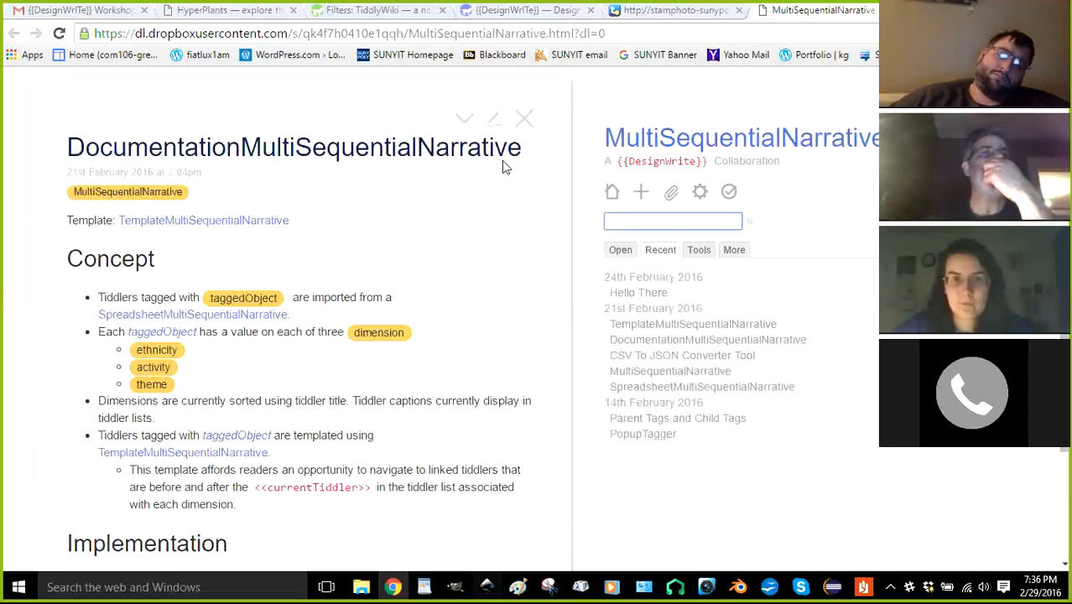
{"action": "mouse_move", "coordinate": [515, 166]}
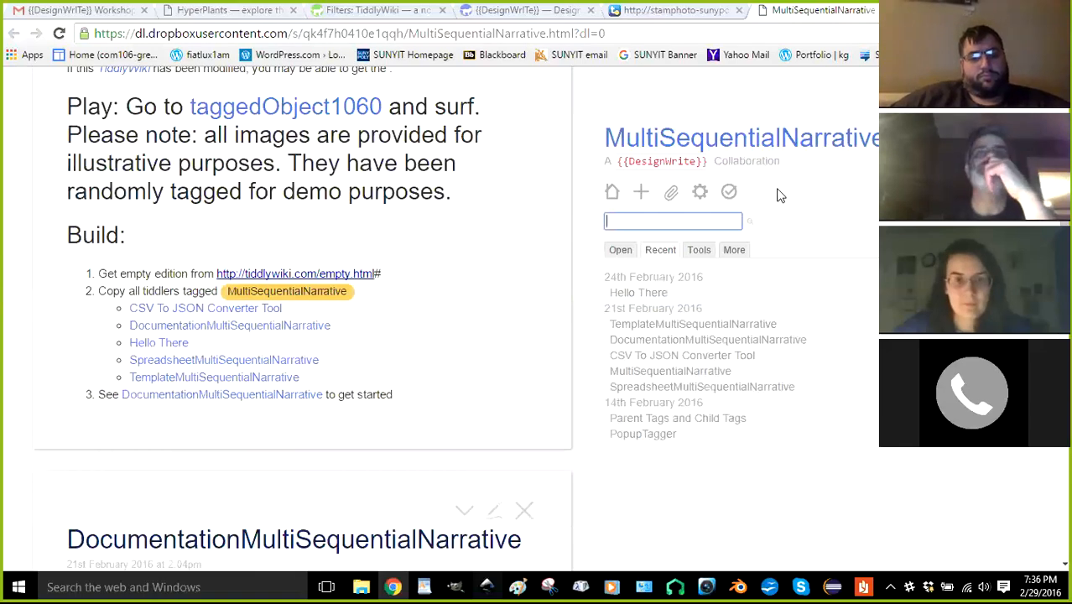
{"action": "mouse_move", "coordinate": [729, 192]}
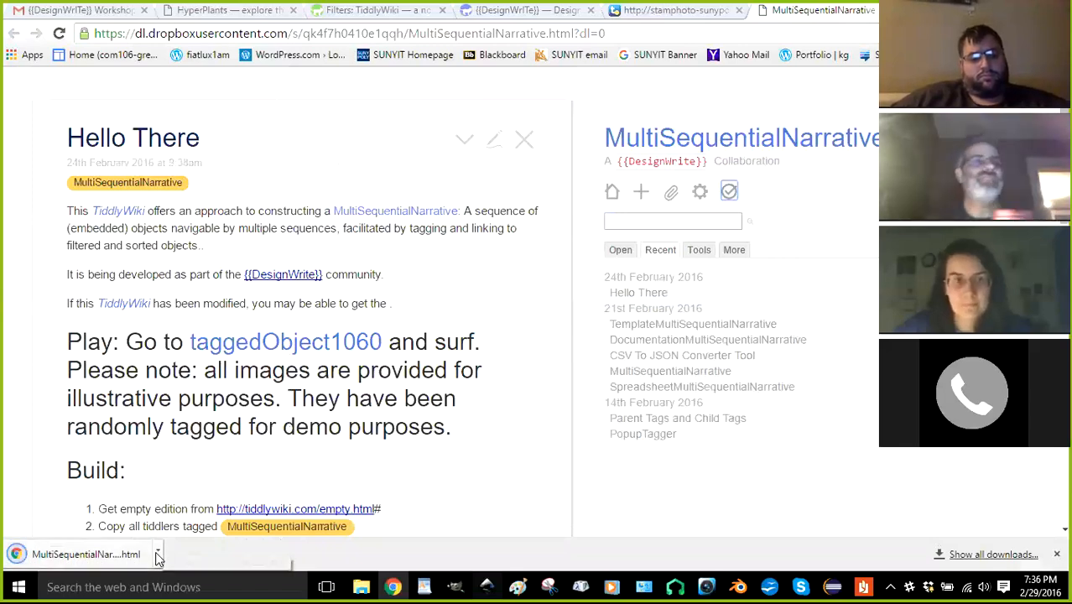
Open the downloaded MultiSequentialNarrative.html copy and scroll through Hello There to its Build list
{"action": "left_click", "coordinate": [156, 553]}
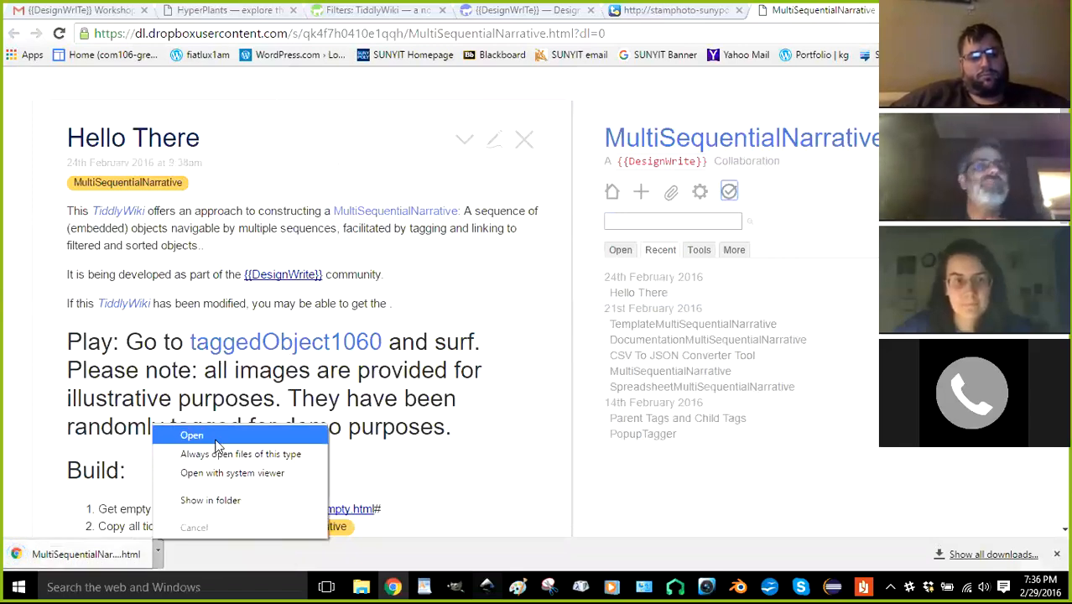
{"action": "left_click", "coordinate": [191, 435]}
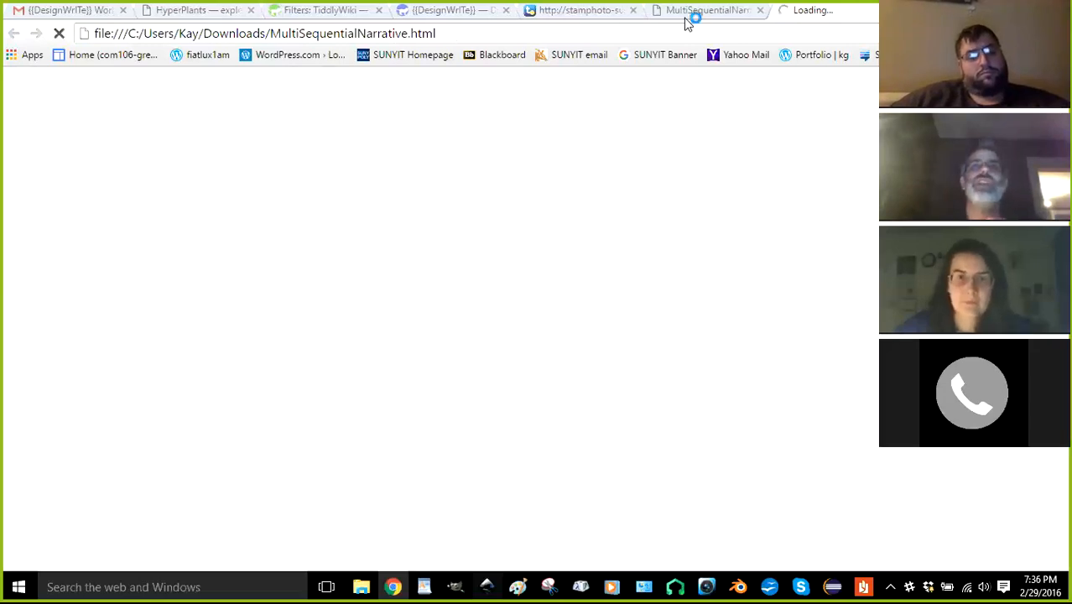
{"action": "mouse_move", "coordinate": [707, 10]}
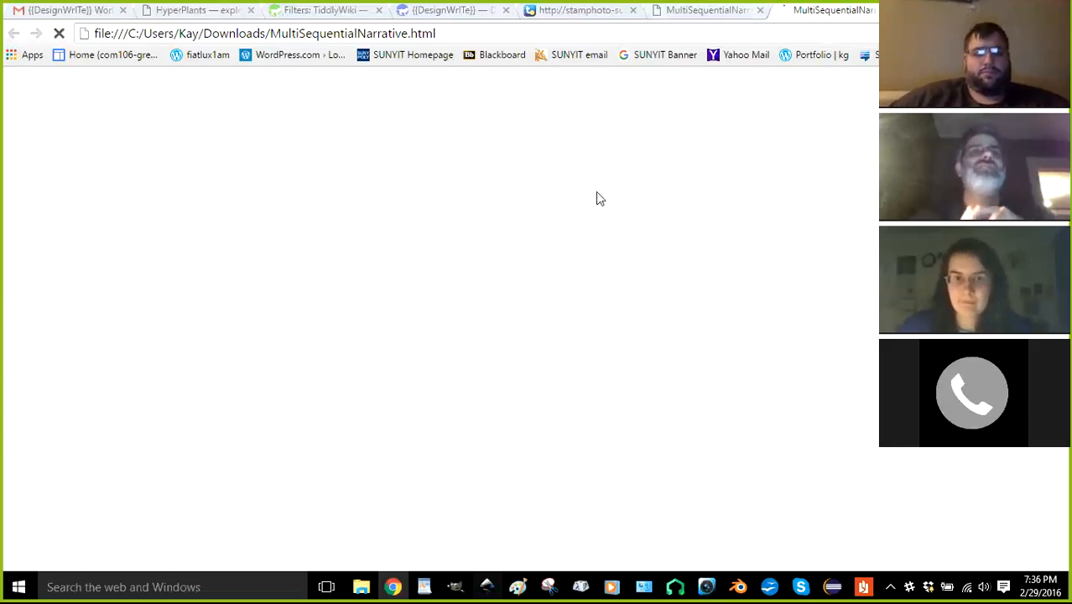
{"action": "mouse_move", "coordinate": [654, 134]}
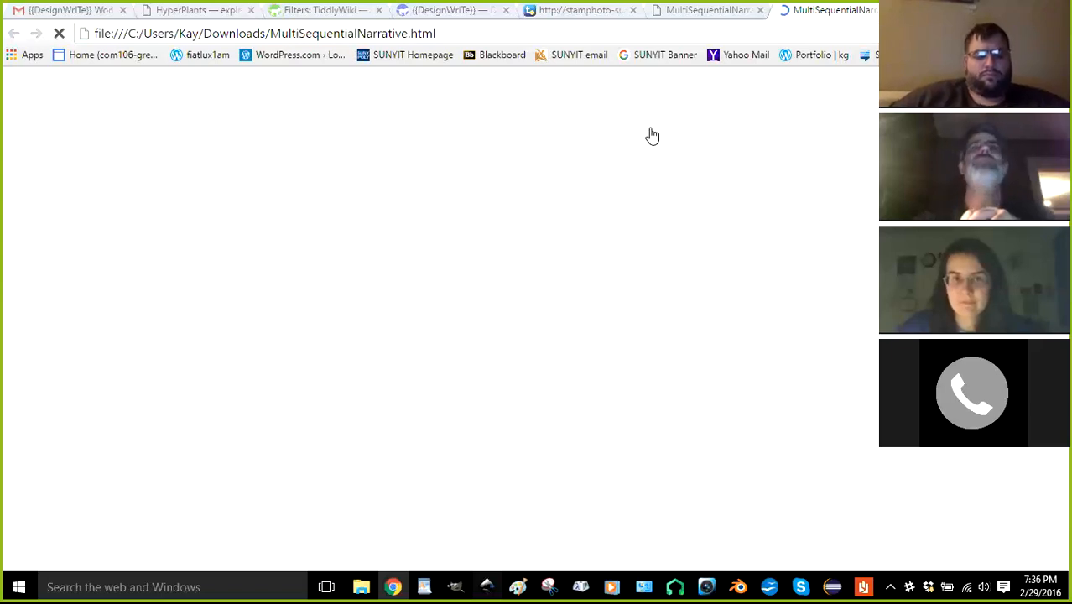
{"action": "mouse_move", "coordinate": [650, 107]}
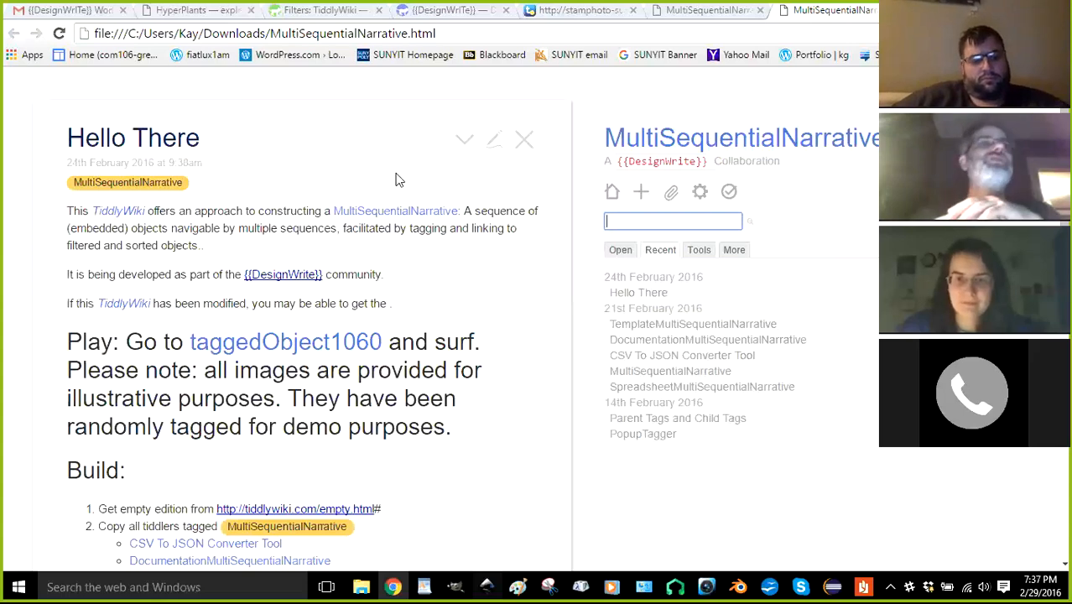
{"action": "mouse_move", "coordinate": [428, 148]}
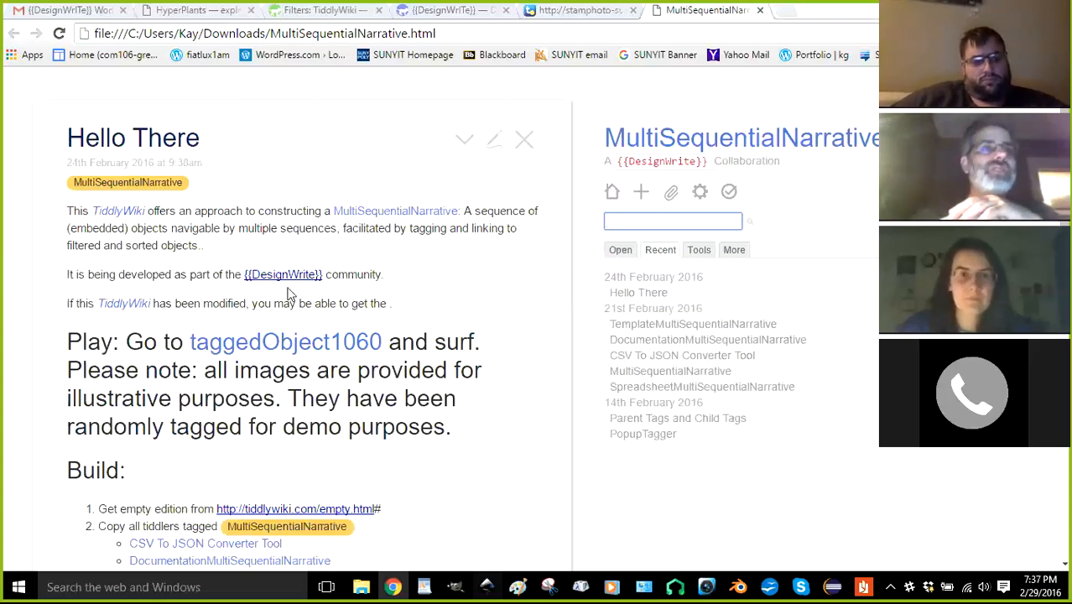
{"action": "scroll", "scroll_direction": "down", "scroll_amount": 3}
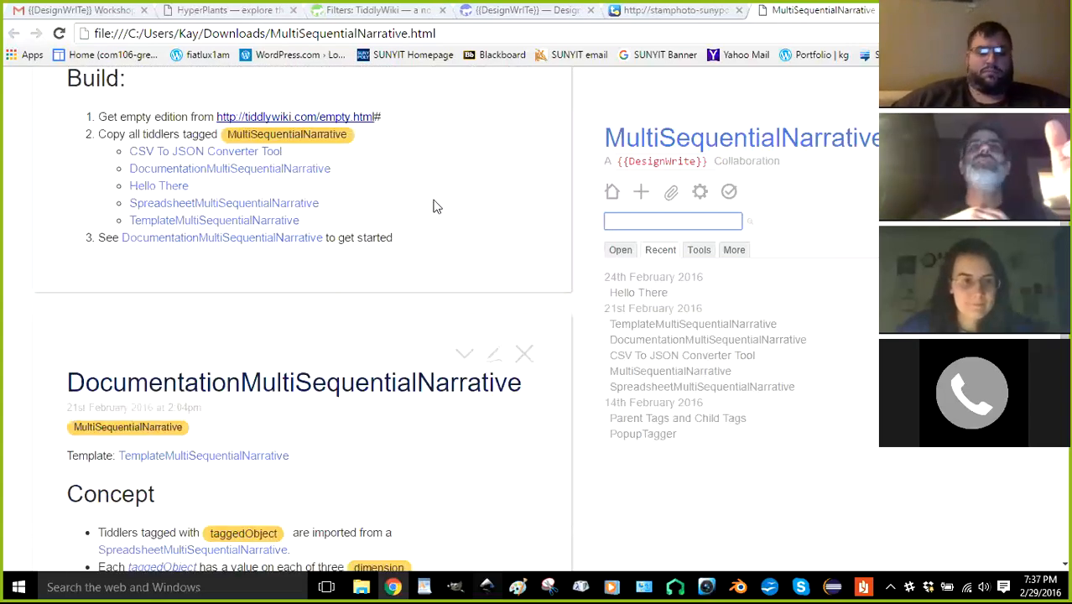
{"action": "scroll", "scroll_direction": "down", "scroll_amount": 3}
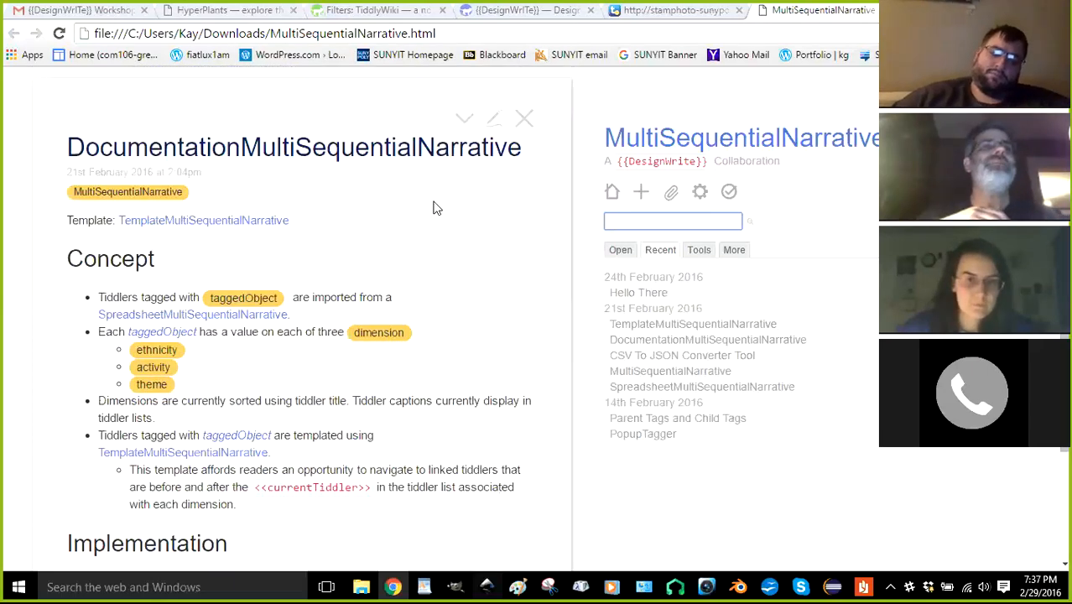
{"action": "scroll", "scroll_direction": "down", "scroll_amount": 3}
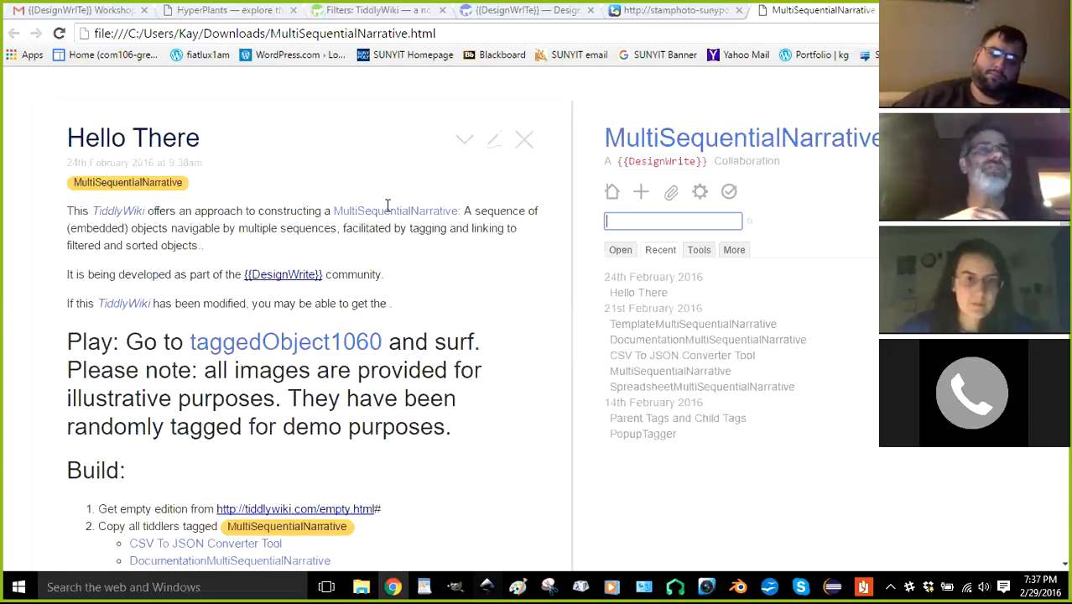
{"action": "scroll", "scroll_direction": "down", "scroll_amount": 3}
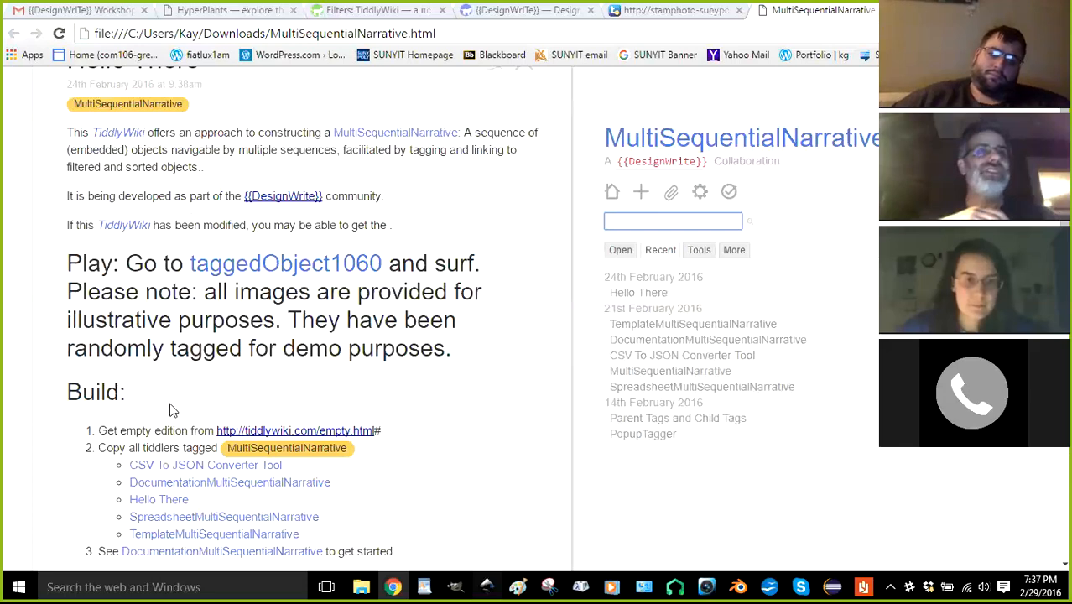
{"action": "scroll", "scroll_direction": "down", "scroll_amount": 3}
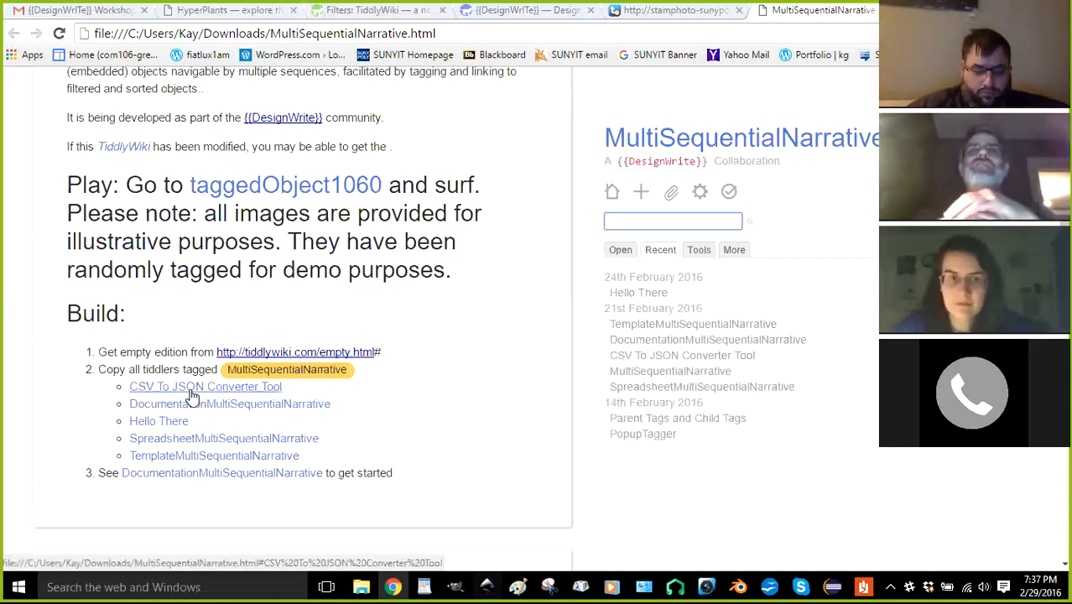
{"action": "left_click", "coordinate": [672, 221]}
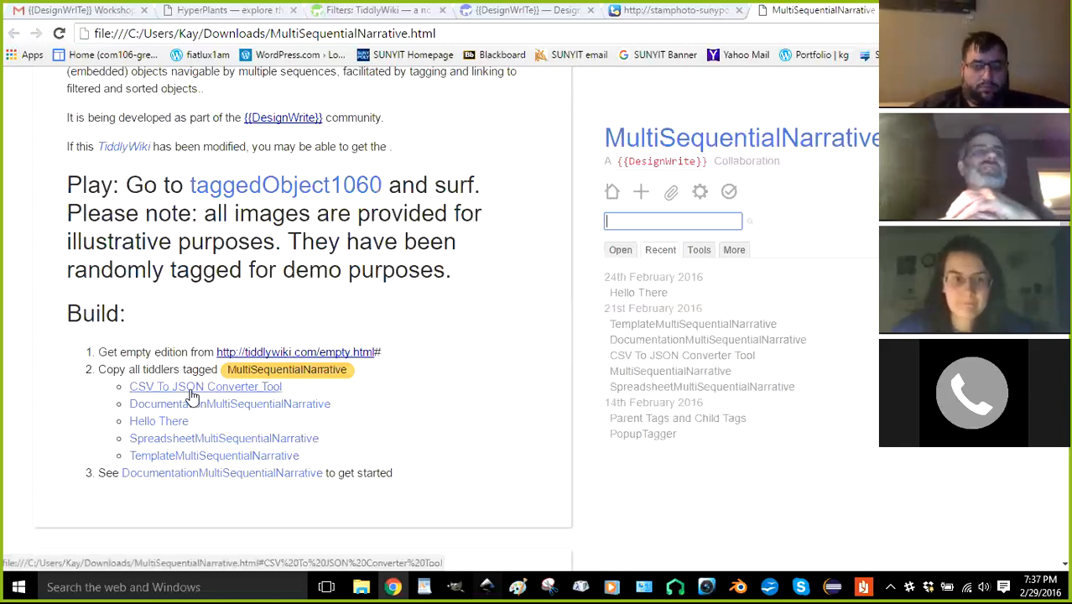
{"action": "mouse_move", "coordinate": [384, 12]}
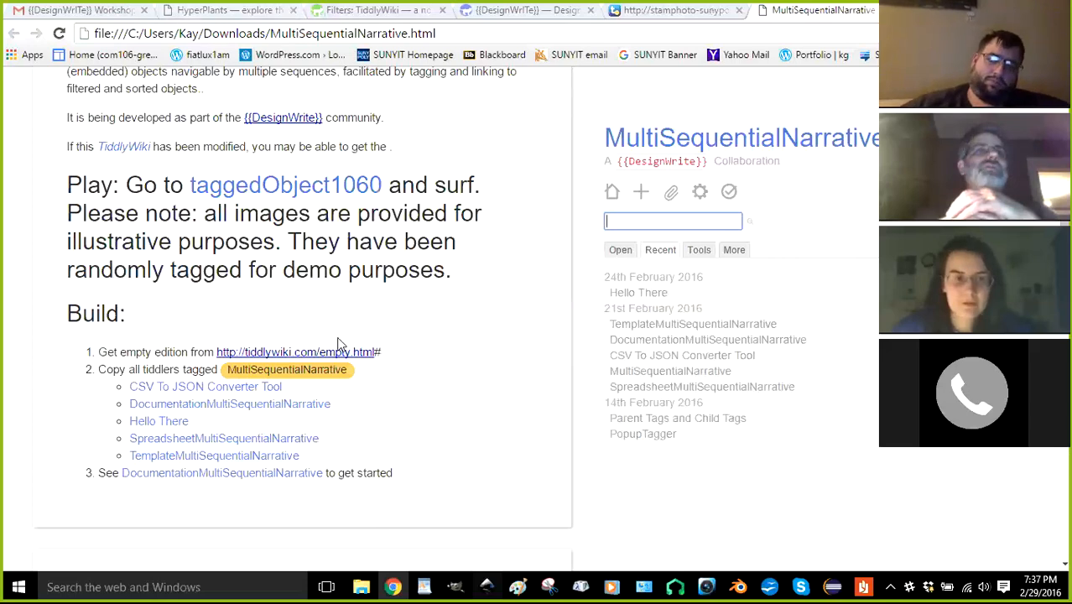
{"action": "mouse_move", "coordinate": [341, 344]}
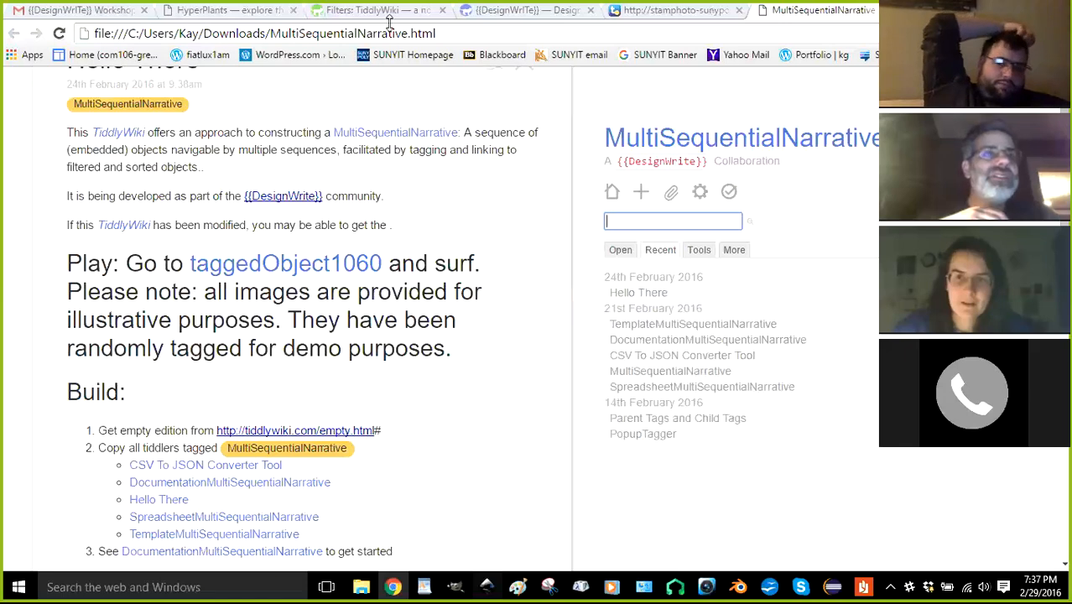
{"action": "mouse_move", "coordinate": [587, 123]}
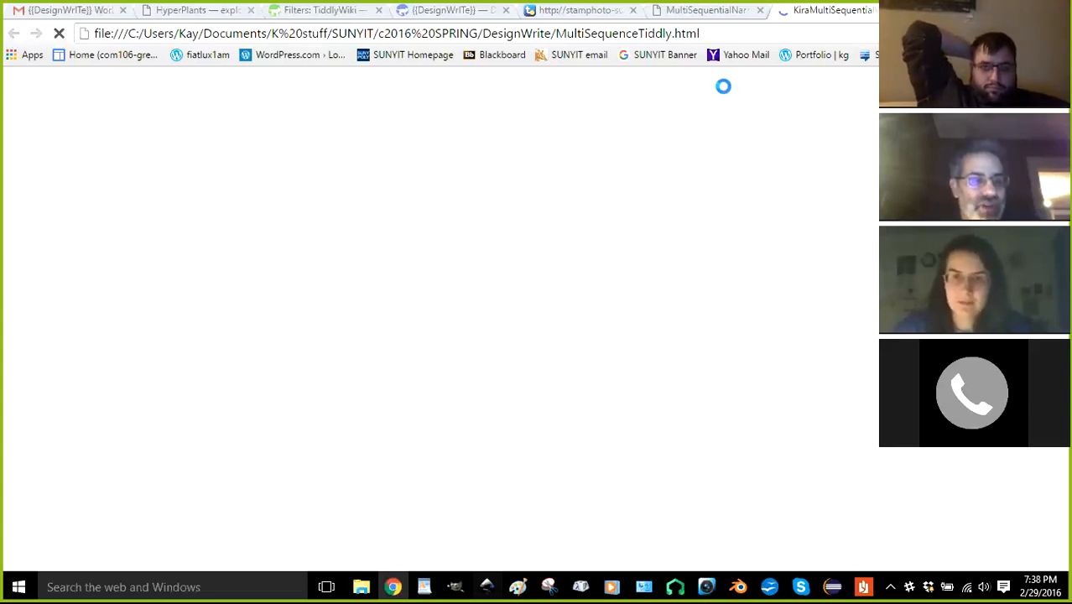
{"action": "mouse_move", "coordinate": [610, 181]}
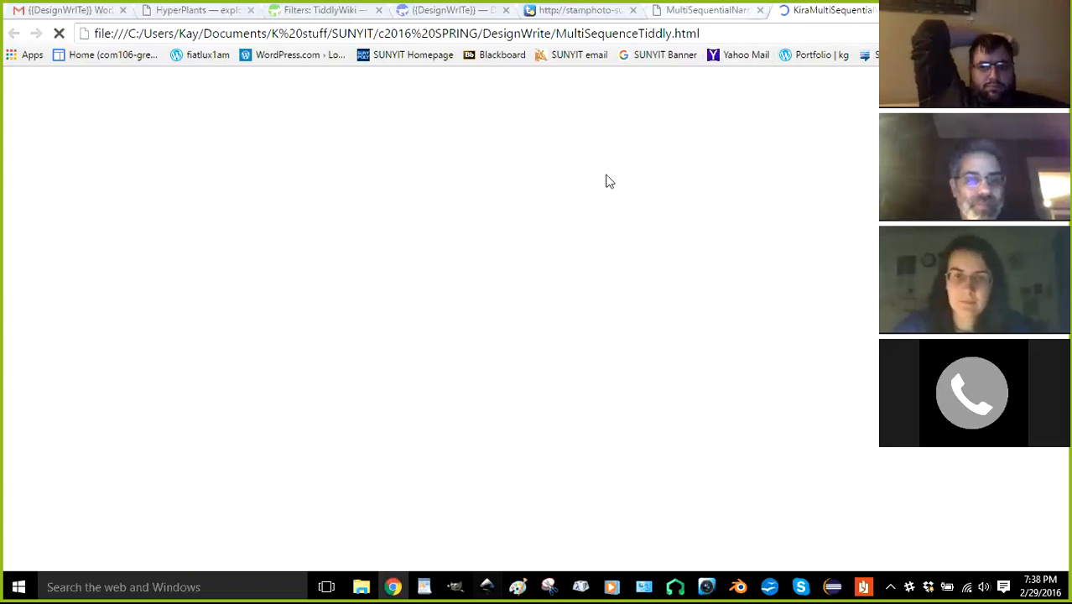
{"action": "mouse_move", "coordinate": [627, 143]}
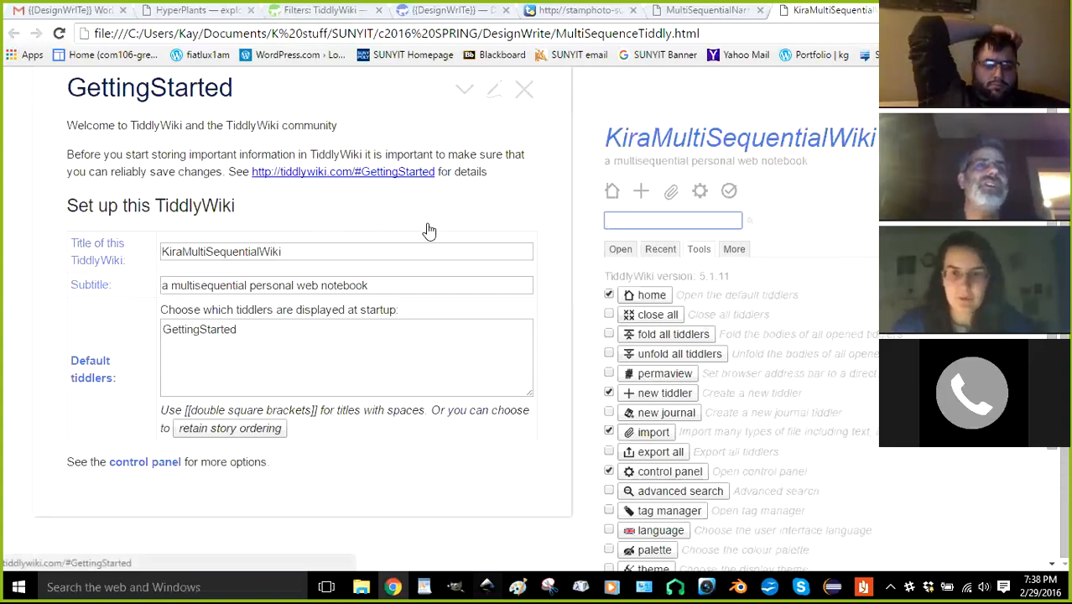
Scroll back up the page while the MultiSequenceTiddly wiki loads
{"action": "scroll", "scroll_direction": "up", "scroll_amount": 3}
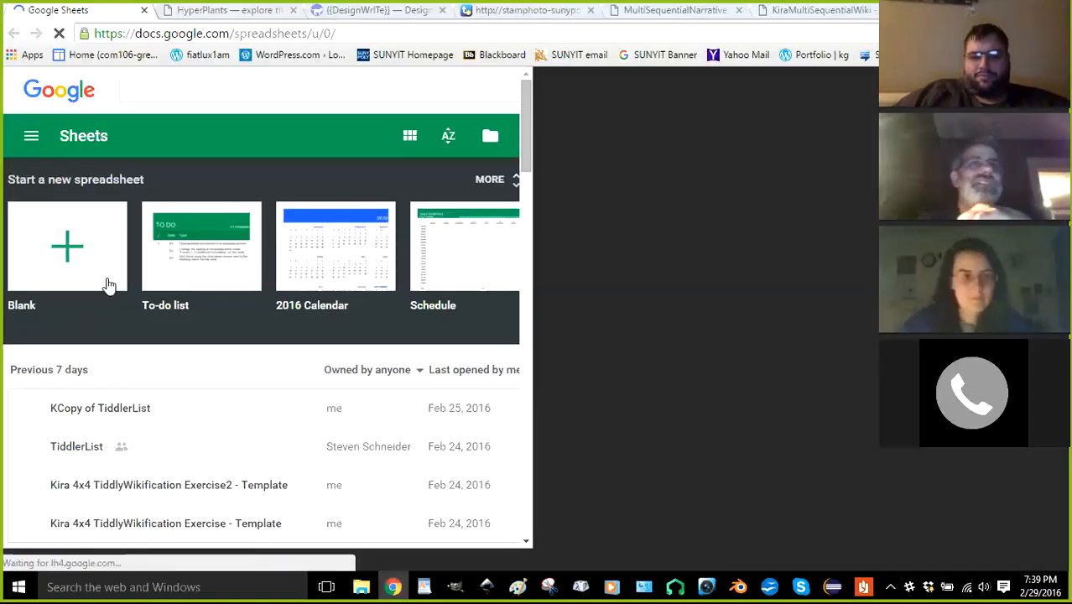
{"action": "mouse_move", "coordinate": [107, 233]}
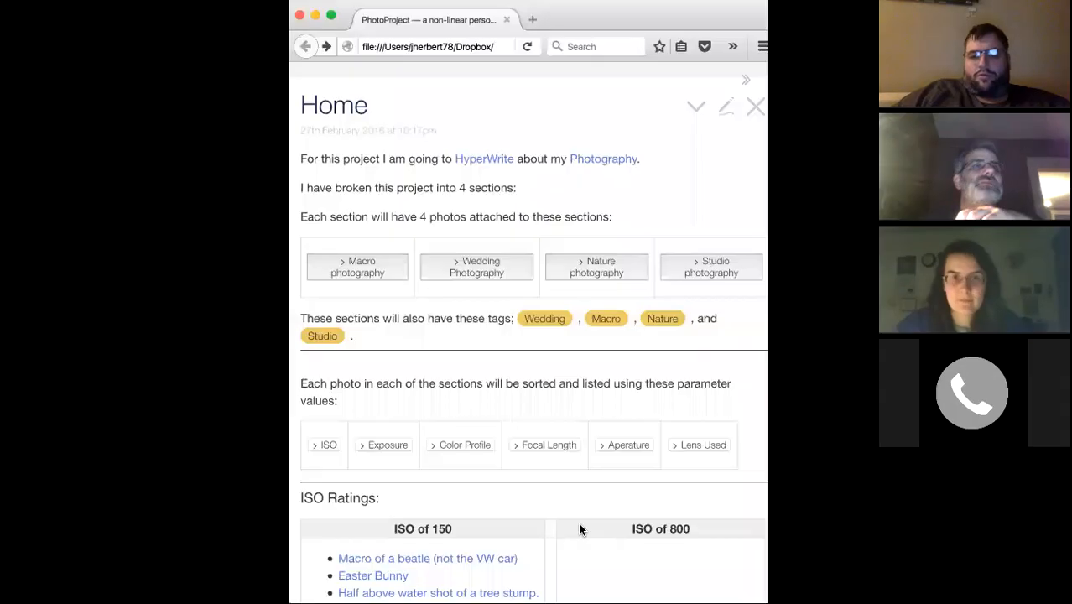
{"action": "mouse_move", "coordinate": [419, 92]}
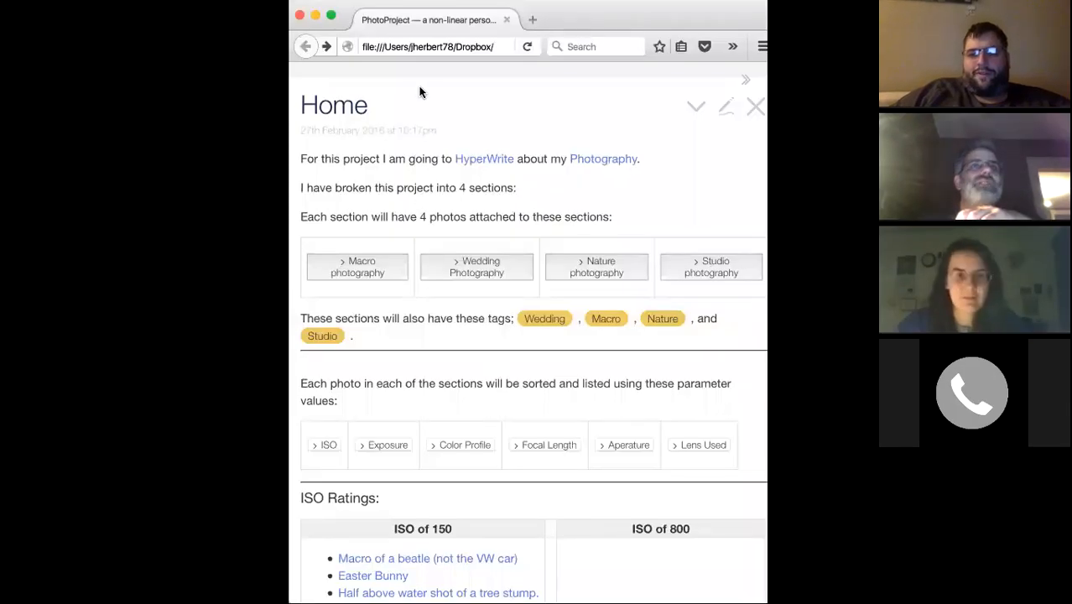
{"action": "mouse_move", "coordinate": [569, 19]}
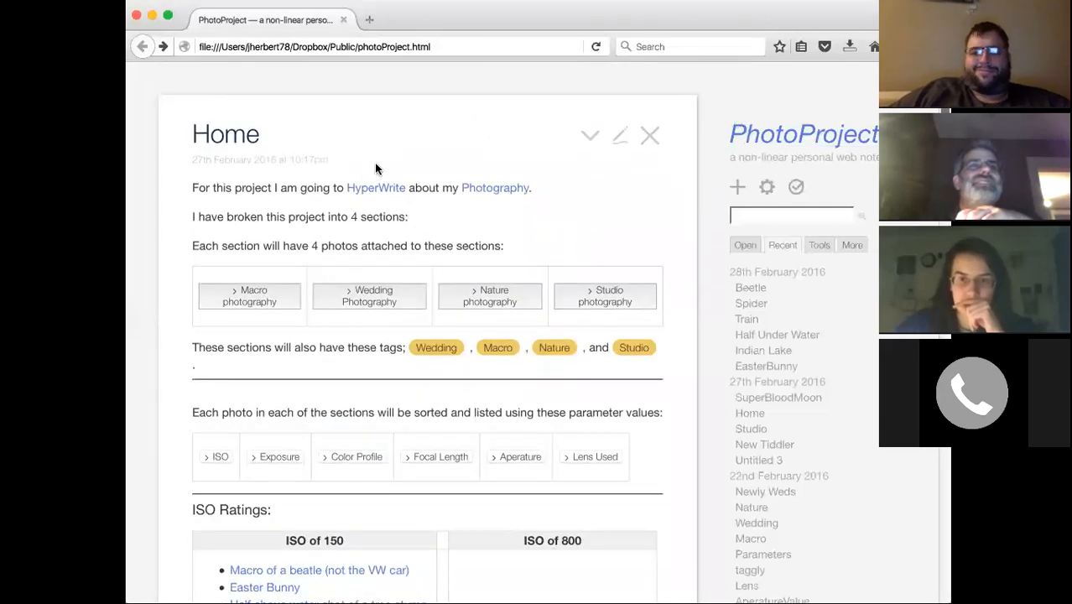
Scroll the Home tiddler past HyperWrite to the Focal Length and Aperture Value tables
{"action": "scroll", "scroll_direction": "down", "scroll_amount": 3}
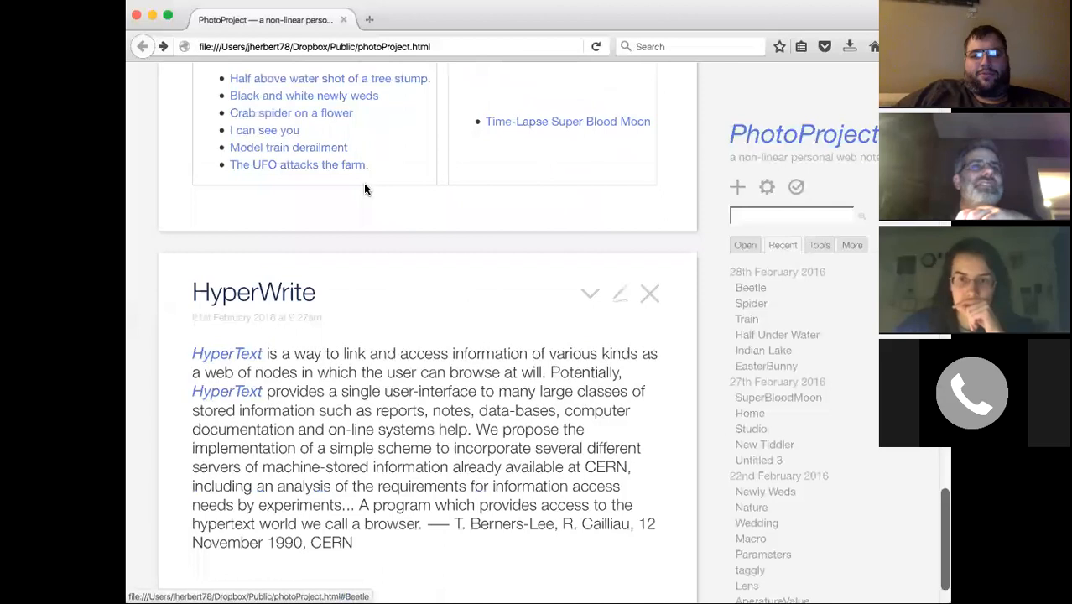
{"action": "mouse_move", "coordinate": [480, 399]}
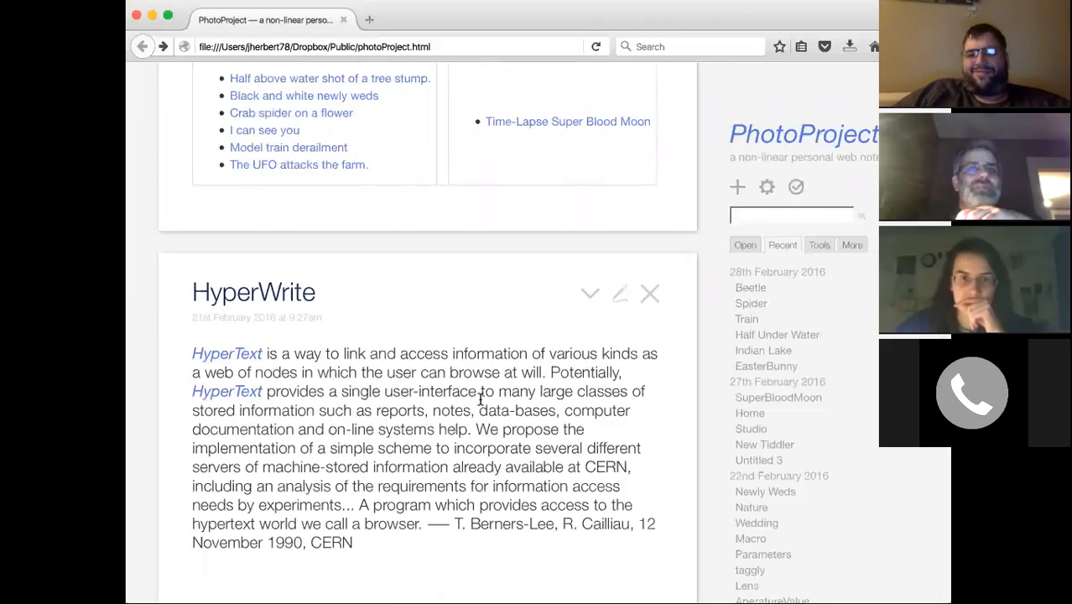
{"action": "mouse_move", "coordinate": [587, 459]}
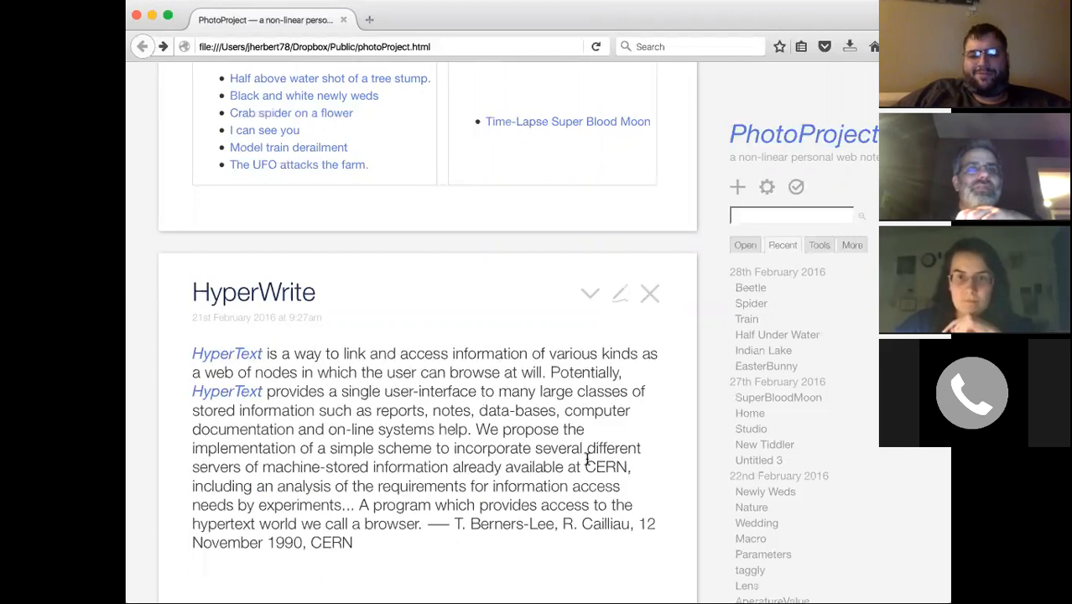
{"action": "mouse_move", "coordinate": [667, 486]}
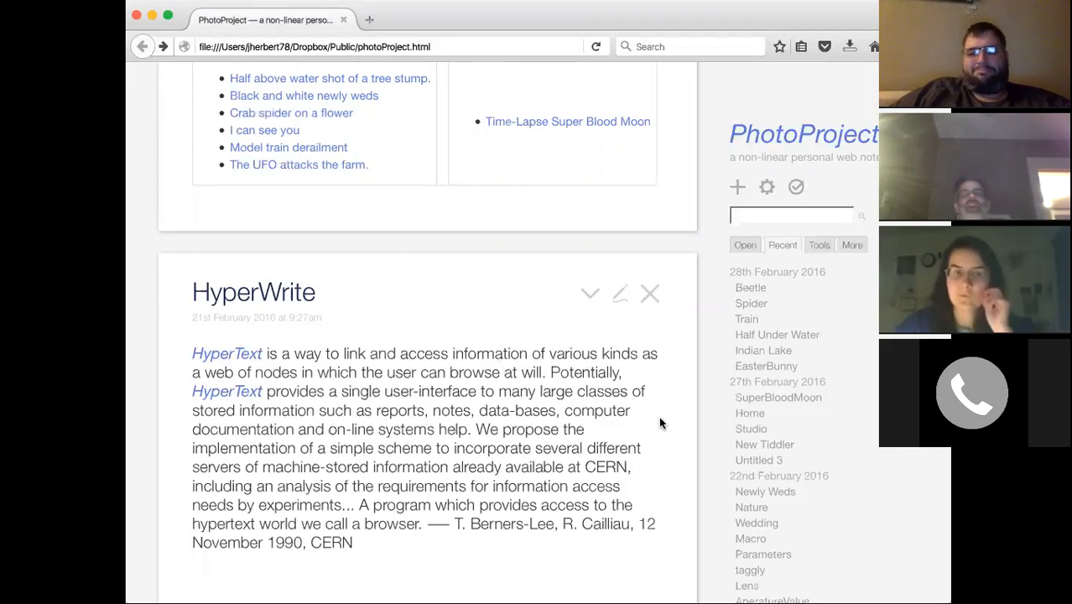
{"action": "mouse_move", "coordinate": [650, 295]}
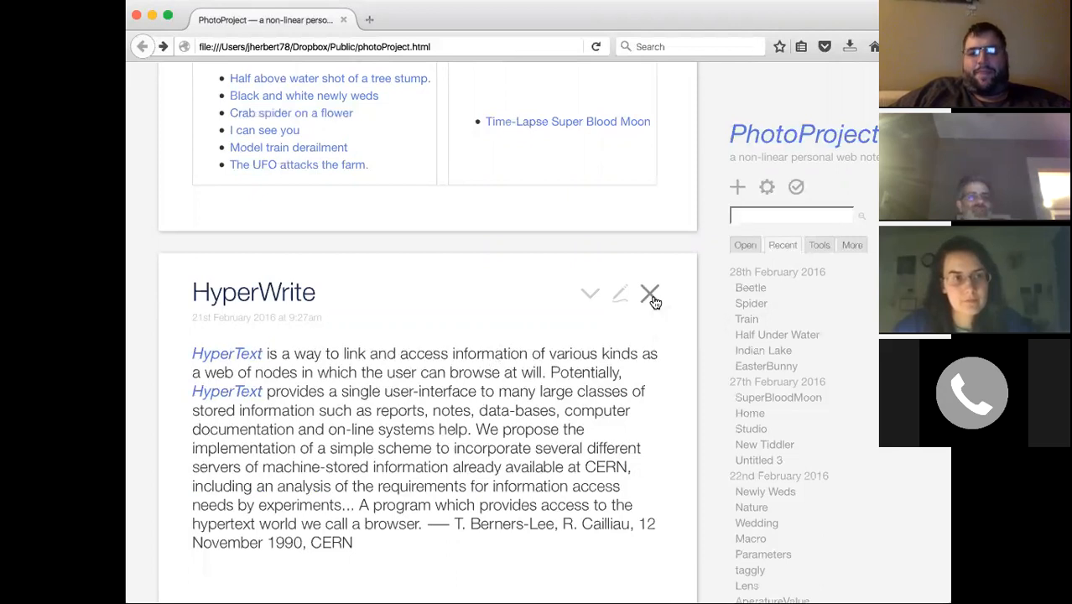
{"action": "mouse_move", "coordinate": [650, 295]}
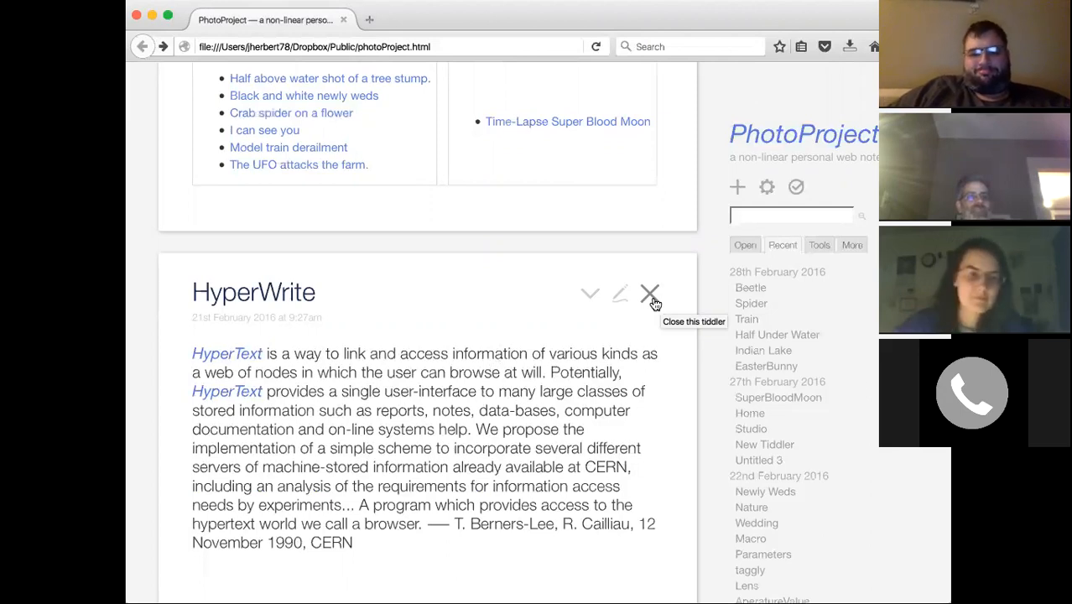
{"action": "mouse_move", "coordinate": [619, 292]}
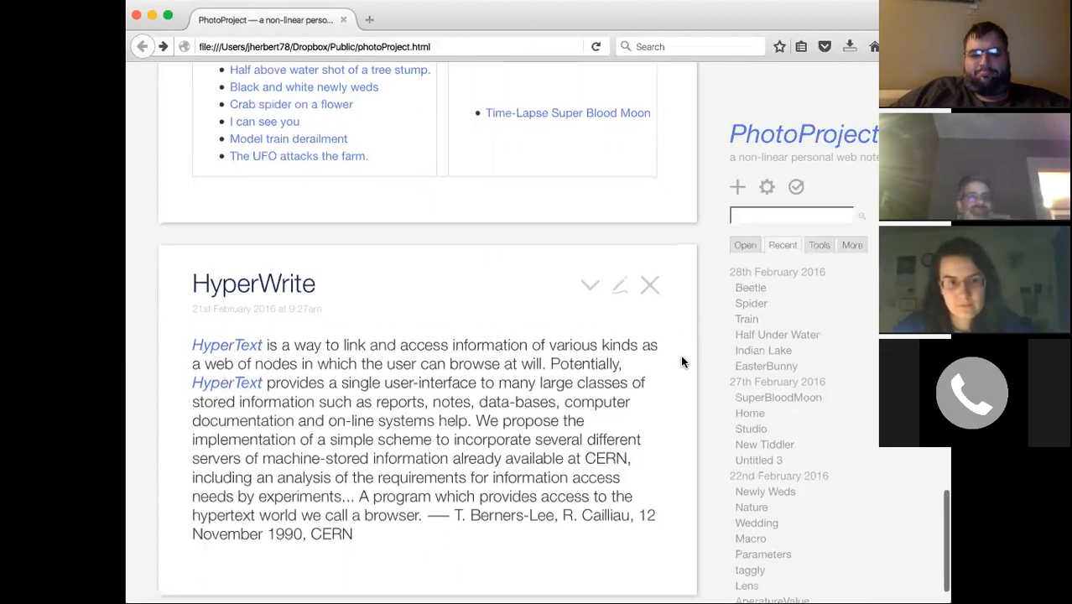
{"action": "scroll", "scroll_direction": "up", "scroll_amount": 3}
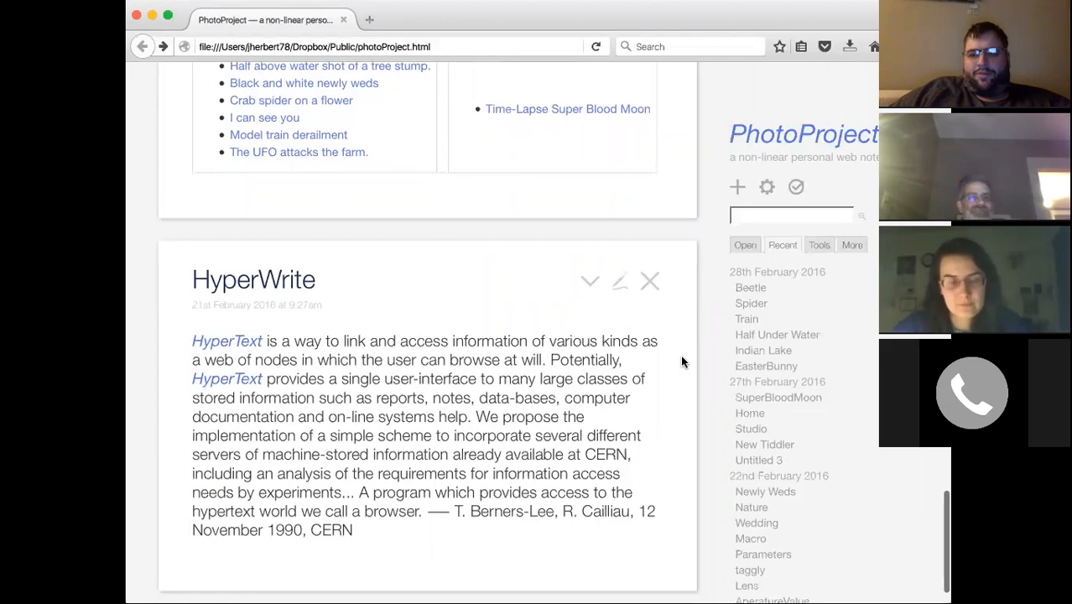
{"action": "scroll", "scroll_direction": "up", "scroll_amount": 3}
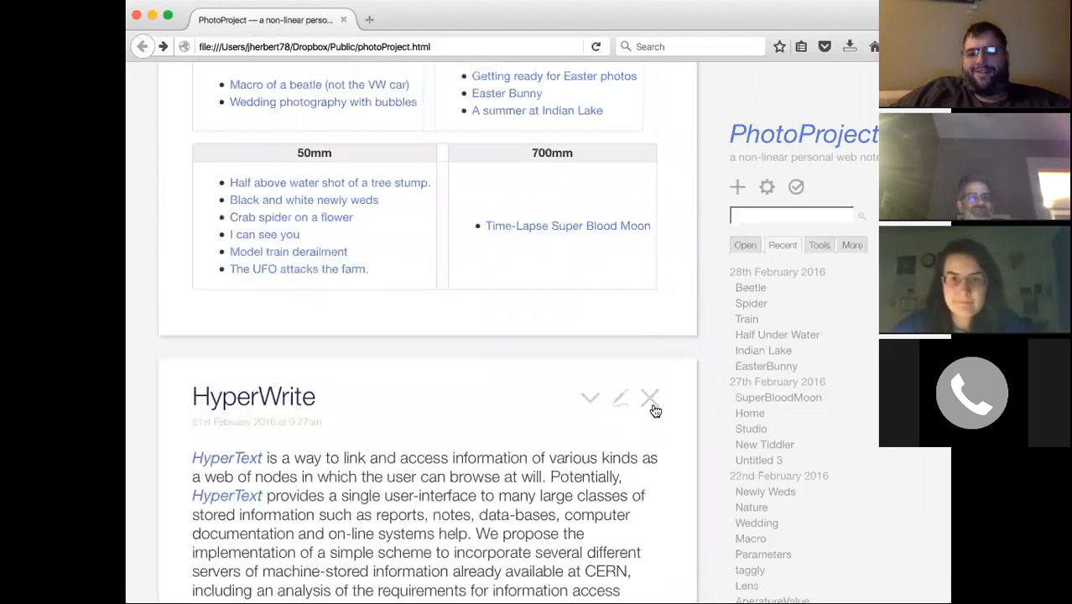
{"action": "scroll", "scroll_direction": "up", "scroll_amount": 3}
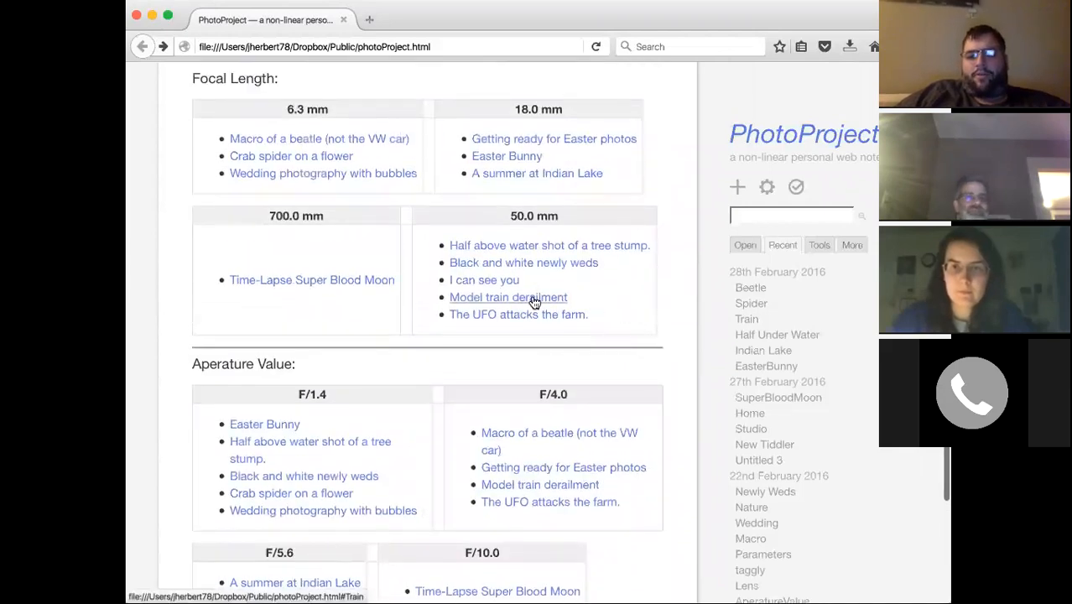
{"action": "left_click", "coordinate": [508, 297]}
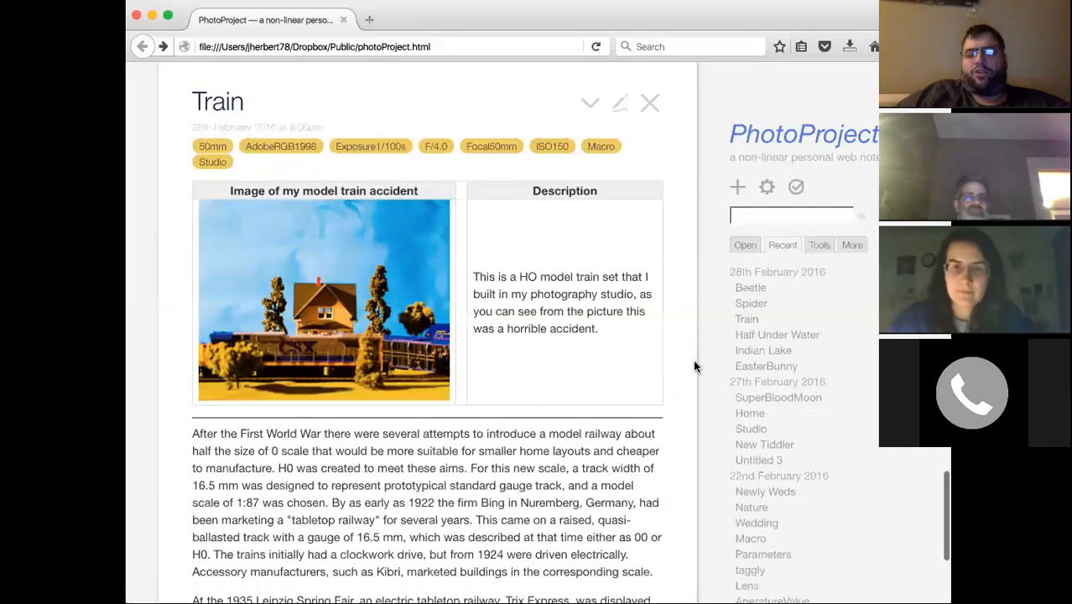
{"action": "scroll", "scroll_direction": "down", "scroll_amount": 3}
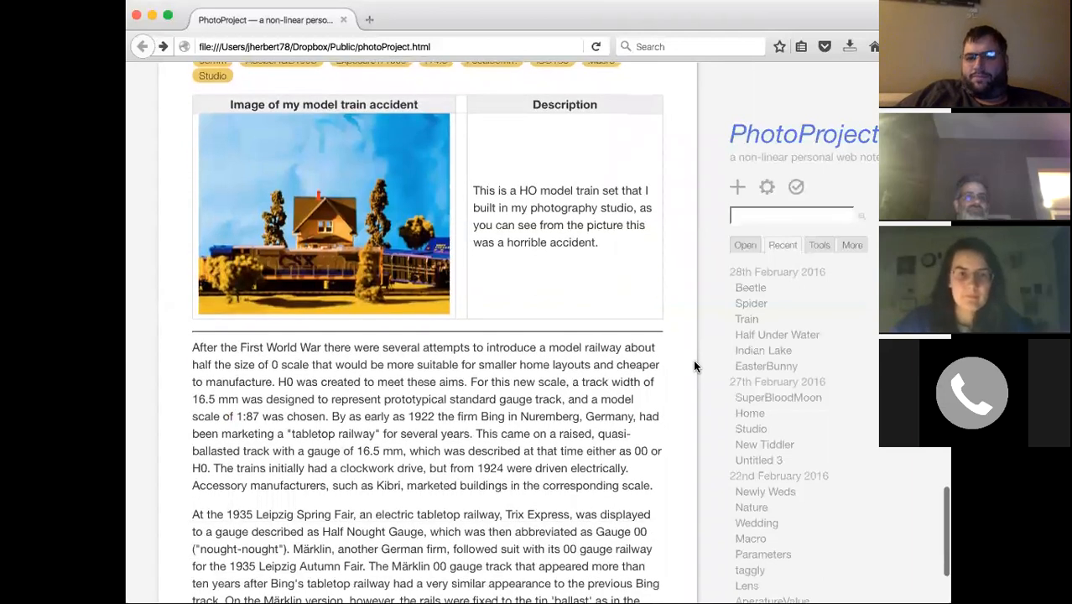
{"action": "mouse_move", "coordinate": [375, 166]}
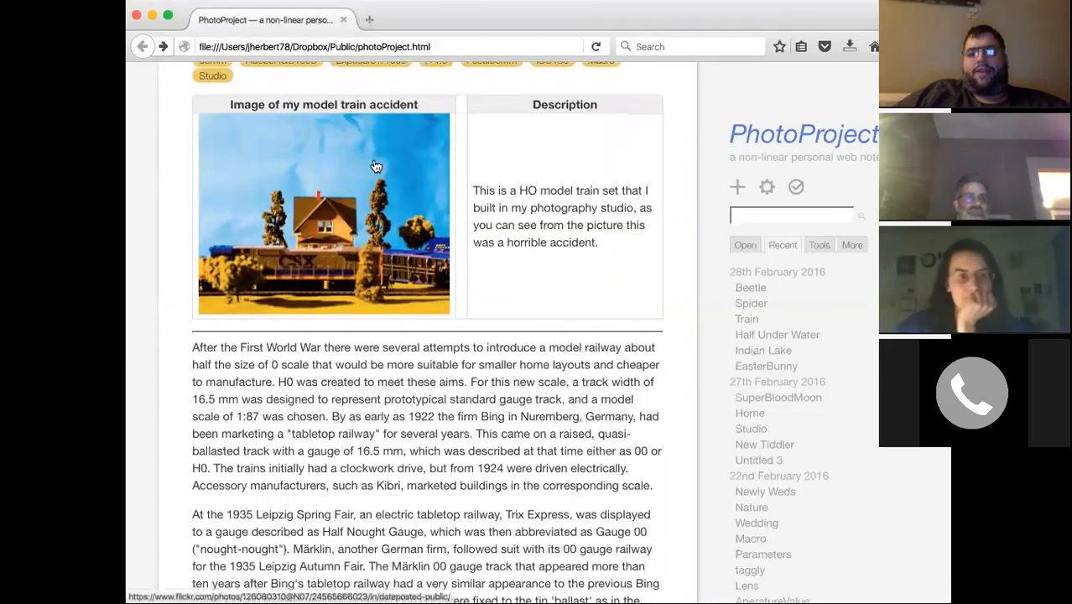
{"action": "mouse_move", "coordinate": [315, 138]}
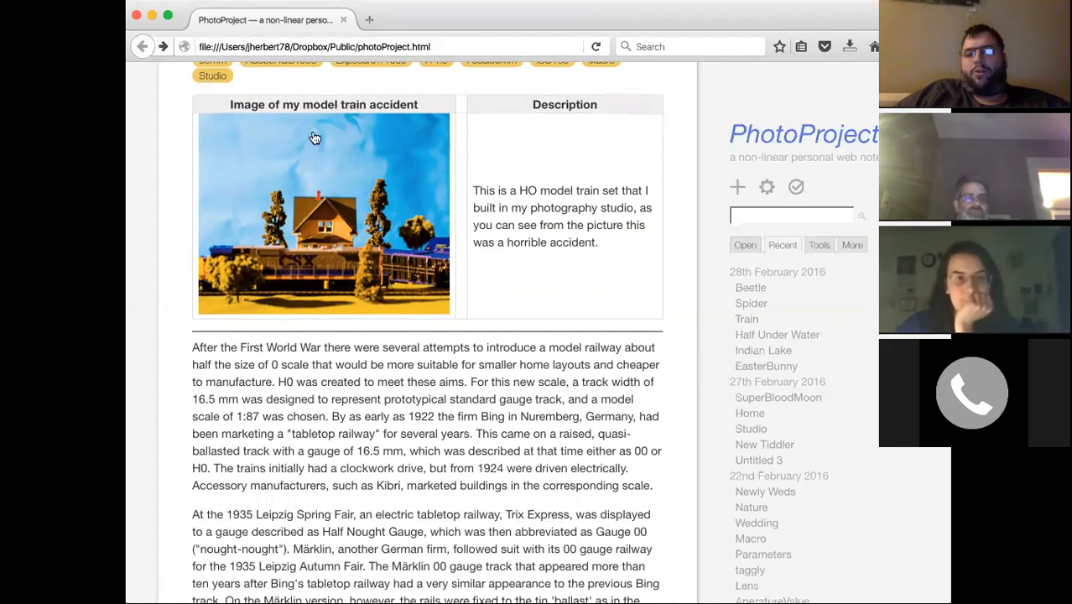
{"action": "mouse_move", "coordinate": [562, 146]}
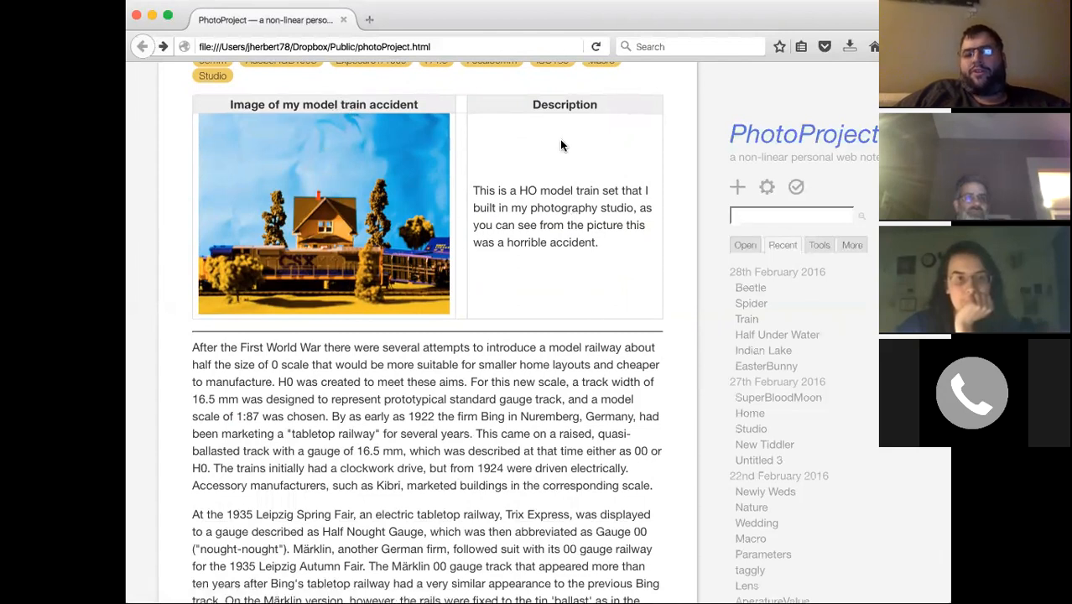
{"action": "scroll", "scroll_direction": "down", "scroll_amount": 3}
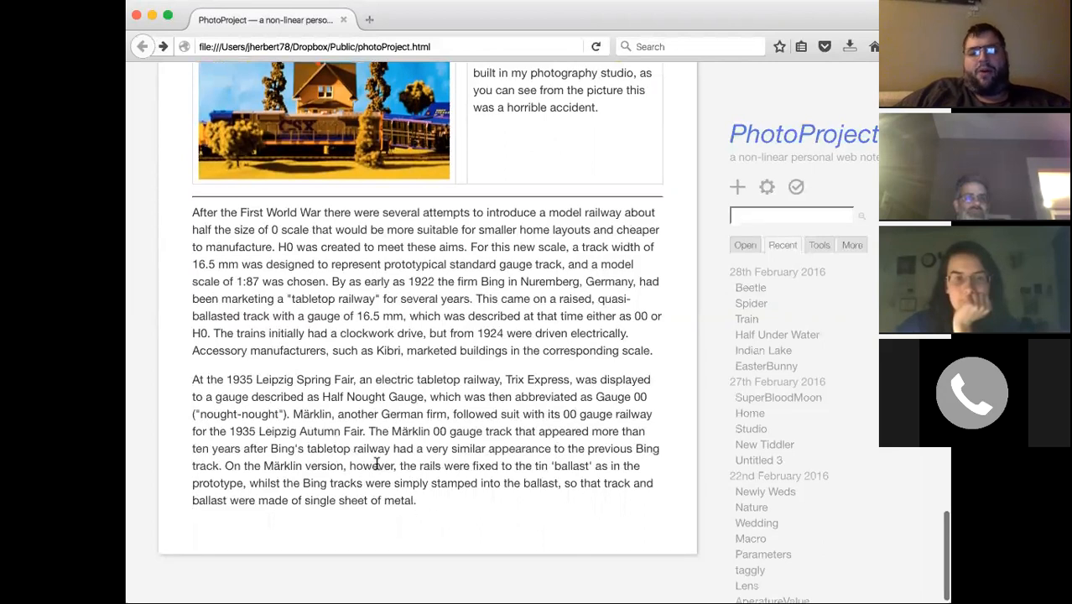
{"action": "scroll", "scroll_direction": "up", "scroll_amount": 3}
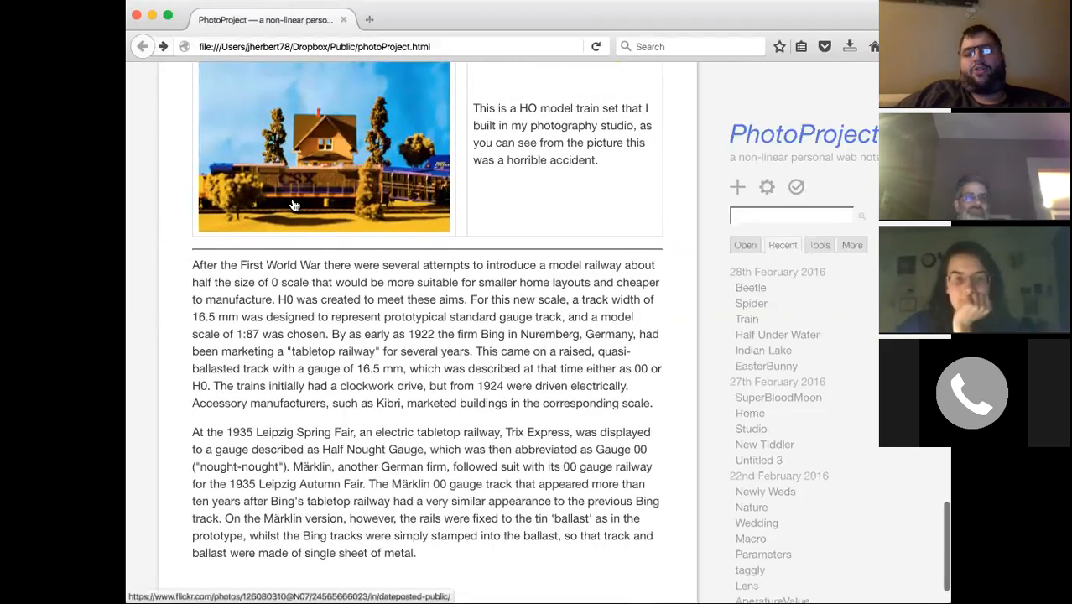
{"action": "scroll", "scroll_direction": "up", "scroll_amount": 3}
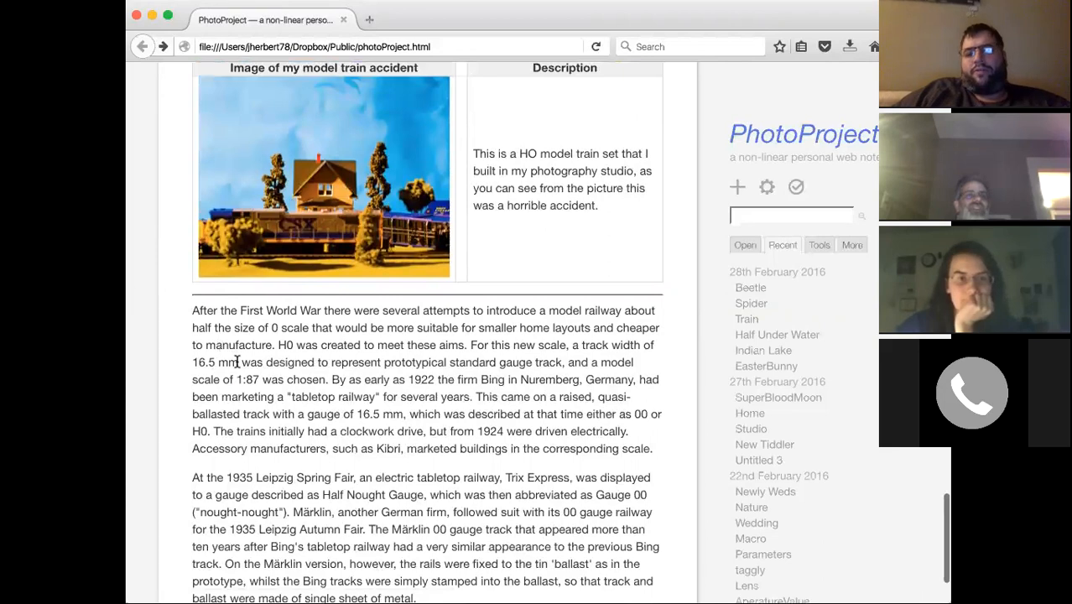
{"action": "scroll", "scroll_direction": "up", "scroll_amount": 3}
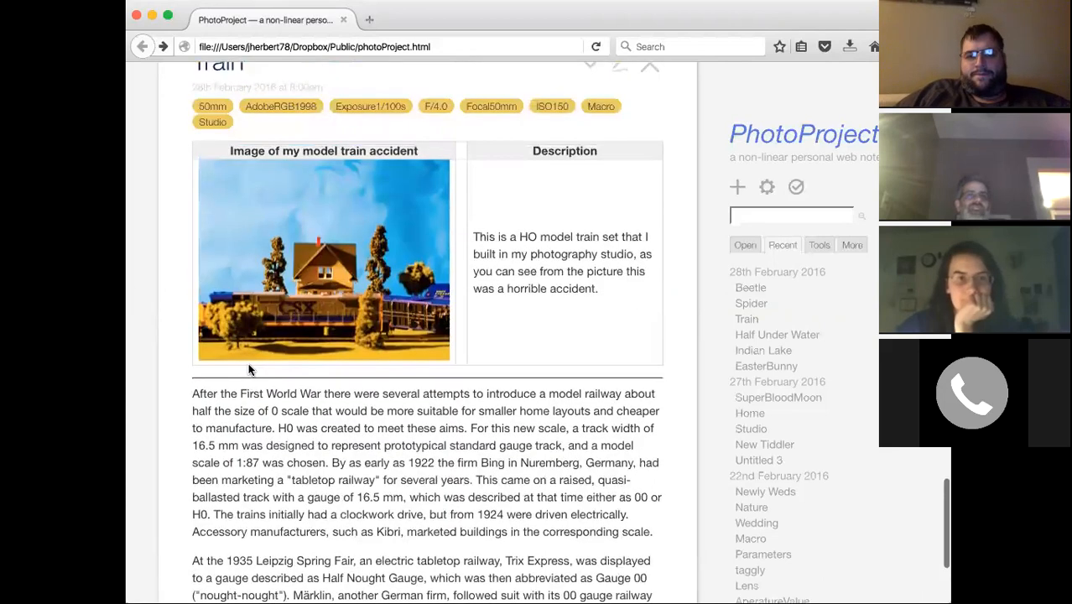
{"action": "scroll", "scroll_direction": "up", "scroll_amount": 3}
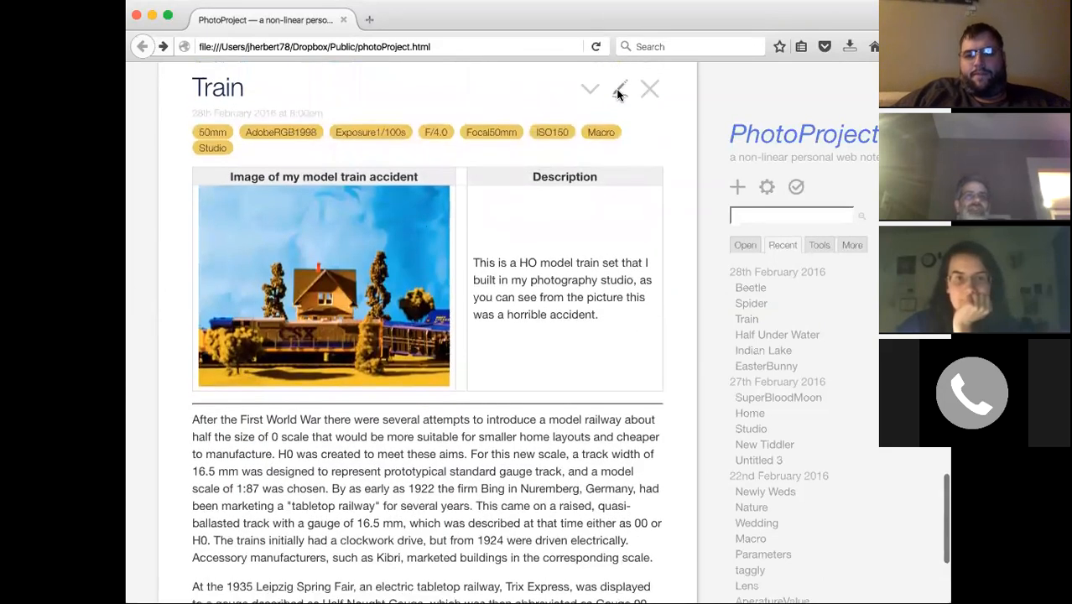
Put Train in edit mode and review its wiki text and preview, cursor on a blank line
{"action": "left_click", "coordinate": [619, 88]}
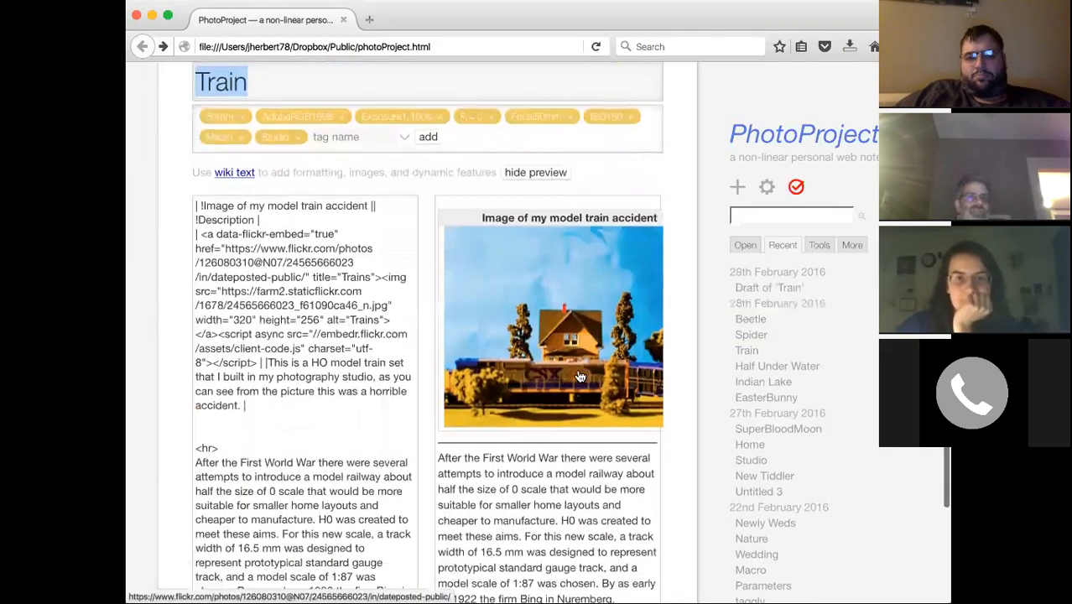
{"action": "scroll", "scroll_direction": "down", "scroll_amount": 3}
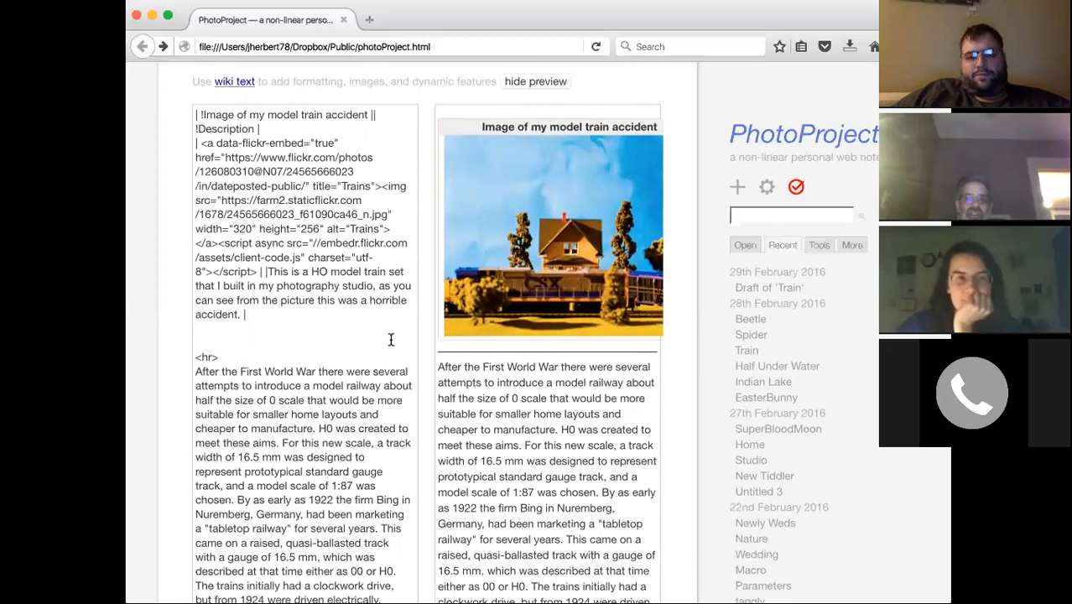
{"action": "scroll", "scroll_direction": "down", "scroll_amount": 3}
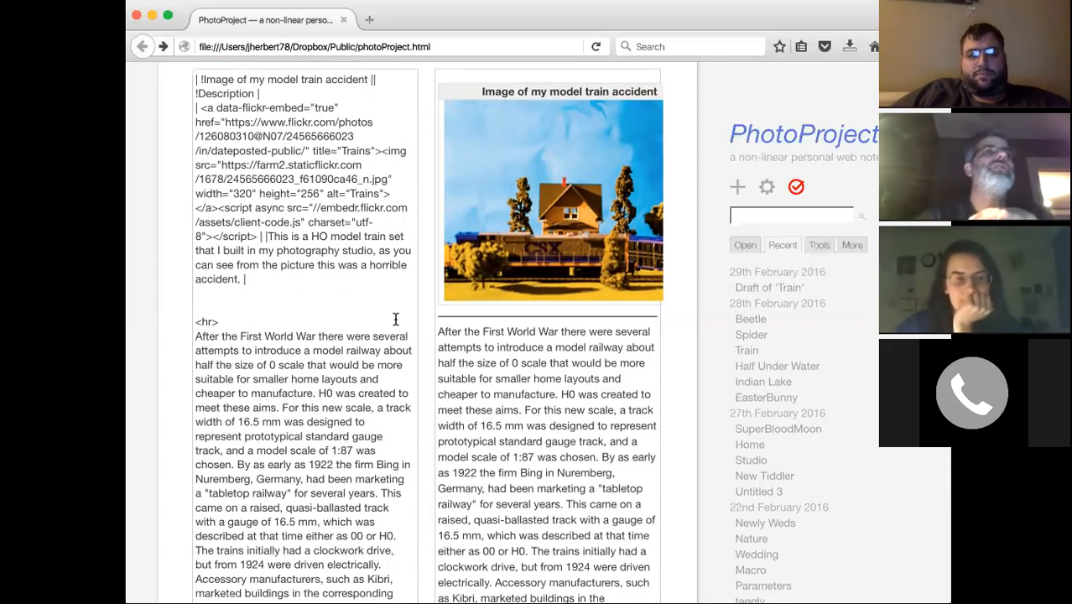
{"action": "mouse_move", "coordinate": [257, 160]}
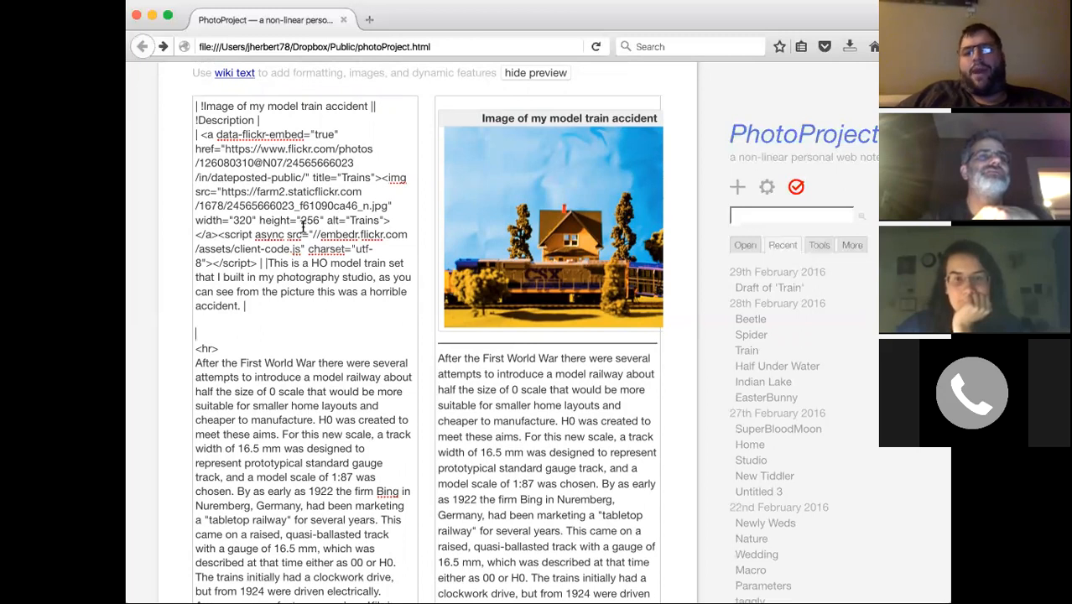
{"action": "mouse_move", "coordinate": [503, 270]}
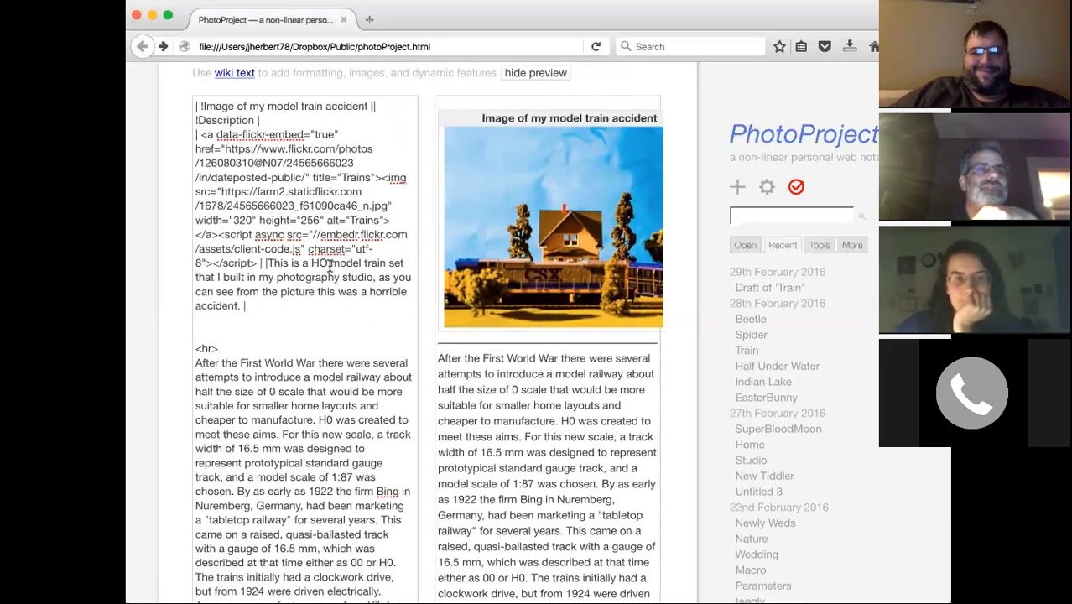
{"action": "left_click", "coordinate": [217, 325]}
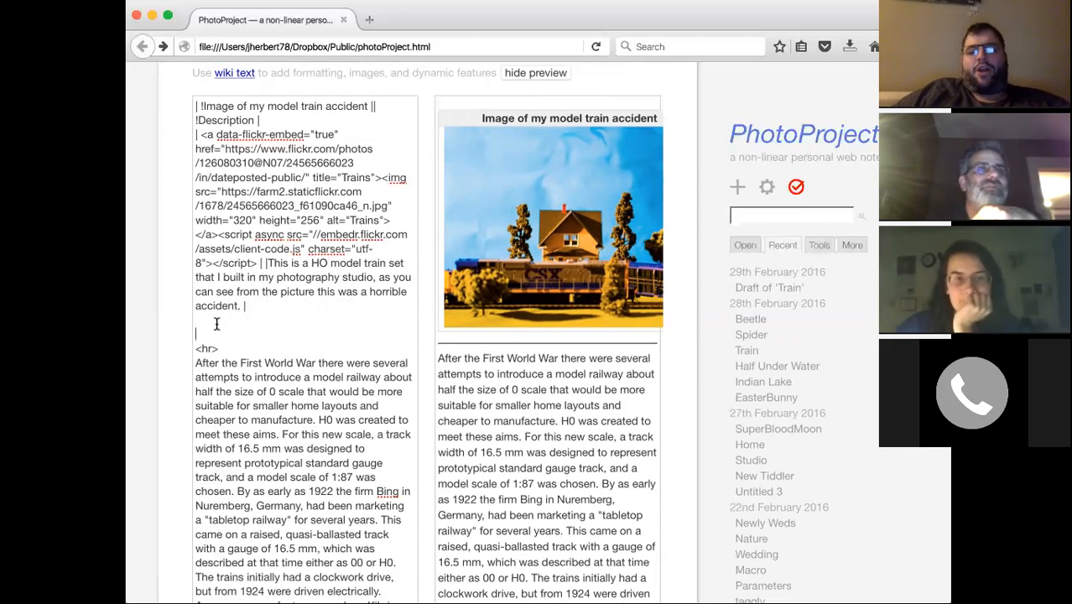
{"action": "scroll", "scroll_direction": "down", "scroll_amount": 3}
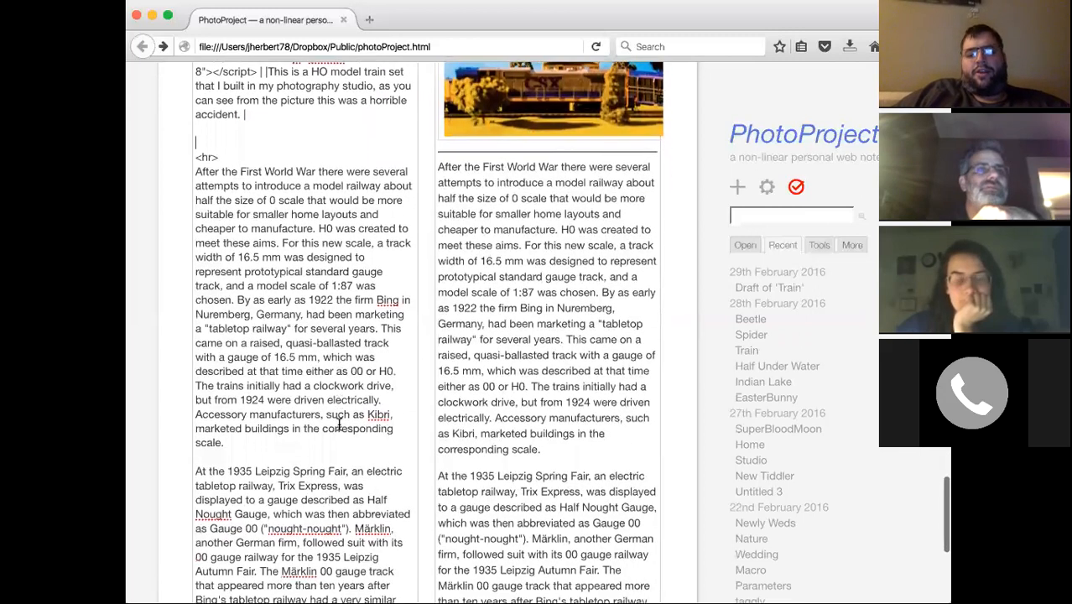
{"action": "scroll", "scroll_direction": "down", "scroll_amount": 3}
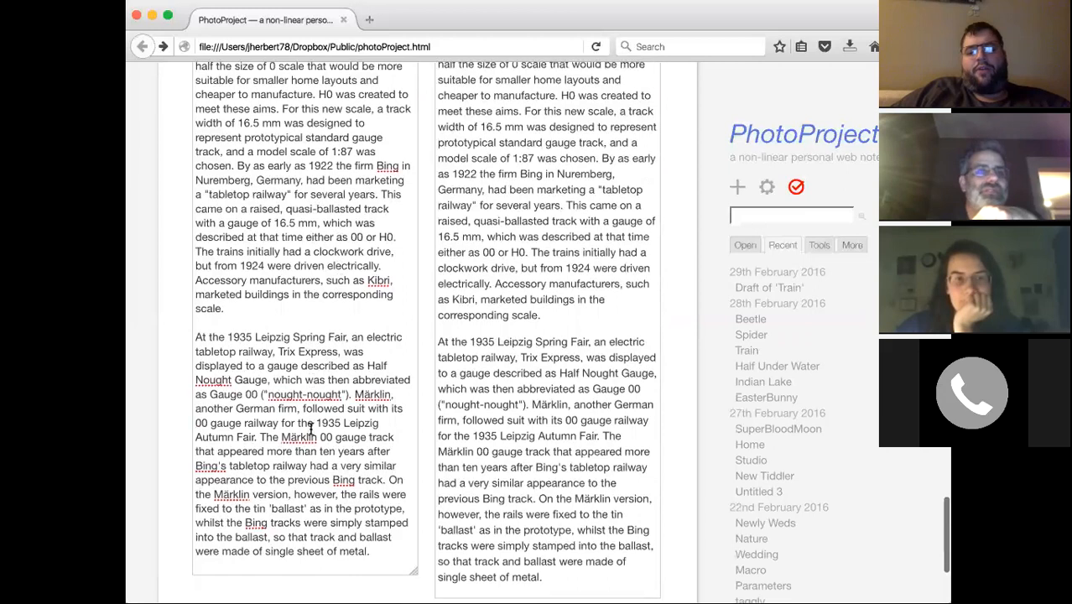
{"action": "scroll", "scroll_direction": "up", "scroll_amount": 3}
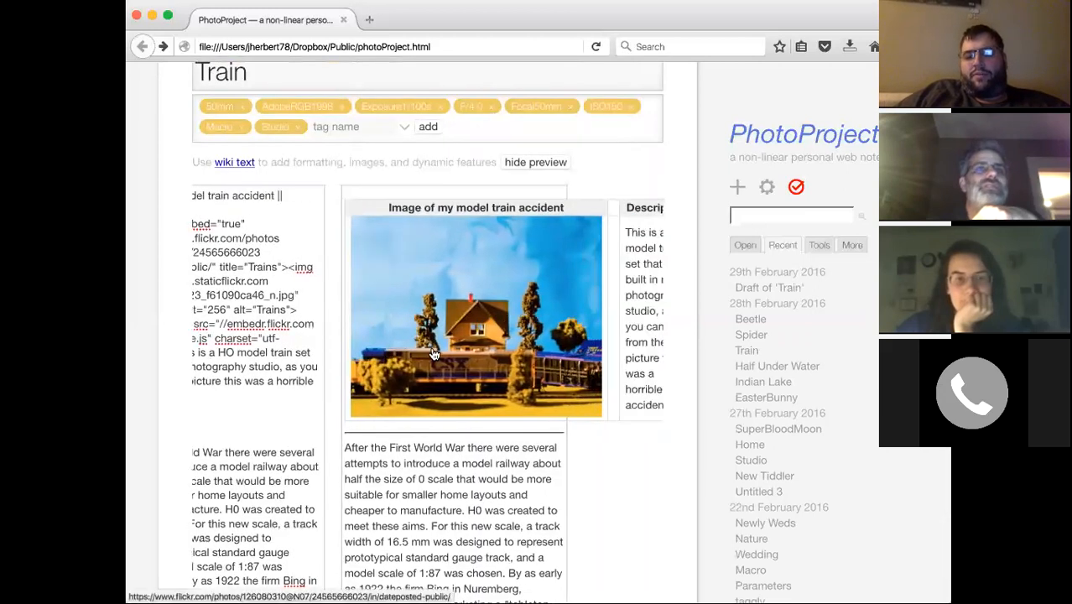
{"action": "mouse_move", "coordinate": [570, 347]}
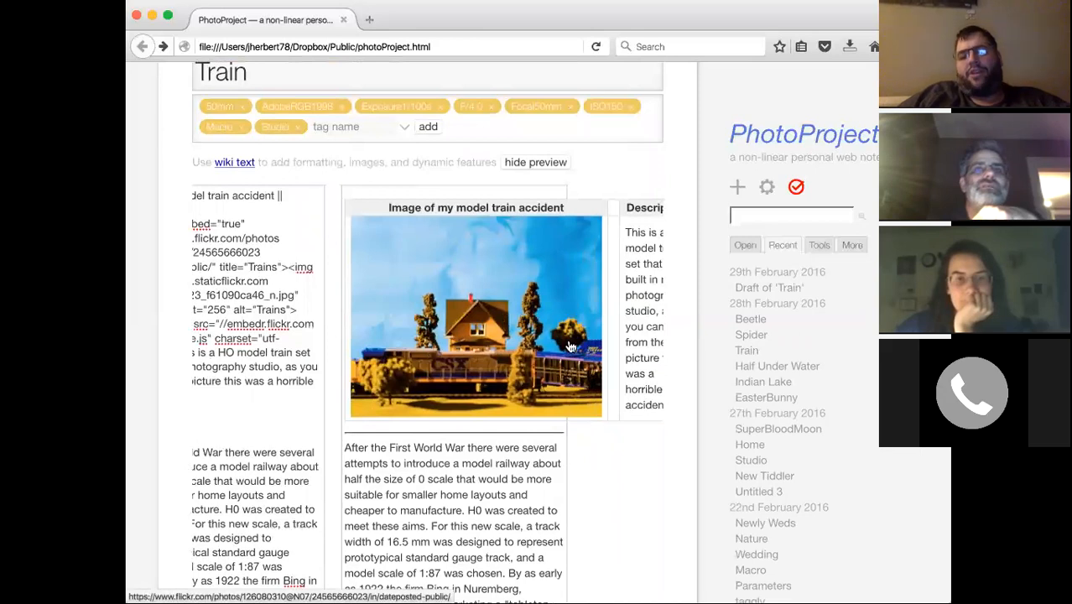
{"action": "mouse_move", "coordinate": [610, 446]}
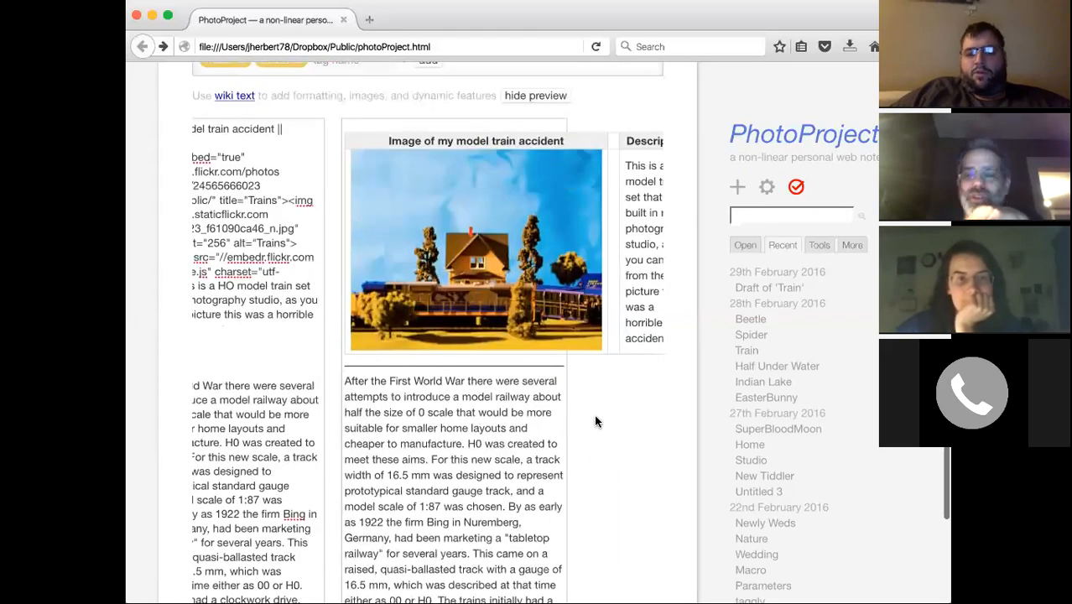
{"action": "mouse_move", "coordinate": [603, 337]}
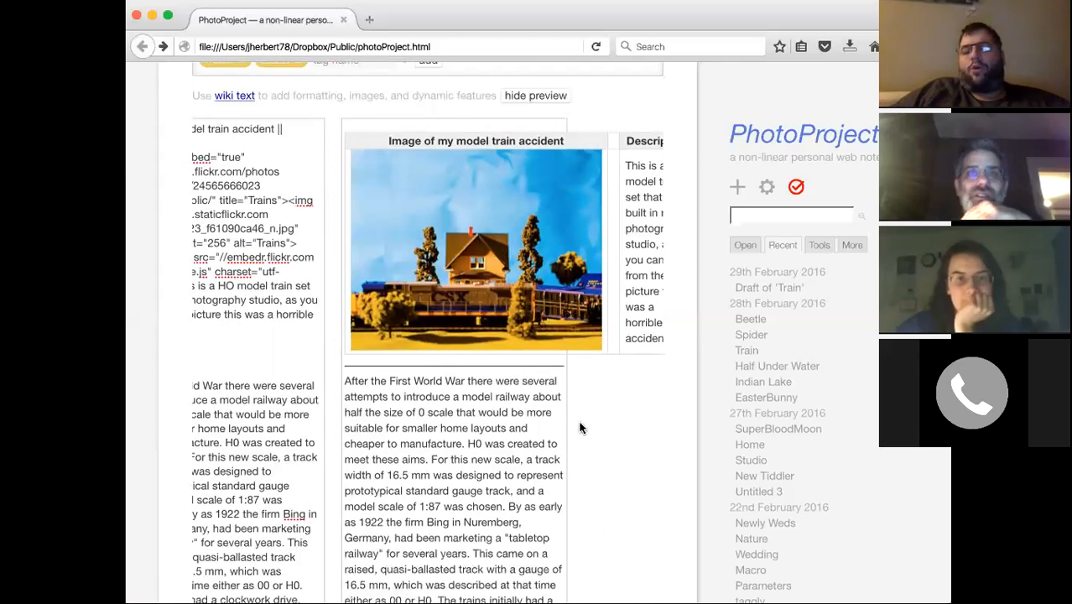
{"action": "mouse_move", "coordinate": [589, 397]}
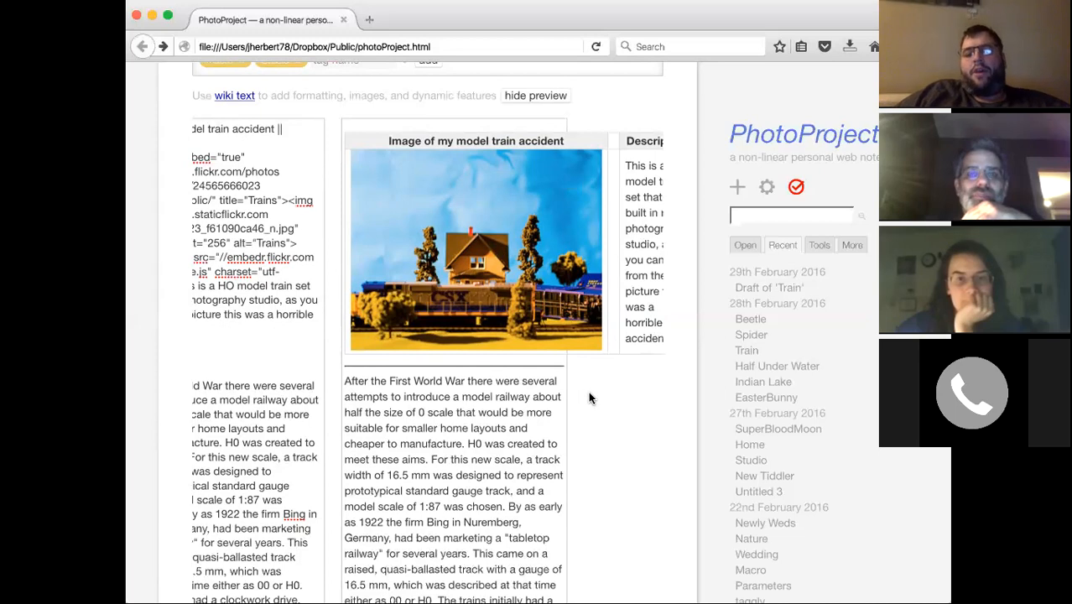
Scroll back up to the Train draft's title
{"action": "scroll", "scroll_direction": "up", "scroll_amount": 3}
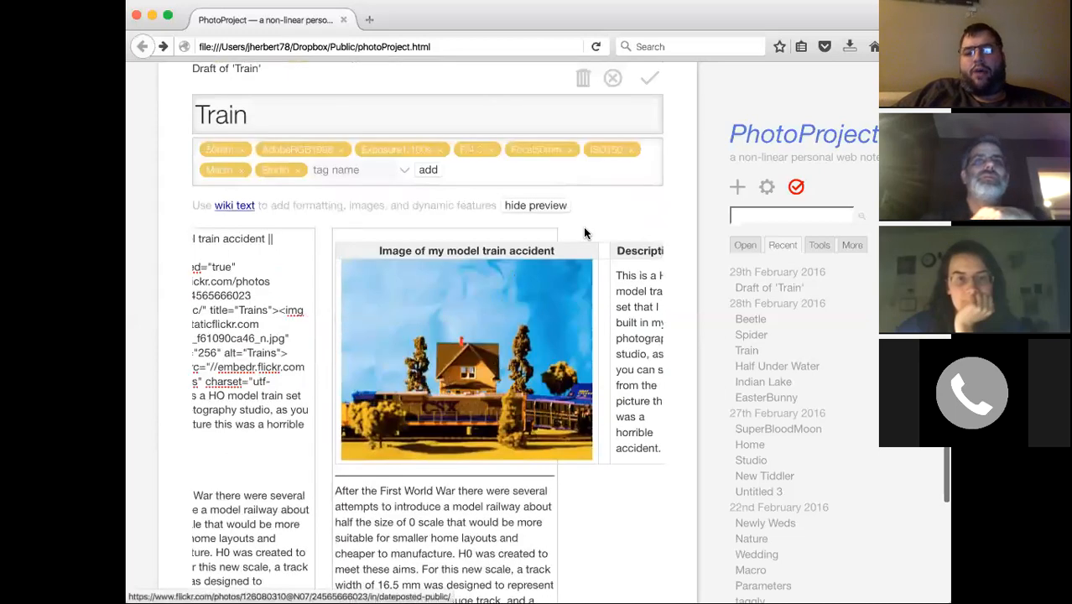
{"action": "mouse_move", "coordinate": [489, 295]}
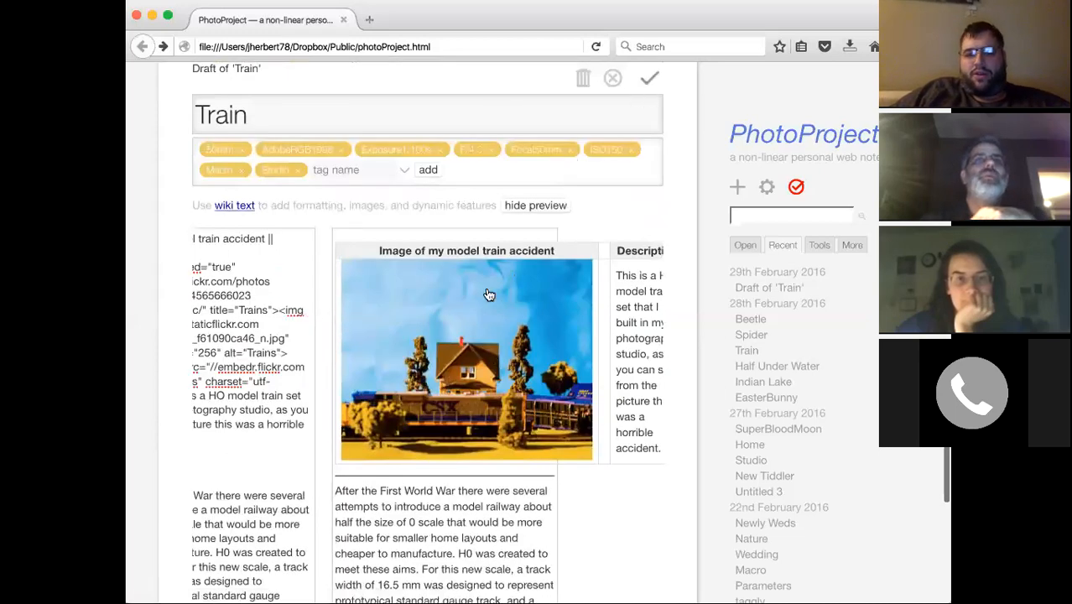
Confirm the Train edits with the checkmark and show the More actions menu
{"action": "left_click", "coordinate": [650, 78]}
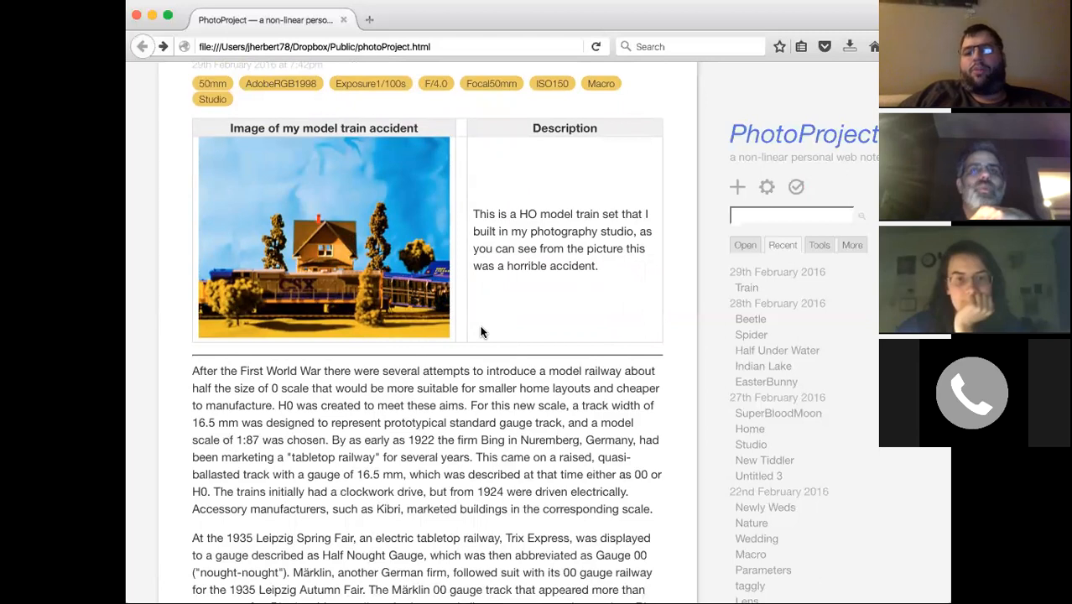
{"action": "mouse_move", "coordinate": [535, 398]}
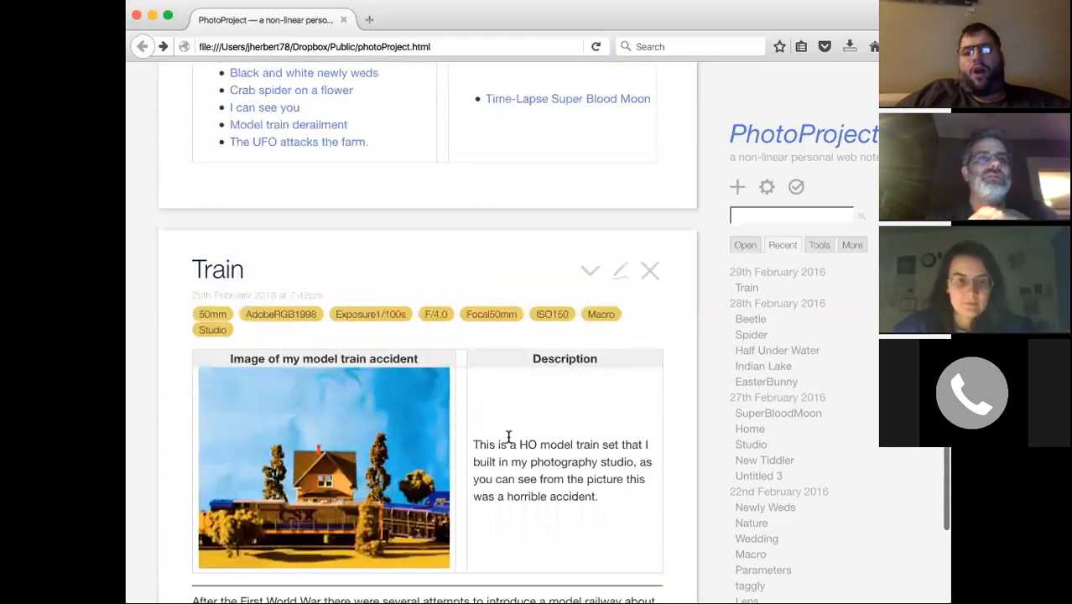
{"action": "left_click", "coordinate": [591, 198]}
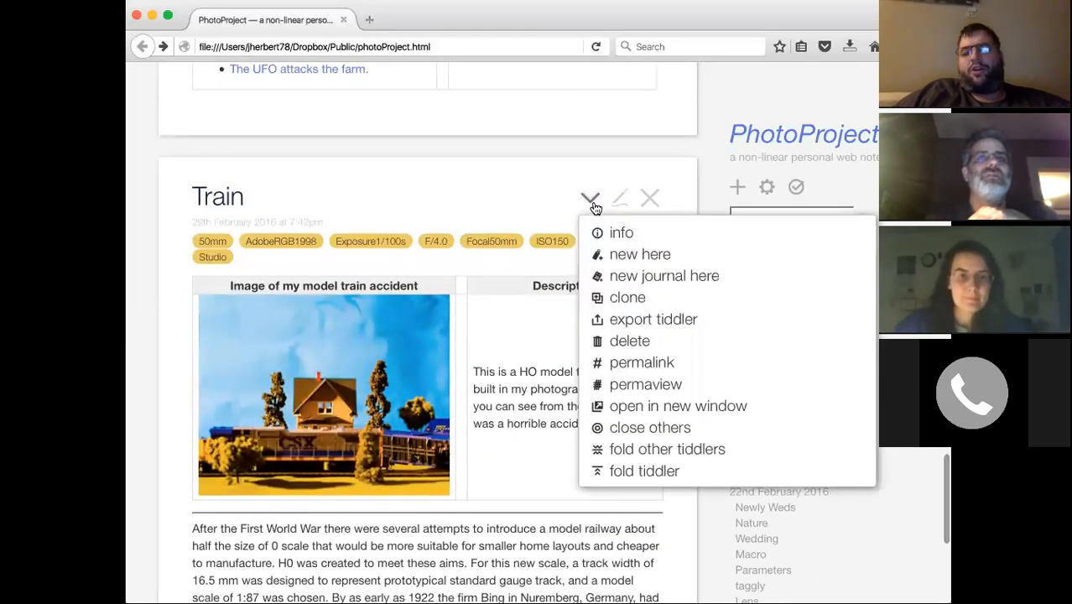
{"action": "mouse_move", "coordinate": [627, 297]}
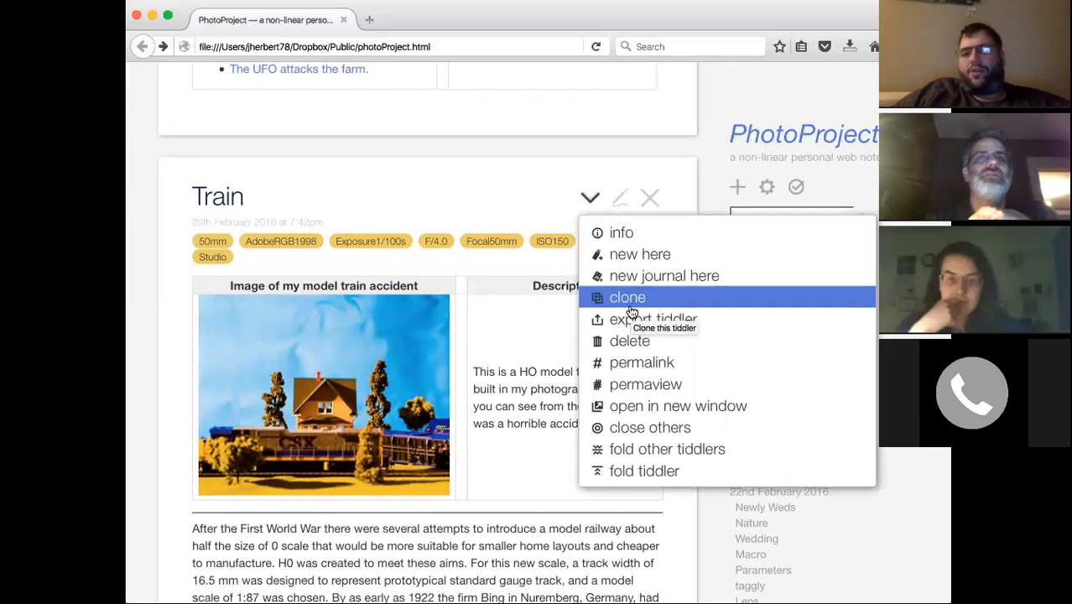
{"action": "mouse_move", "coordinate": [516, 199]}
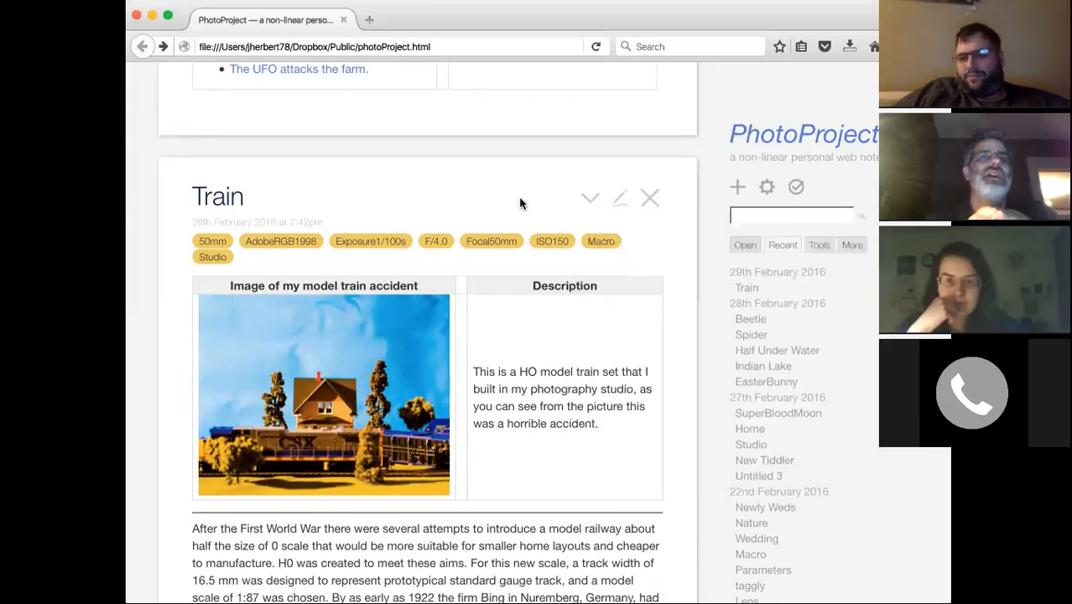
{"action": "mouse_move", "coordinate": [519, 240]}
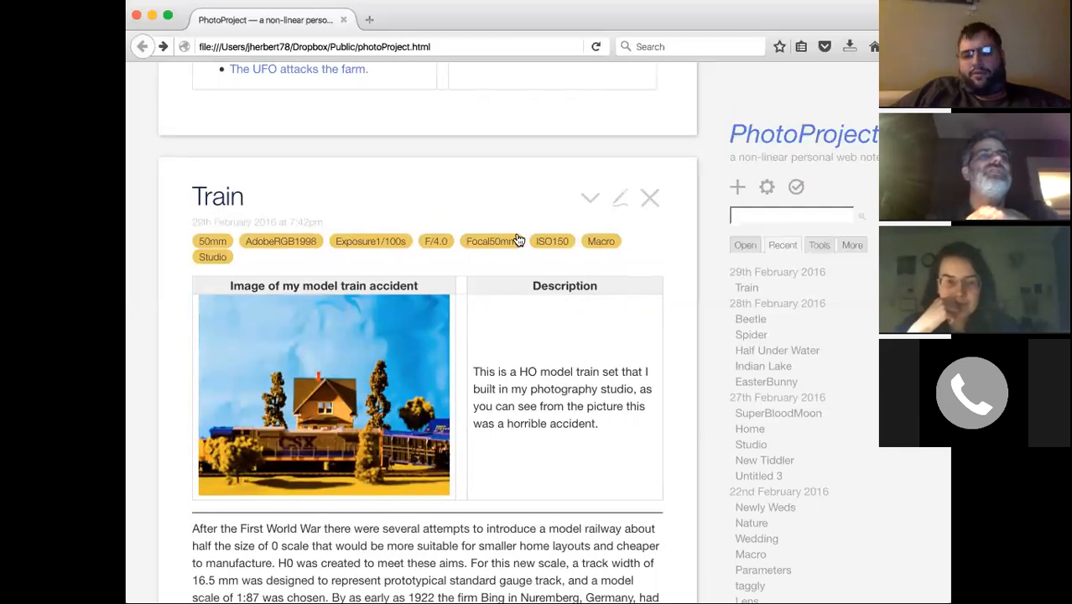
{"action": "mouse_move", "coordinate": [497, 223]}
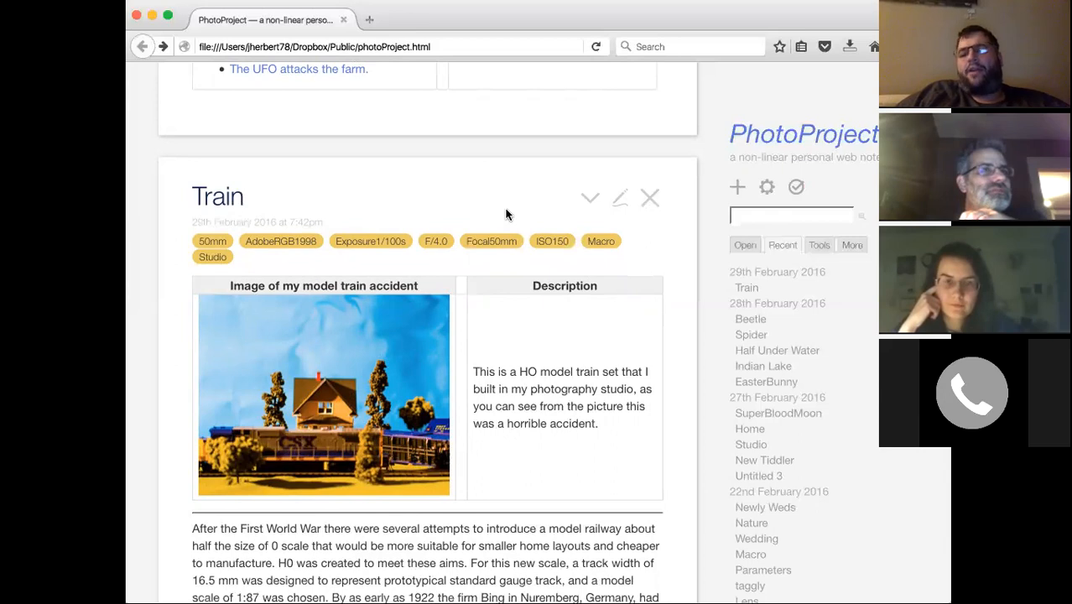
{"action": "mouse_move", "coordinate": [470, 211]}
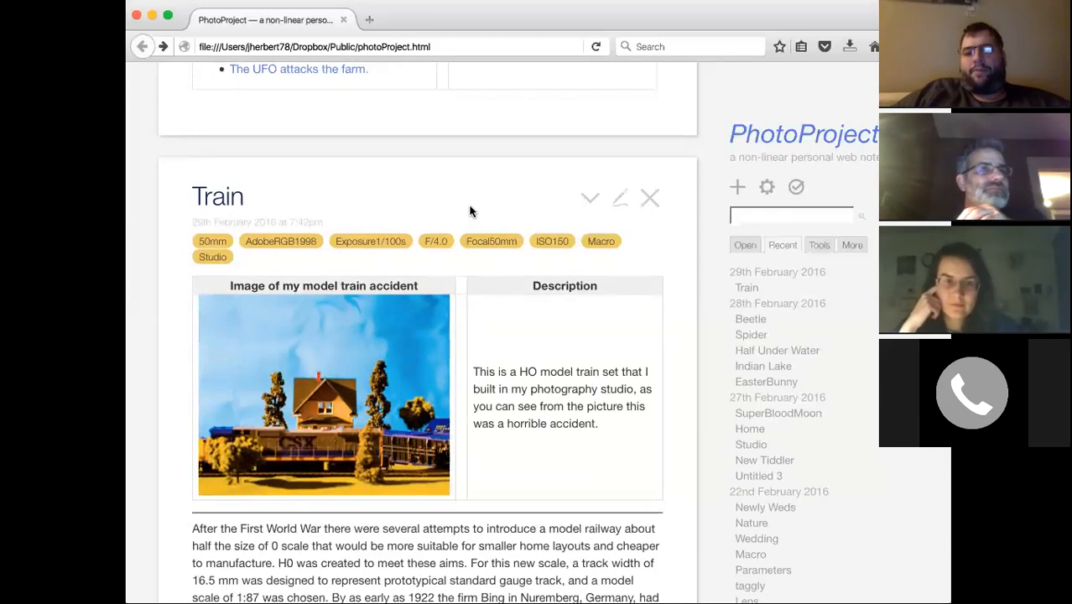
{"action": "mouse_move", "coordinate": [514, 216]}
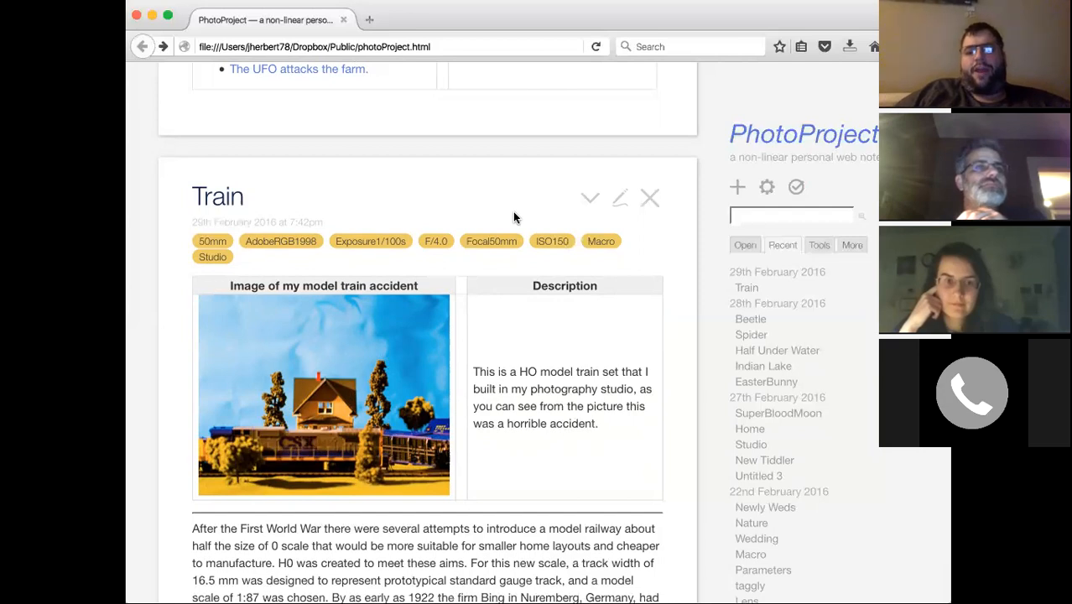
{"action": "mouse_move", "coordinate": [532, 215]}
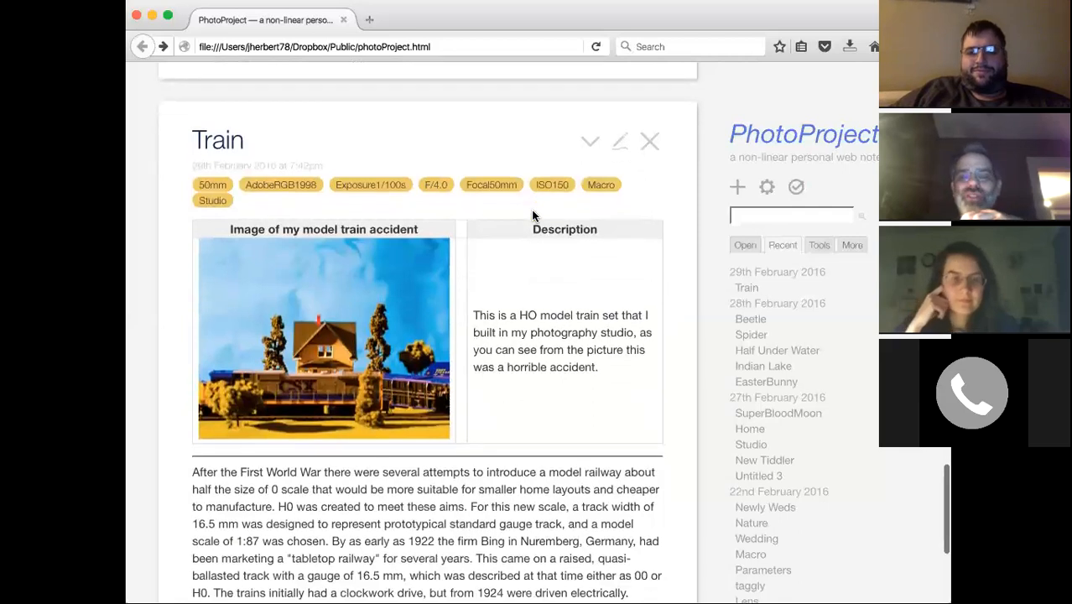
{"action": "scroll", "scroll_direction": "down", "scroll_amount": 3}
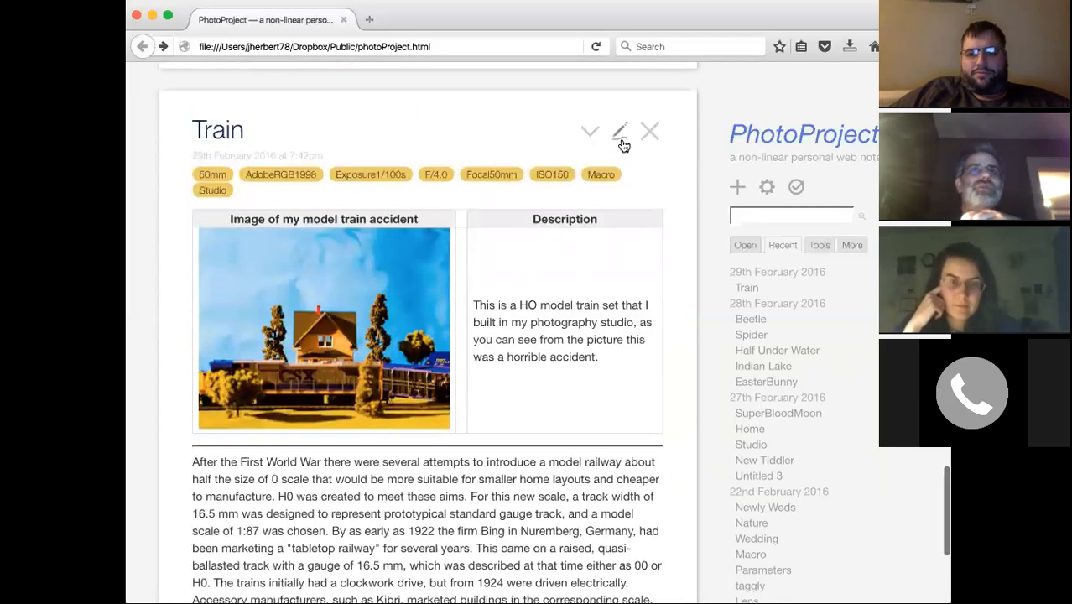
Edit Train and select the horrible-accident description text in its table
{"action": "left_click", "coordinate": [620, 131]}
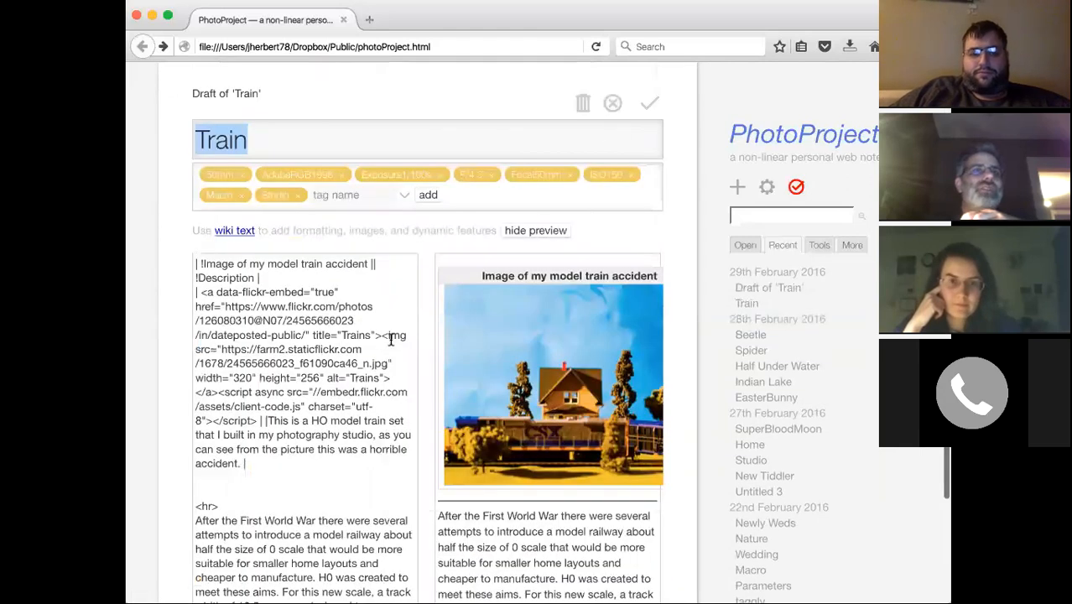
{"action": "scroll", "scroll_direction": "down", "scroll_amount": 3}
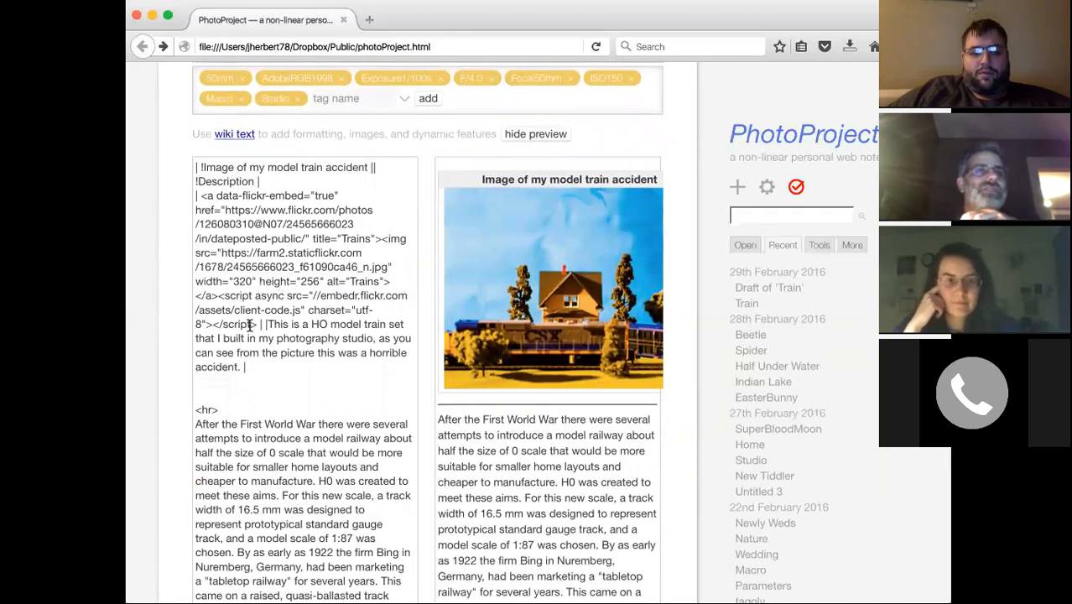
{"action": "mouse_move", "coordinate": [299, 286]}
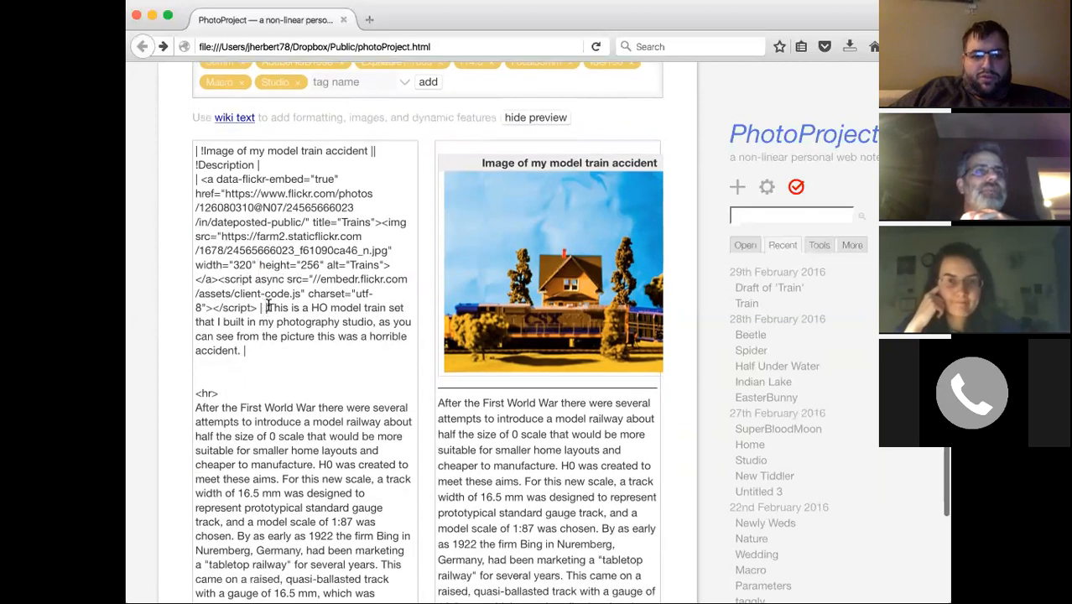
{"action": "left_click_drag", "start_coordinate": [266, 307], "coordinate": [243, 350]}
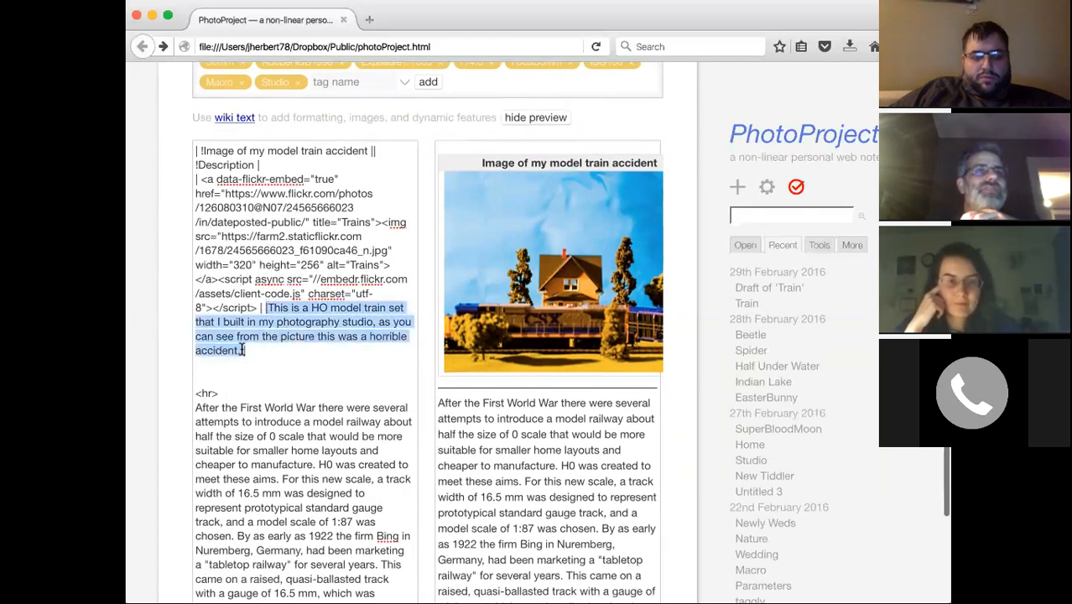
Add a new field named description holding that text
{"action": "scroll", "scroll_direction": "down", "scroll_amount": 3}
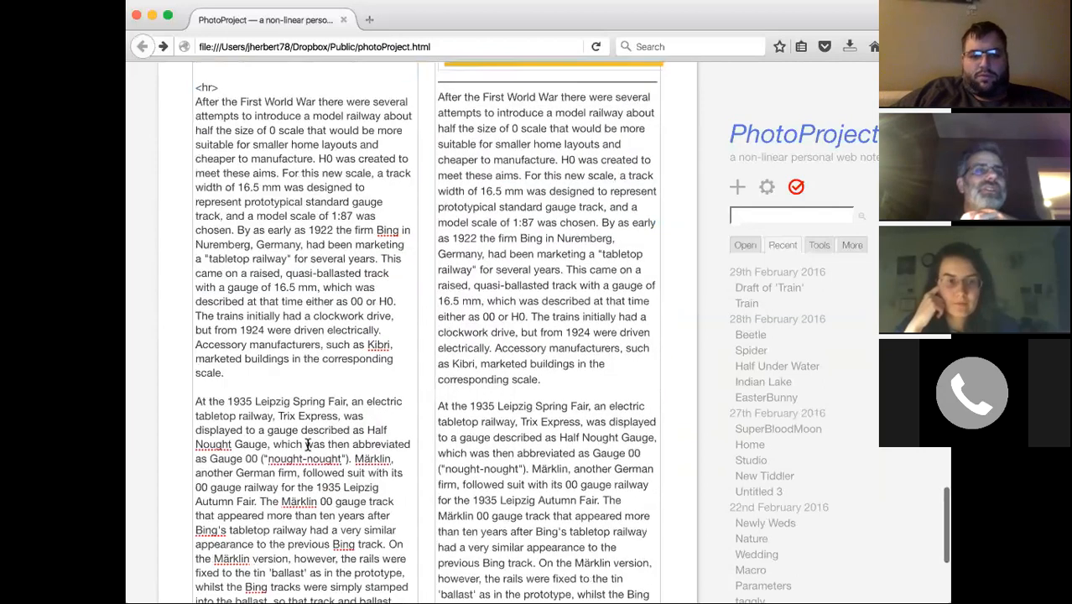
{"action": "scroll", "scroll_direction": "down", "scroll_amount": 3}
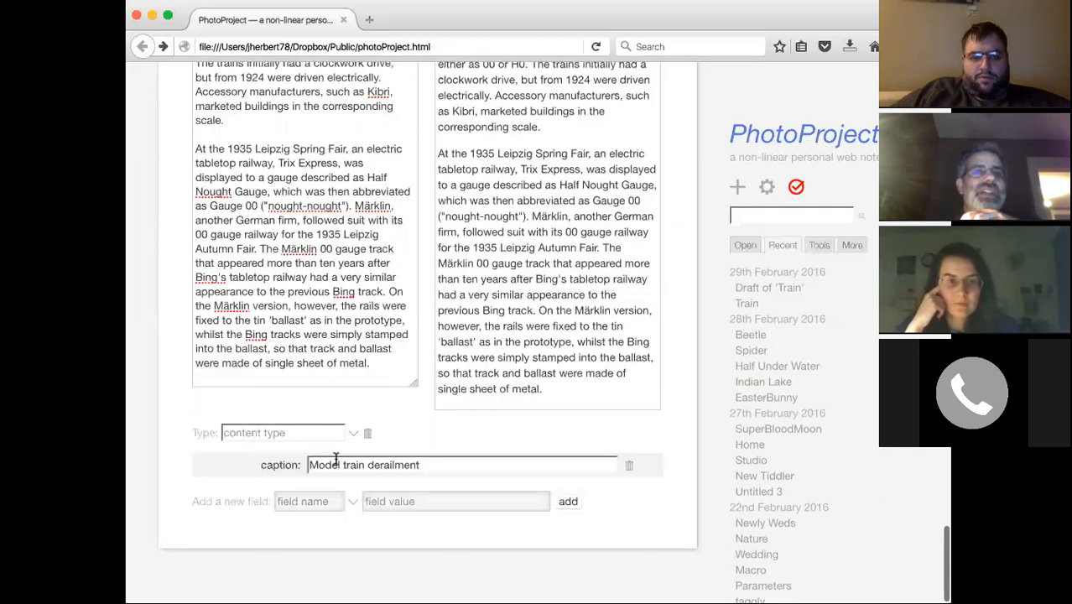
{"action": "left_click", "coordinate": [308, 501]}
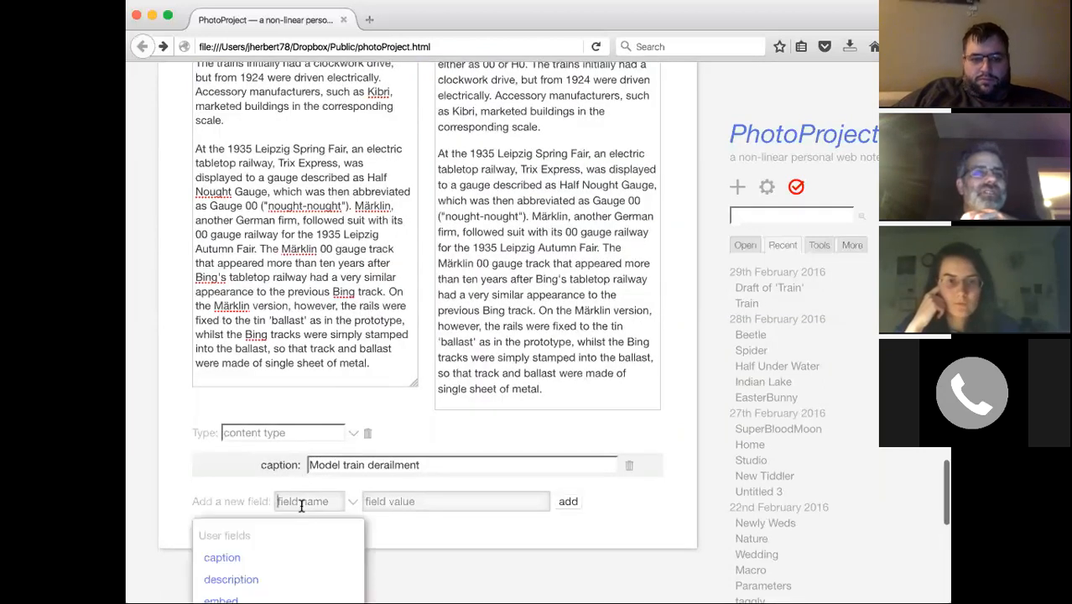
{"action": "left_click", "coordinate": [231, 579]}
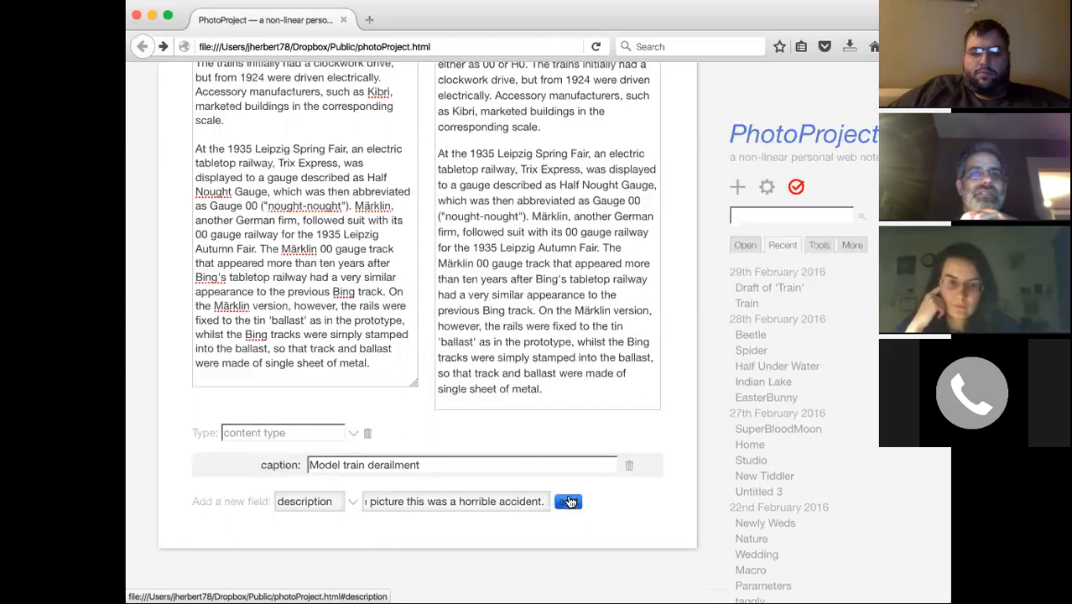
{"action": "left_click", "coordinate": [568, 501]}
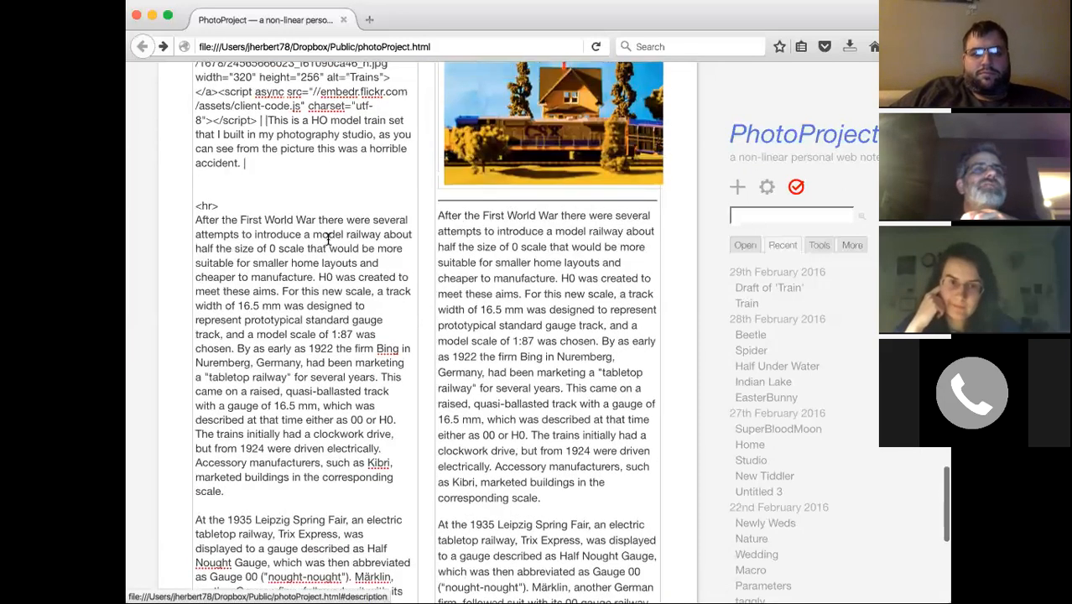
Replace the Description cell text with {{!!description}} and save Train
{"action": "scroll", "scroll_direction": "up", "scroll_amount": 3}
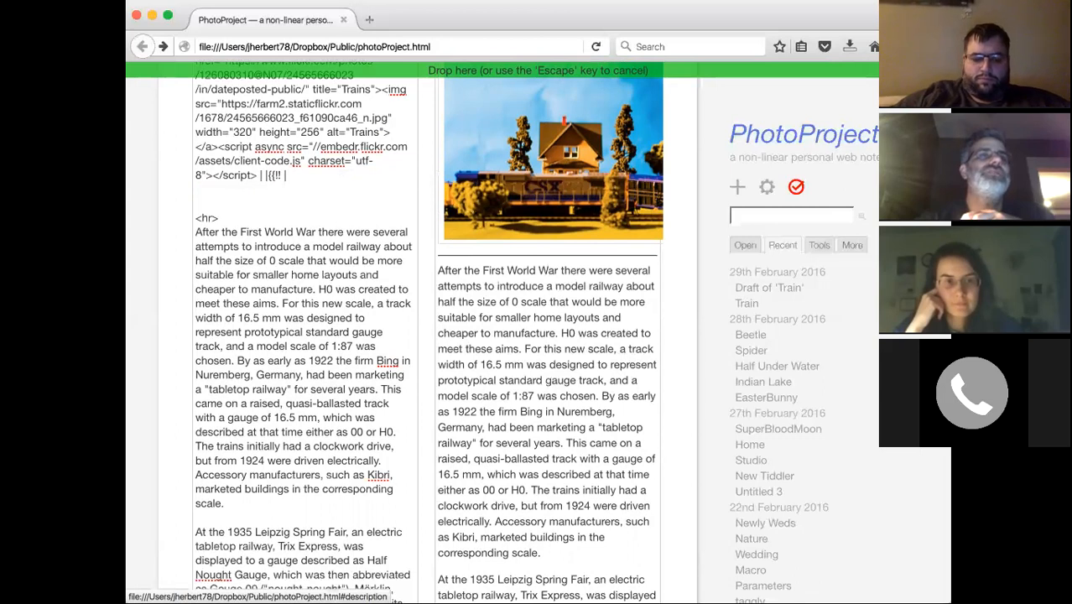
{"action": "type", "text": "descrip"}
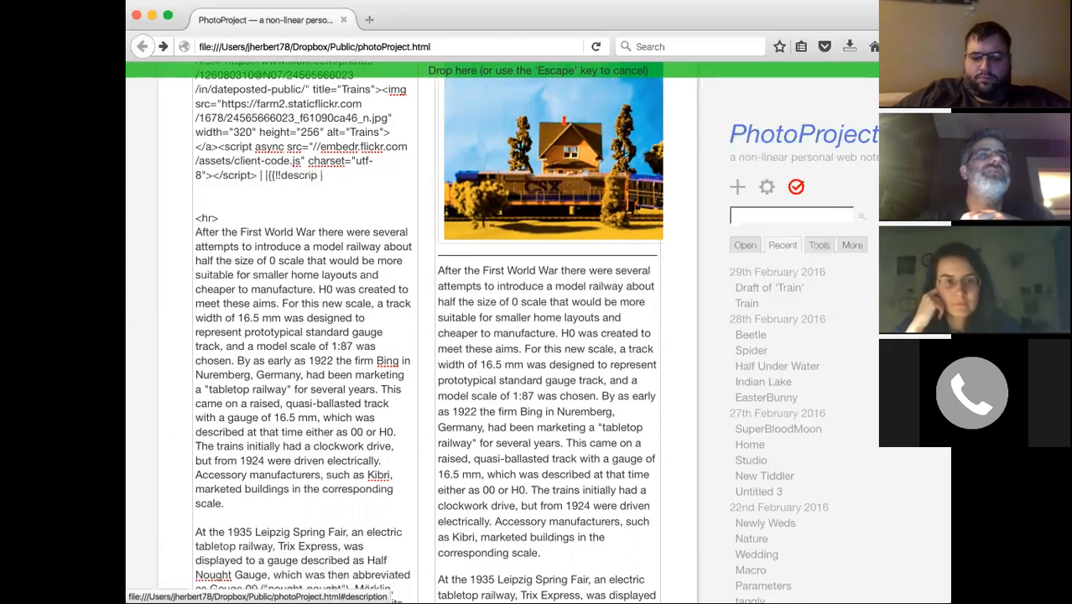
{"action": "type", "text": "tion"}
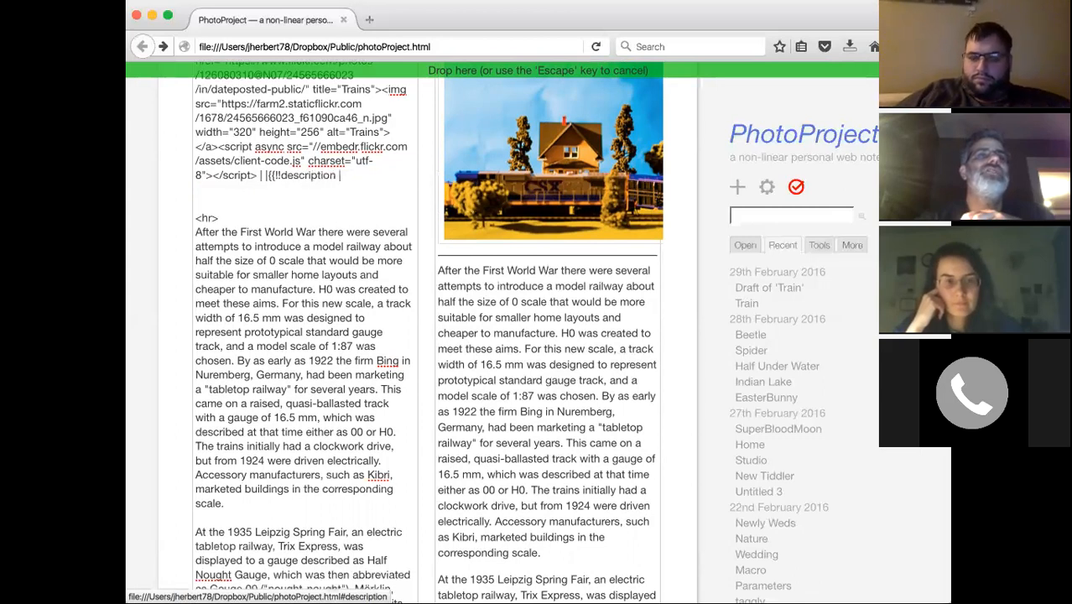
{"action": "mouse_move", "coordinate": [474, 227]}
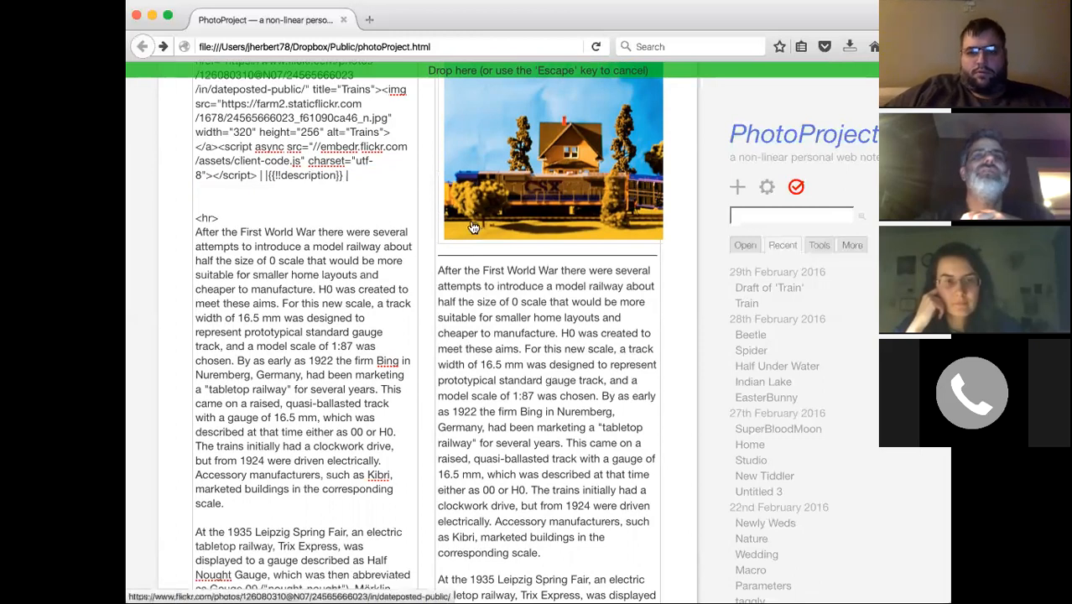
{"action": "scroll", "scroll_direction": "up", "scroll_amount": 3}
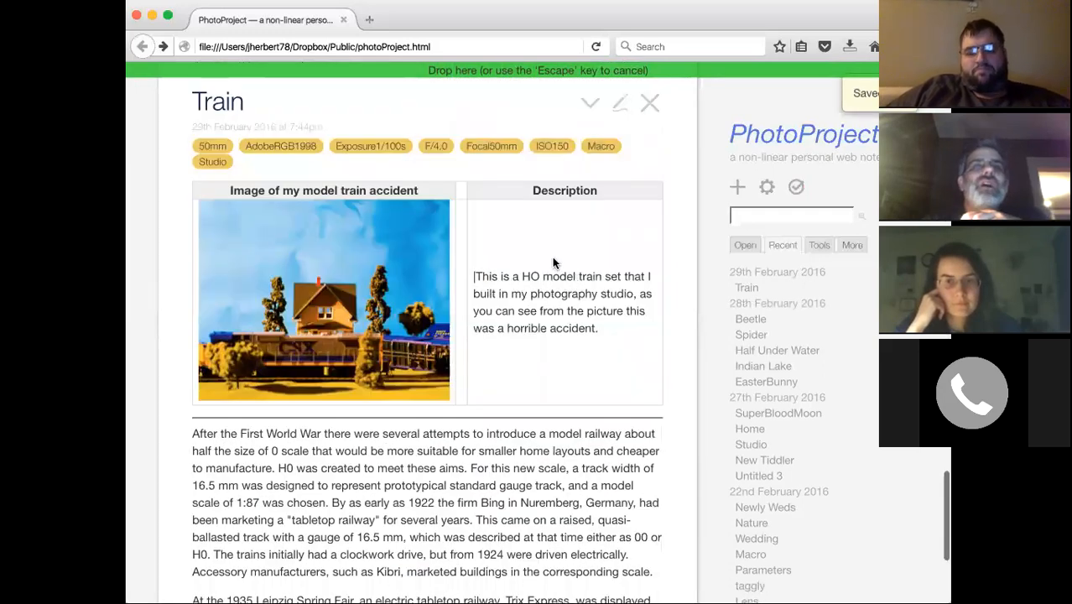
Reopen Train's draft and scroll through the wiki text containing the {{!!description}} transclusion
{"action": "left_click", "coordinate": [619, 102]}
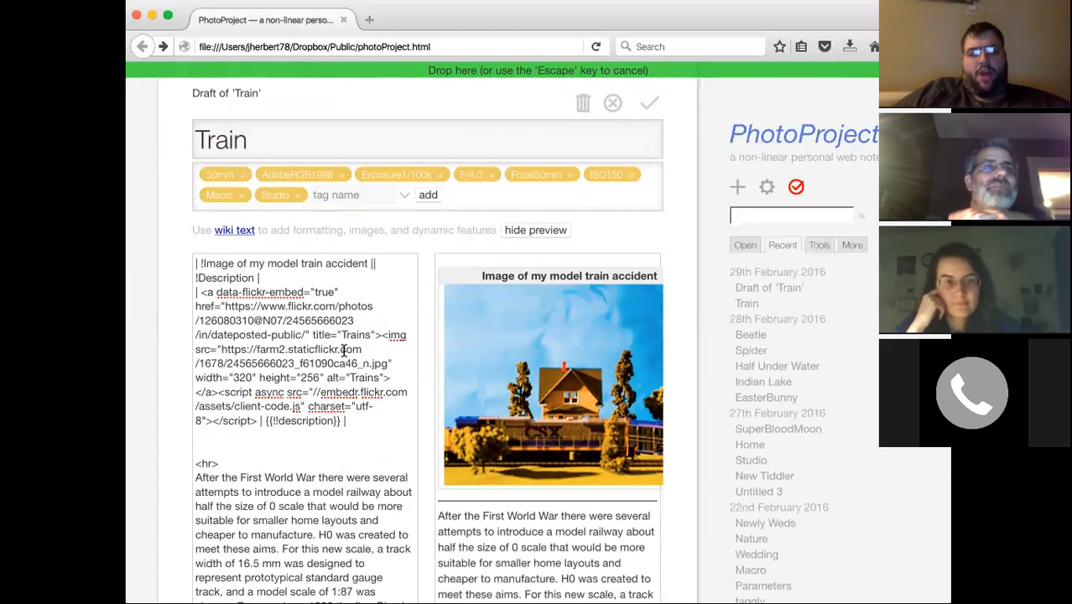
{"action": "scroll", "scroll_direction": "down", "scroll_amount": 3}
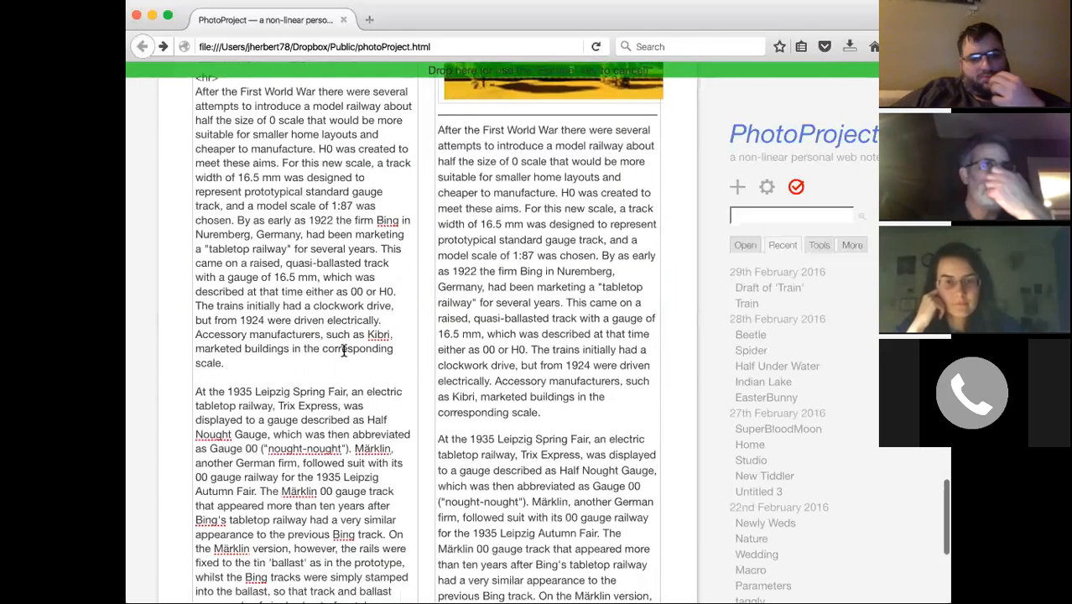
{"action": "scroll", "scroll_direction": "up", "scroll_amount": 3}
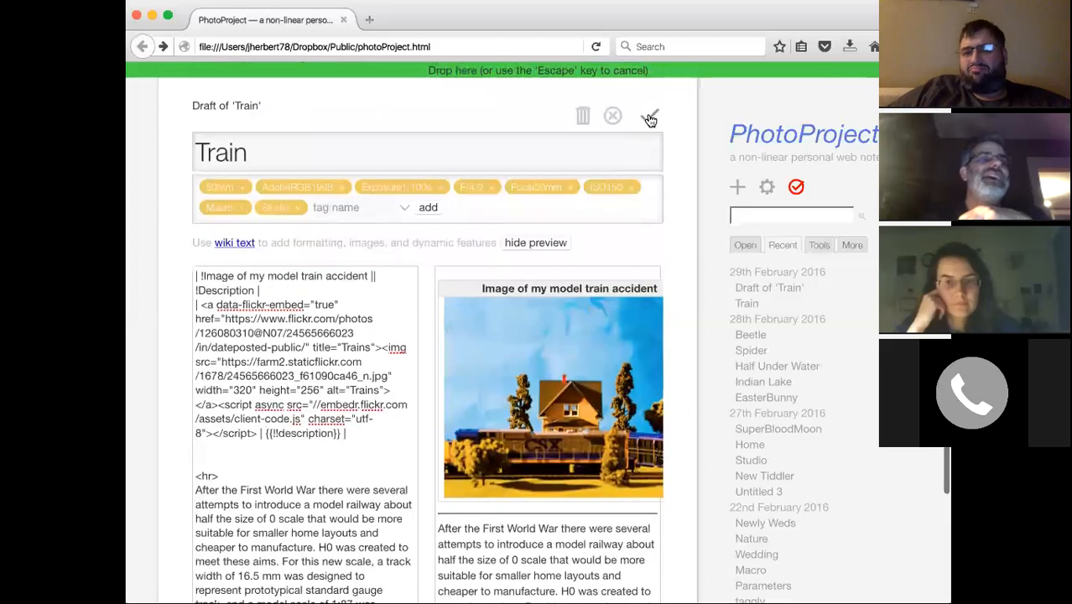
{"action": "mouse_move", "coordinate": [424, 280]}
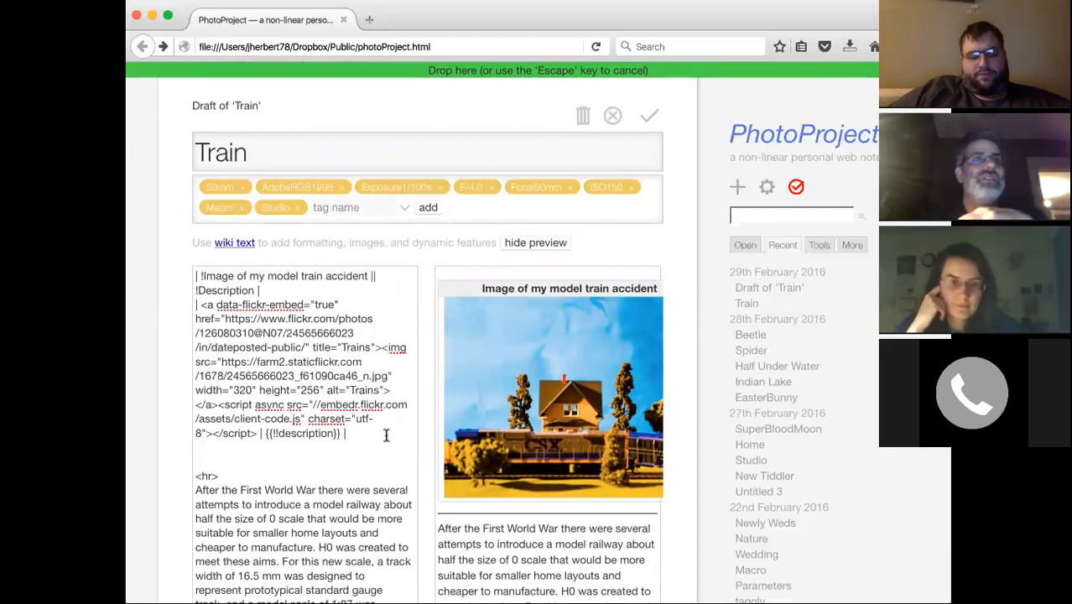
{"action": "scroll", "scroll_direction": "down", "scroll_amount": 3}
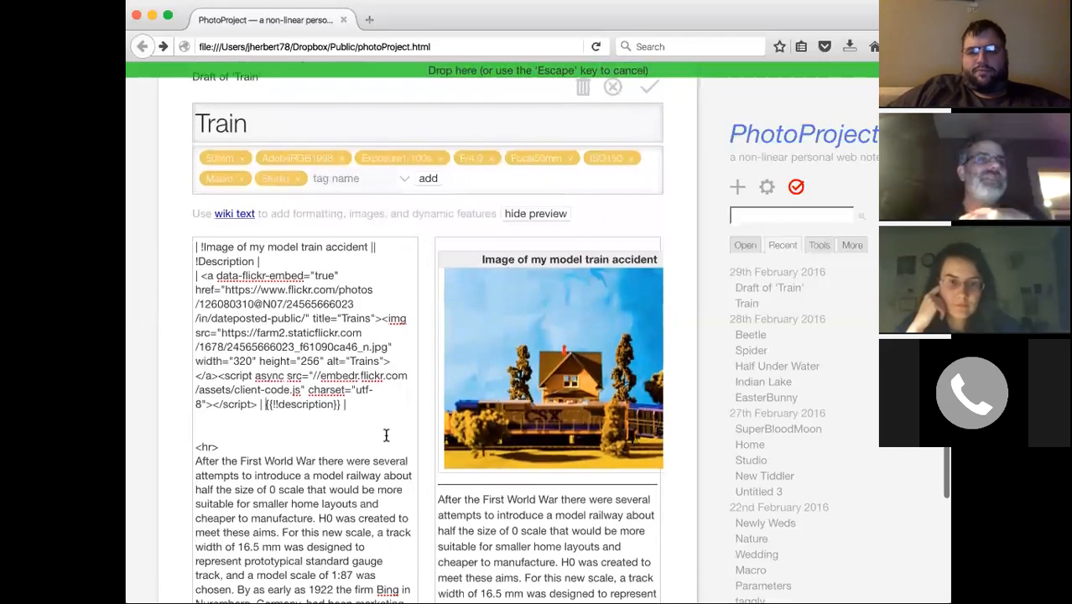
{"action": "scroll", "scroll_direction": "down", "scroll_amount": 3}
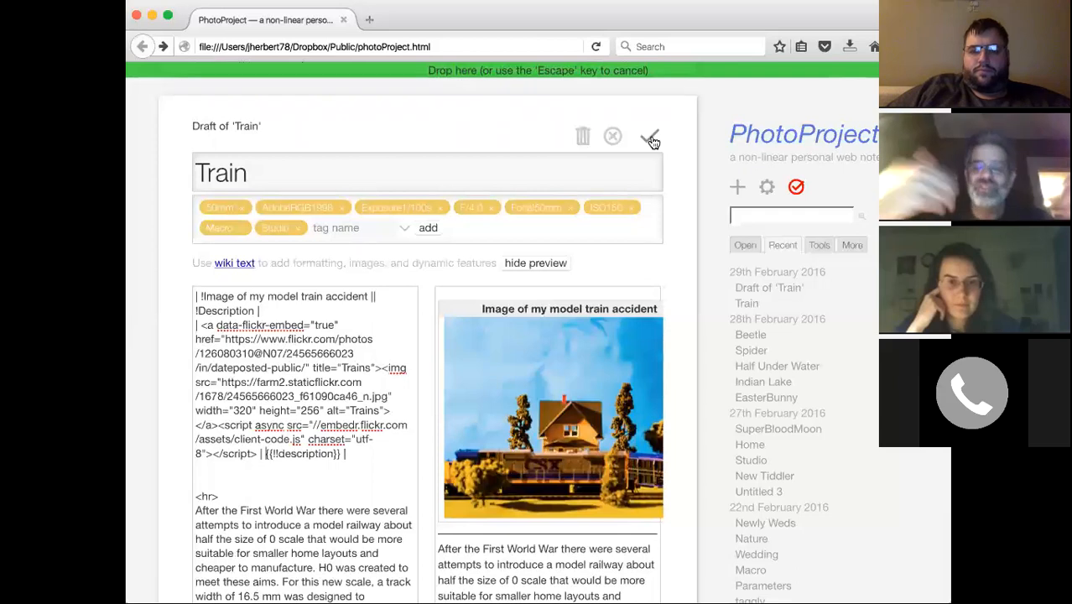
{"action": "mouse_move", "coordinate": [400, 340]}
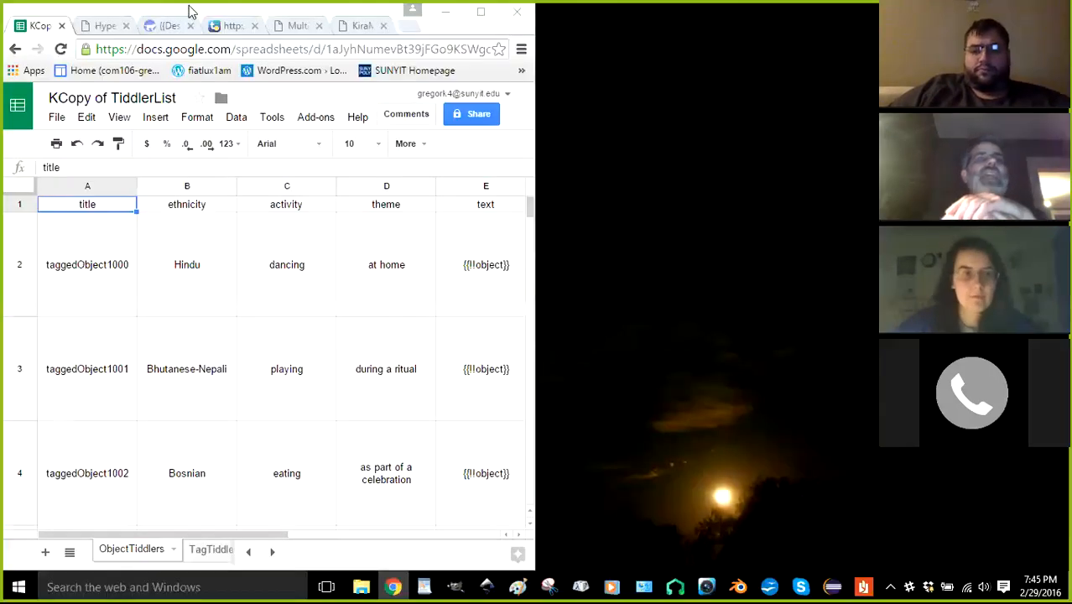
{"action": "mouse_move", "coordinate": [686, 353]}
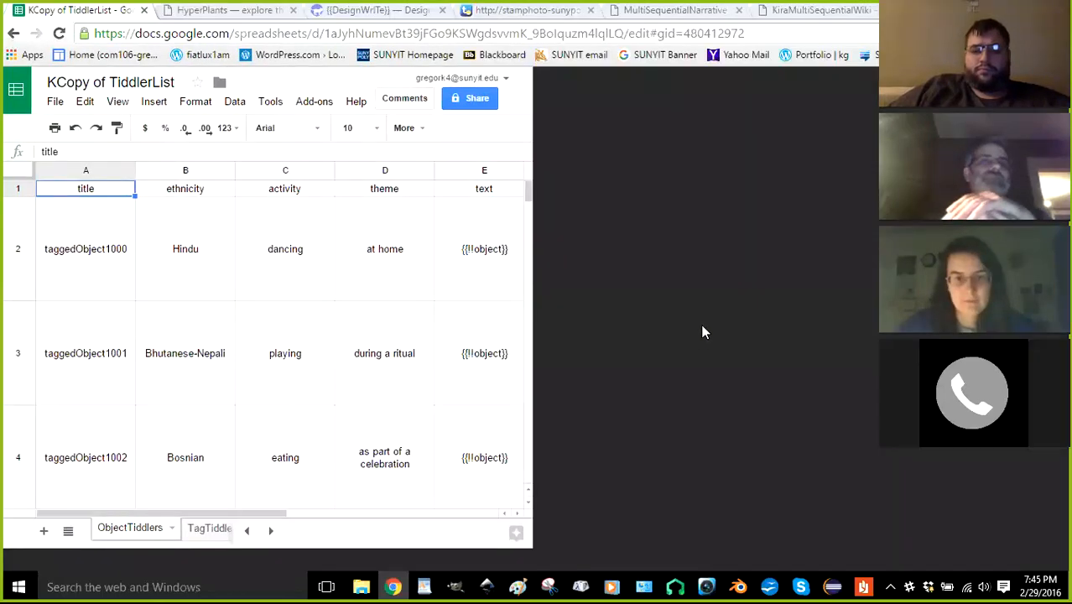
{"action": "mouse_move", "coordinate": [774, 309]}
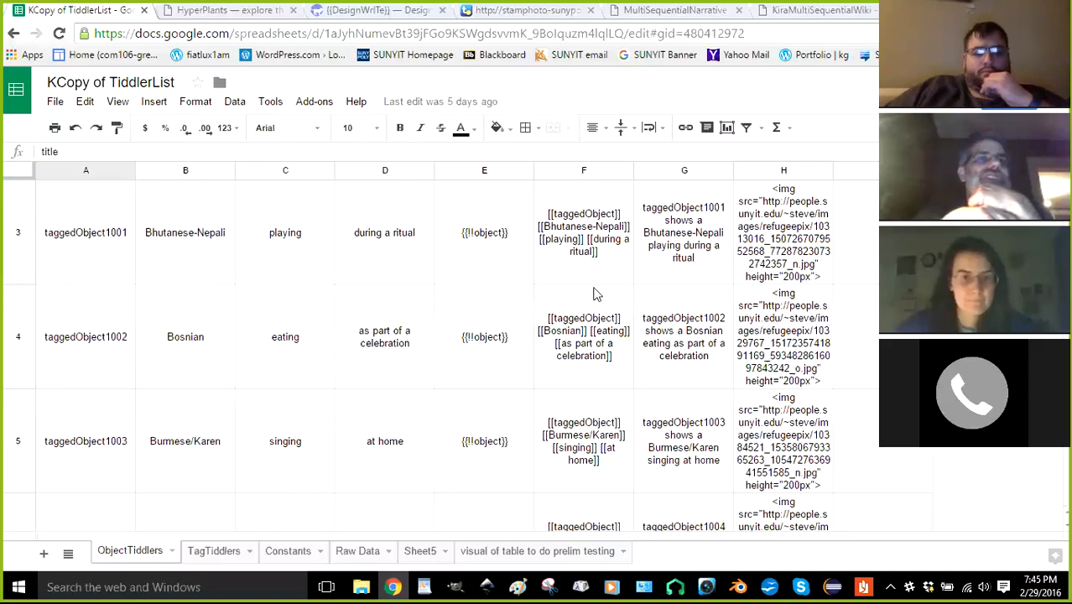
Scroll up to the ObjectTiddlers header row with title, tags and caption columns
{"action": "scroll", "scroll_direction": "up", "scroll_amount": 3}
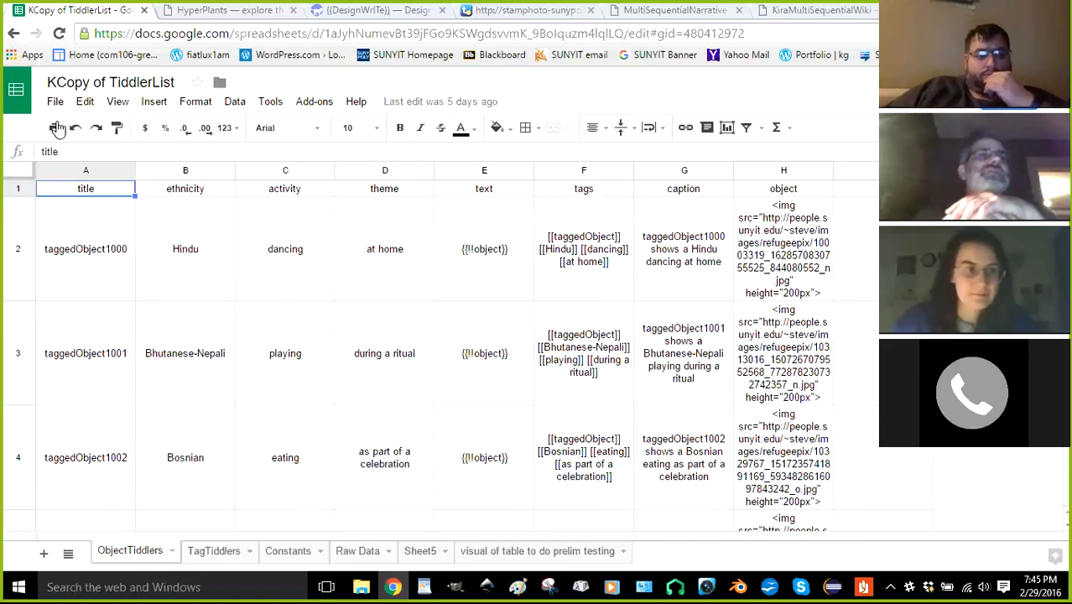
Create a new blank untitled spreadsheet from the File menu
{"action": "left_click", "coordinate": [55, 101]}
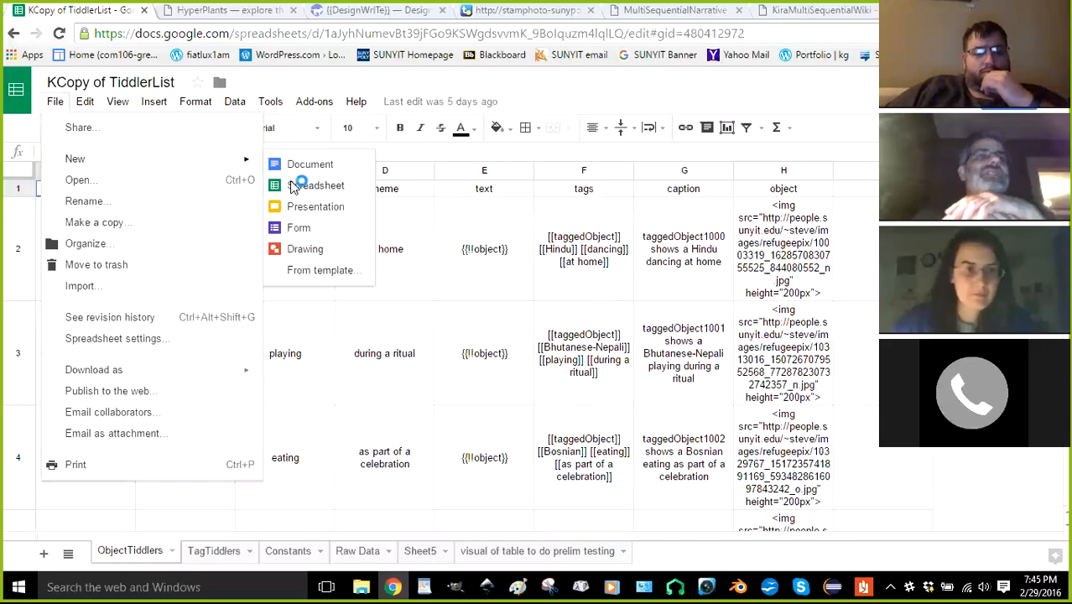
{"action": "left_click", "coordinate": [322, 185]}
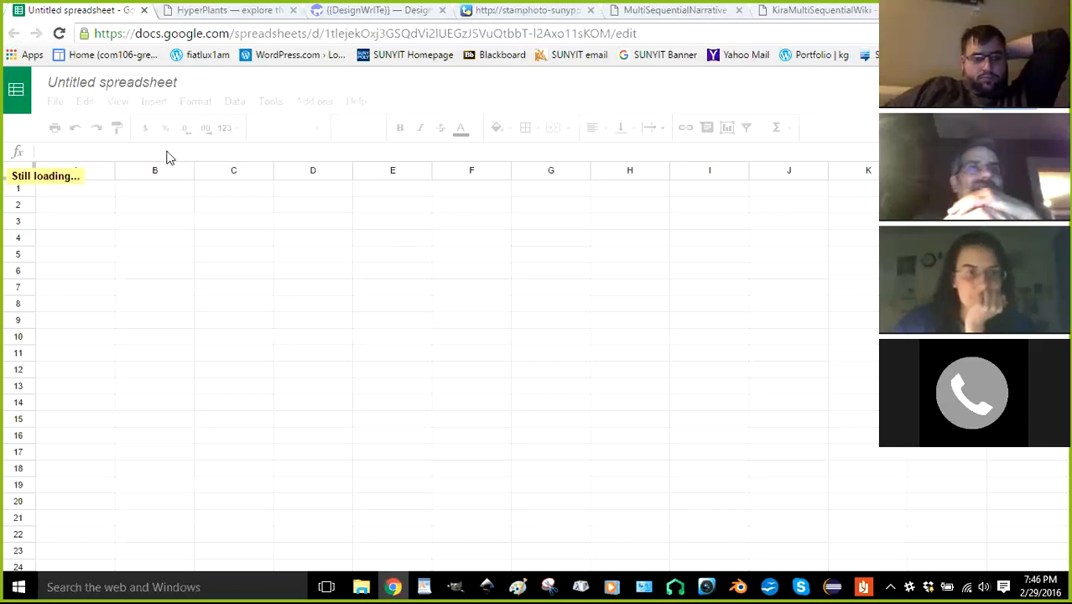
{"action": "mouse_move", "coordinate": [52, 108]}
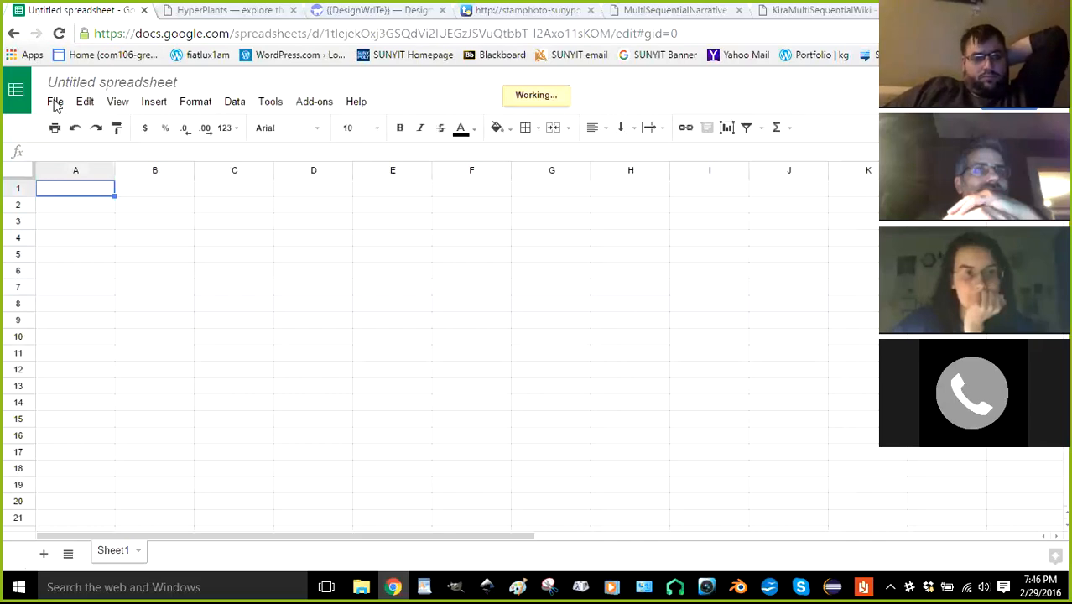
Choose HyperPlantsPhotos3Formatted from AHyperPlantsStuff for upload in the Import dialog
{"action": "left_click", "coordinate": [55, 102]}
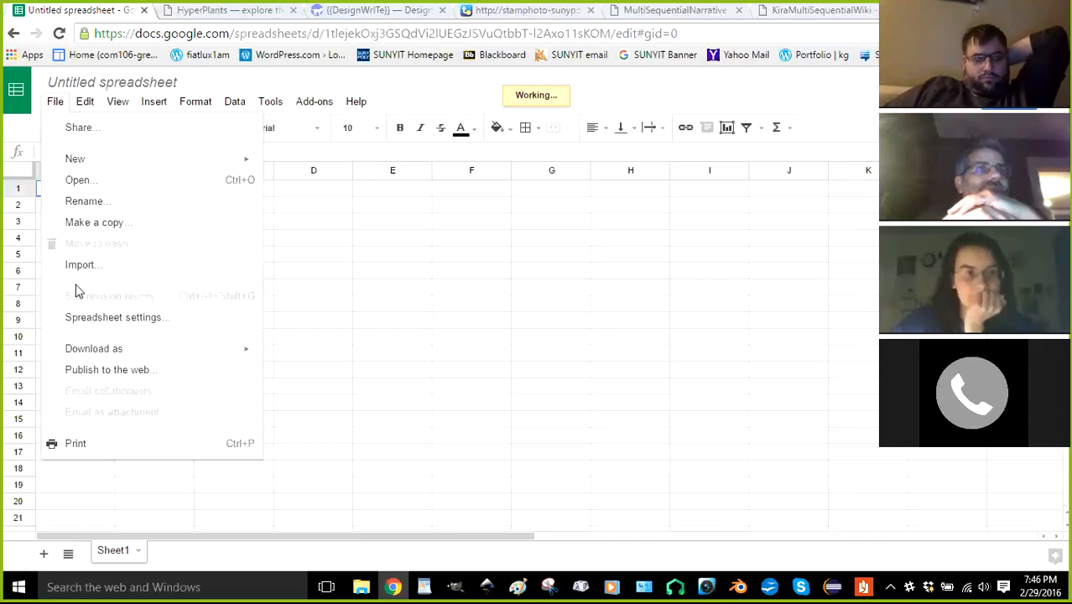
{"action": "mouse_move", "coordinate": [125, 298]}
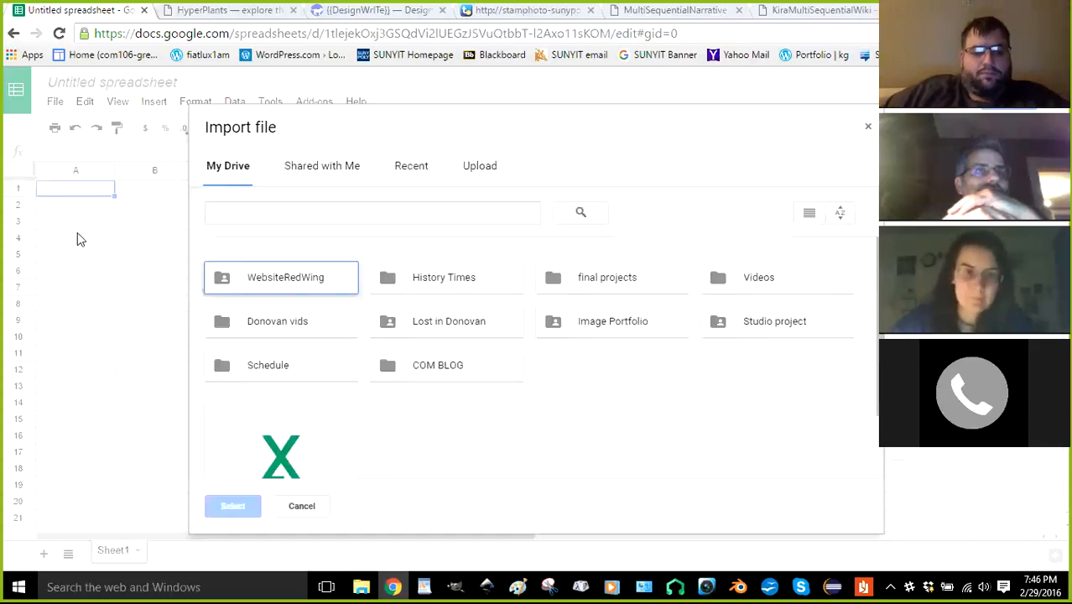
{"action": "mouse_move", "coordinate": [388, 135]}
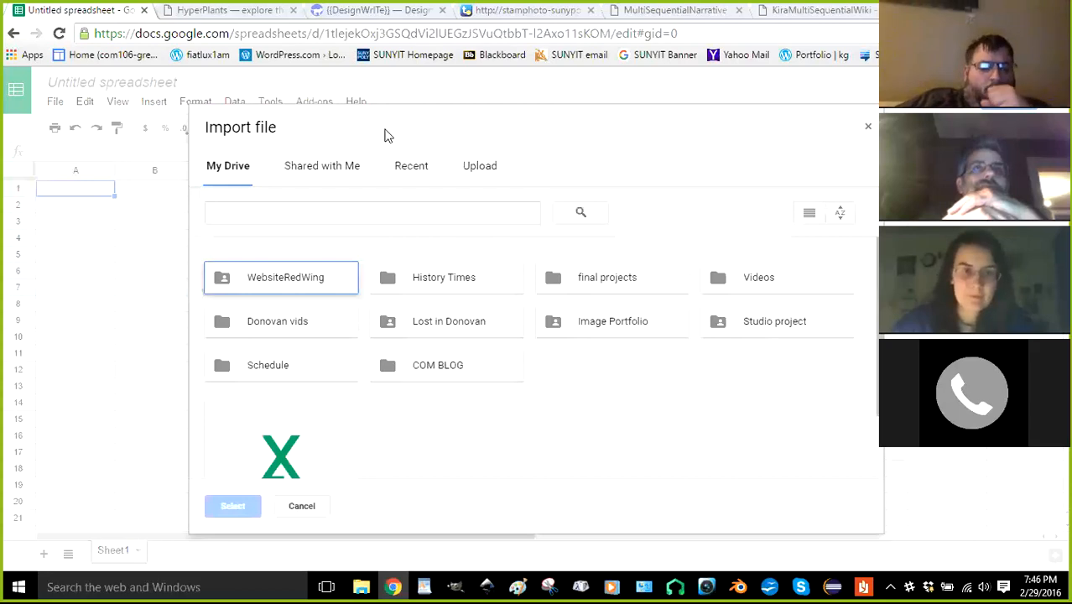
{"action": "mouse_move", "coordinate": [394, 151]}
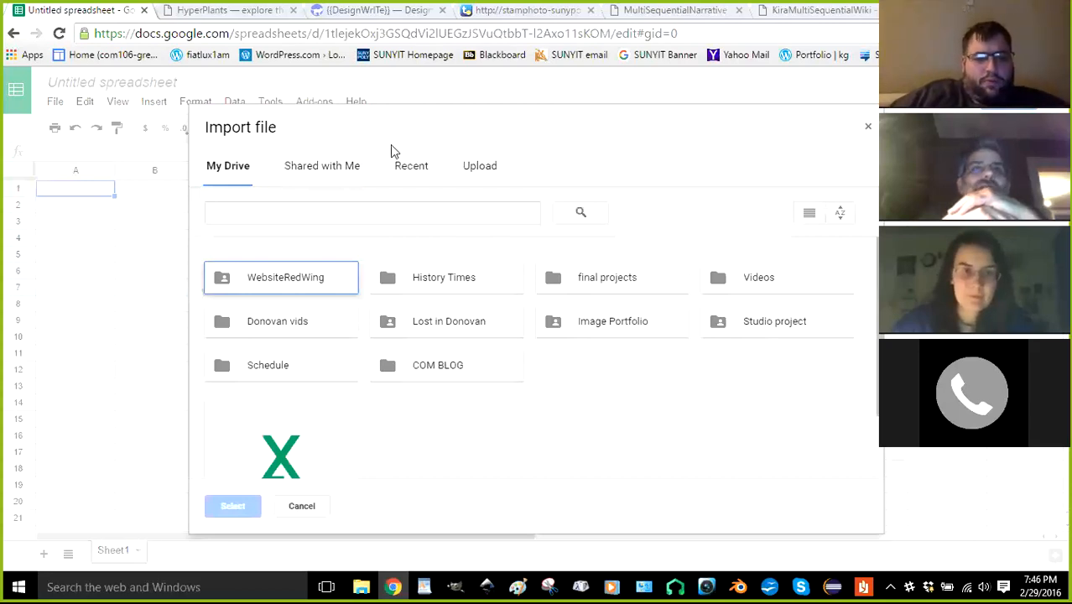
{"action": "left_click", "coordinate": [478, 165]}
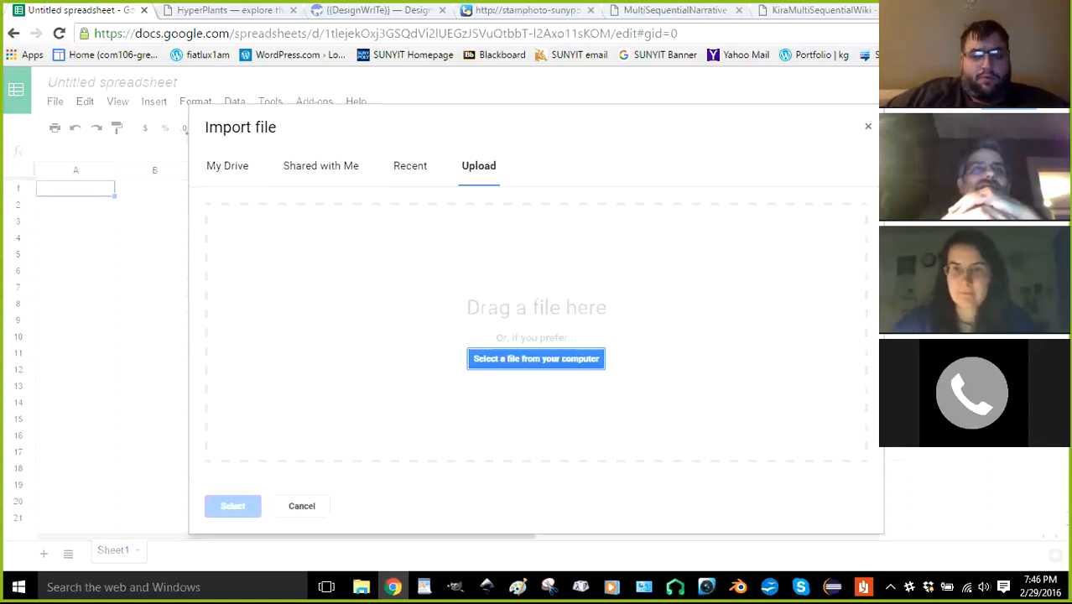
{"action": "mouse_move", "coordinate": [544, 375]}
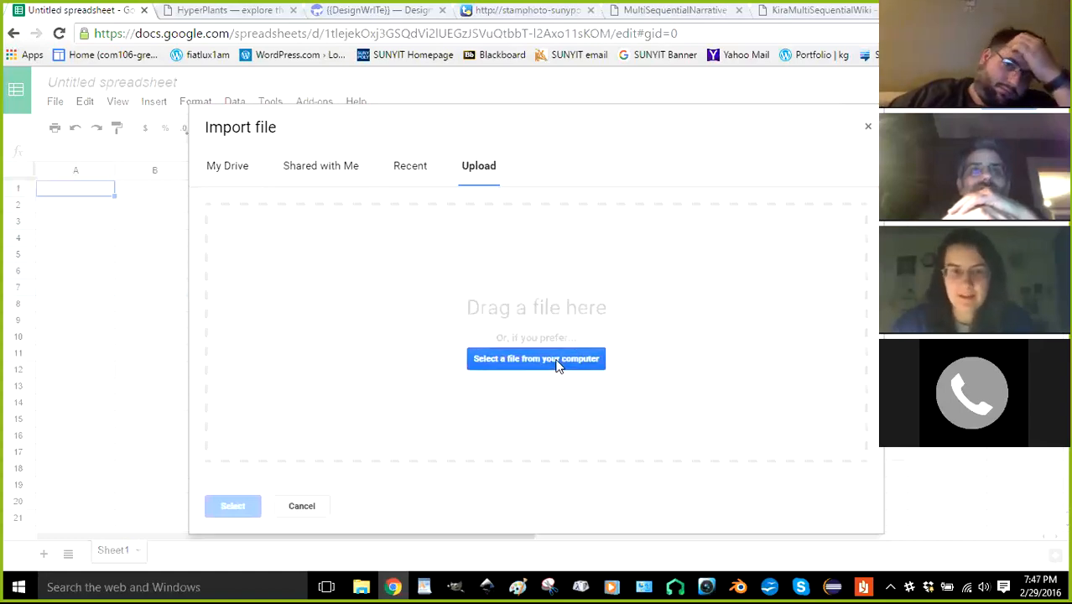
{"action": "mouse_move", "coordinate": [484, 268]}
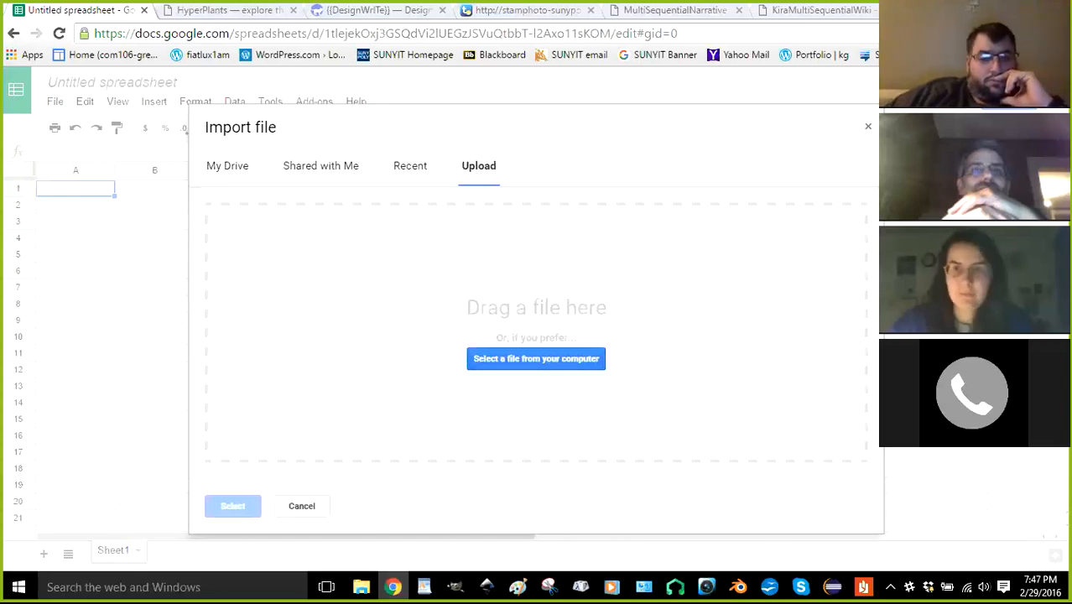
{"action": "left_click", "coordinate": [535, 358]}
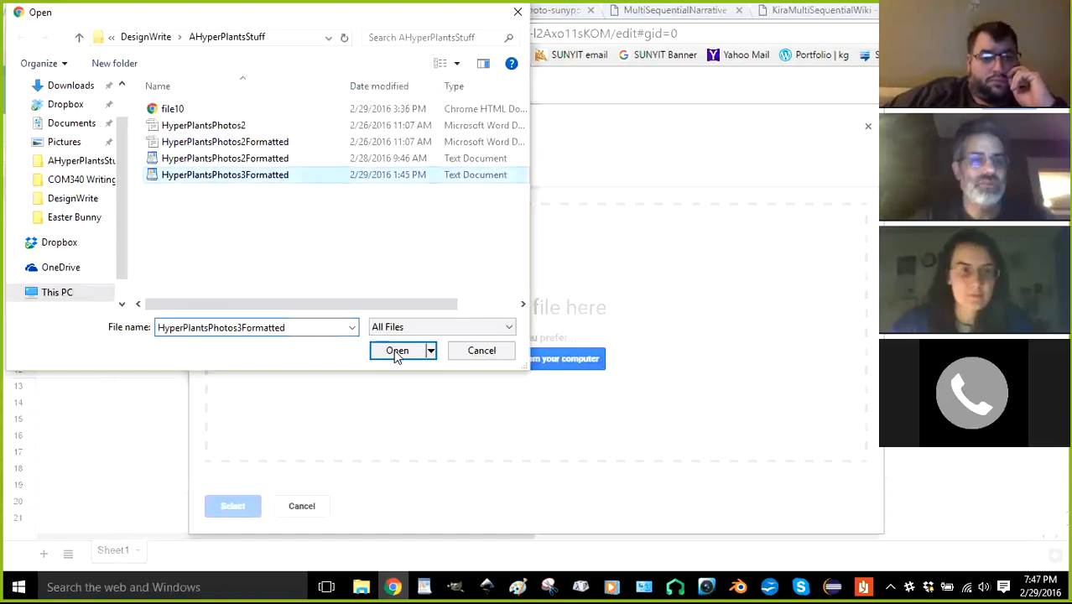
Import HyperPlantsPhotos3Formatted.txt as a new spreadsheet using '<' as the custom separator
{"action": "left_click", "coordinate": [397, 349]}
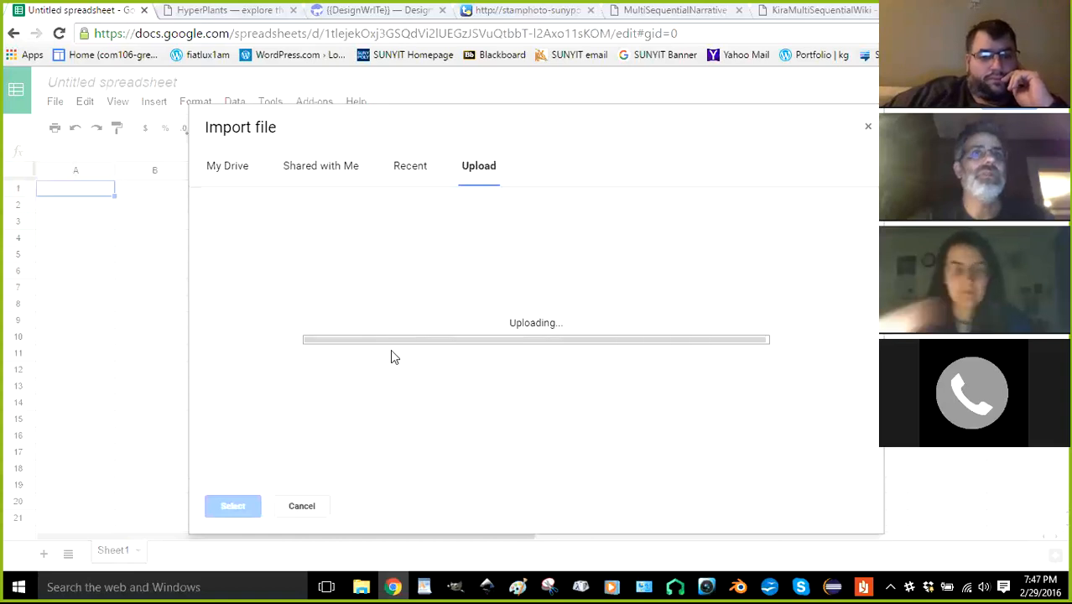
{"action": "mouse_move", "coordinate": [383, 356]}
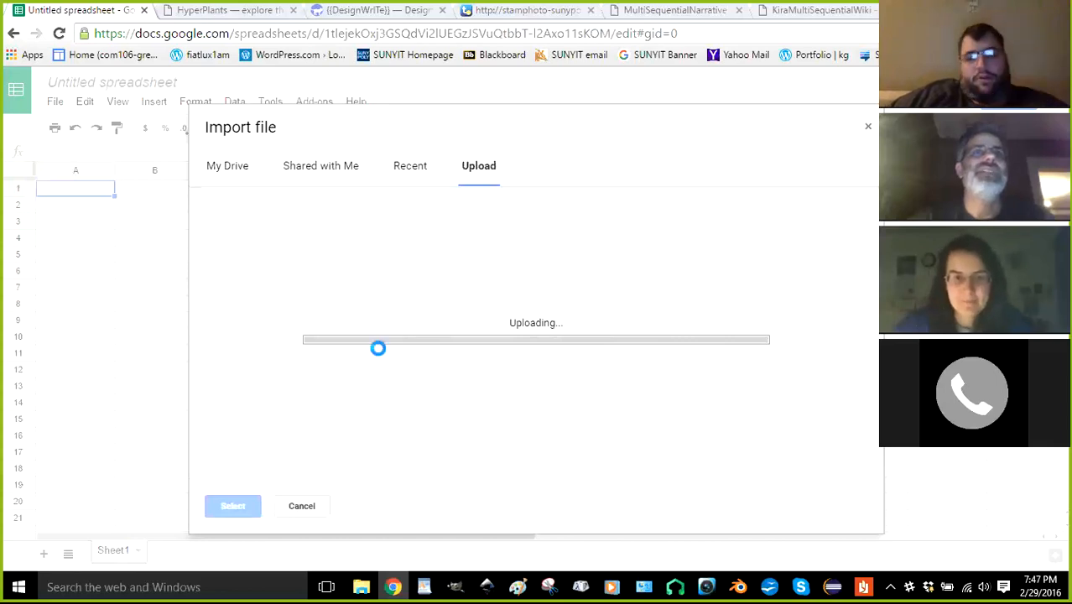
{"action": "mouse_move", "coordinate": [379, 352]}
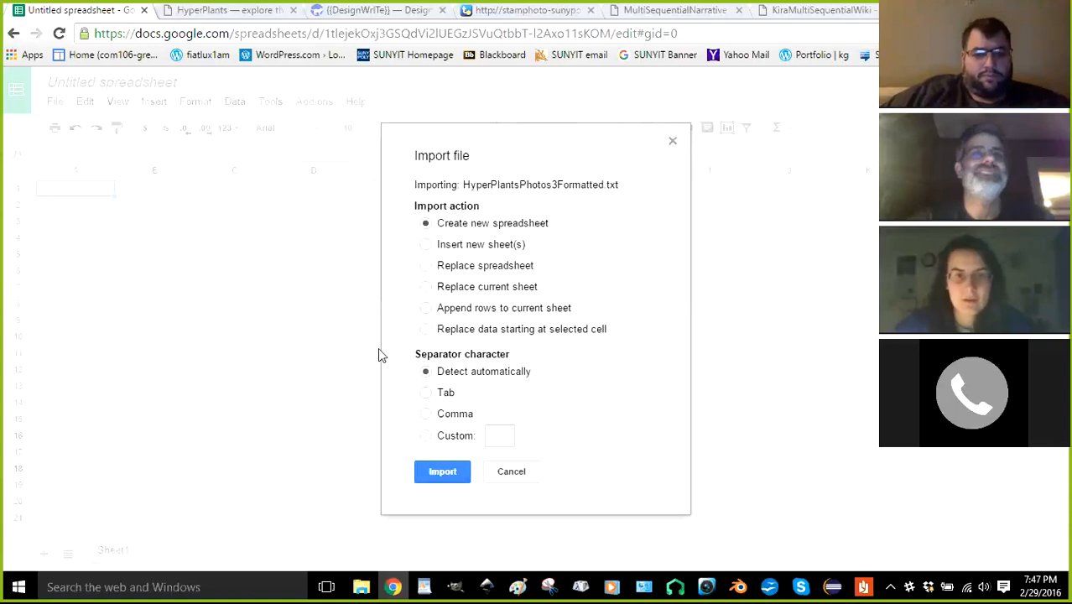
{"action": "mouse_move", "coordinate": [591, 243]}
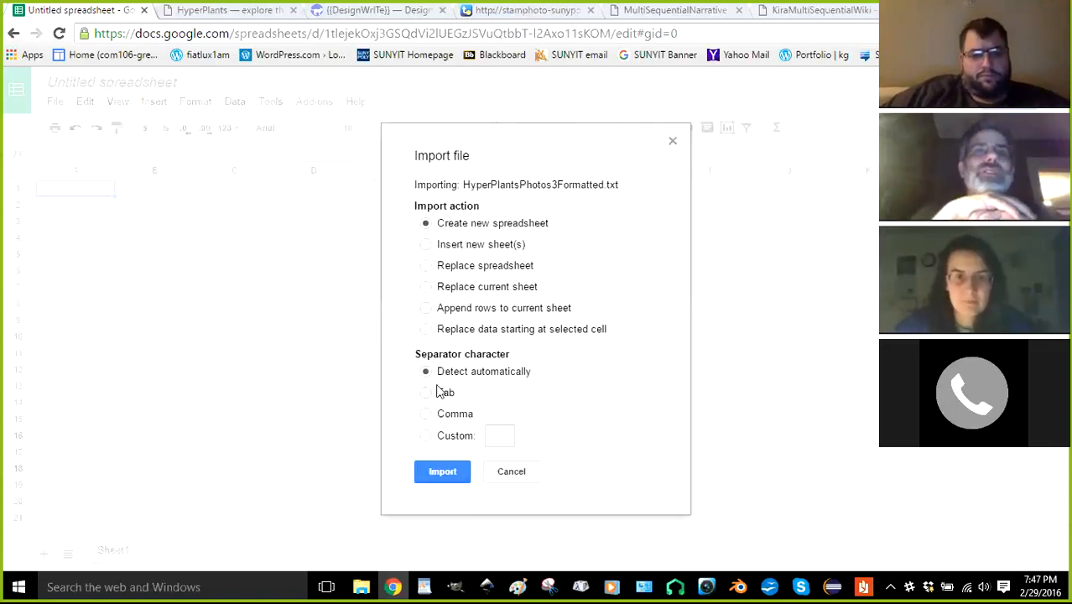
{"action": "mouse_move", "coordinate": [466, 295]}
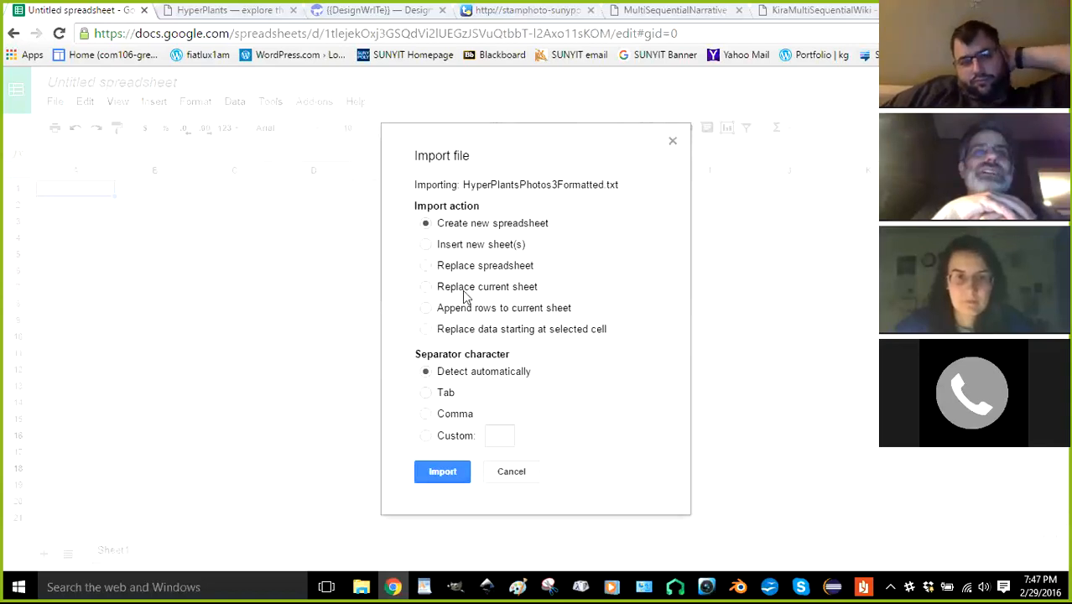
{"action": "mouse_move", "coordinate": [629, 276]}
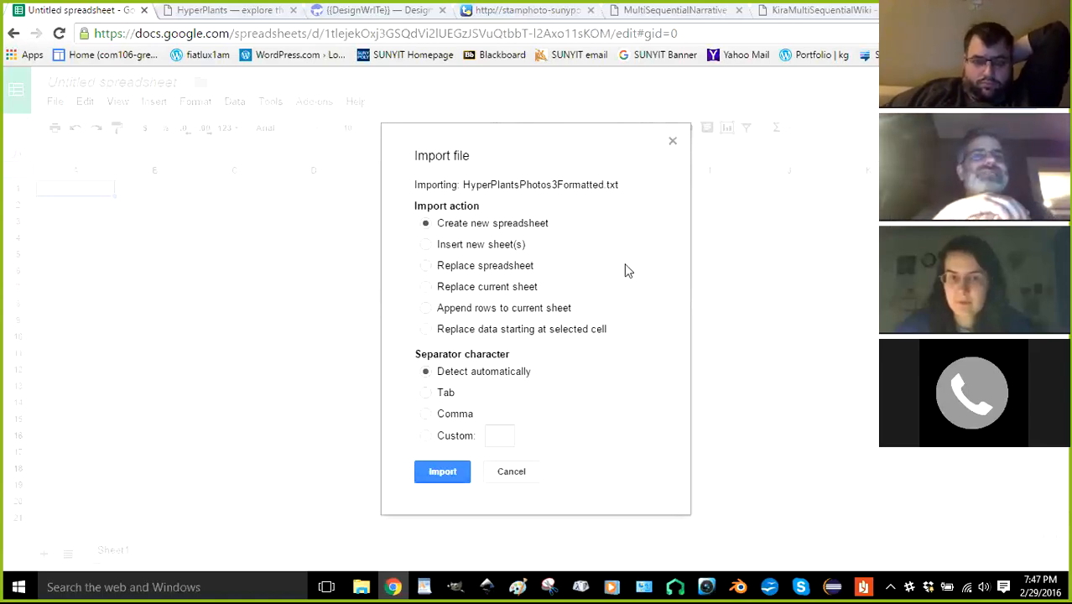
{"action": "mouse_move", "coordinate": [630, 267]}
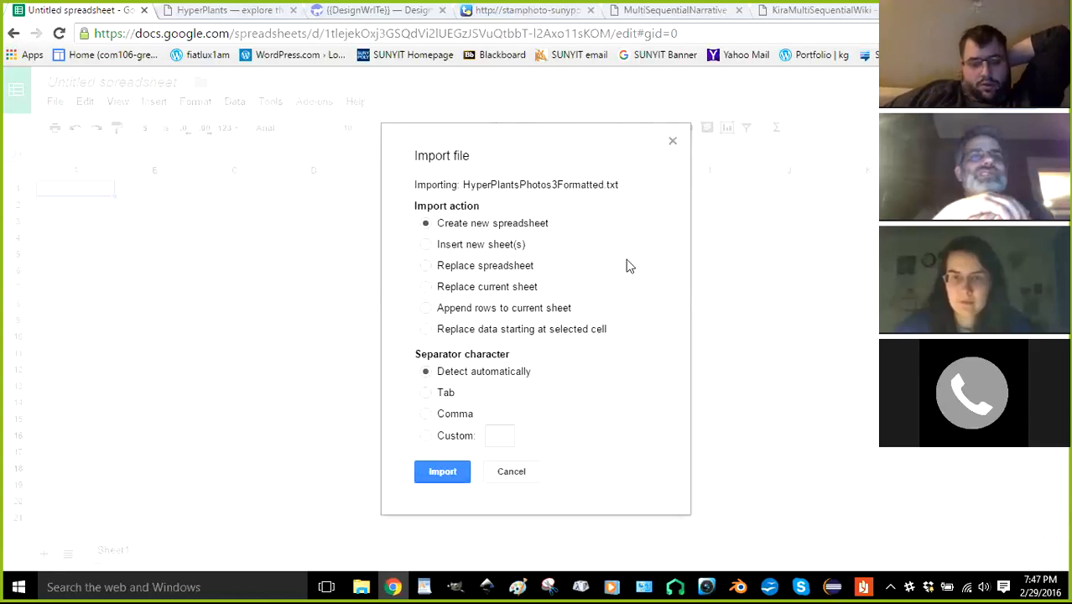
{"action": "mouse_move", "coordinate": [599, 274]}
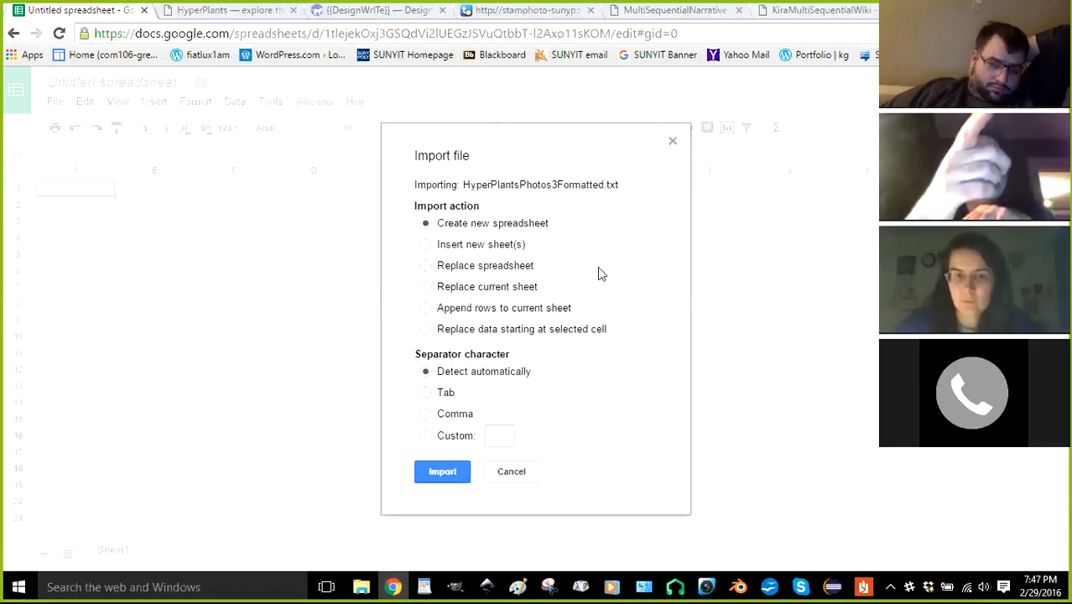
{"action": "mouse_move", "coordinate": [579, 222]}
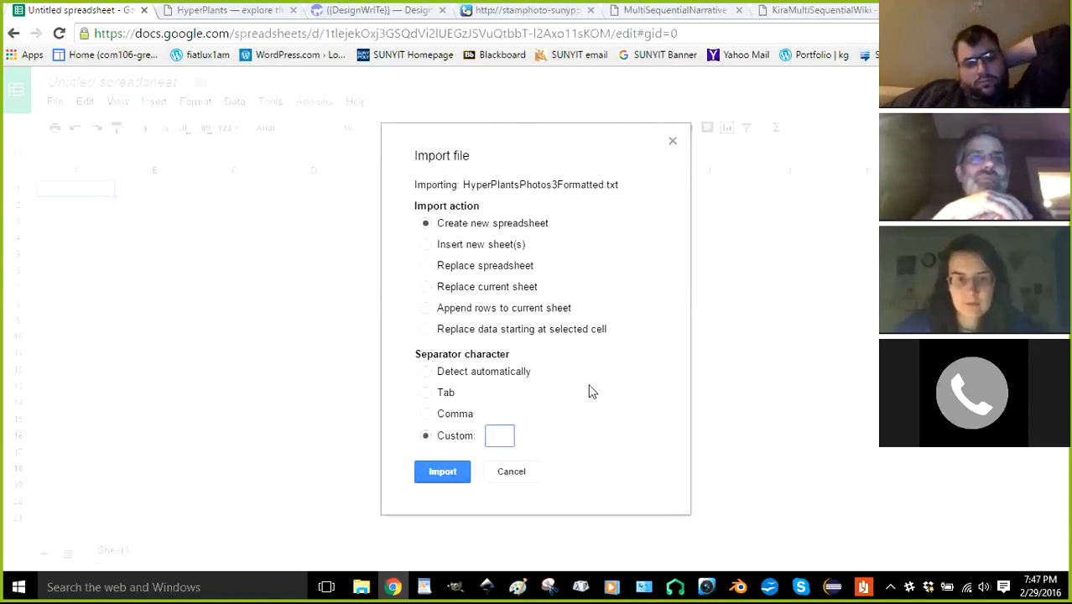
{"action": "type", "text": "<"}
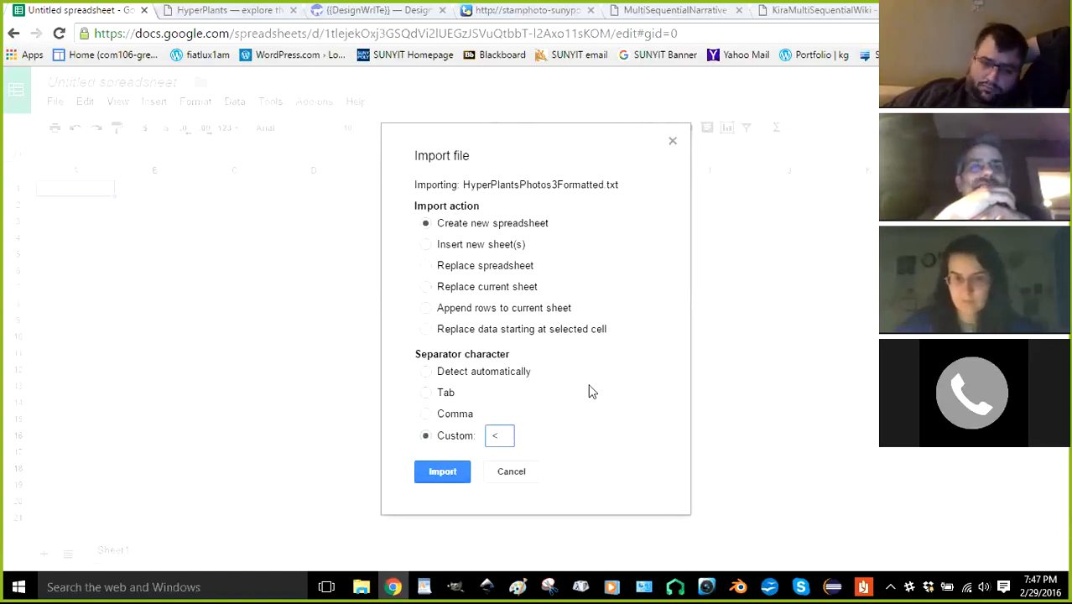
{"action": "left_click", "coordinate": [442, 471]}
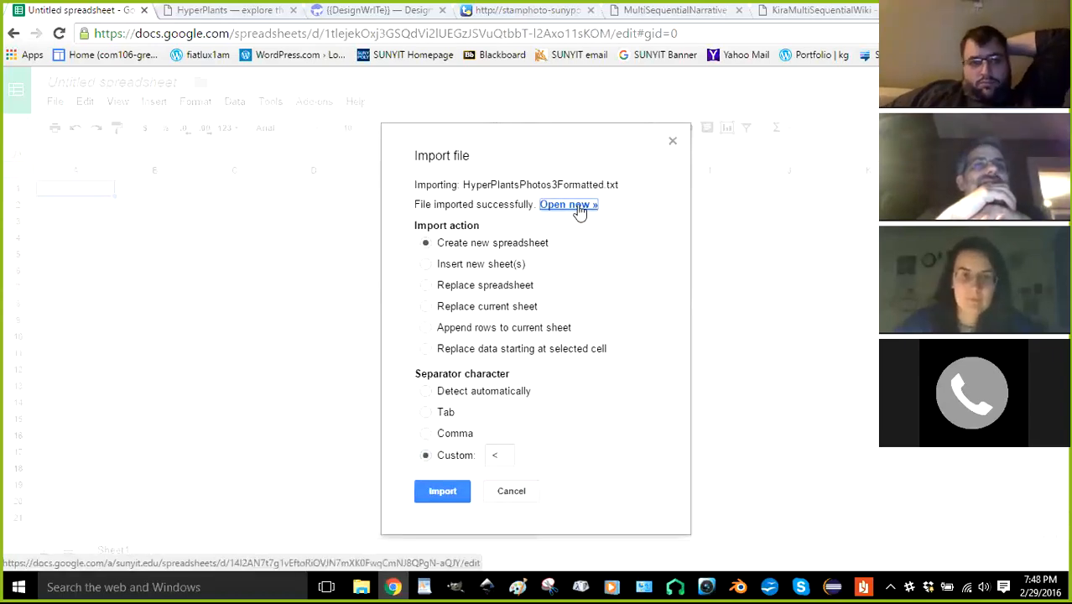
{"action": "left_click", "coordinate": [567, 204]}
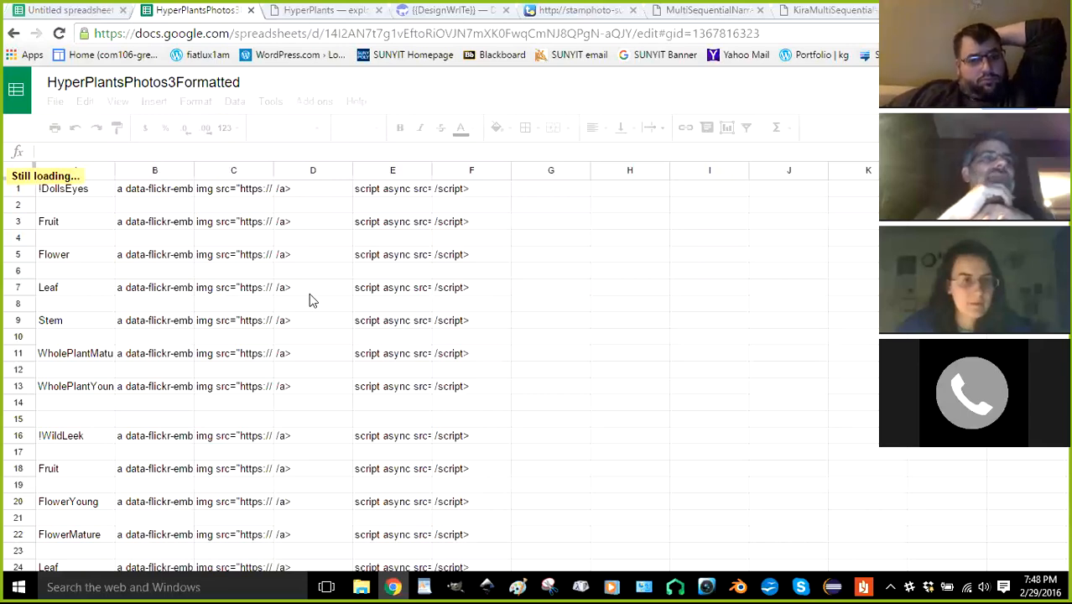
{"action": "mouse_move", "coordinate": [264, 192]}
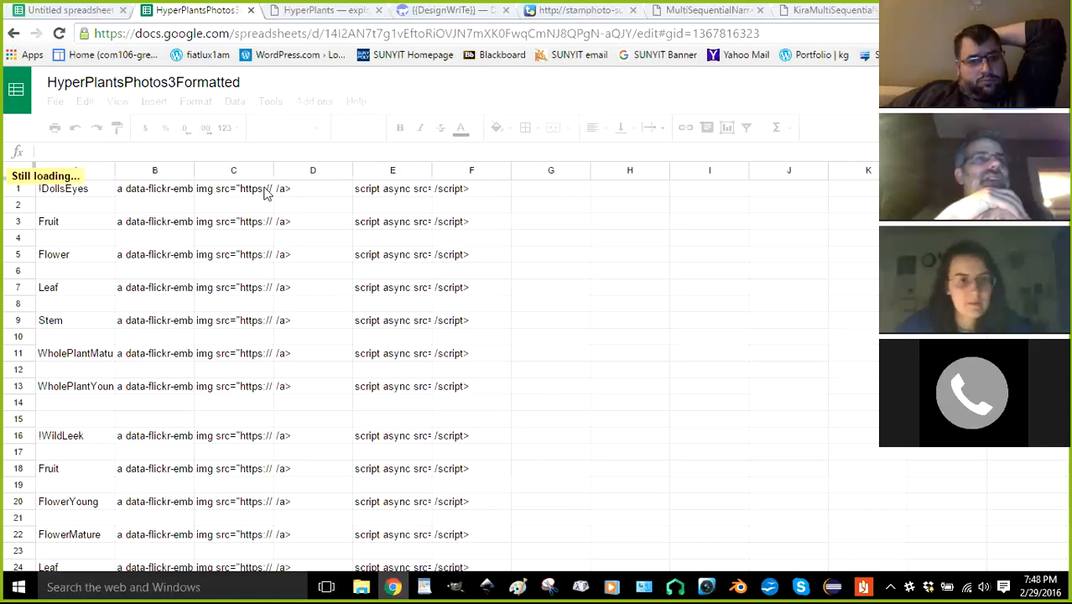
{"action": "mouse_move", "coordinate": [162, 194]}
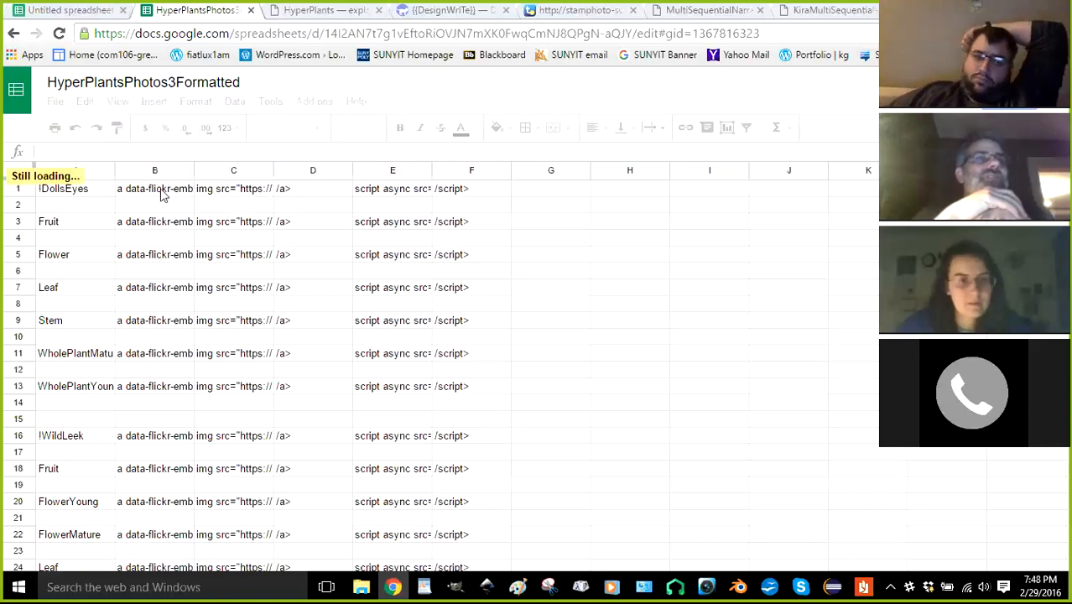
{"action": "mouse_move", "coordinate": [52, 231]}
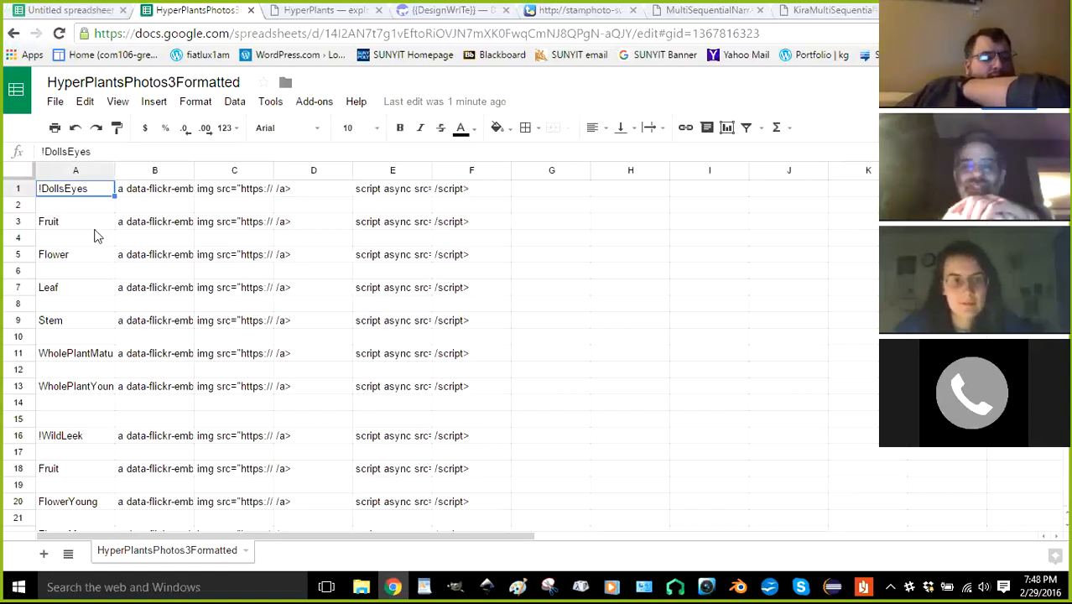
{"action": "mouse_move", "coordinate": [82, 144]}
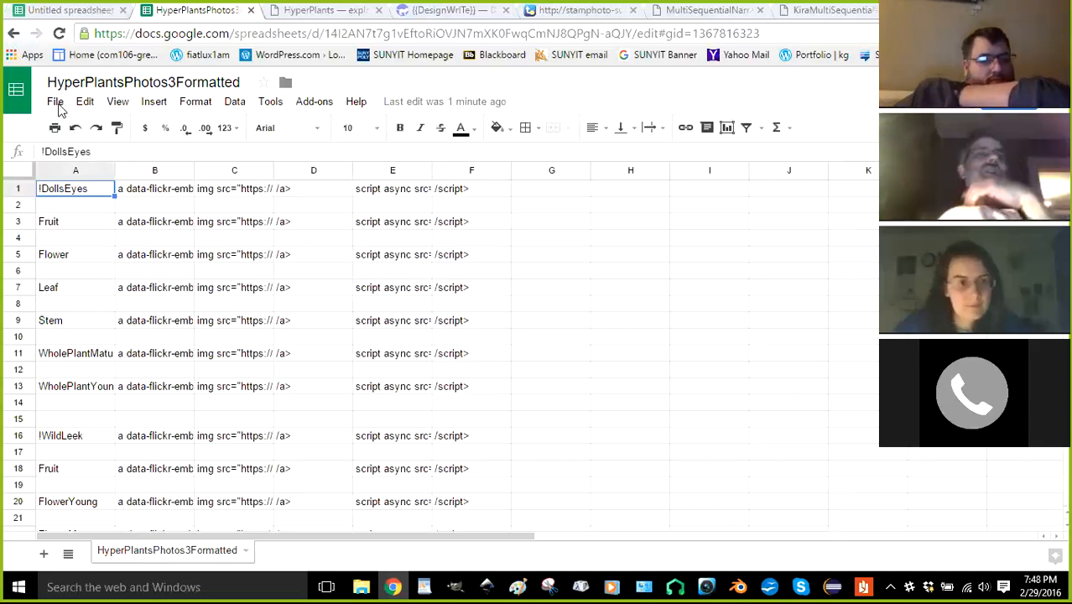
{"action": "mouse_move", "coordinate": [310, 321]}
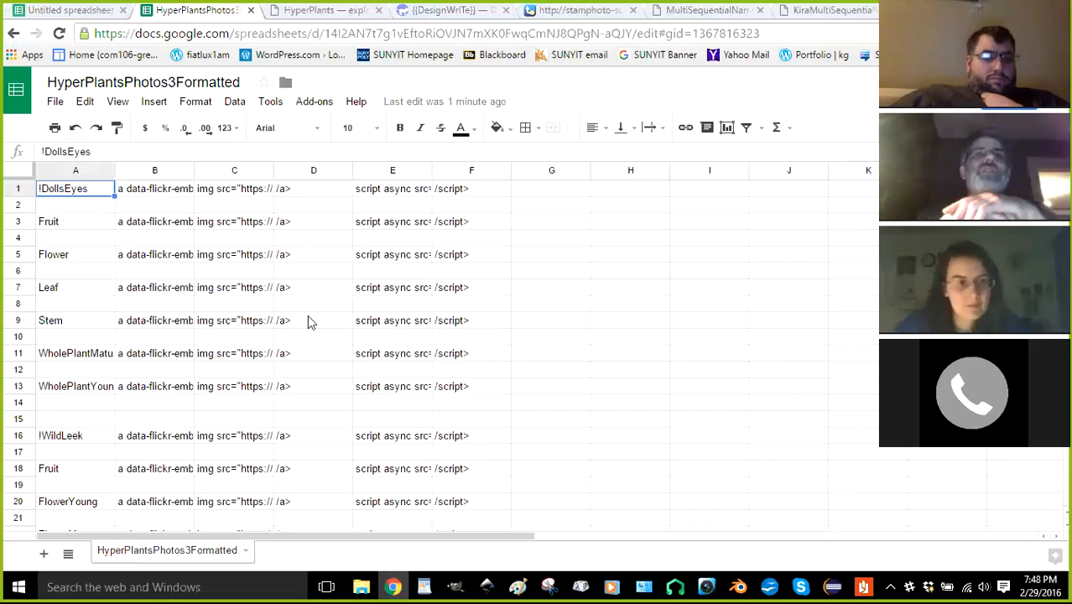
{"action": "mouse_move", "coordinate": [76, 230]}
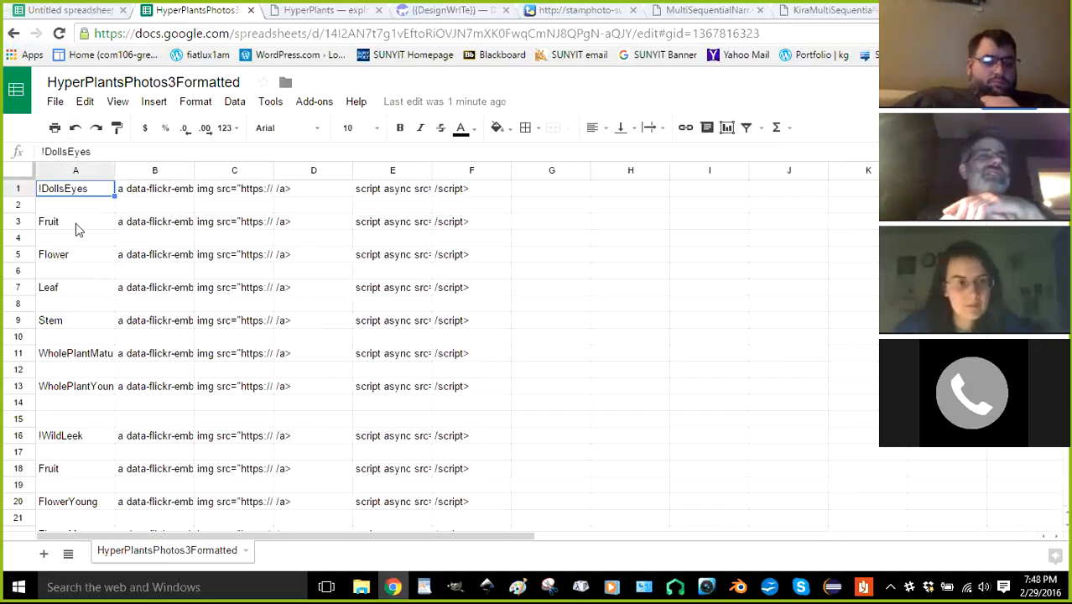
{"action": "left_click", "coordinate": [75, 221]}
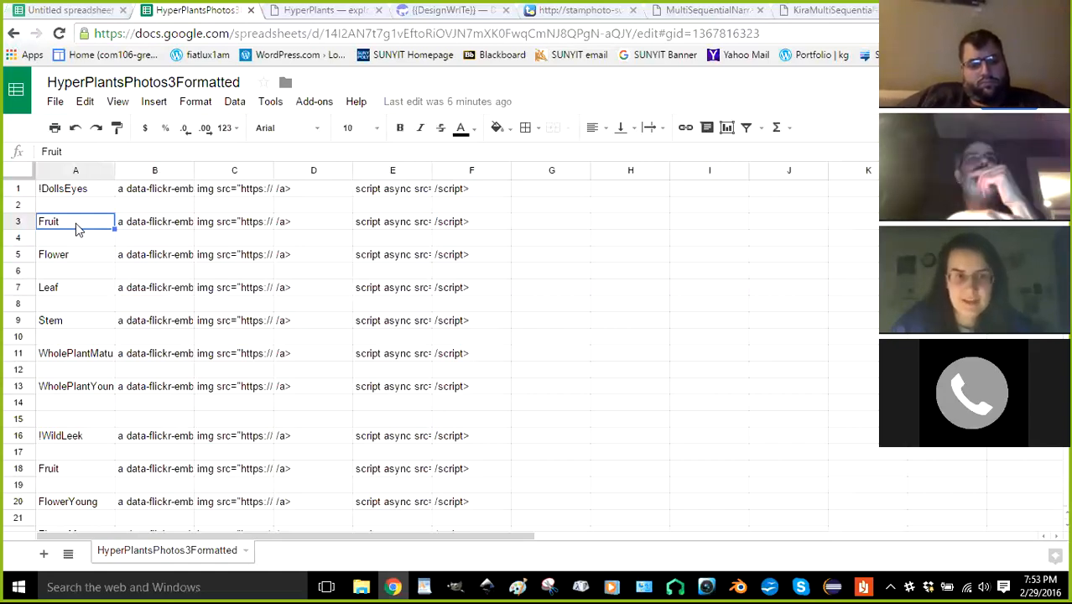
{"action": "mouse_move", "coordinate": [113, 197]}
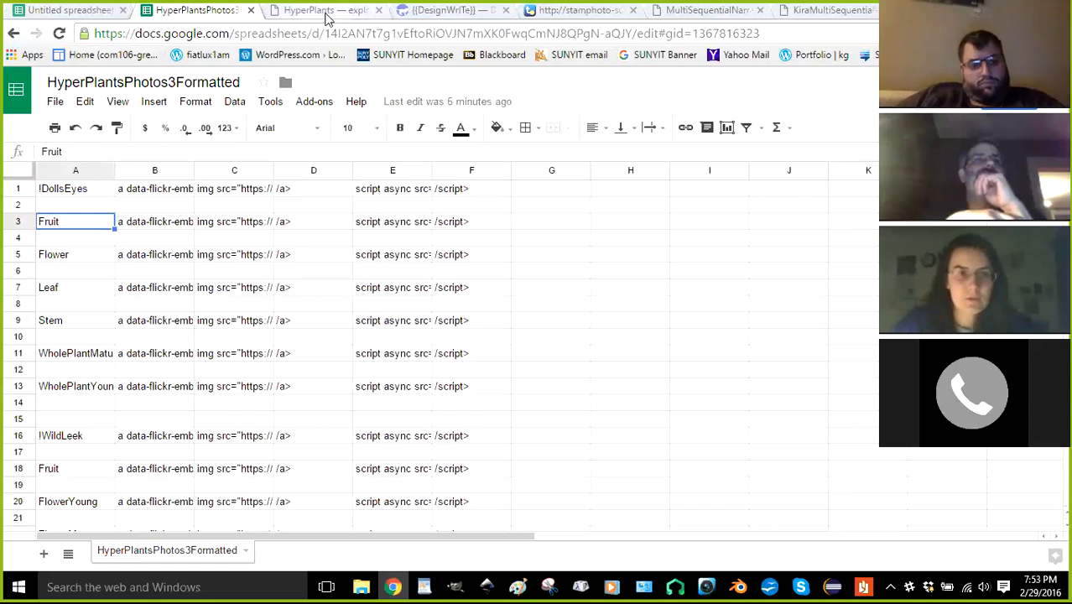
Return to the HyperPlants wiki showing PlantParts, HyperPlants and HandyStuff
{"action": "left_click", "coordinate": [323, 10]}
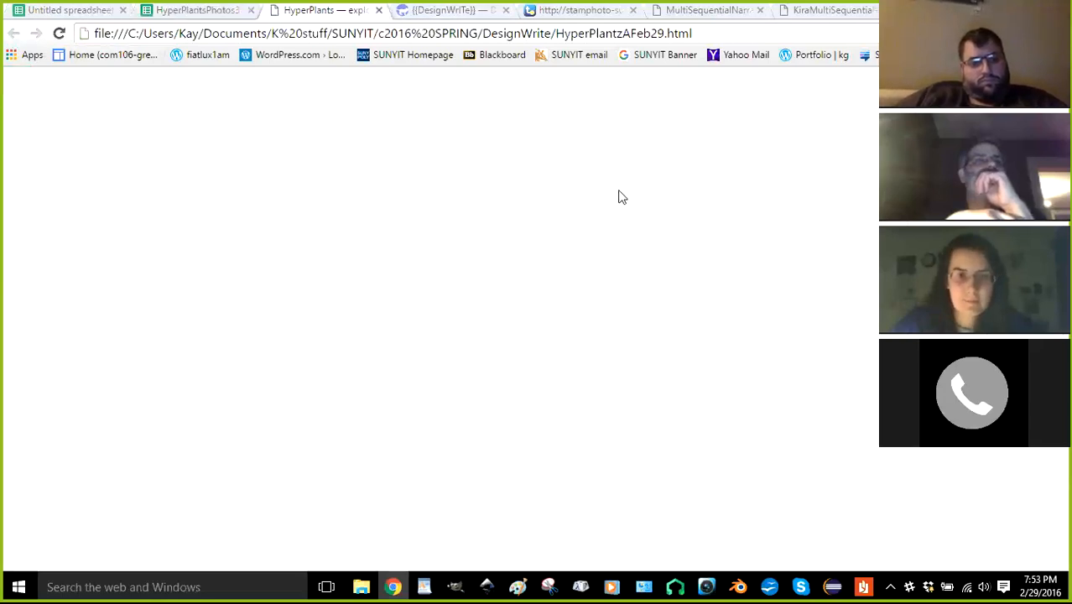
{"action": "mouse_move", "coordinate": [612, 199]}
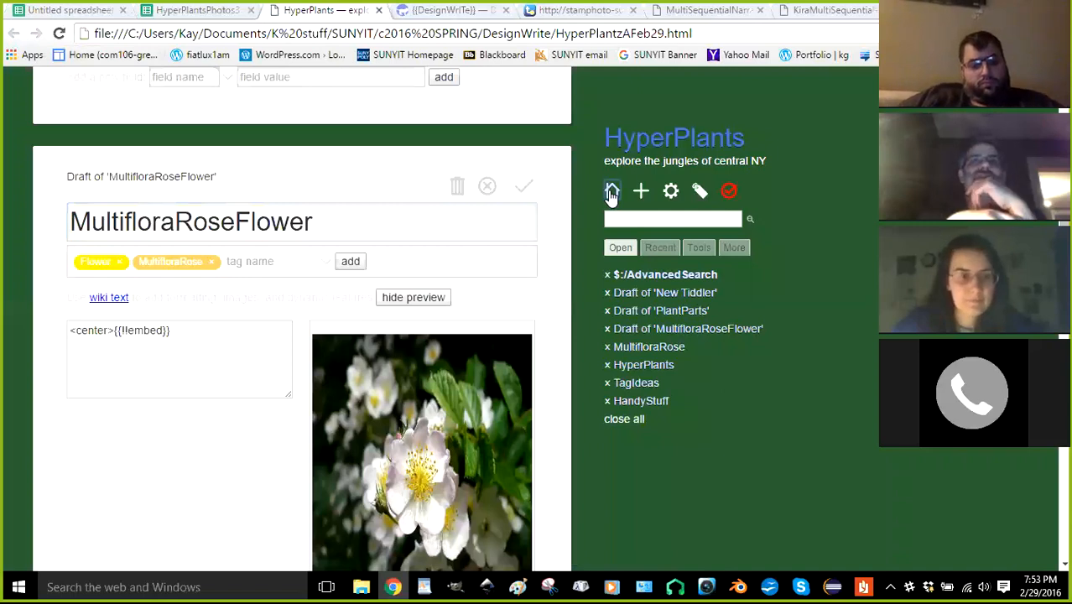
{"action": "mouse_move", "coordinate": [588, 199]}
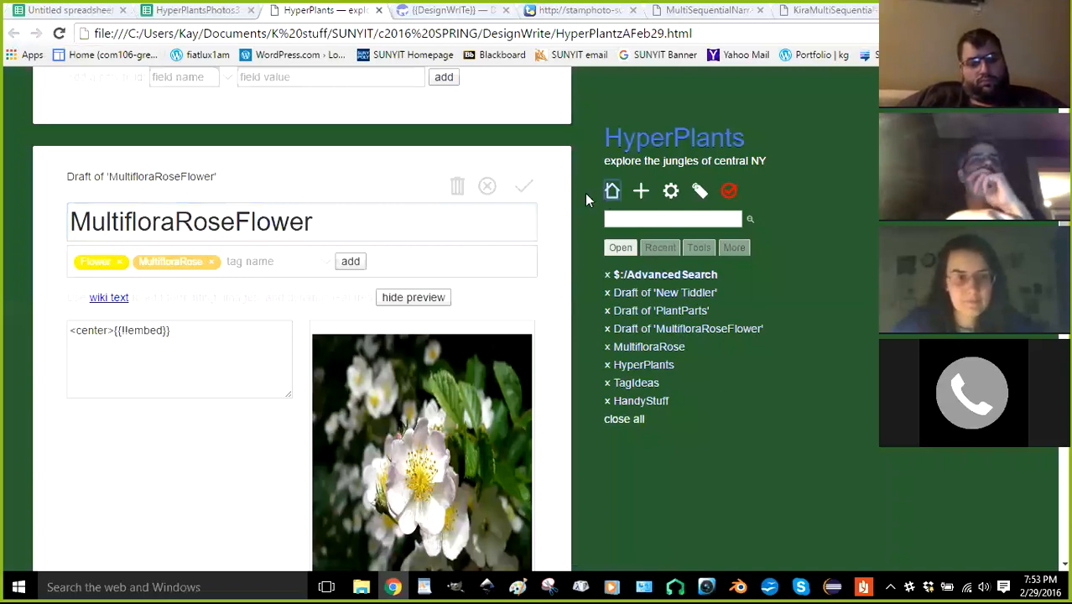
{"action": "scroll", "scroll_direction": "up", "scroll_amount": 3}
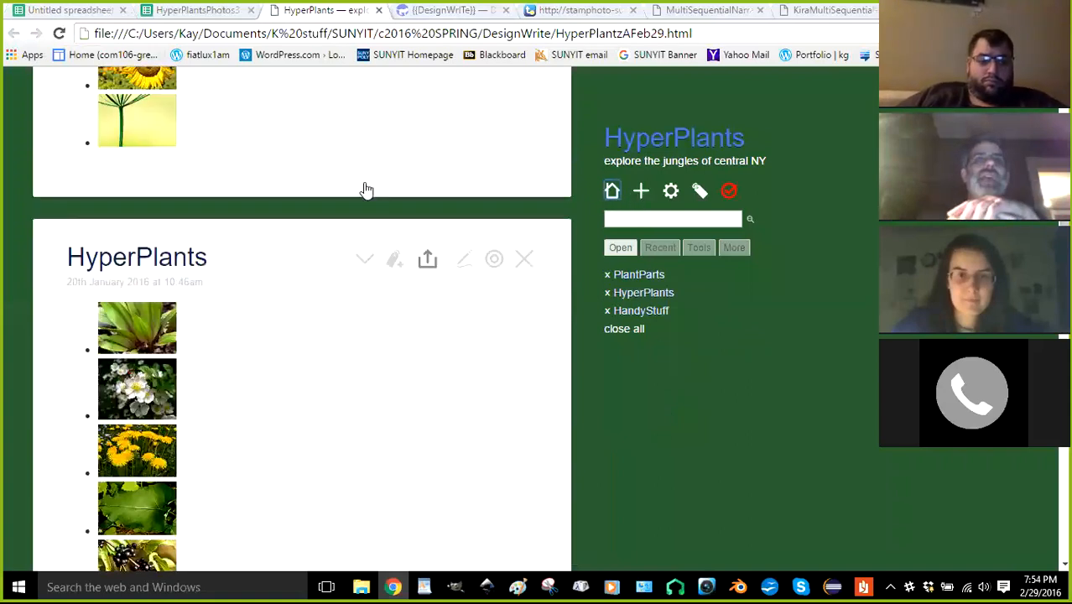
Title the draft Documentation and write 'Tiddlers tagged to <<tag HyperPlants>>' as its text
{"action": "type", "text": "documentation"}
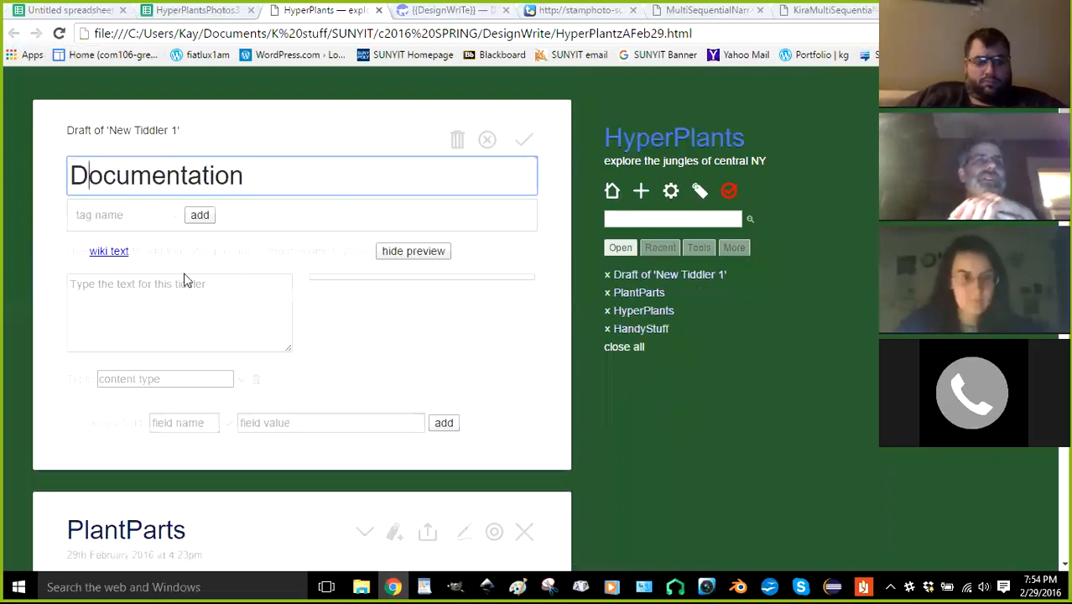
{"action": "left_click", "coordinate": [179, 313]}
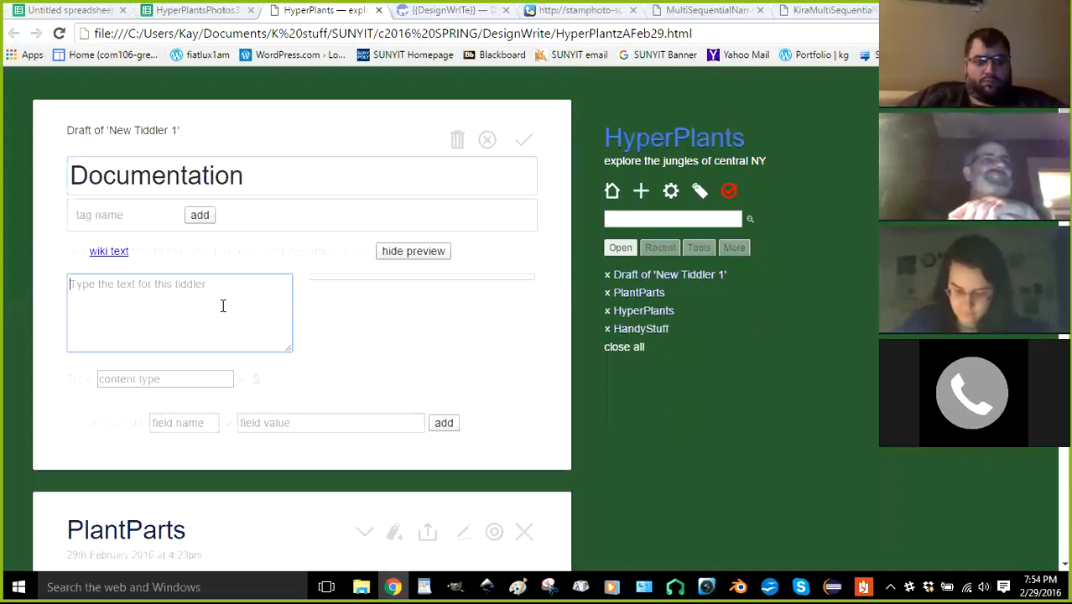
{"action": "type", "text": "Things tagged to"}
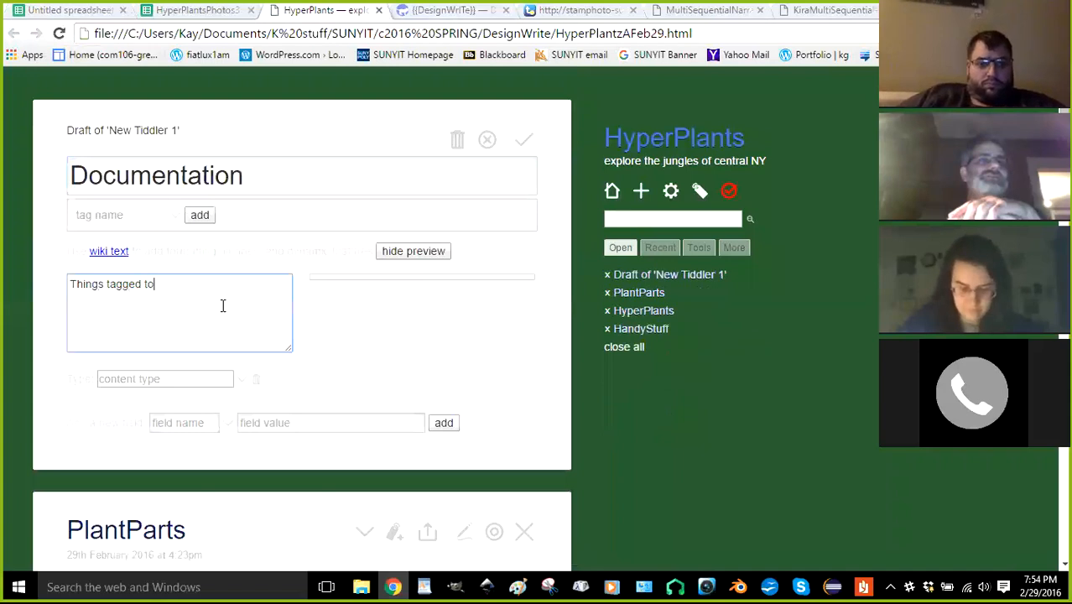
{"action": "type", "text": "Hyperplants"}
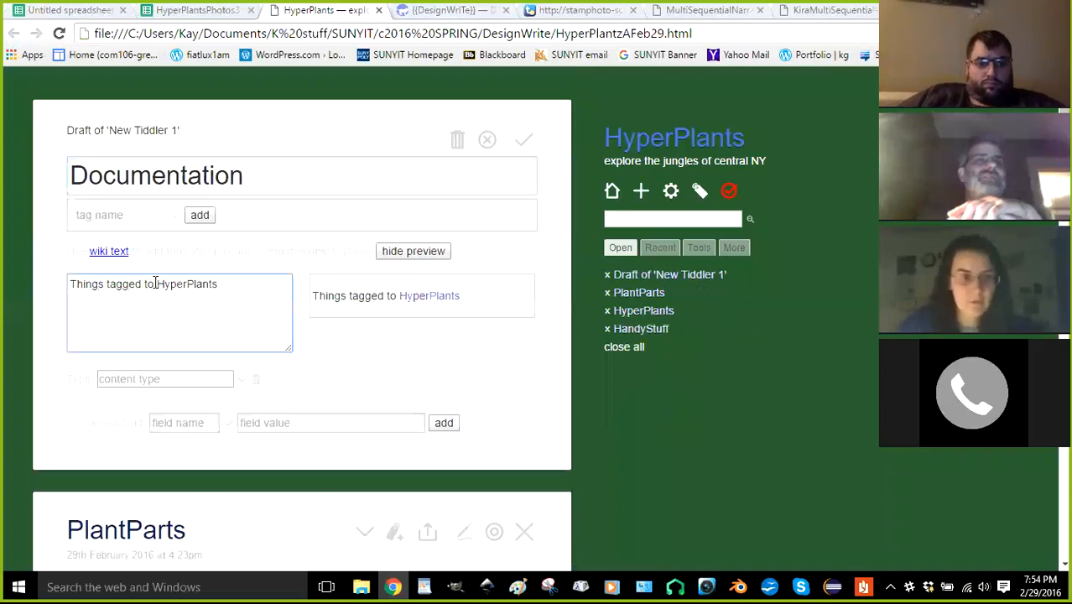
{"action": "type", "text": "<<"}
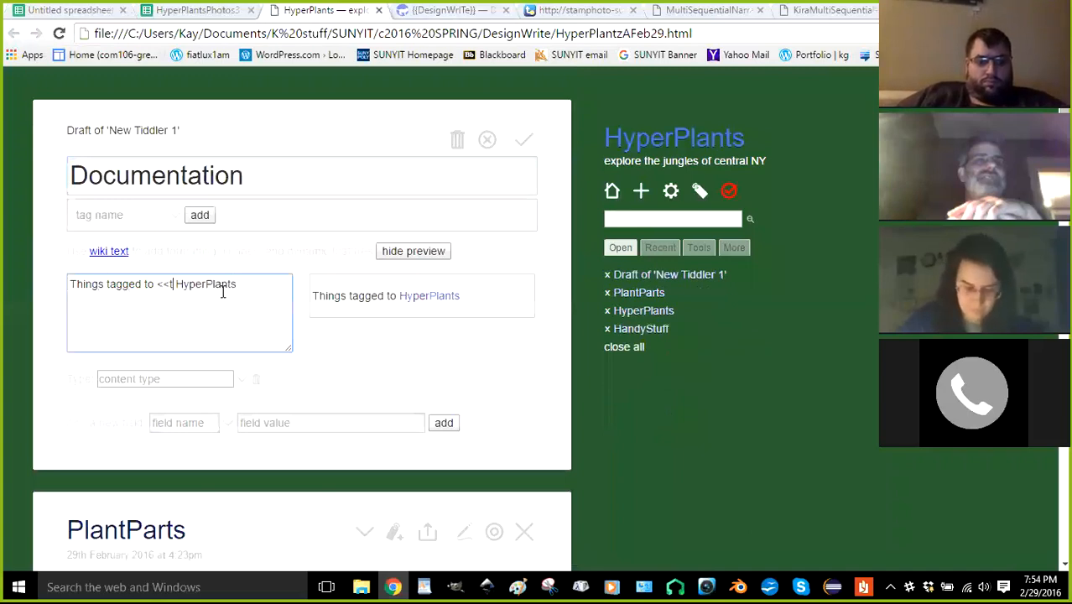
{"action": "type", "text": "tag"}
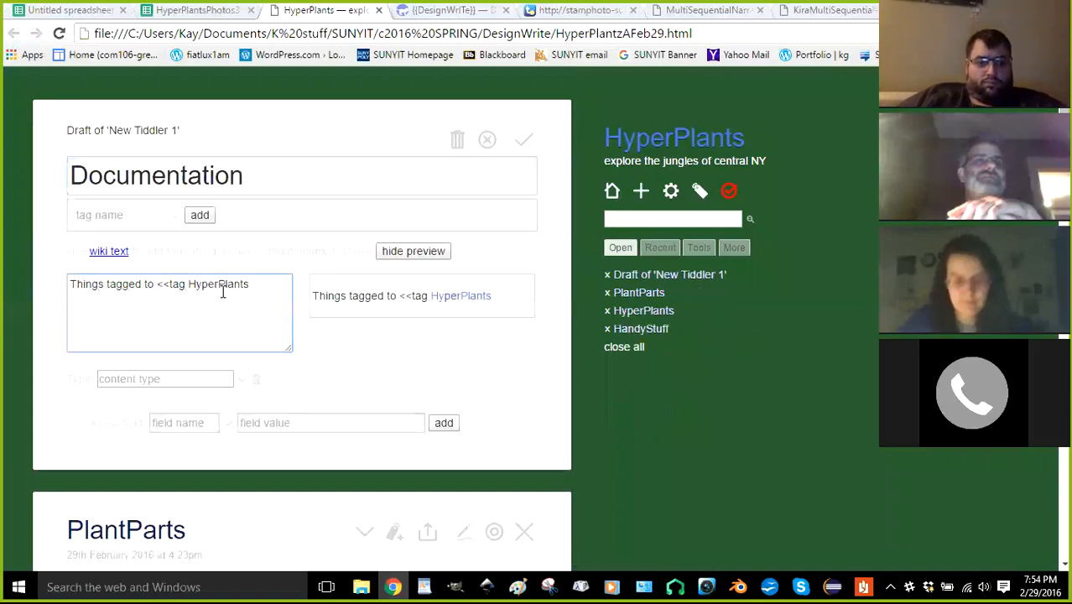
{"action": "type", "text": ">>"}
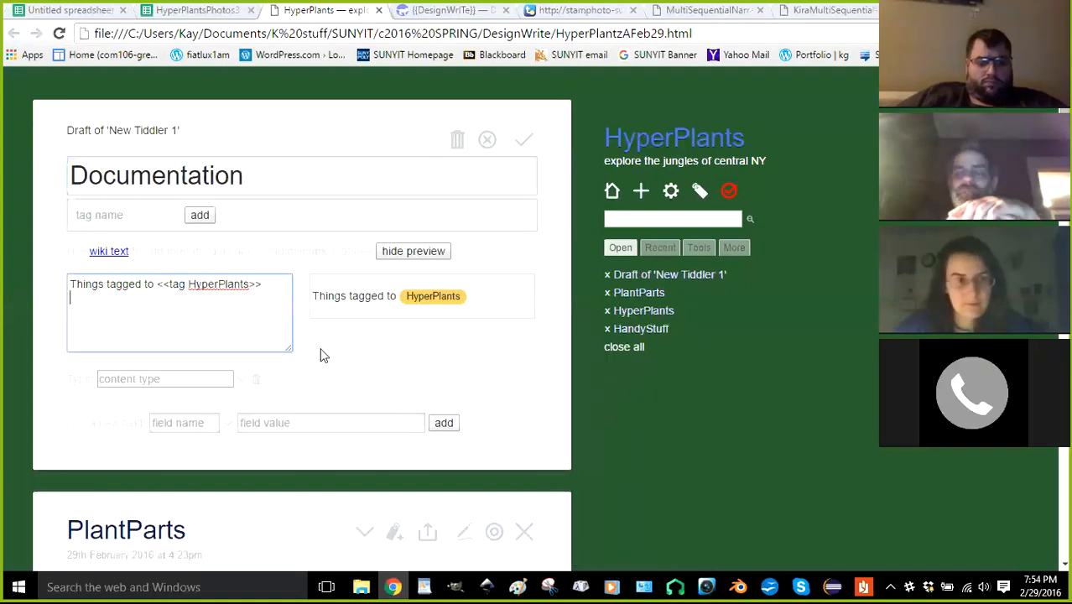
{"action": "double_click", "coordinate": [86, 283]}
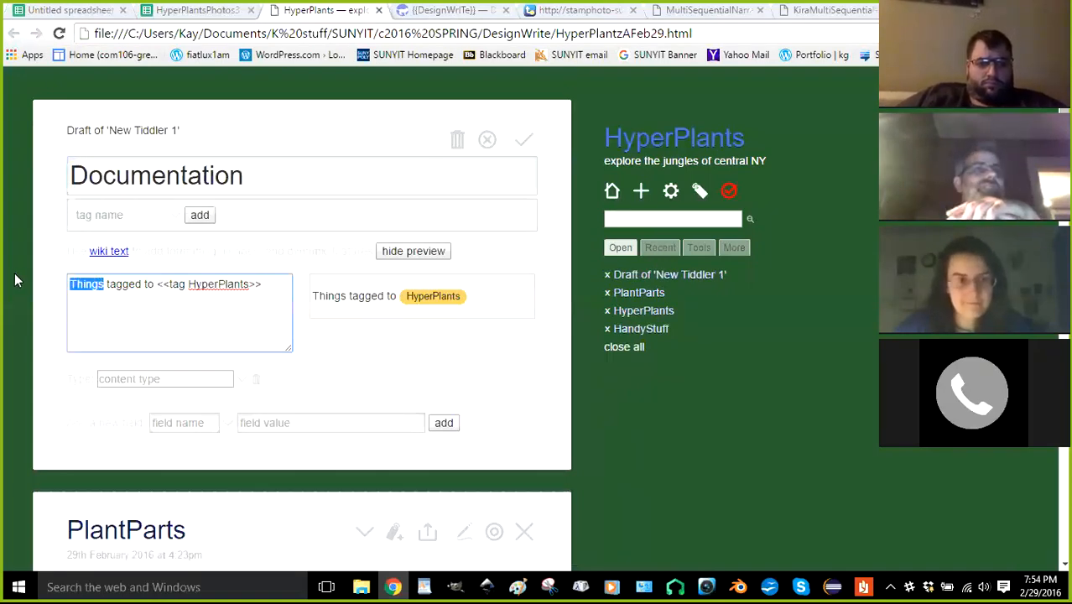
{"action": "type", "text": "Tiddlers"}
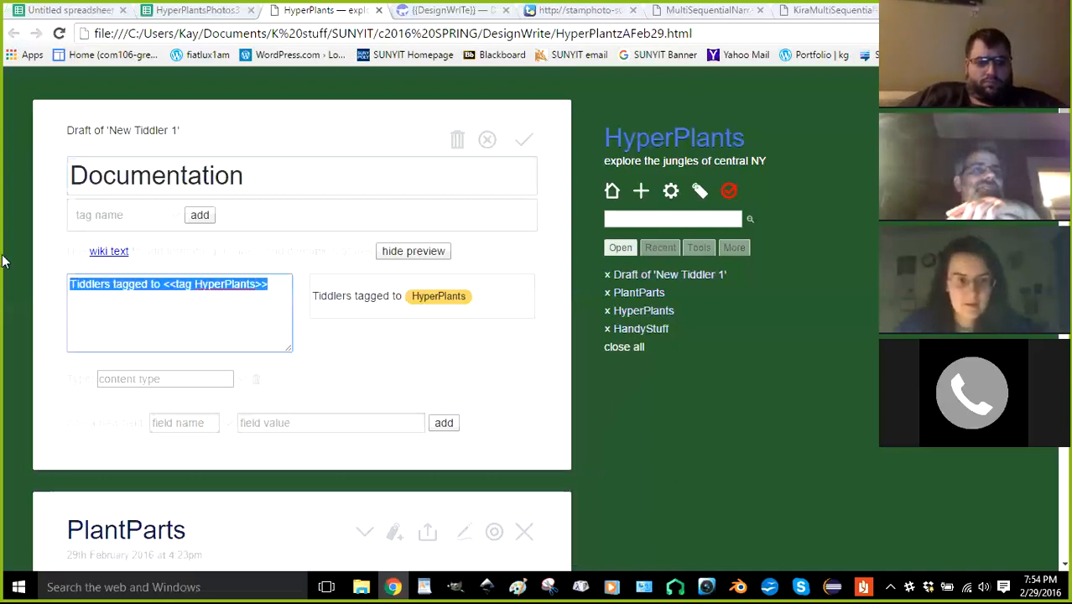
Prefix the HyperPlants line with # and add 'Tiddlers tagged to <<tag PlantParts>>' below
{"action": "left_click", "coordinate": [79, 284]}
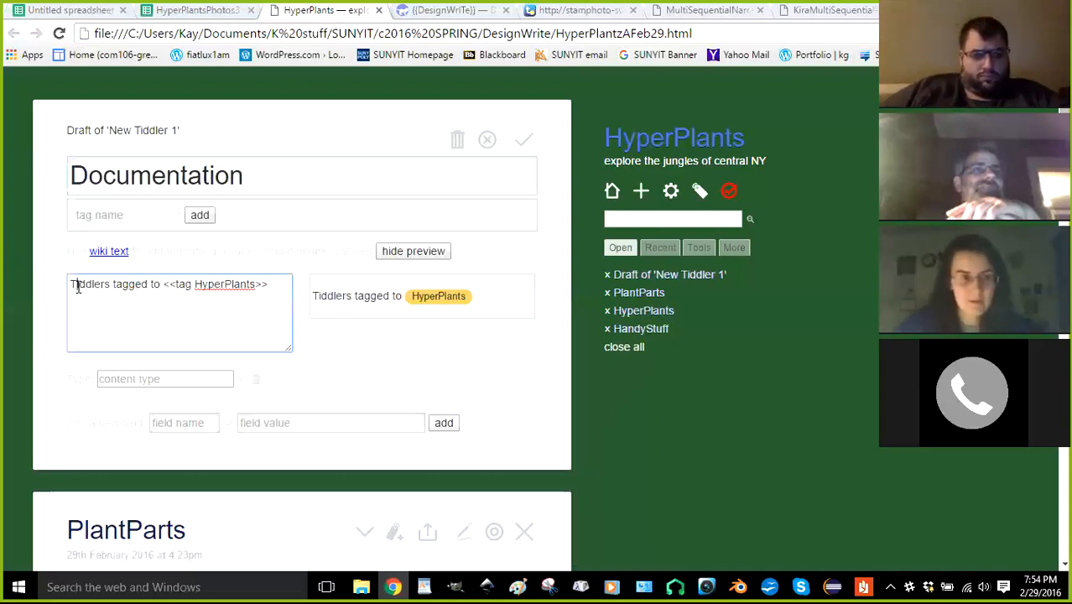
{"action": "mouse_move", "coordinate": [151, 329]}
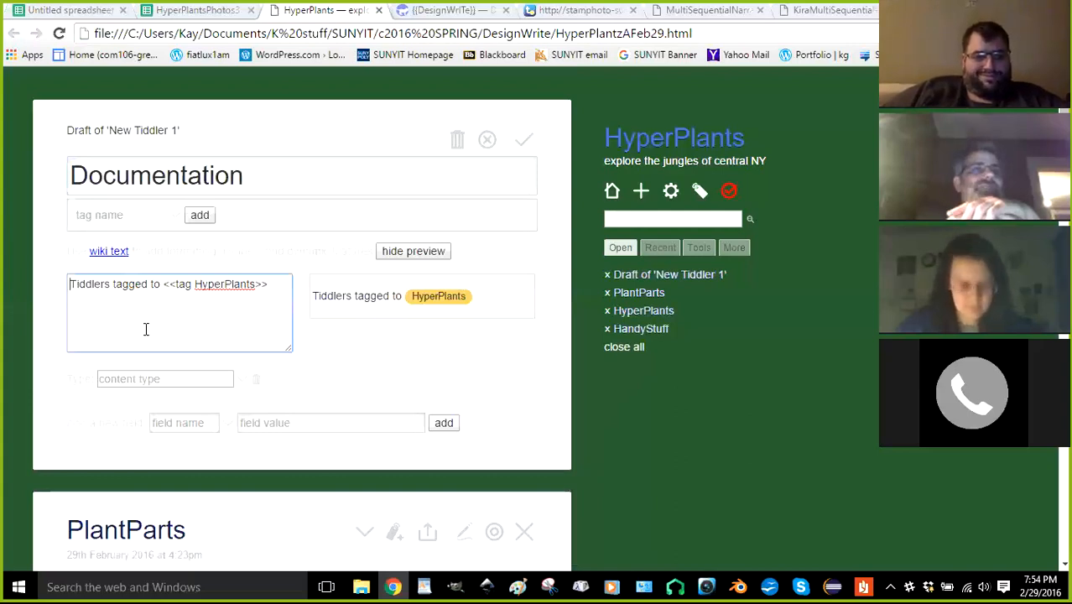
{"action": "type", "text": "#"}
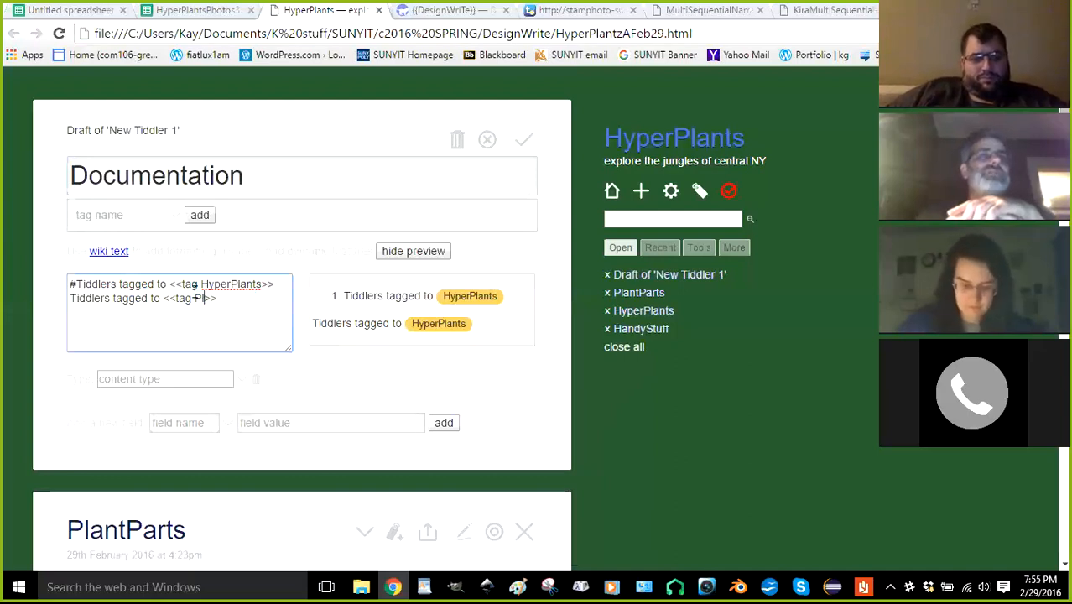
{"action": "type", "text": "PlantParts"}
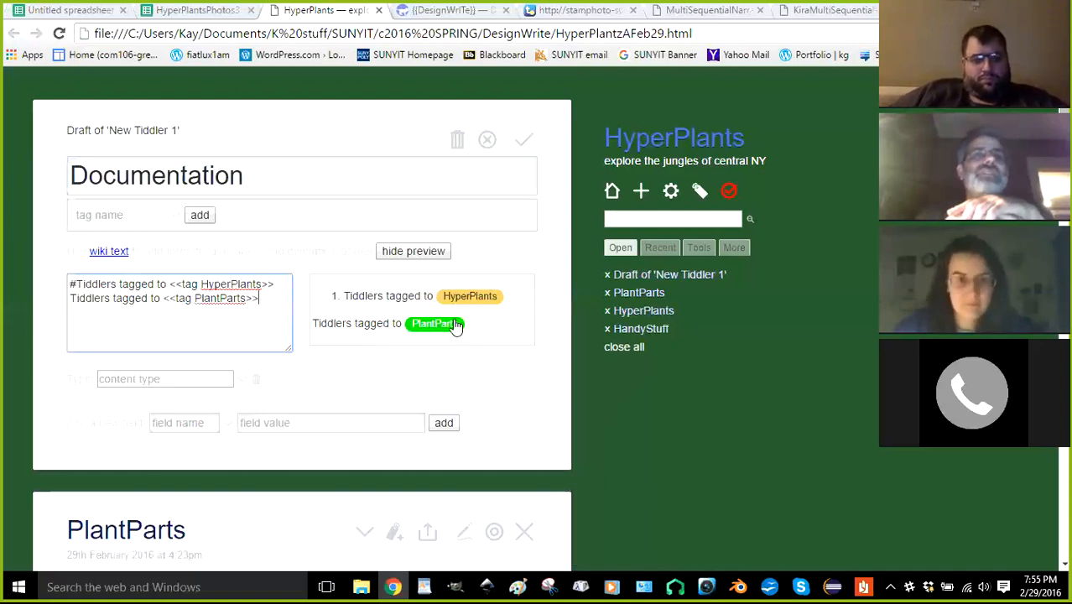
{"action": "left_click", "coordinate": [434, 323]}
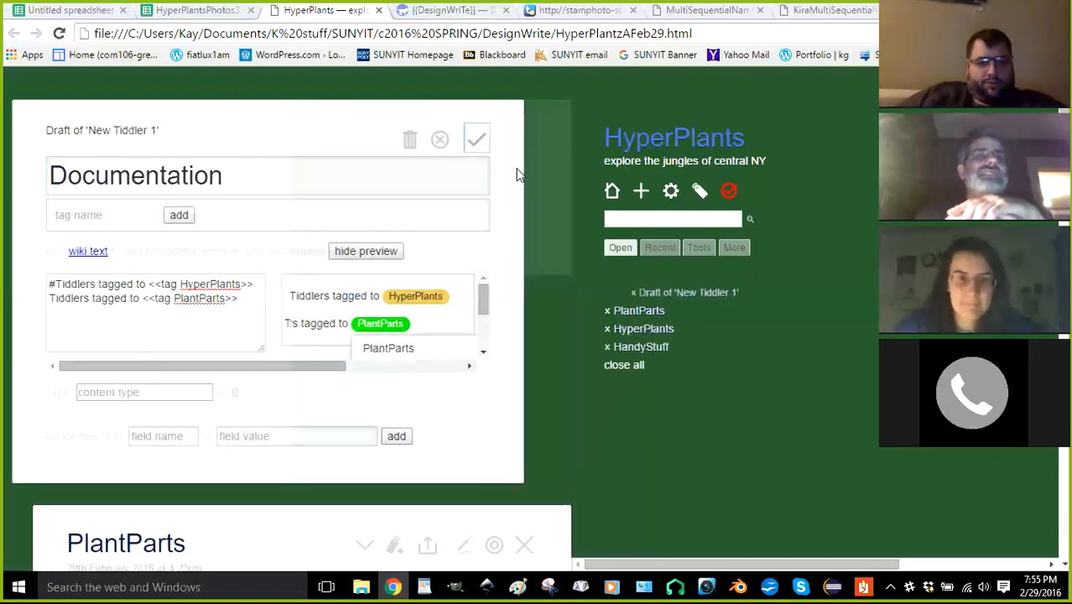
Save the Documentation tiddler and reopen it for editing
{"action": "left_click", "coordinate": [476, 138]}
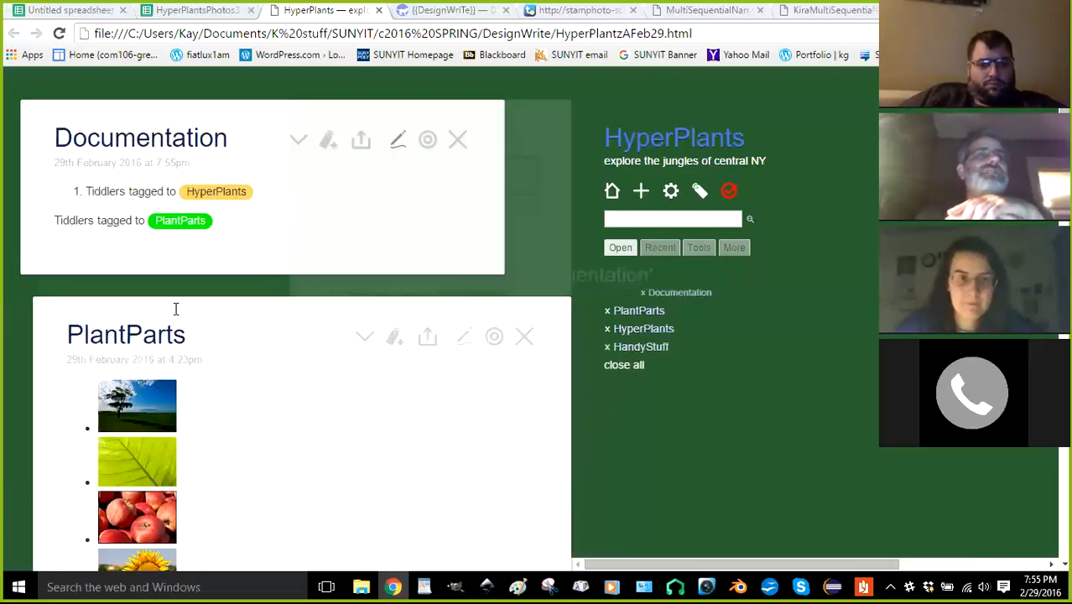
{"action": "left_click", "coordinate": [397, 140]}
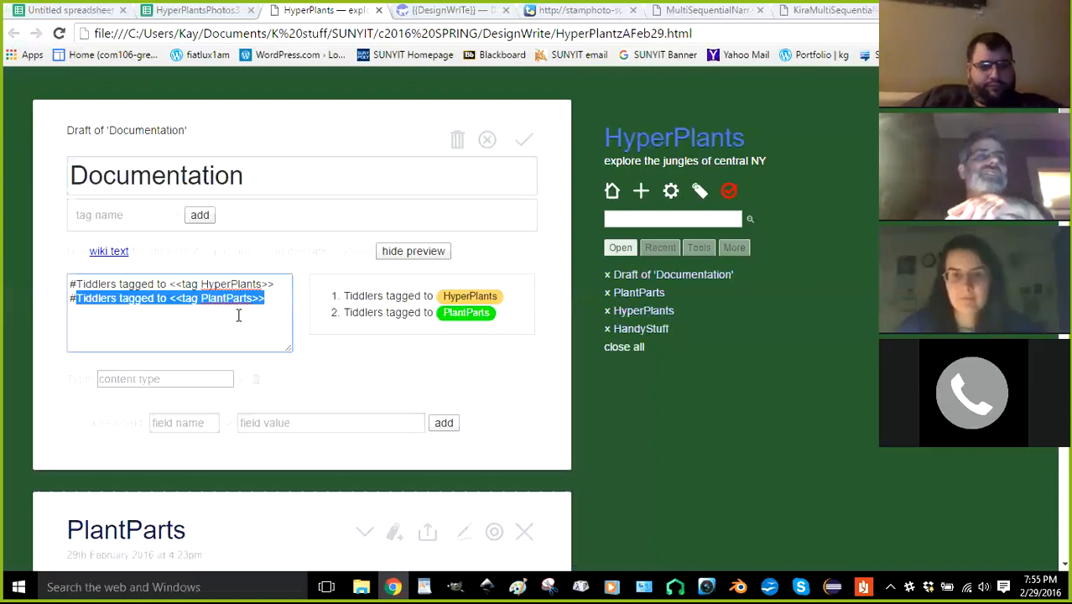
Add a third line '#Tiddlers tagged to <<tag Edible>>' below the PlantParts line
{"action": "left_click", "coordinate": [273, 298]}
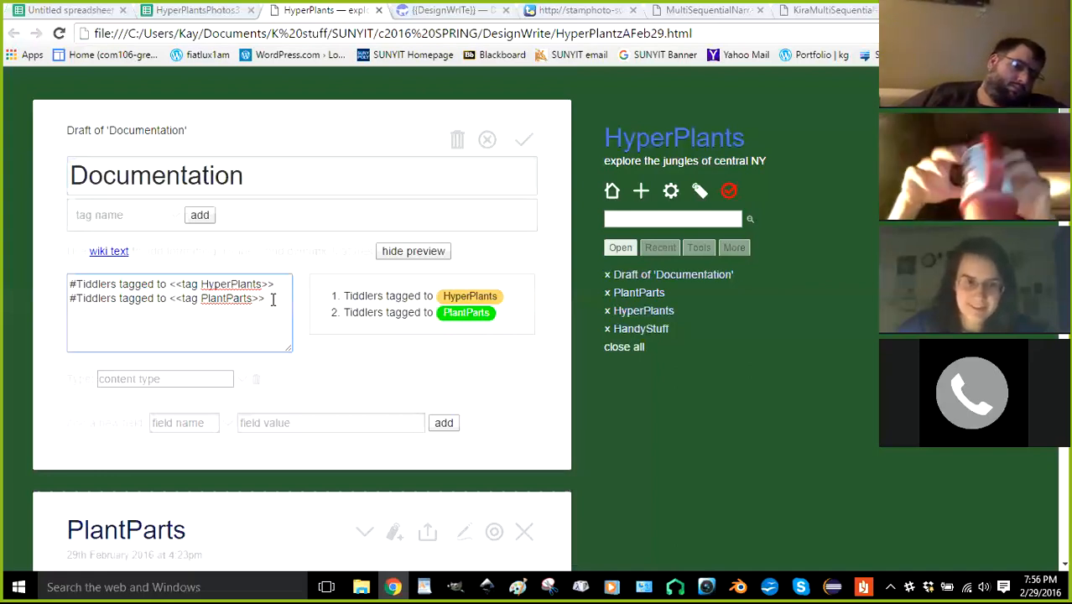
{"action": "key", "text": "Return"}
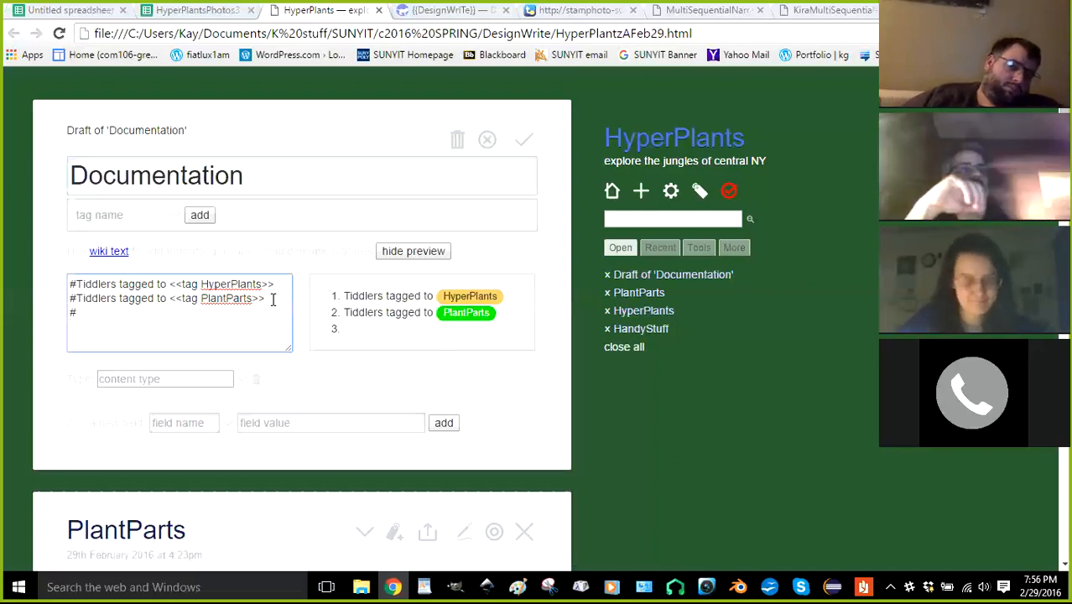
{"action": "type", "text": "#Tiddlers tagged to <<tag HyperPlants>>"}
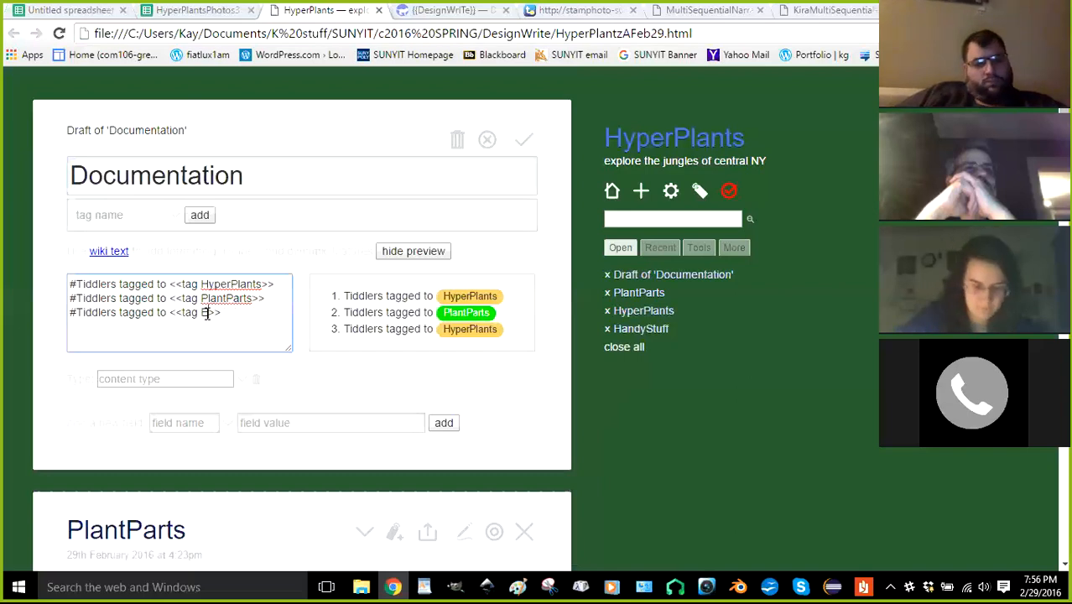
{"action": "type", "text": "Edible"}
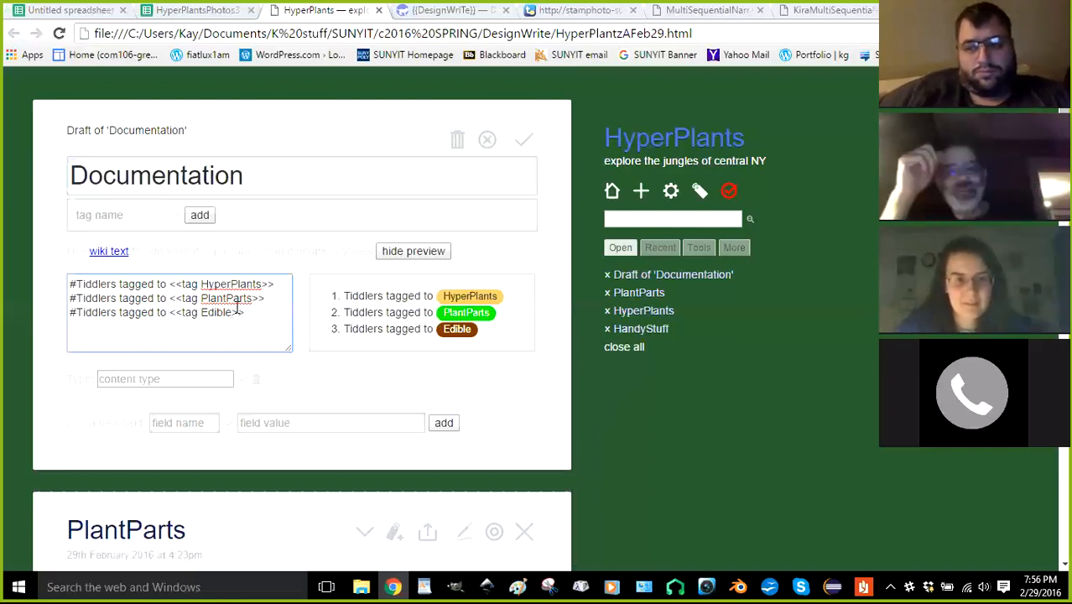
{"action": "double_click", "coordinate": [216, 312]}
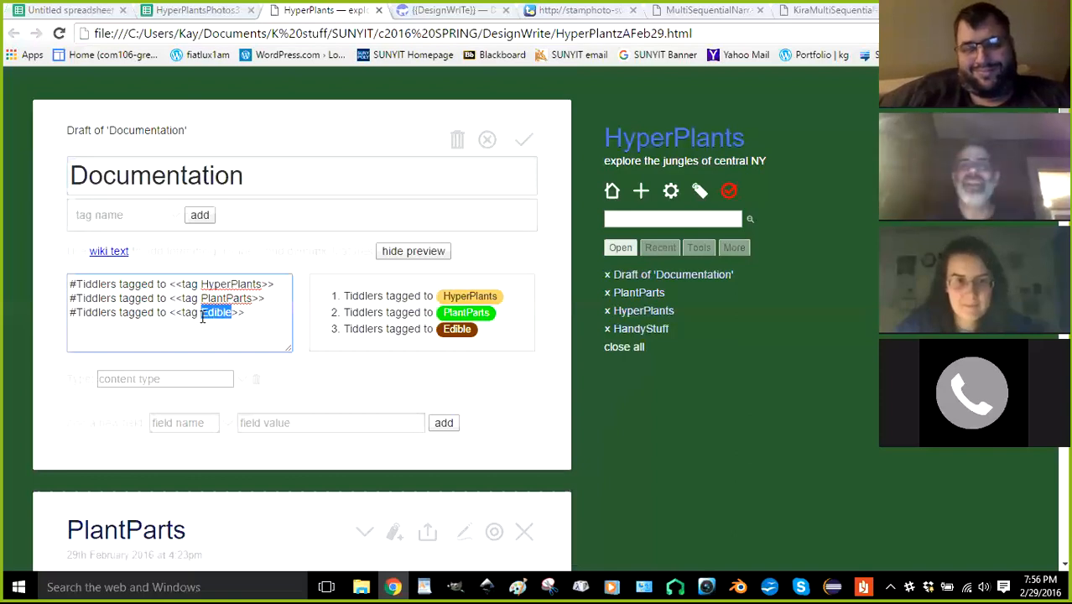